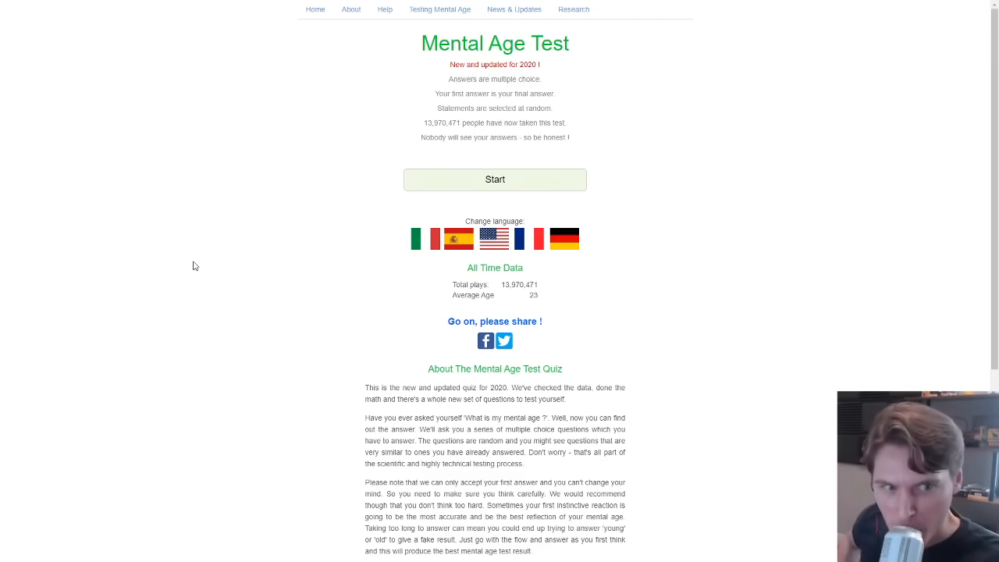
Start the Mental Age Test and answer its opening questions.
click(495, 179)
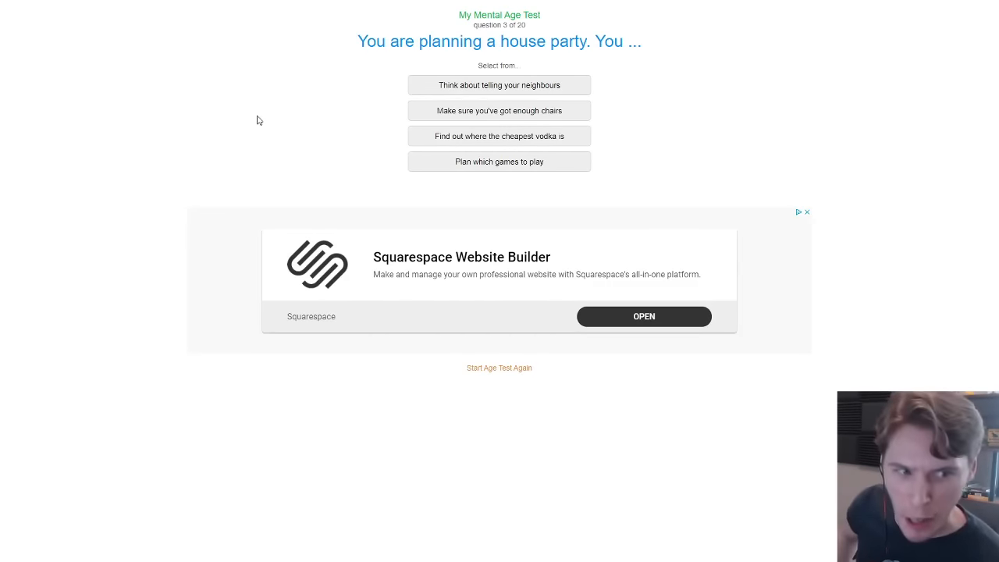
click(498, 85)
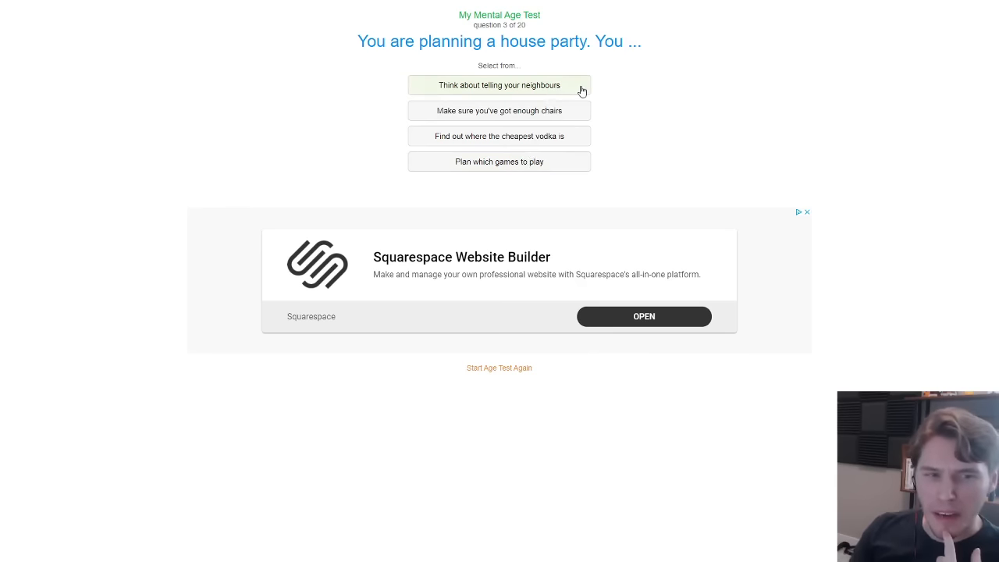
mouse_move(747, 225)
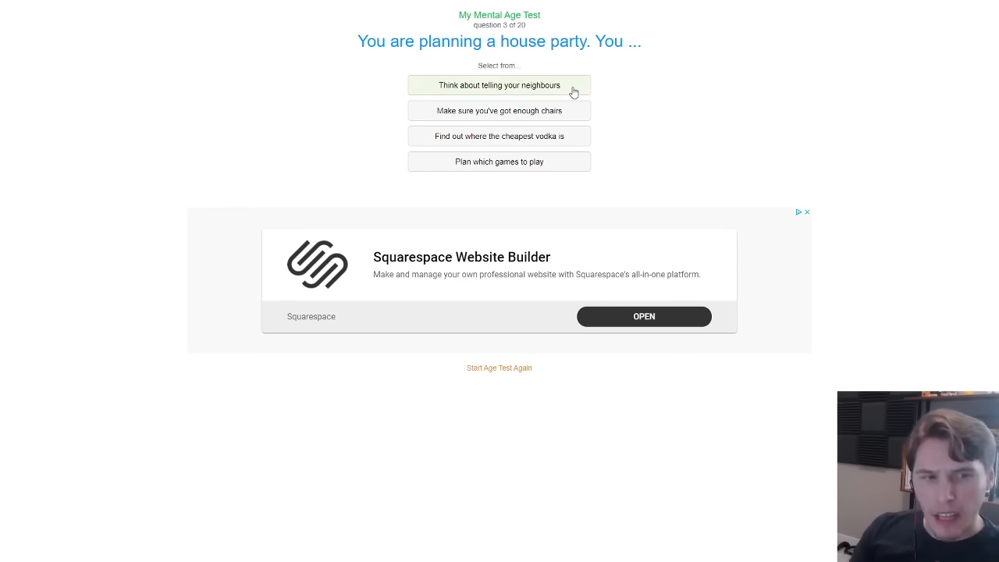
mouse_move(664, 91)
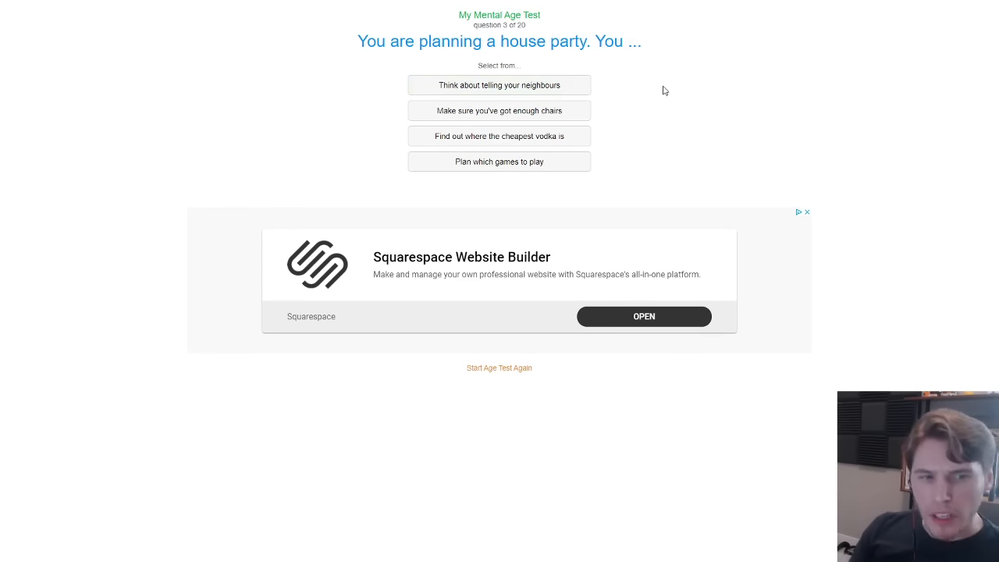
mouse_move(678, 119)
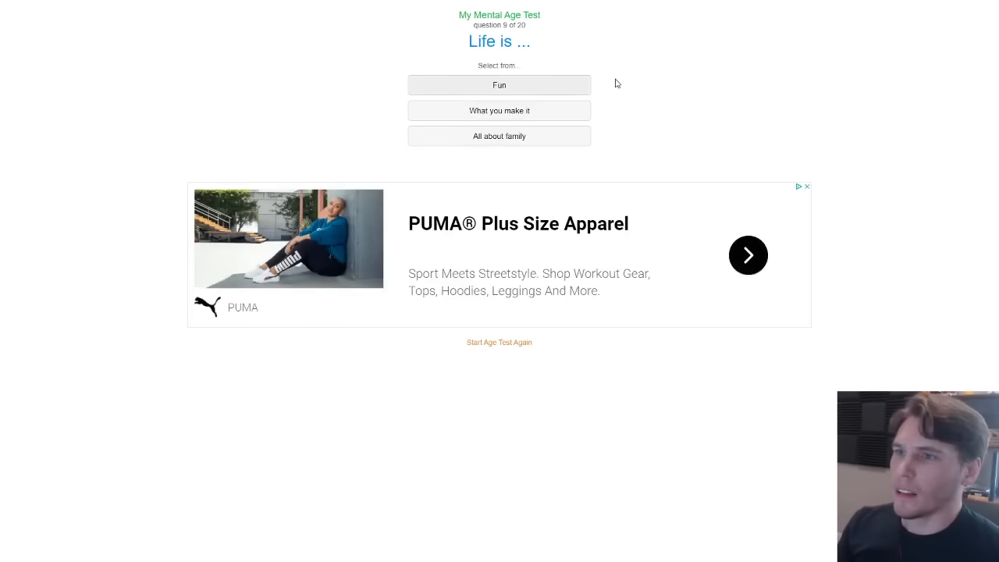
Answer 'Fun' for what life is and 'Bet the driver is...' for the Ferrari question.
click(499, 84)
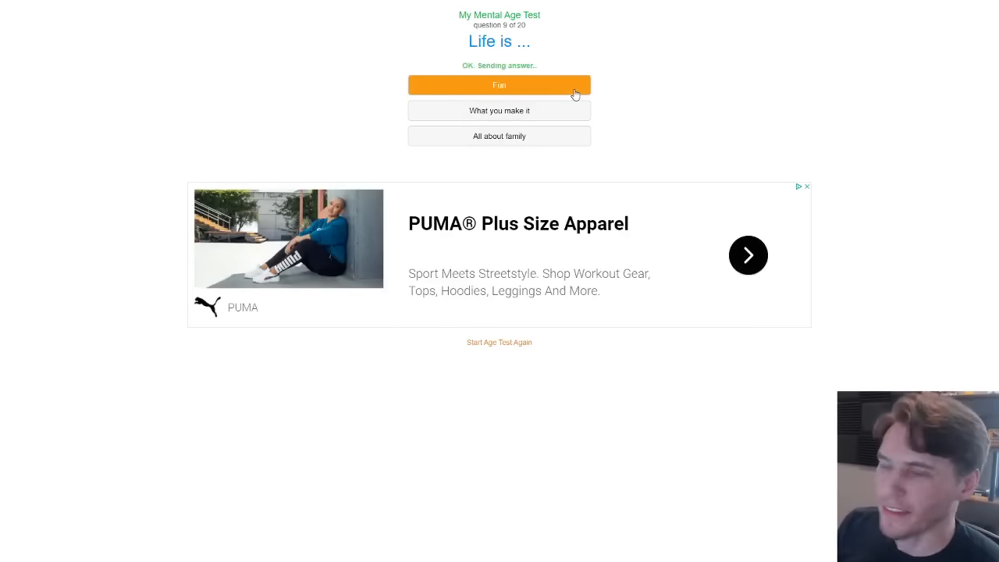
click(498, 84)
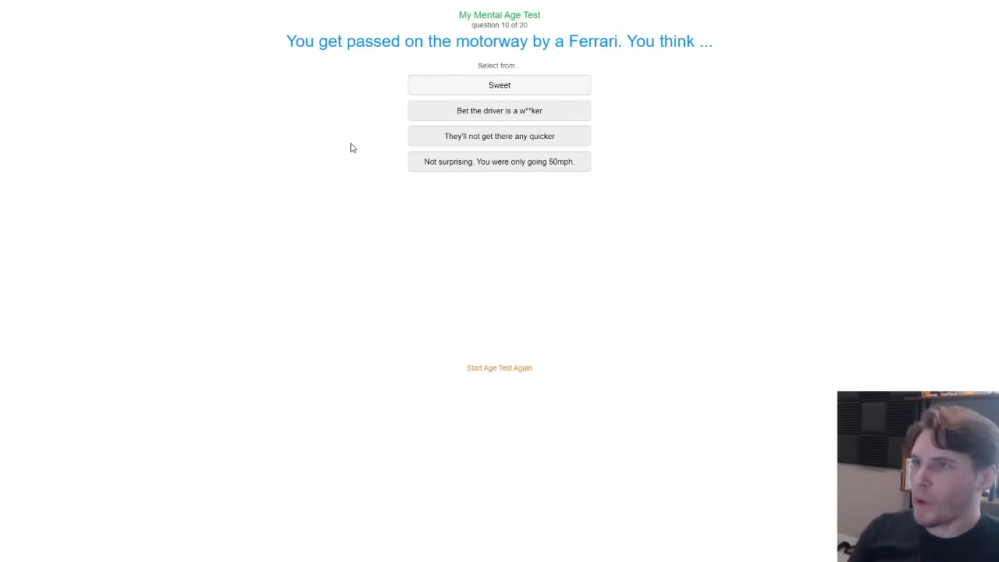
mouse_move(498, 110)
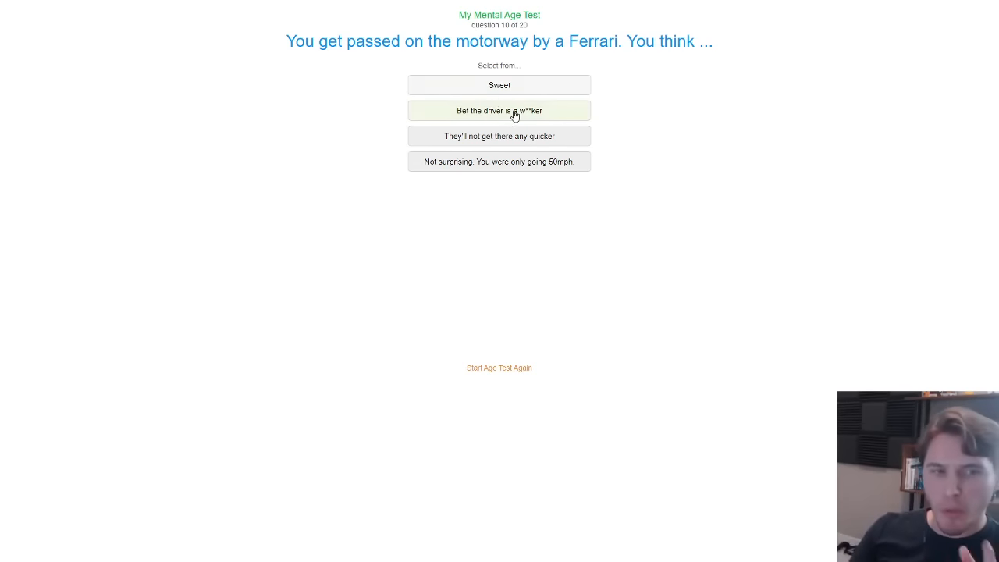
mouse_move(499, 136)
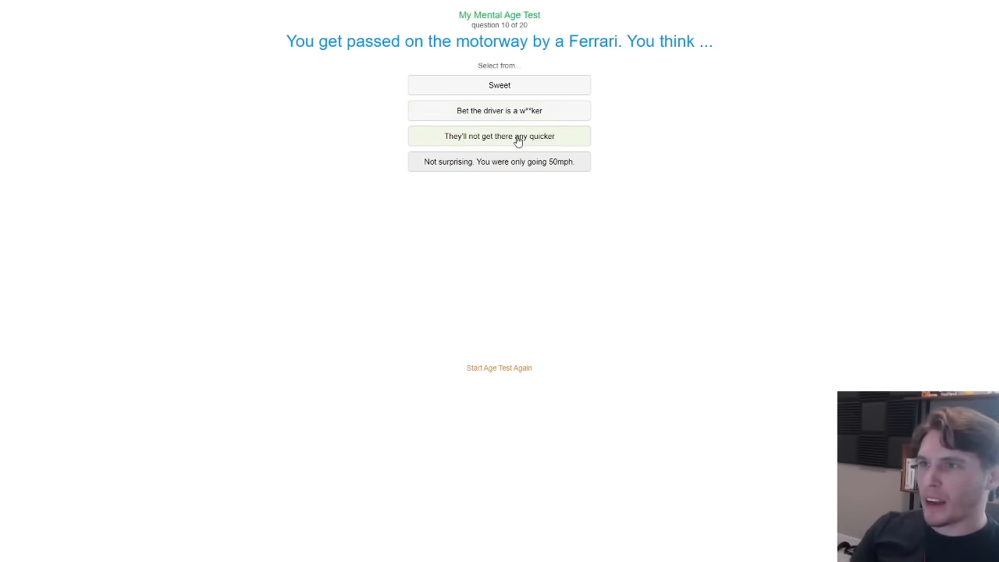
mouse_move(666, 158)
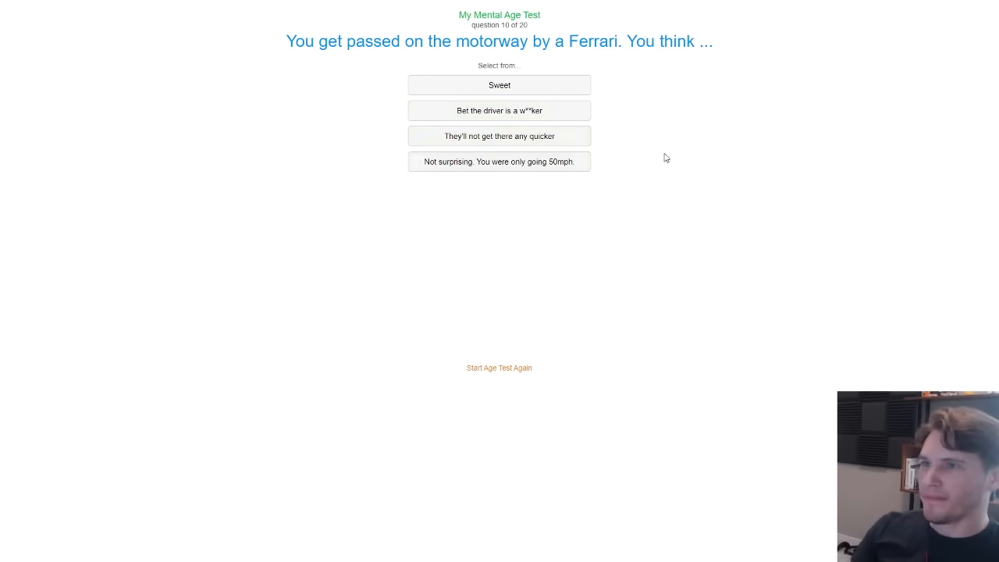
click(499, 110)
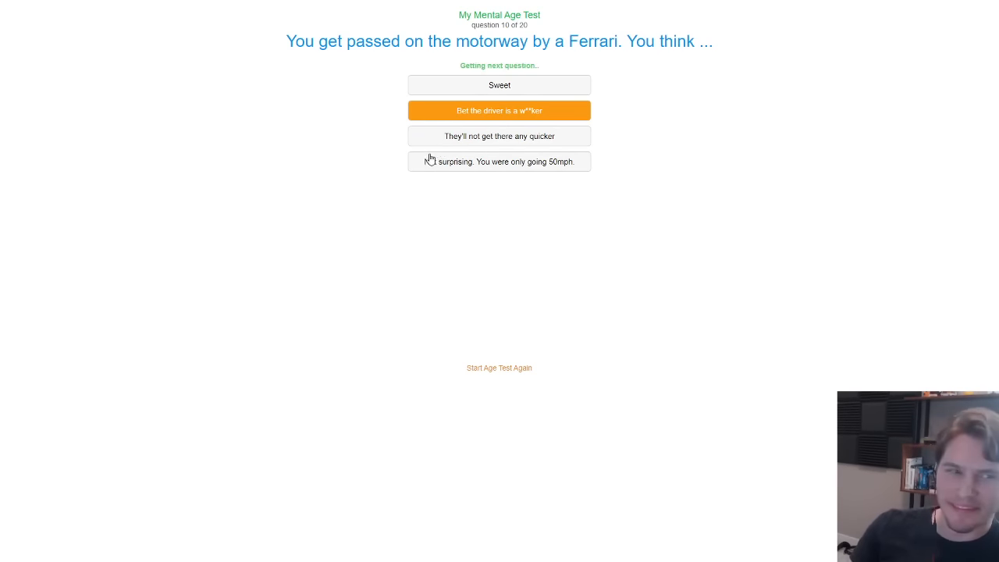
click(499, 110)
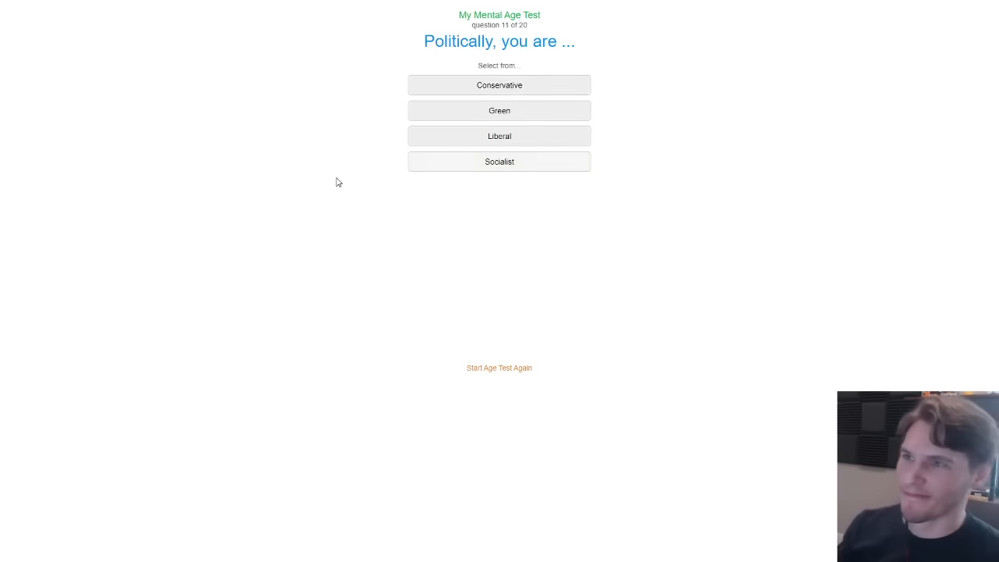
mouse_move(320, 226)
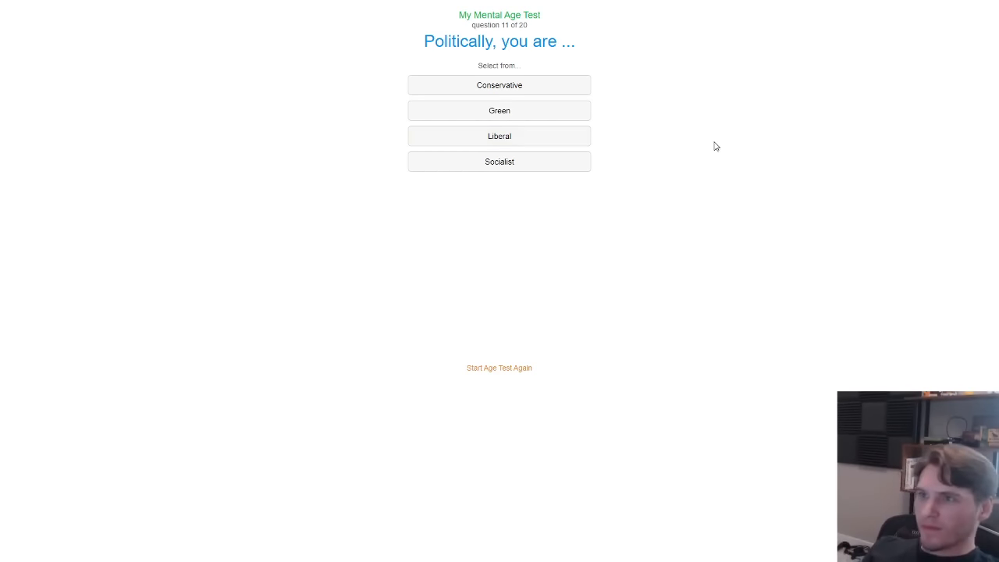
mouse_move(694, 143)
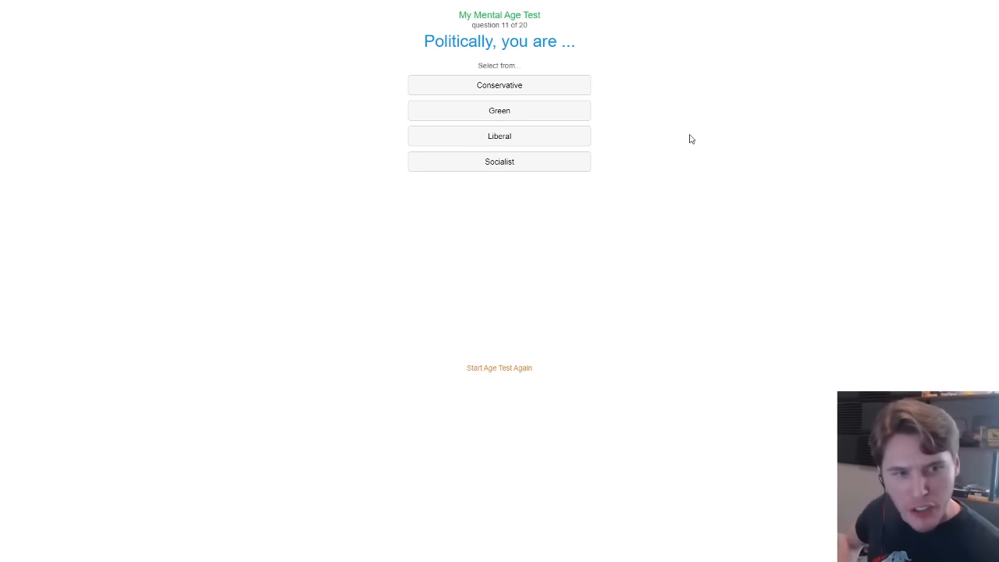
mouse_move(672, 119)
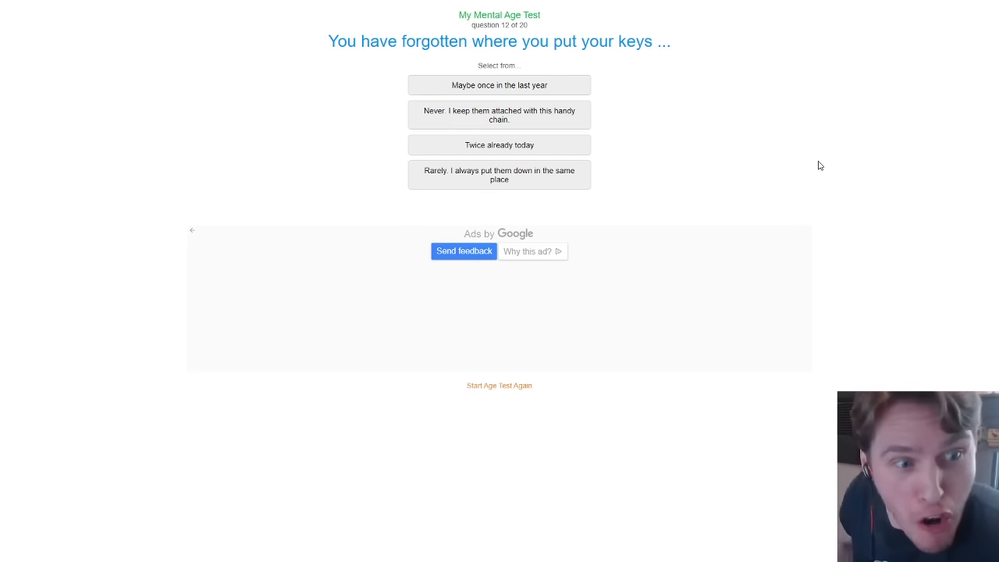
mouse_move(711, 119)
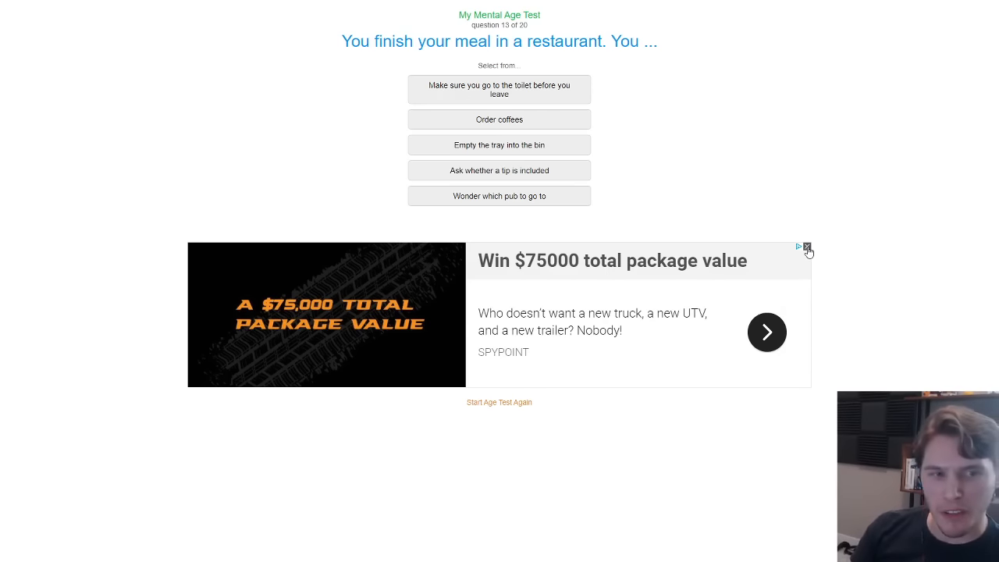
mouse_move(546, 344)
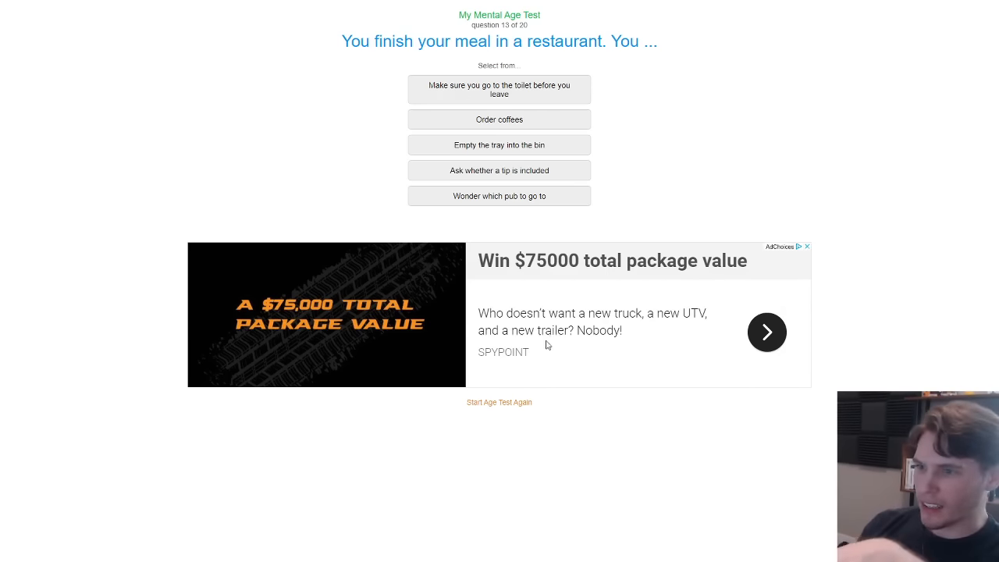
mouse_move(626, 233)
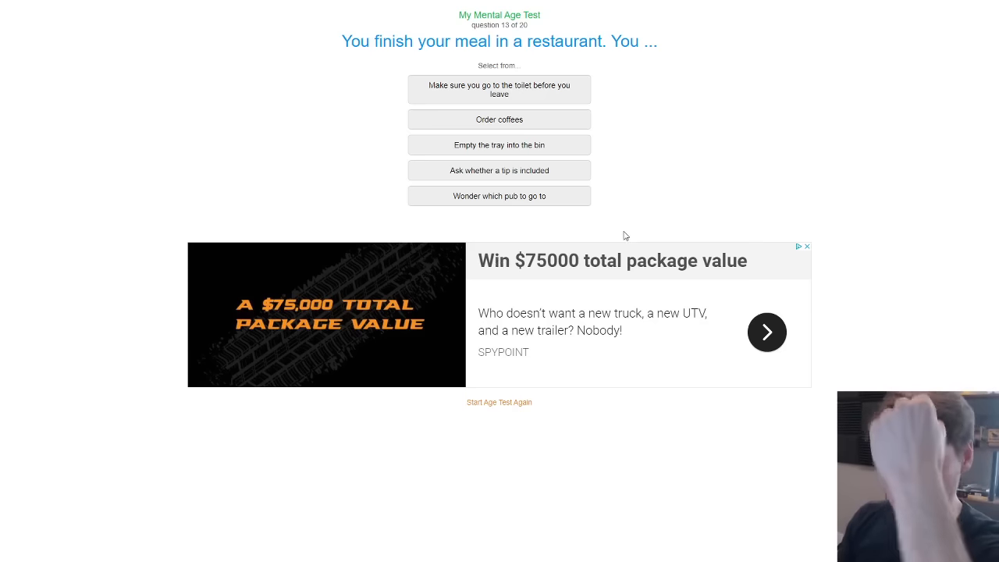
Answer the restaurant and Miley Cyrus ('Like, so over') questions to reveal mental age 24.
click(499, 89)
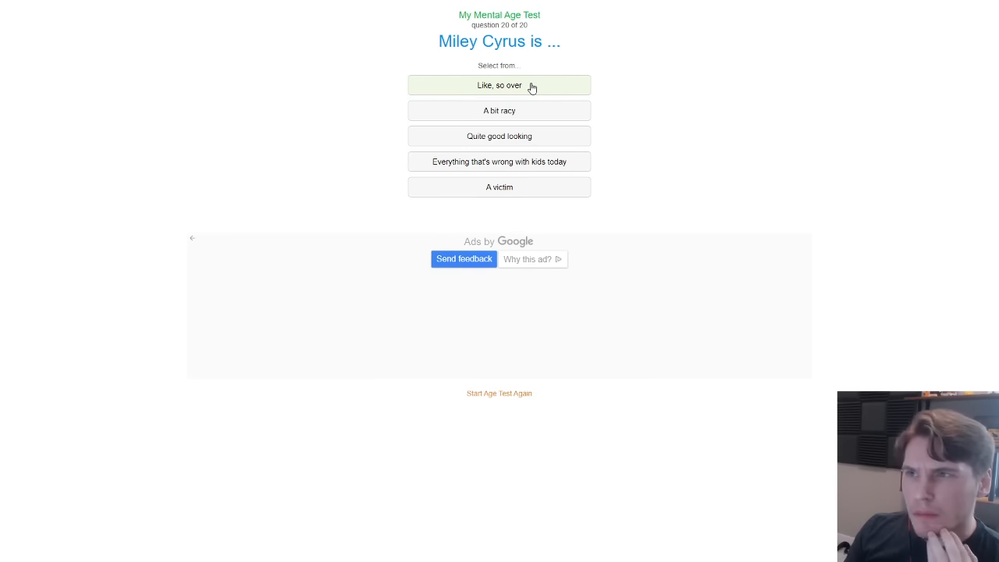
click(499, 85)
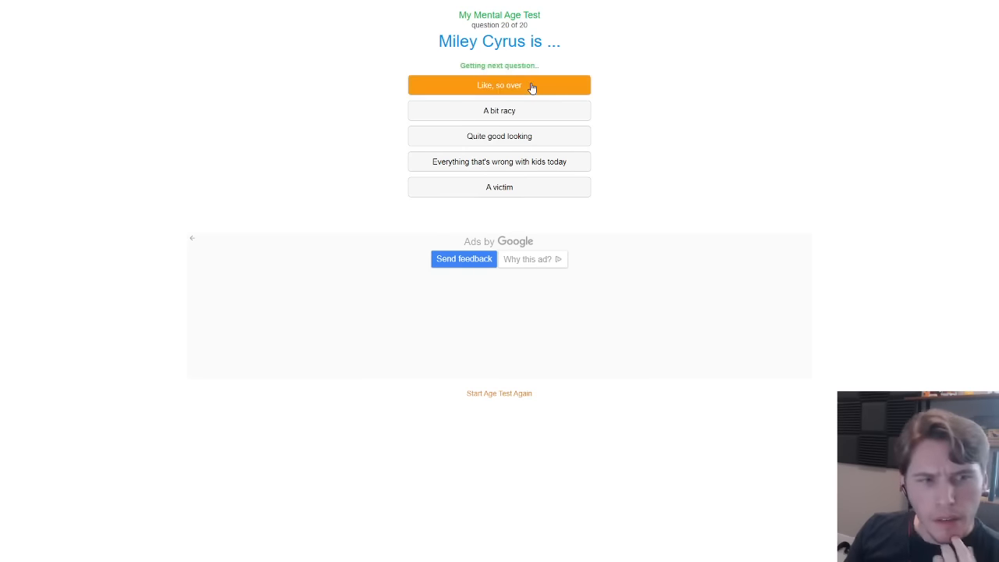
click(498, 85)
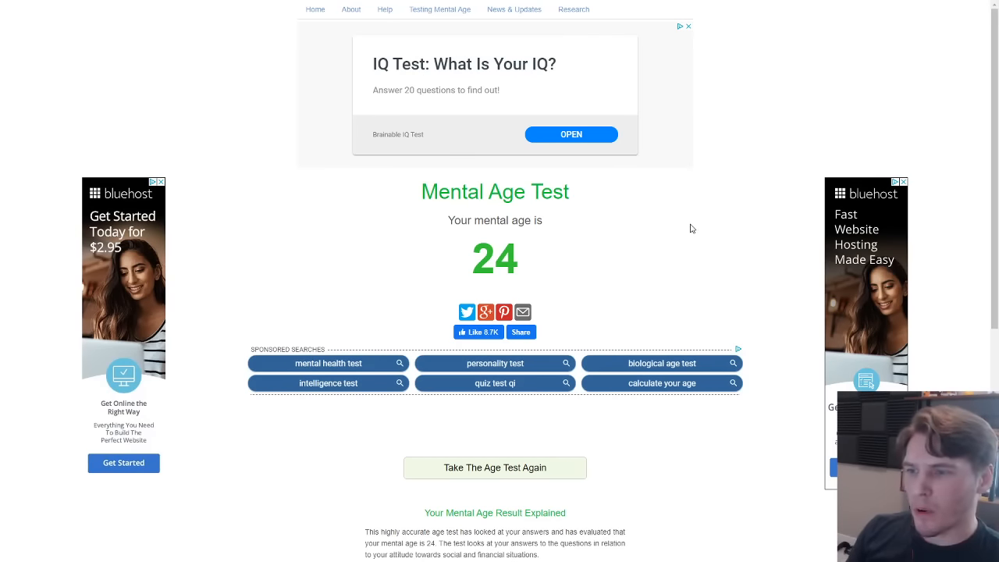
scroll(down, 3)
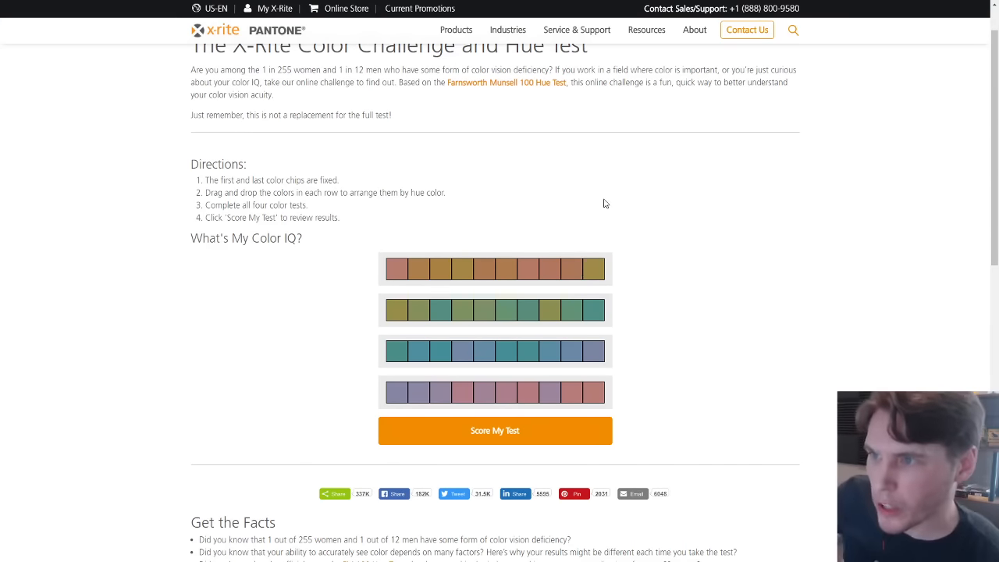
mouse_move(599, 202)
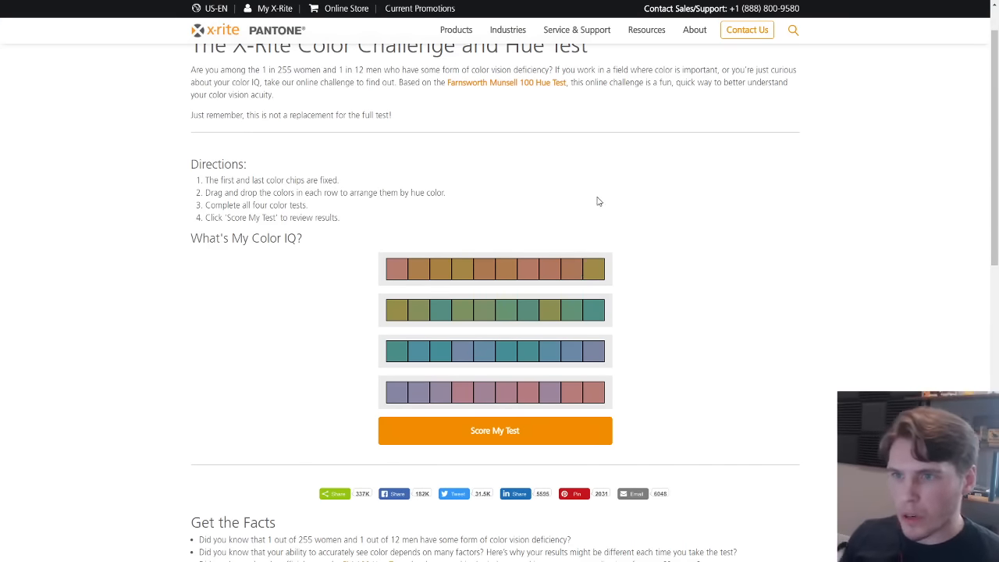
mouse_move(637, 283)
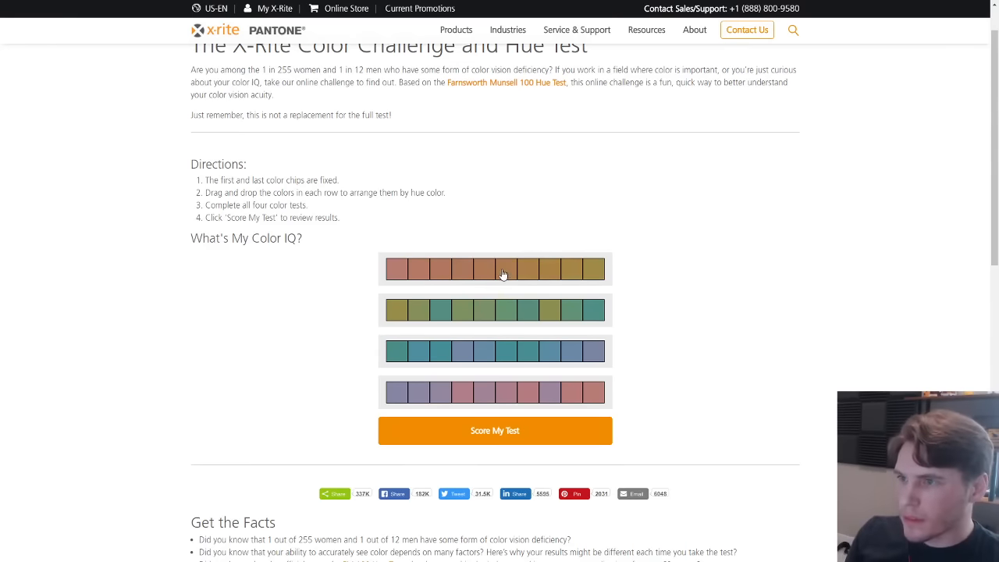
mouse_move(519, 277)
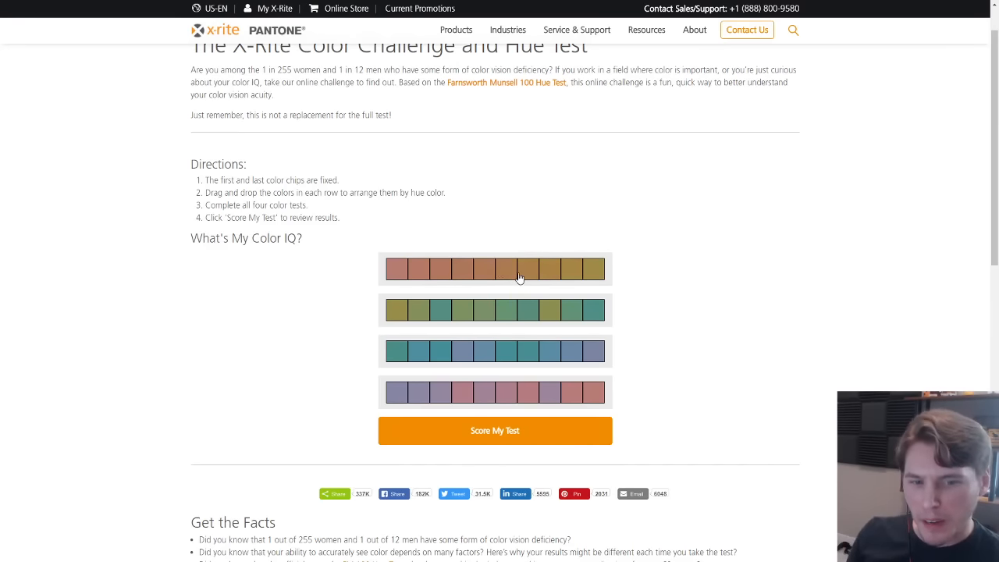
mouse_move(531, 276)
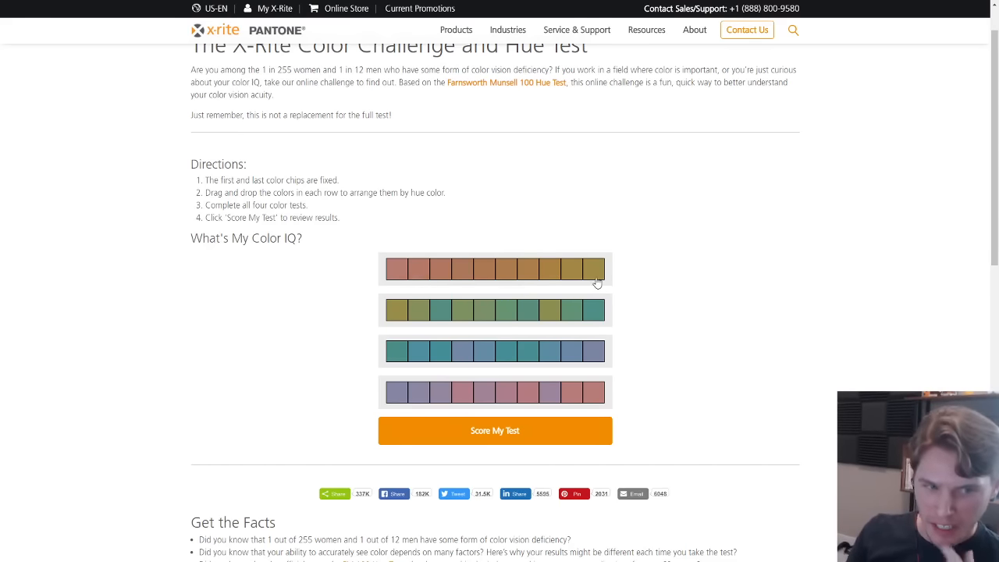
mouse_move(547, 275)
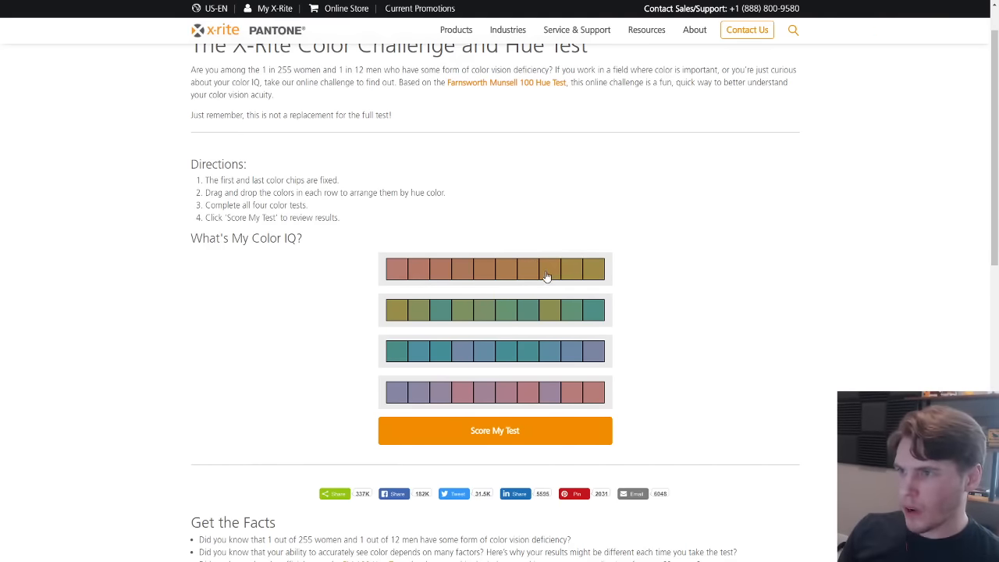
mouse_move(382, 312)
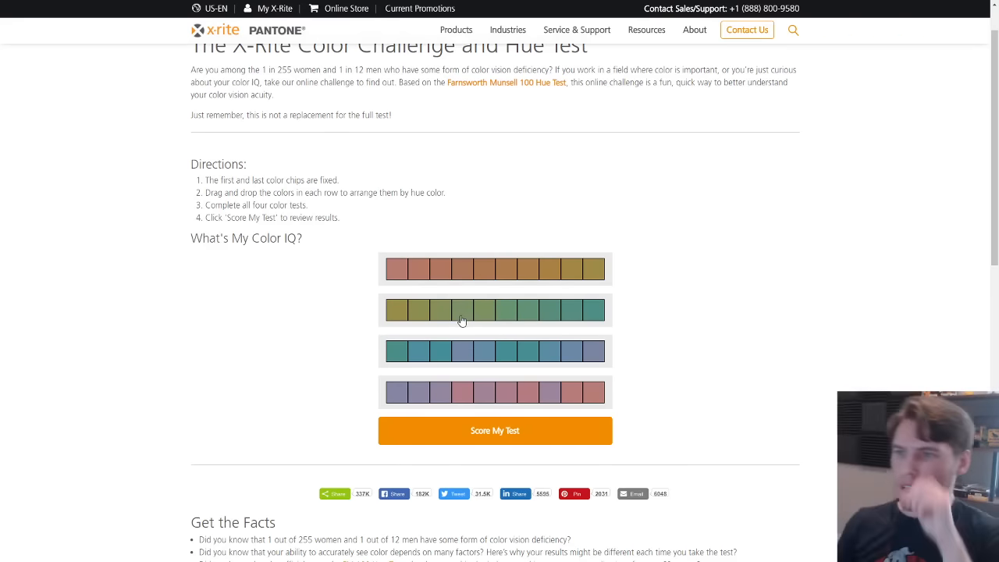
mouse_move(483, 316)
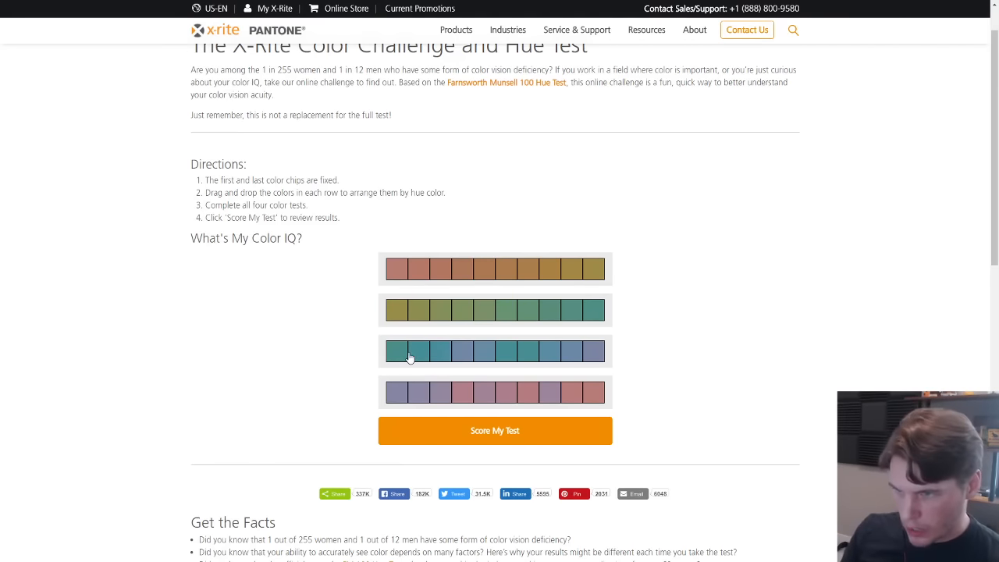
mouse_move(399, 317)
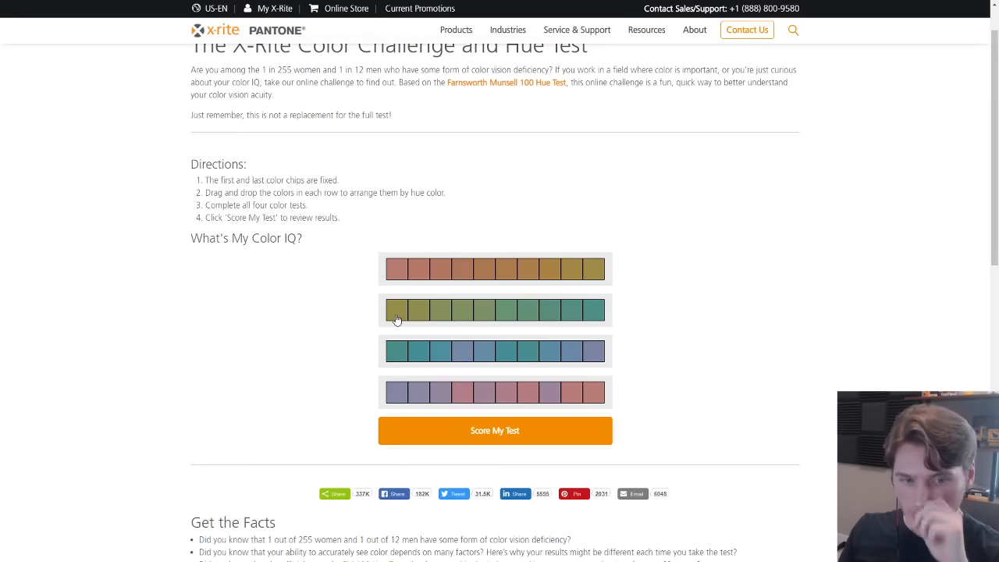
mouse_move(45, 428)
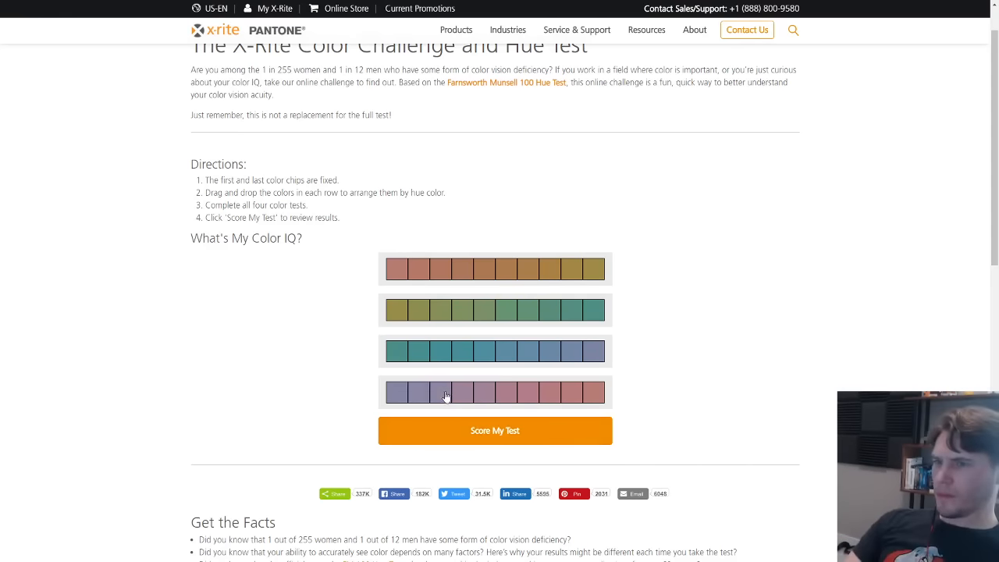
mouse_move(473, 394)
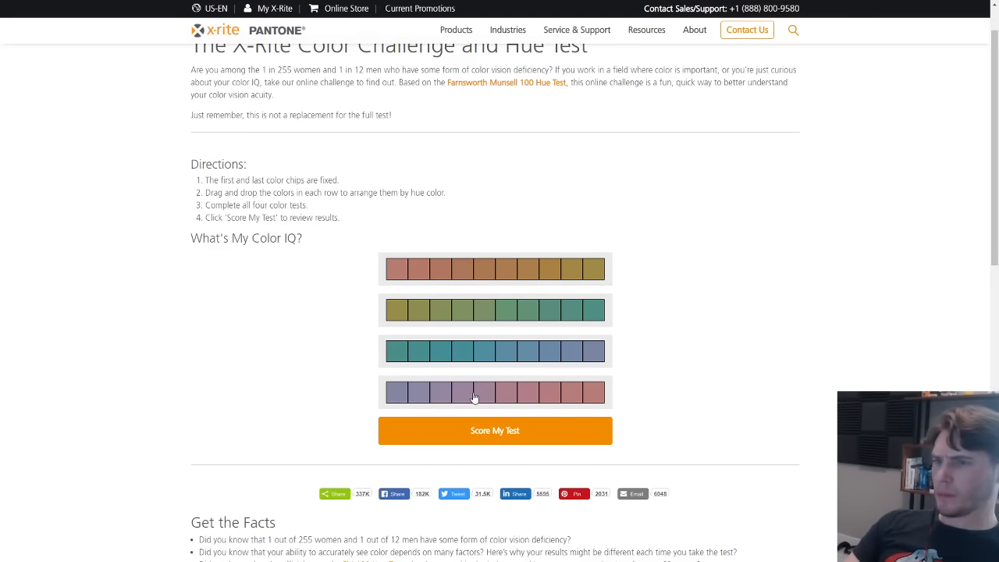
Score the arranged hue chips, showing a score of 2 and the hue circle graph.
click(495, 430)
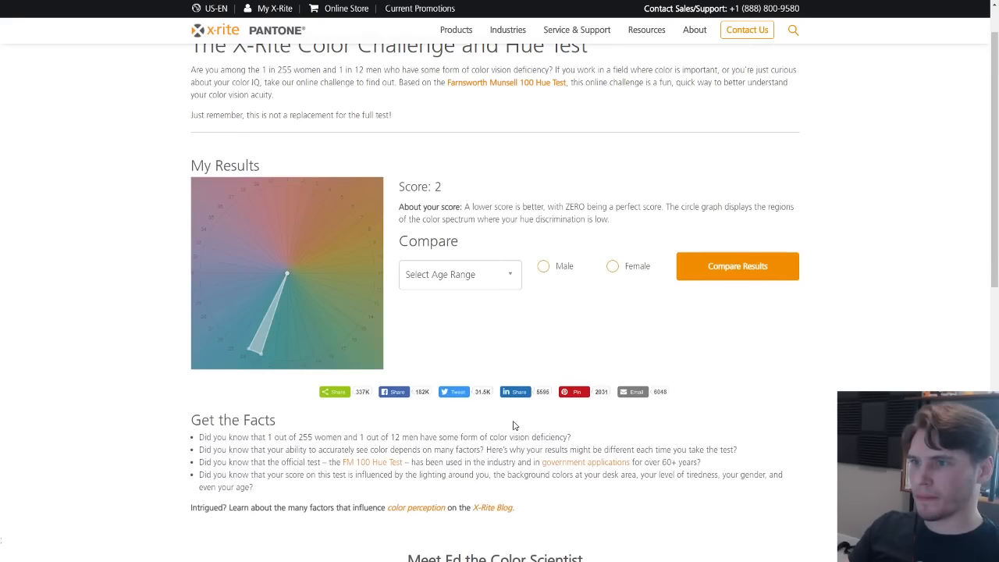
mouse_move(521, 355)
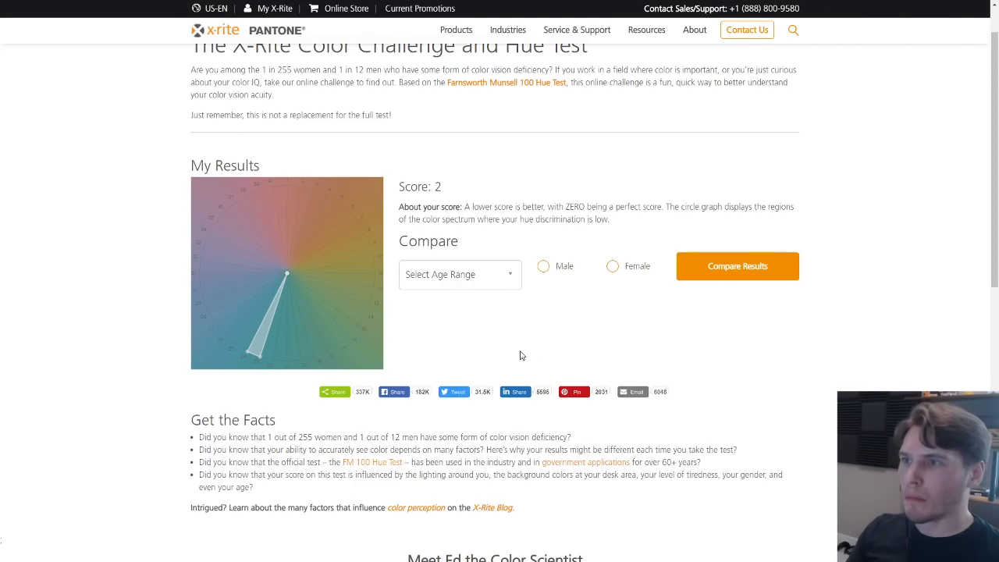
mouse_move(517, 358)
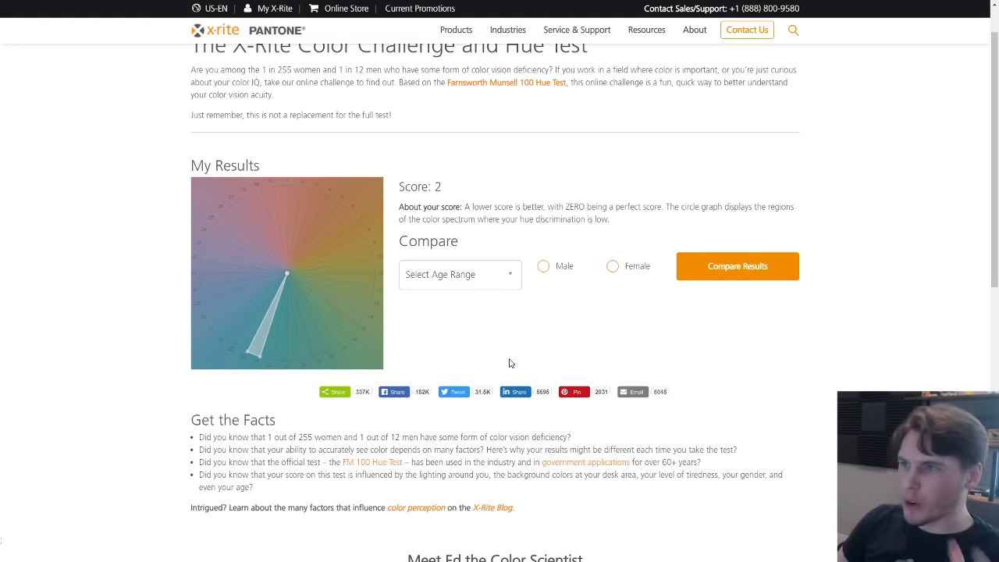
mouse_move(531, 233)
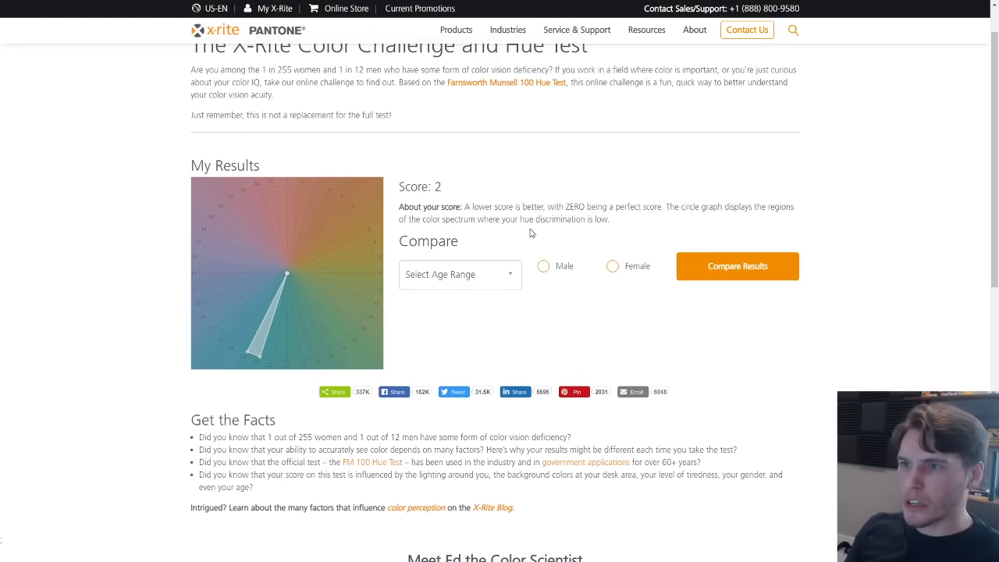
mouse_move(545, 231)
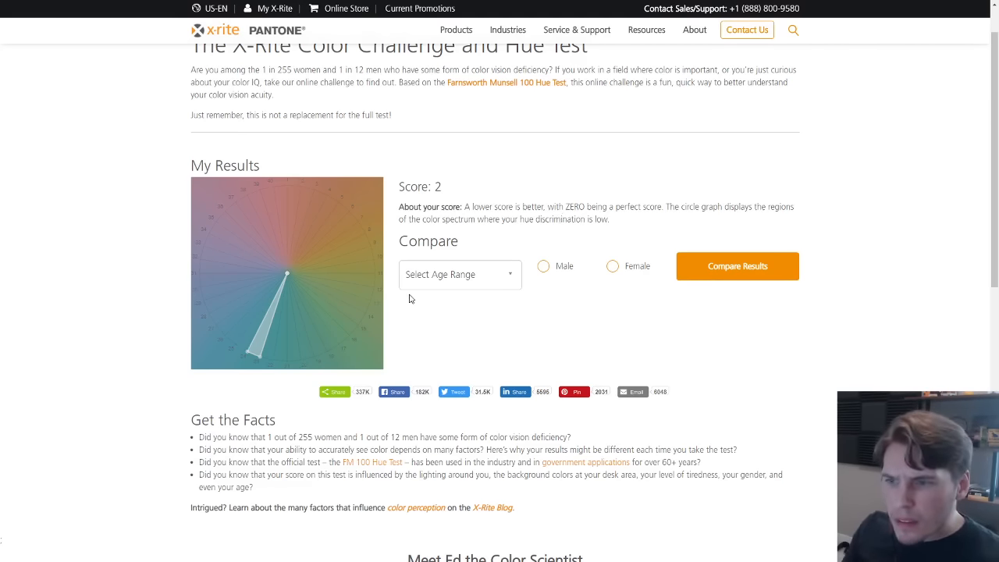
mouse_move(258, 349)
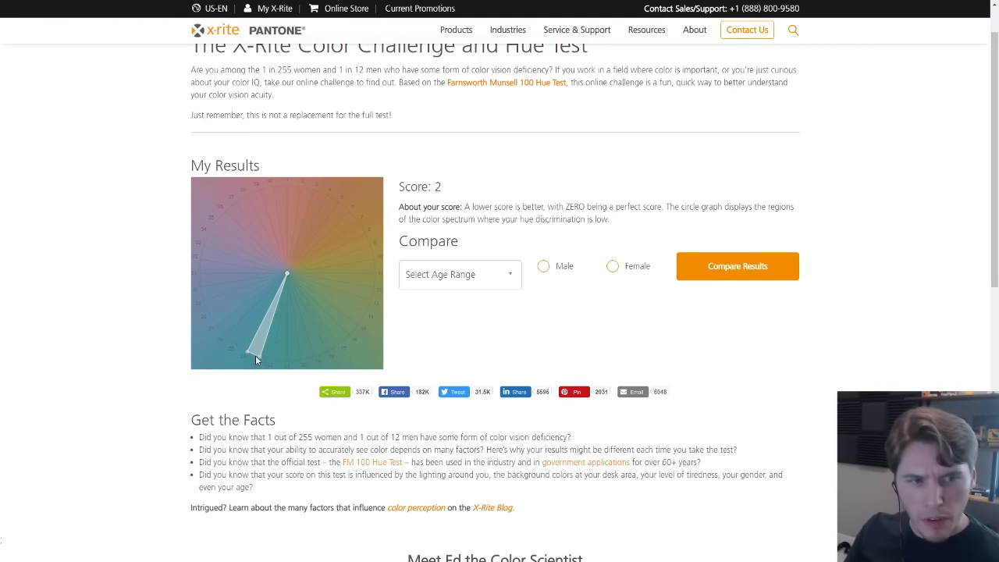
mouse_move(266, 356)
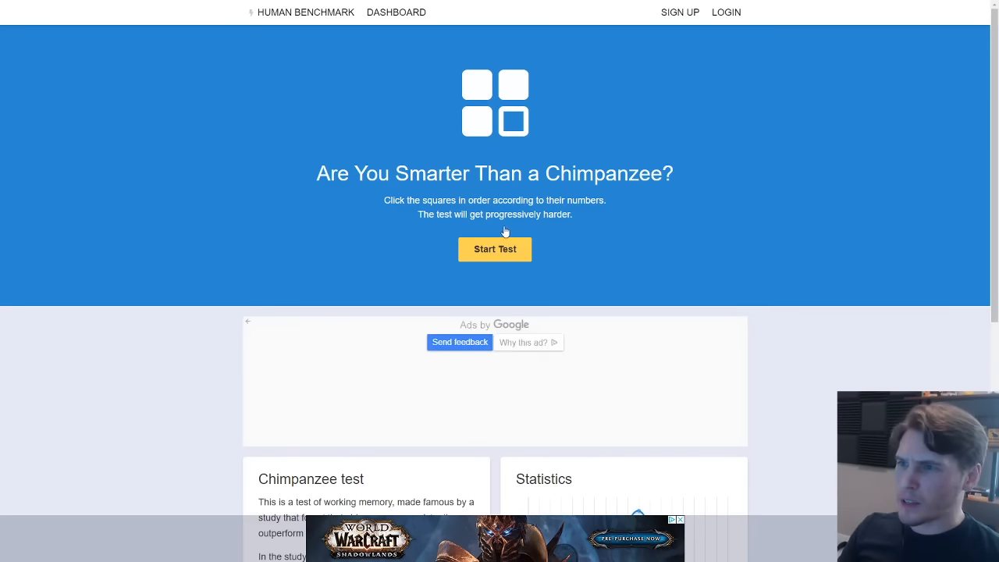
Start the Chimp Test and play the early rounds through the eight-number round.
scroll(down, 3)
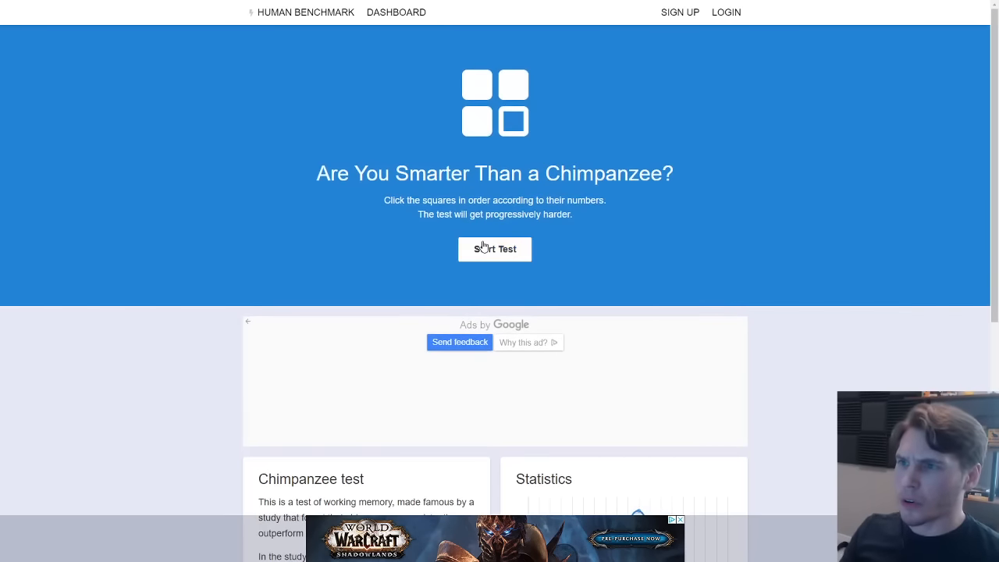
click(494, 249)
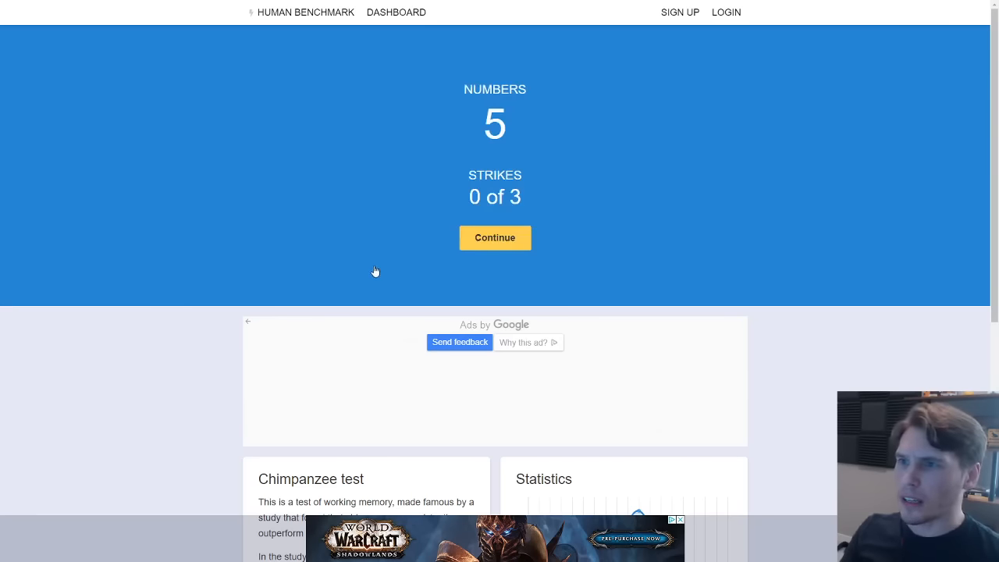
mouse_move(494, 238)
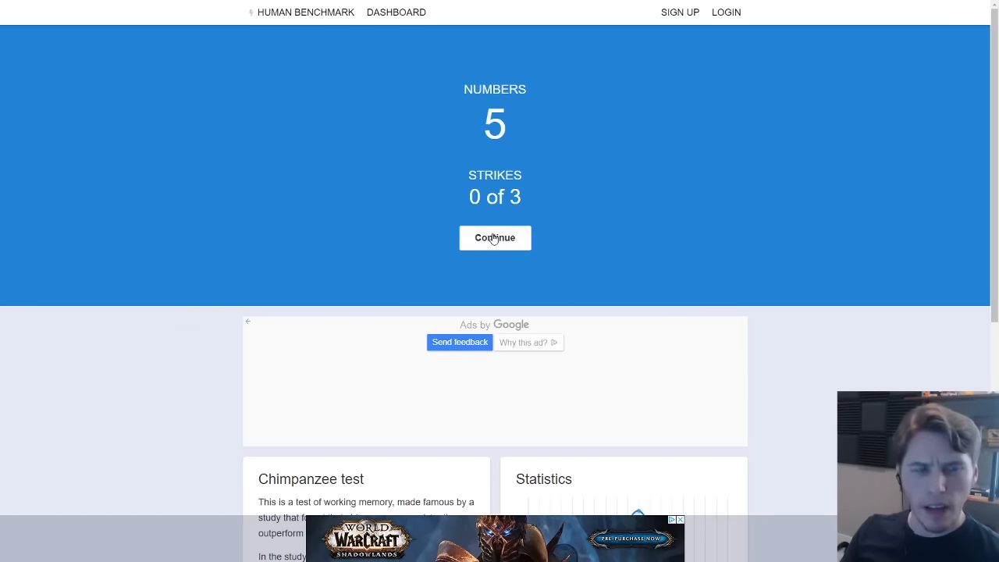
click(494, 238)
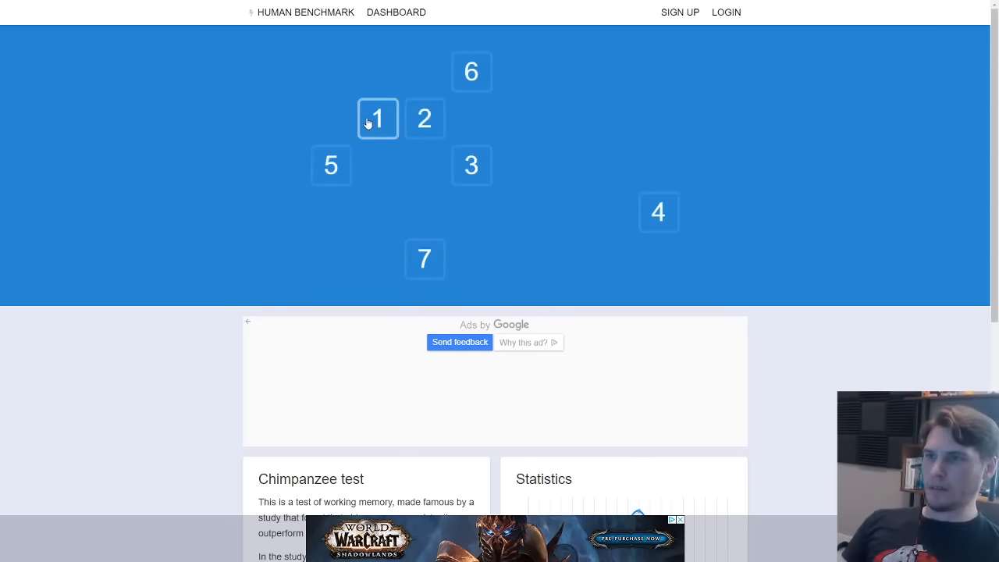
click(377, 118)
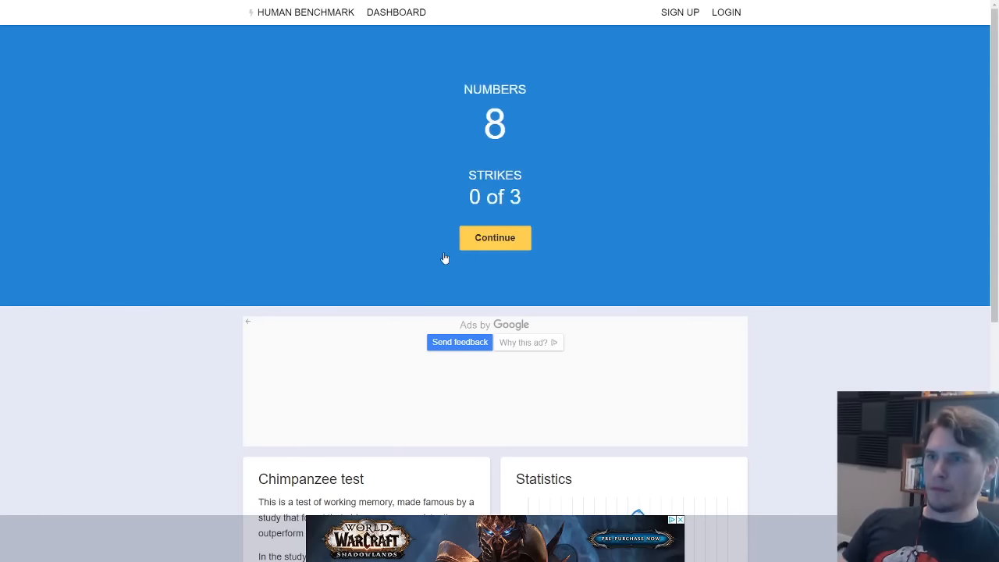
click(494, 237)
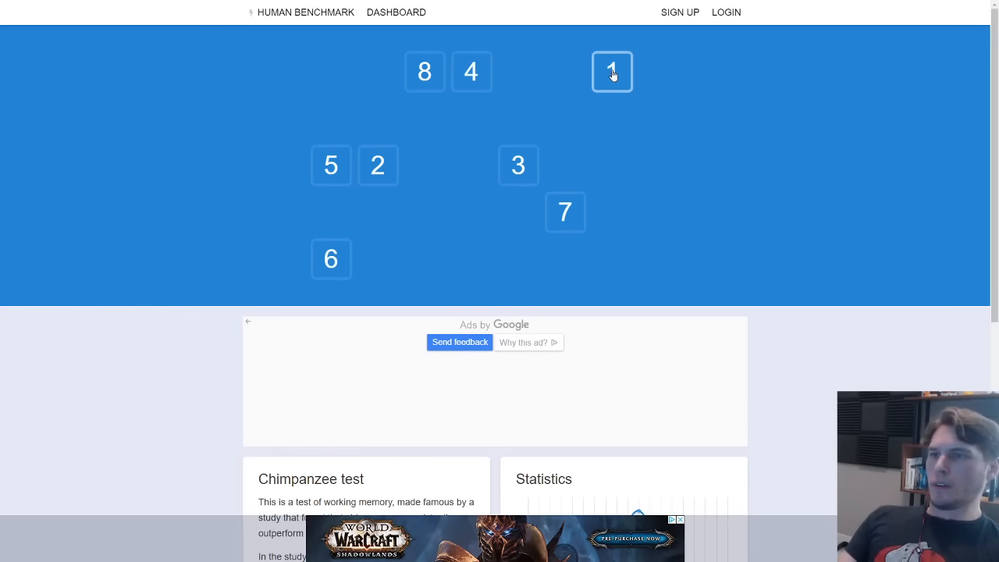
click(612, 72)
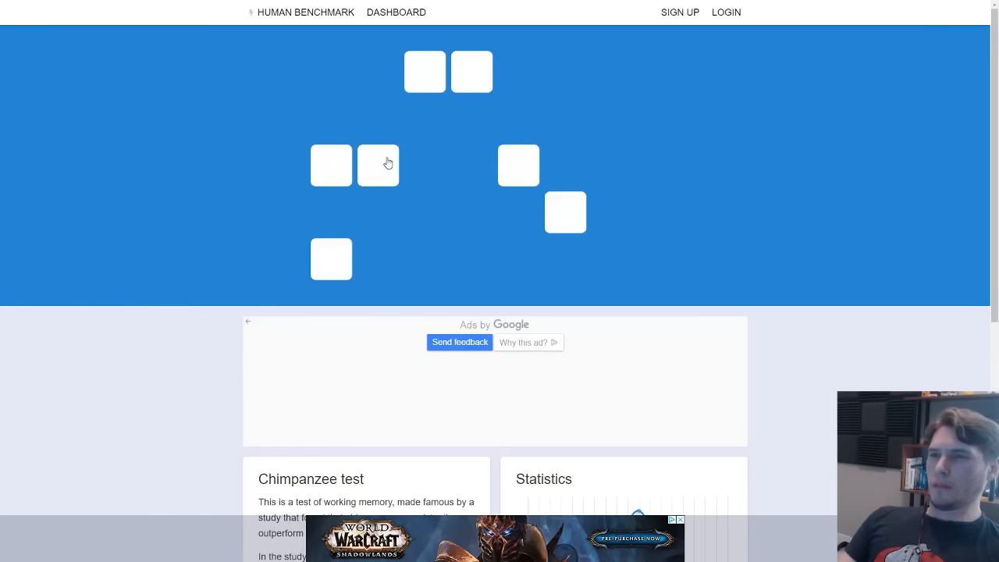
click(378, 164)
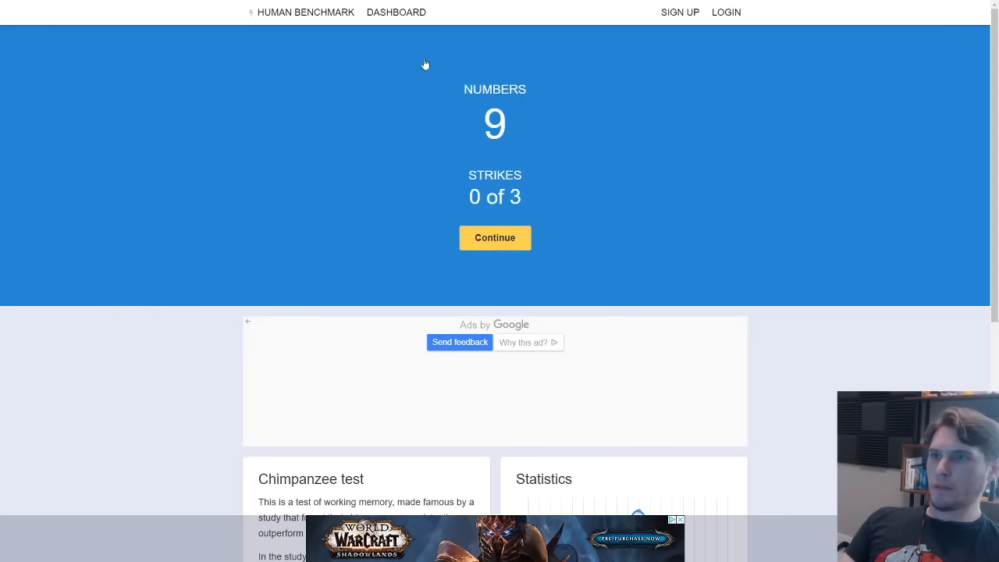
mouse_move(426, 65)
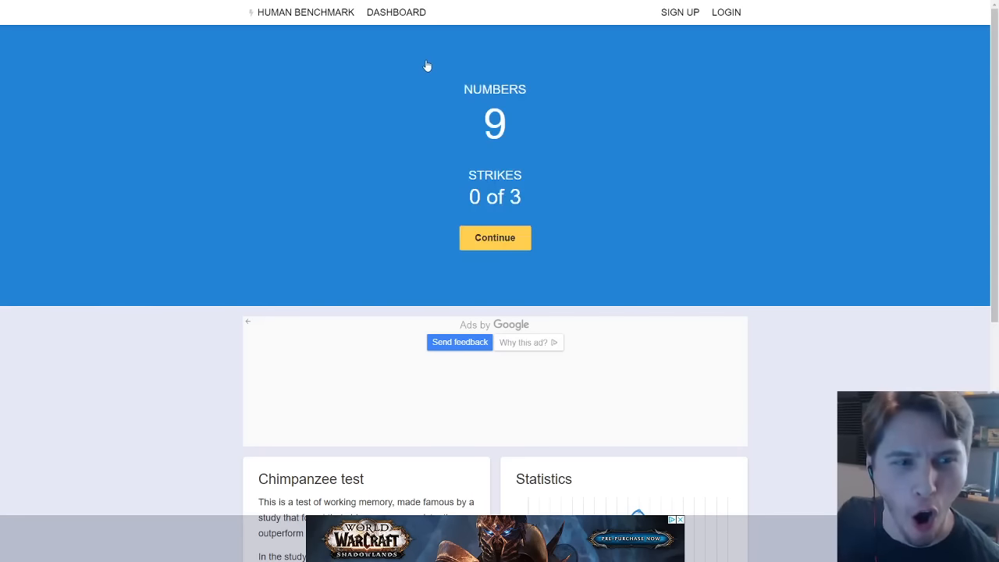
Play the nine-number rounds until the Chimp Test ends with 9 points.
click(494, 238)
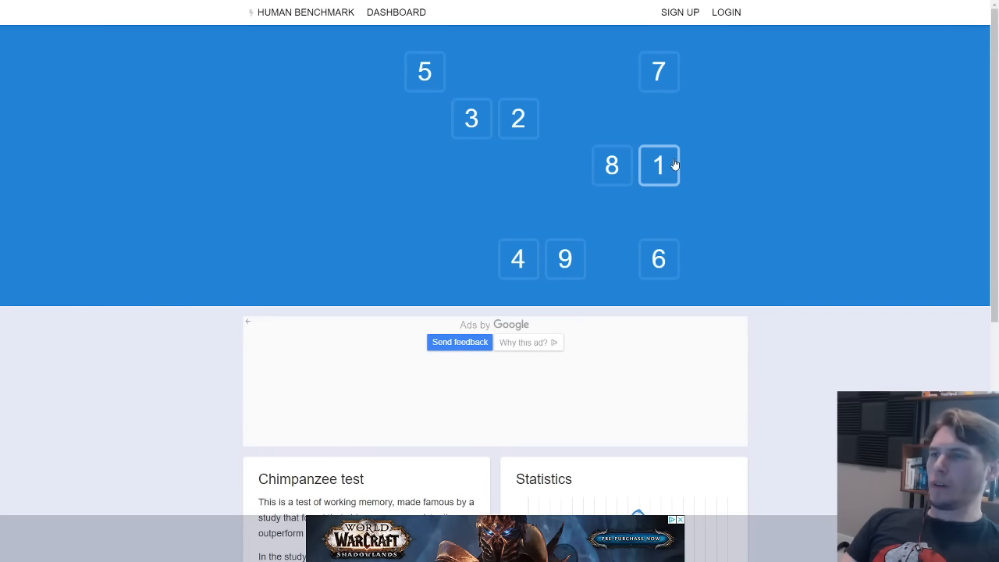
click(658, 164)
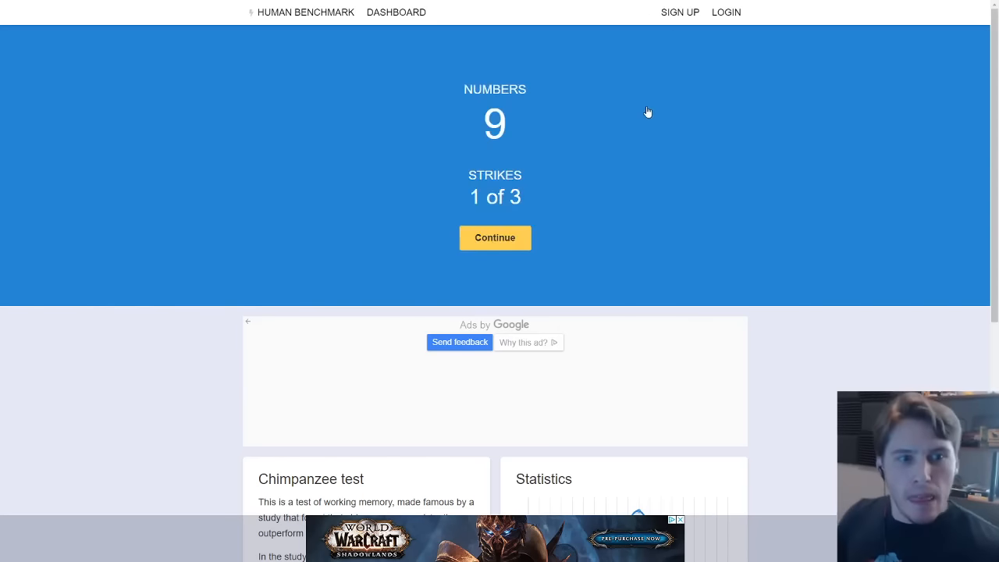
click(494, 237)
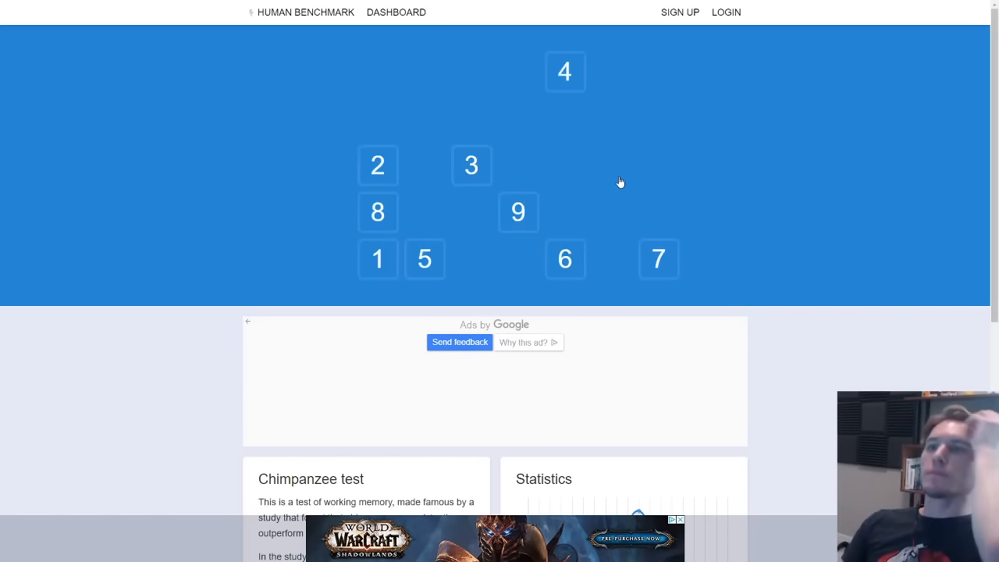
click(378, 259)
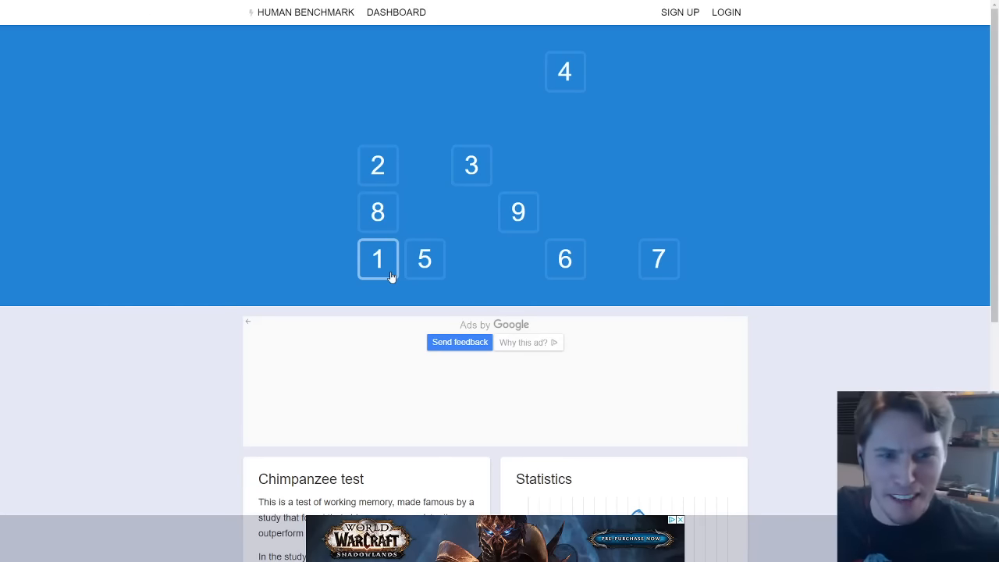
click(377, 259)
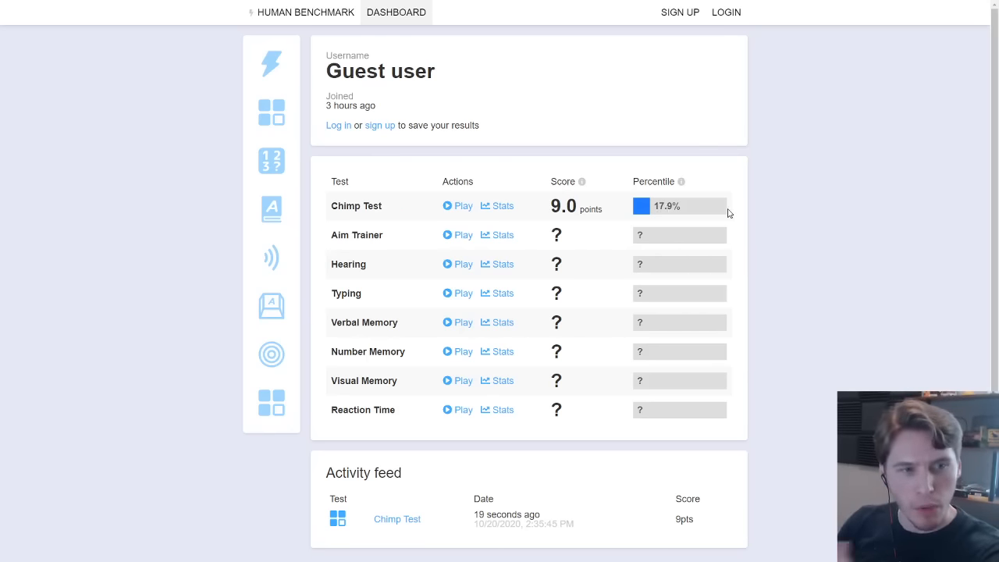
Launch the Aim Trainer test from the Human Benchmark dashboard.
click(456, 235)
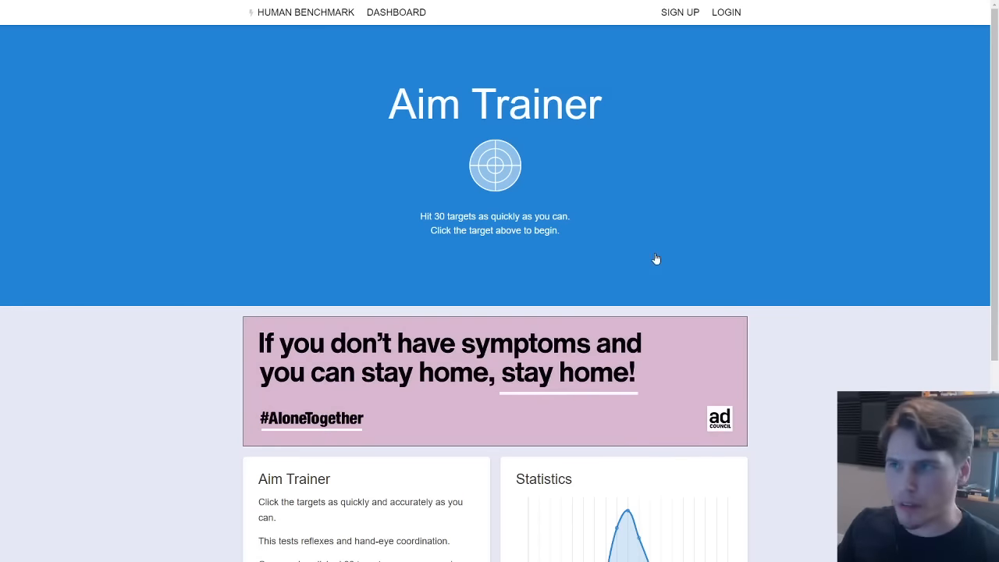
Hit the remaining Aim Trainer targets, recording a 520 ms result.
click(494, 165)
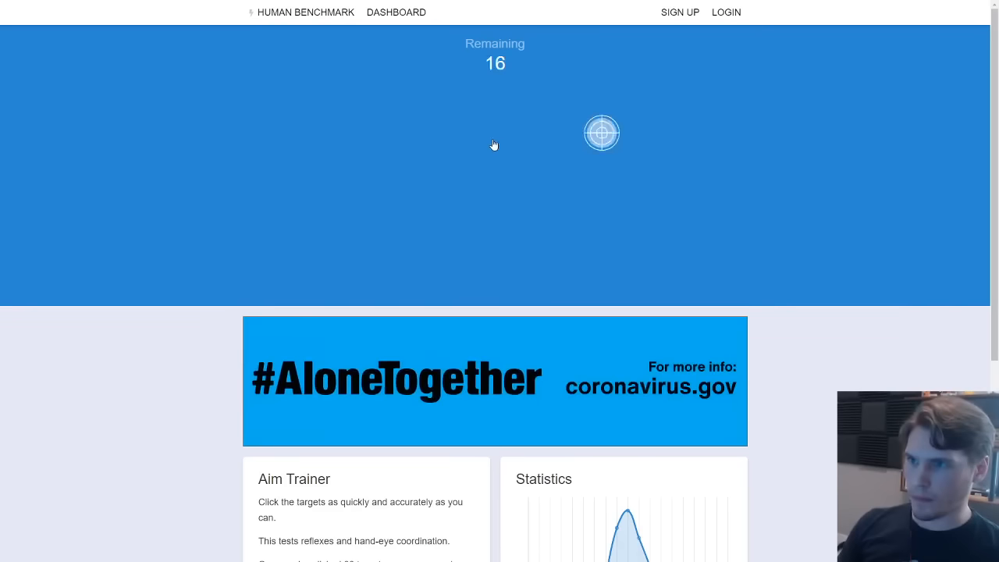
click(601, 132)
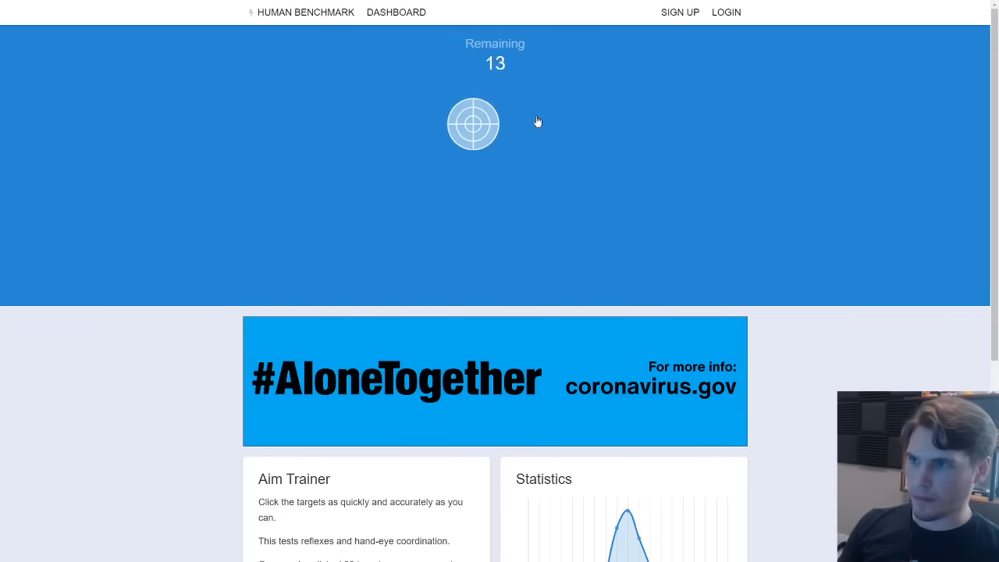
click(473, 124)
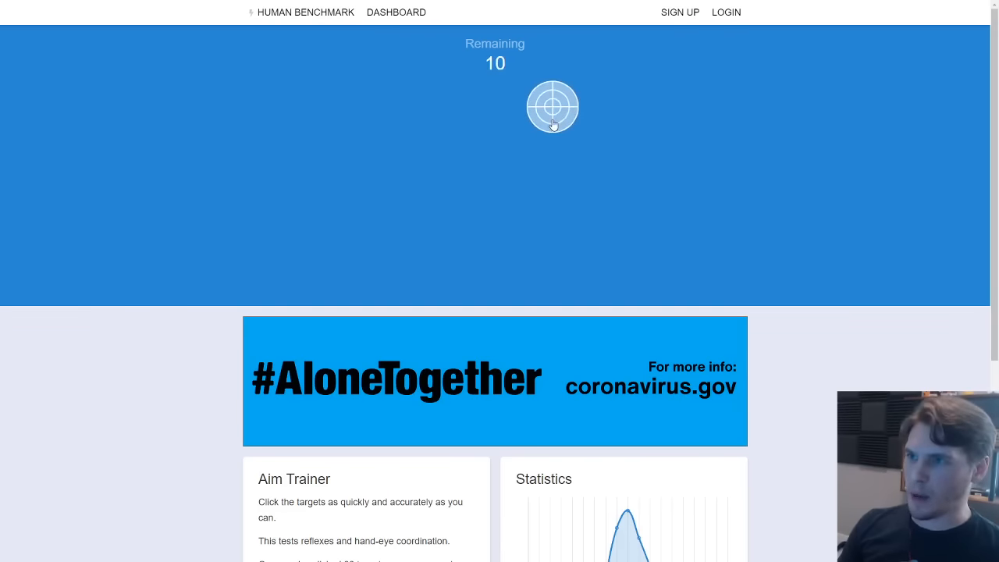
click(553, 107)
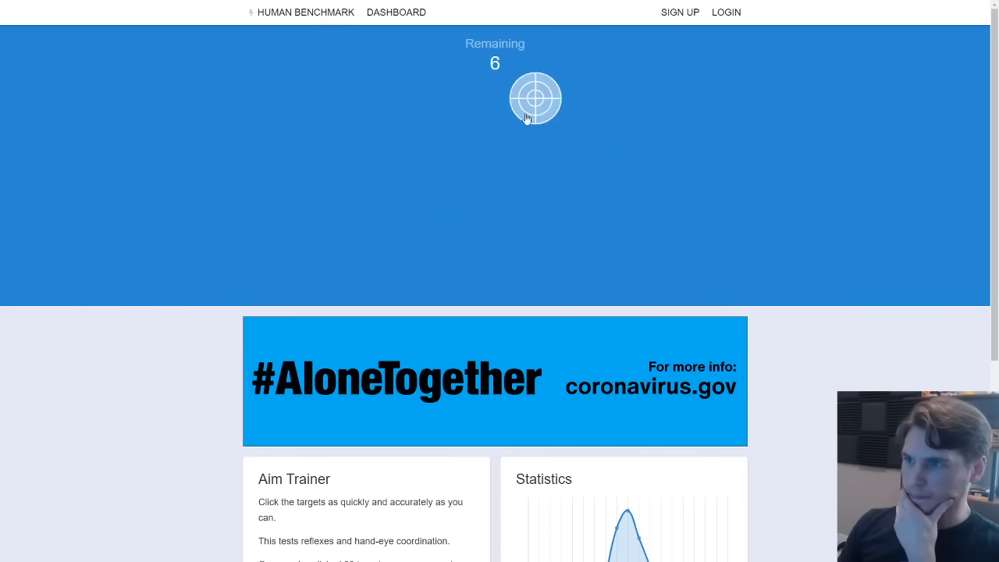
click(535, 98)
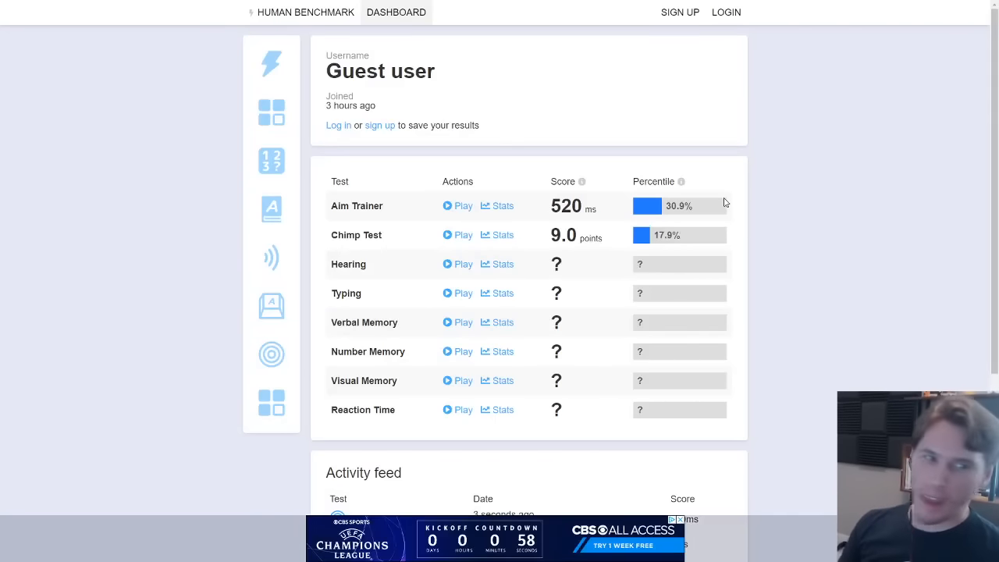
mouse_move(737, 184)
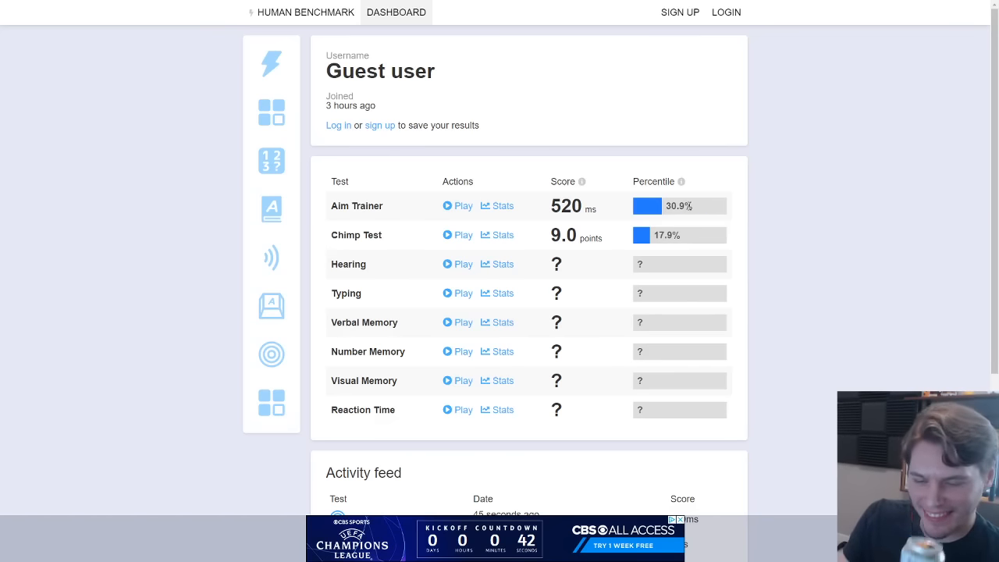
Launch the Hearing test from the Human Benchmark dashboard.
click(462, 264)
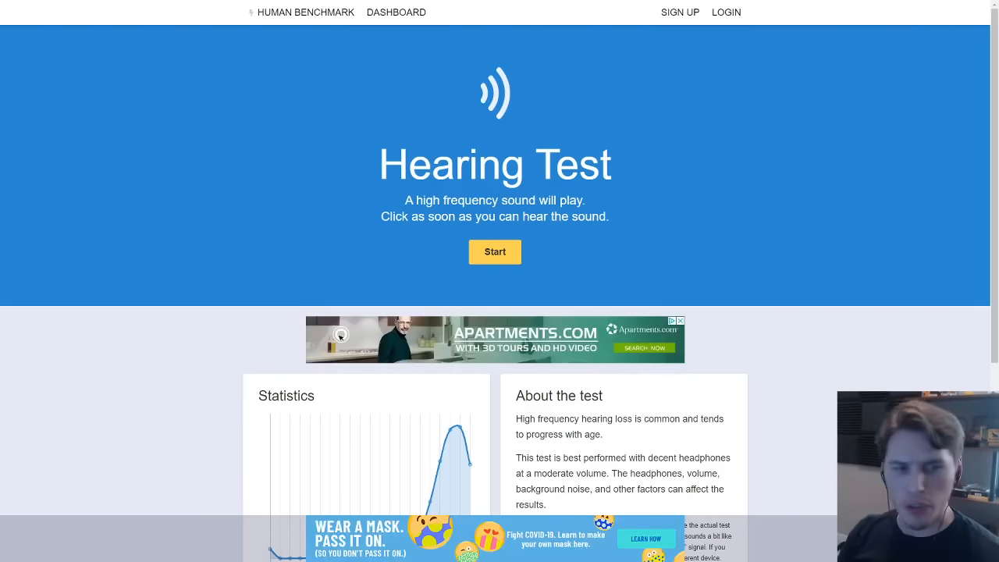
mouse_move(290, 329)
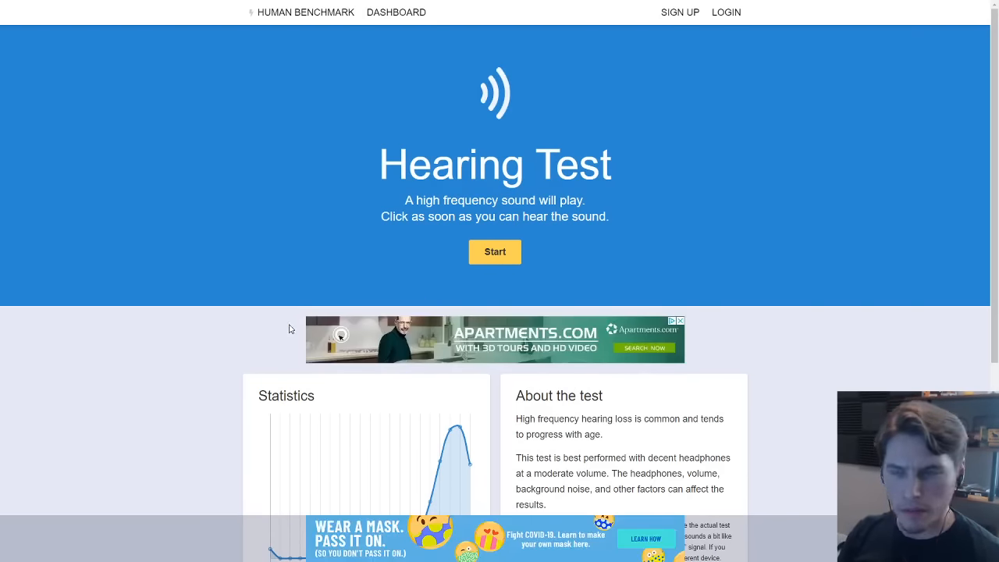
Play the rising tone and report hearing it, reaching 18925 Hz.
click(494, 251)
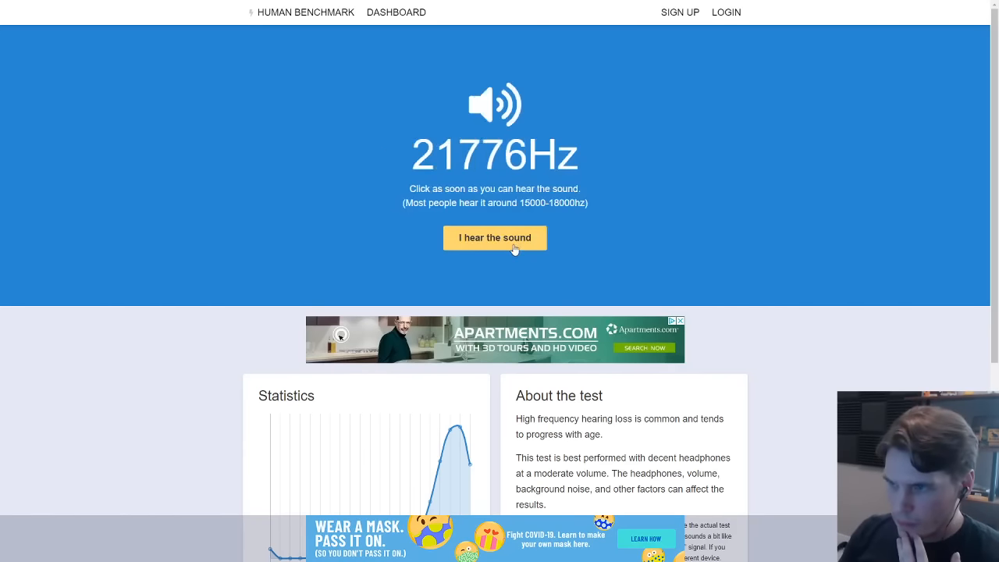
click(494, 237)
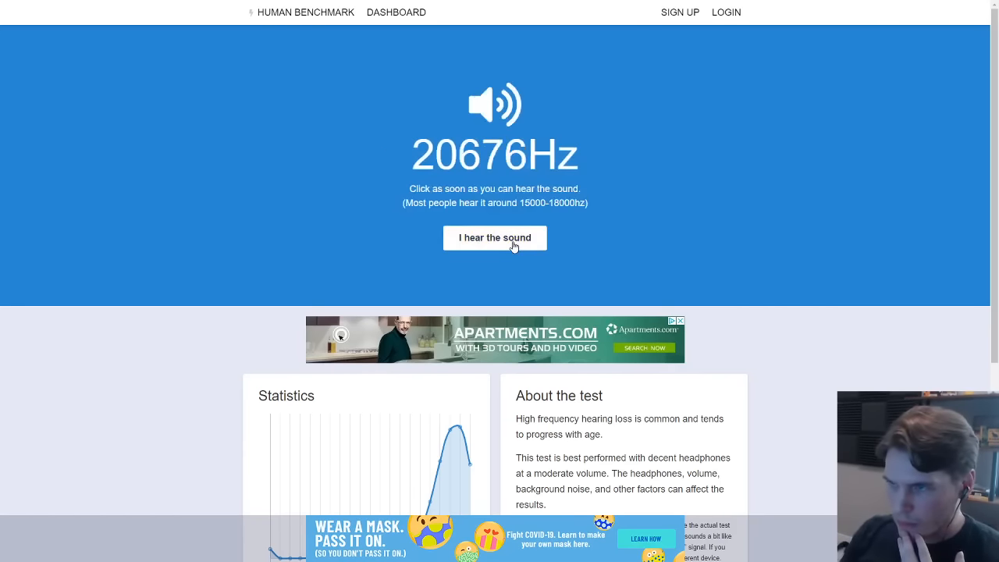
click(494, 237)
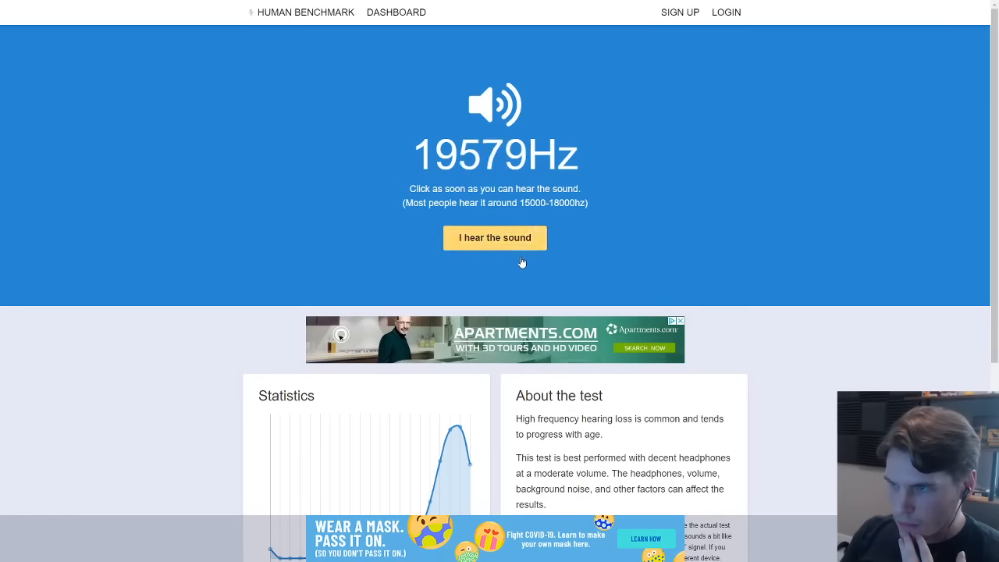
click(495, 237)
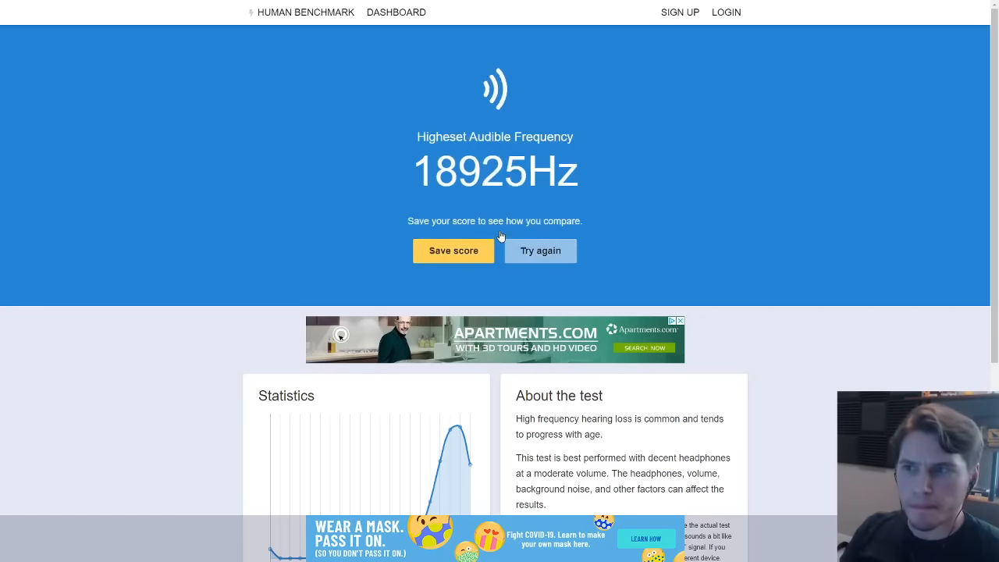
mouse_move(540, 250)
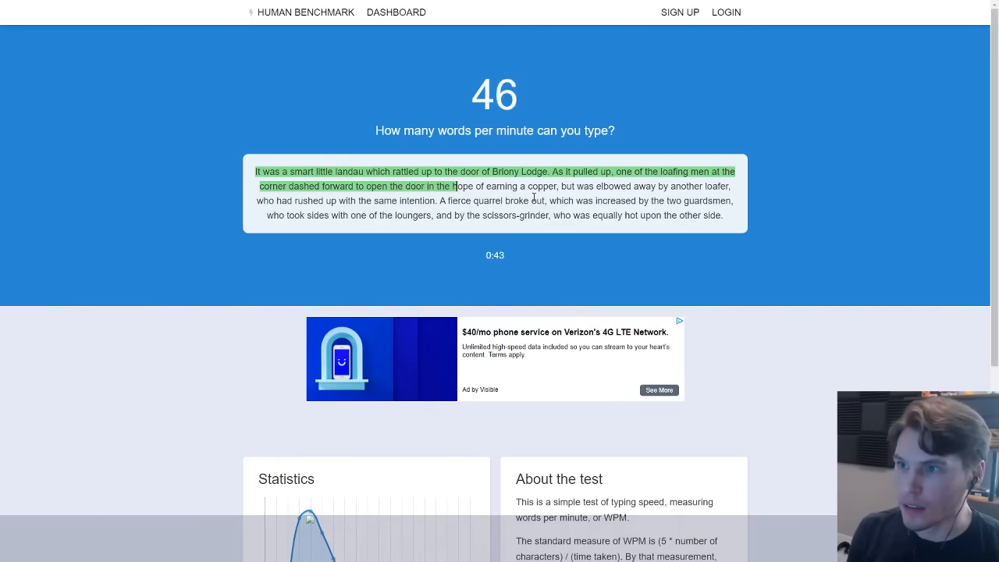
Type the typing-test passage ('hope', 'copper', 'by the', 'who') to score 44 WPM.
text(hope of earning a)
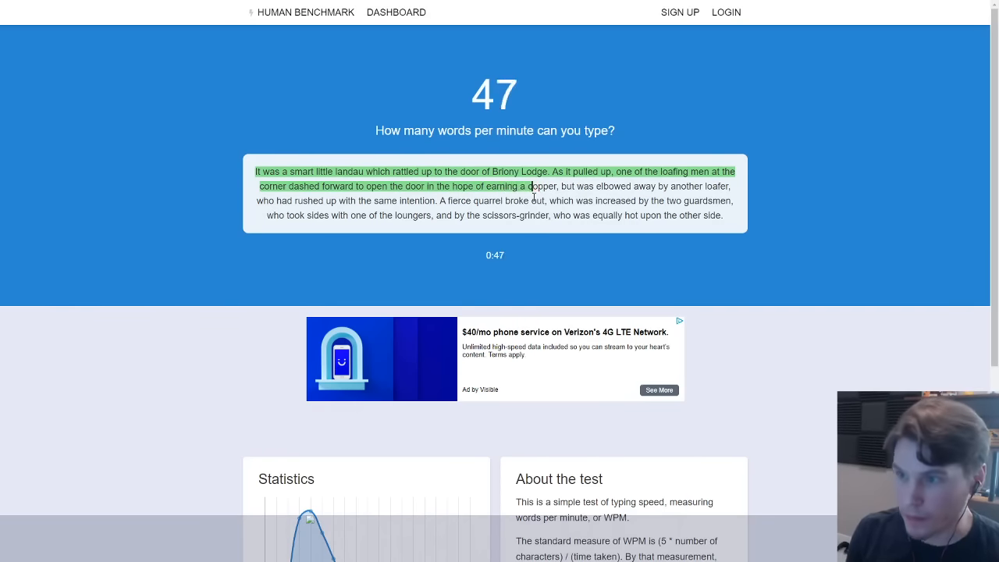
text(copper, but was elbowed away by another loafer,)
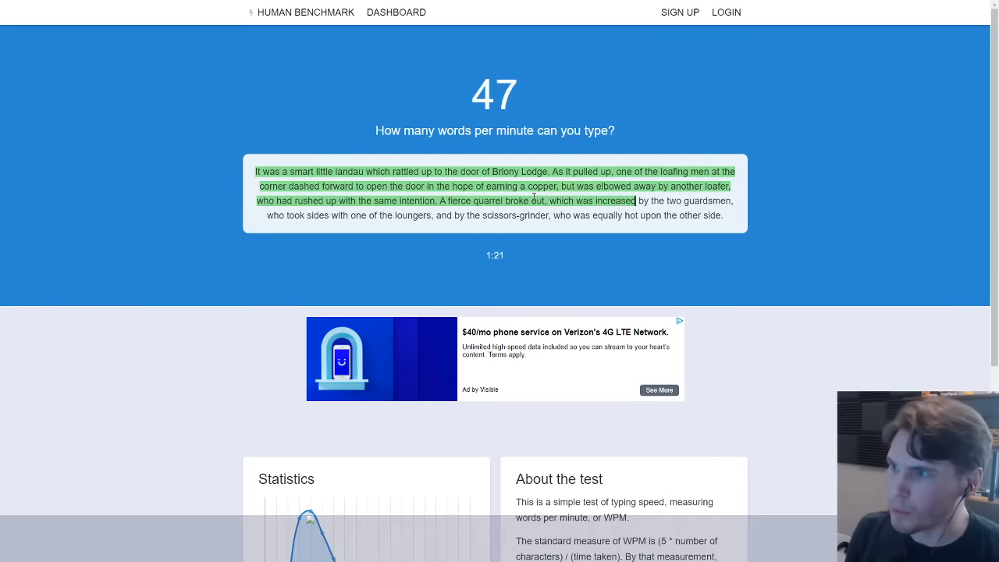
text(by the)
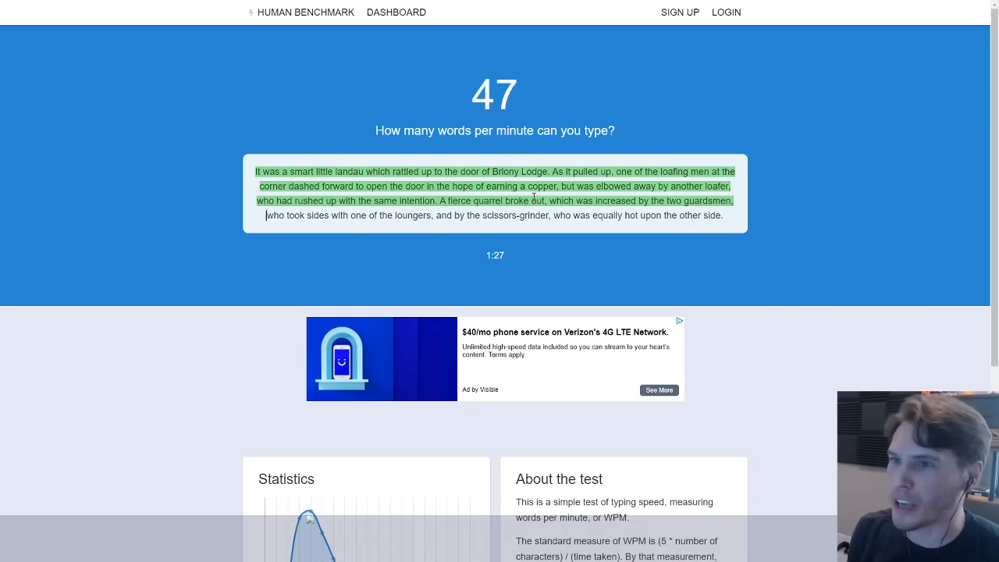
text(who)
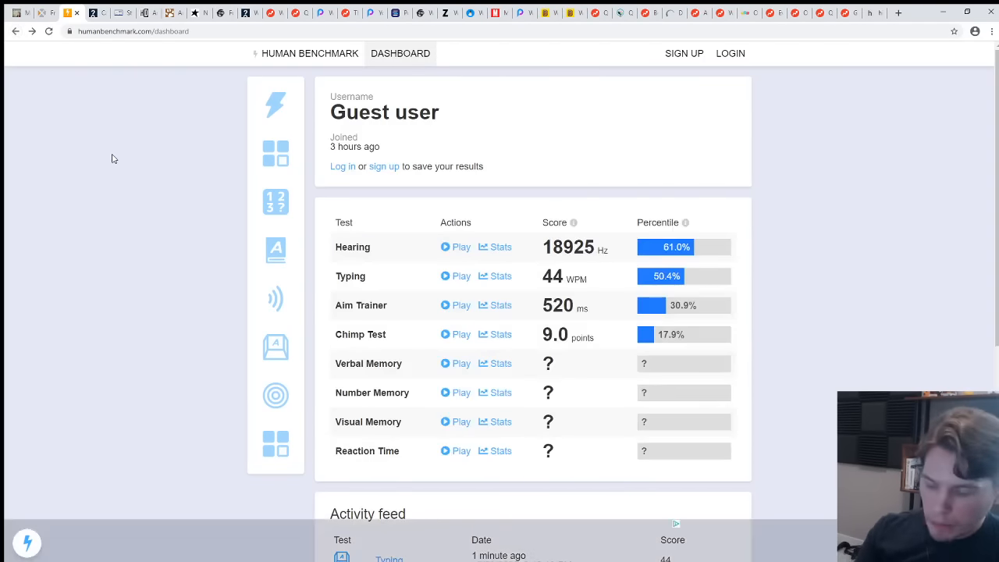
Start Verbal Memory, marking microcopies as SEEN and the following words, including yules, as NEW.
click(455, 363)
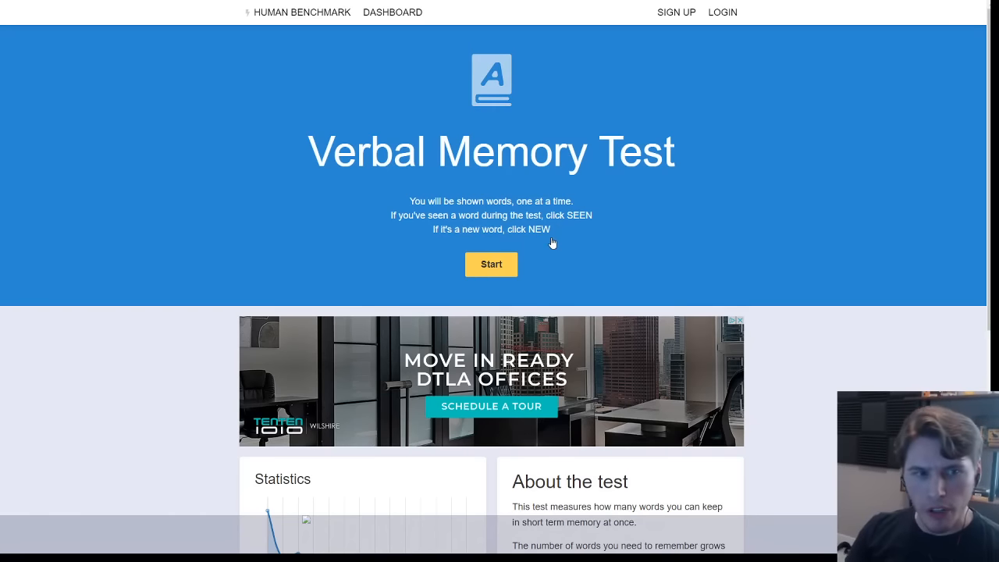
mouse_move(570, 222)
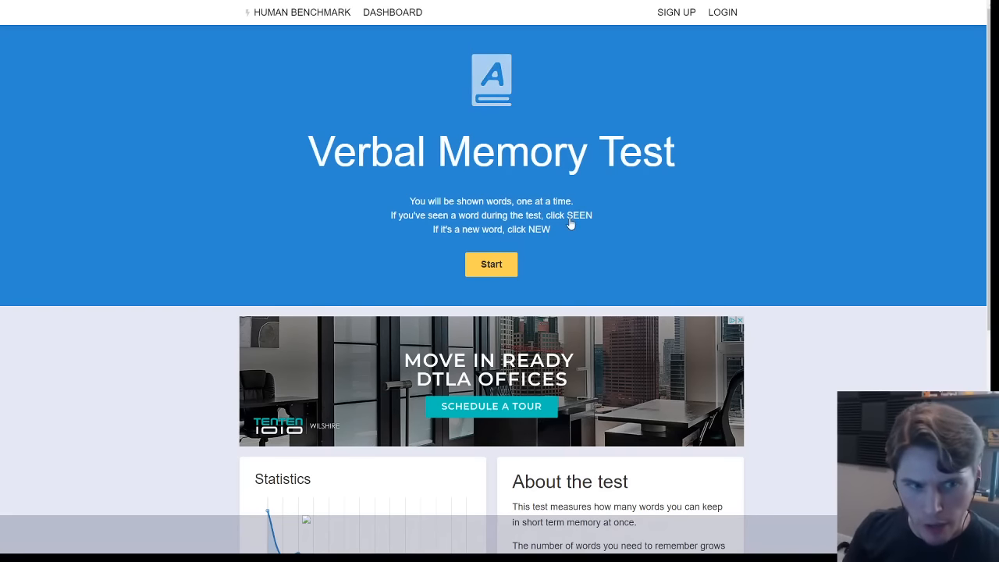
mouse_move(492, 263)
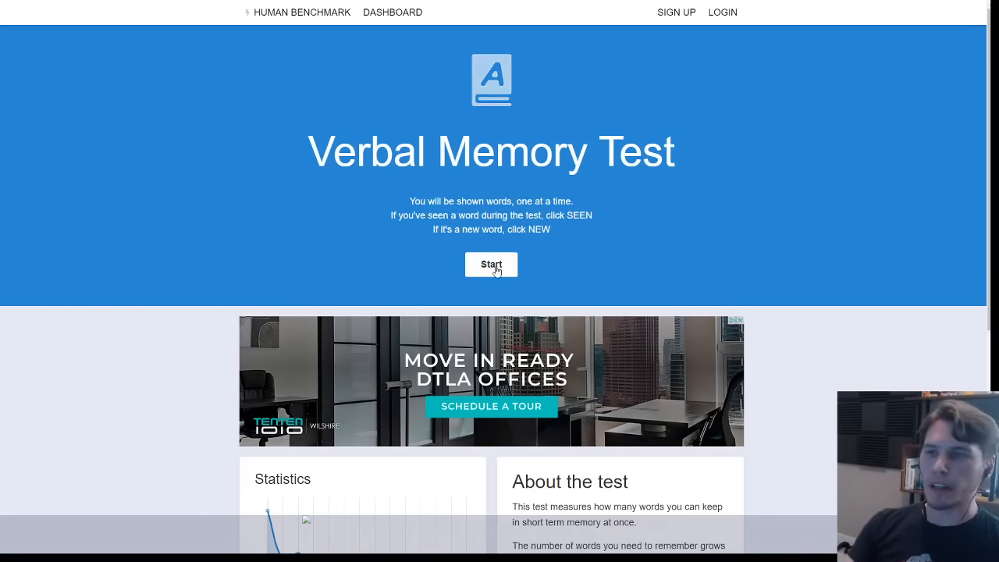
click(491, 264)
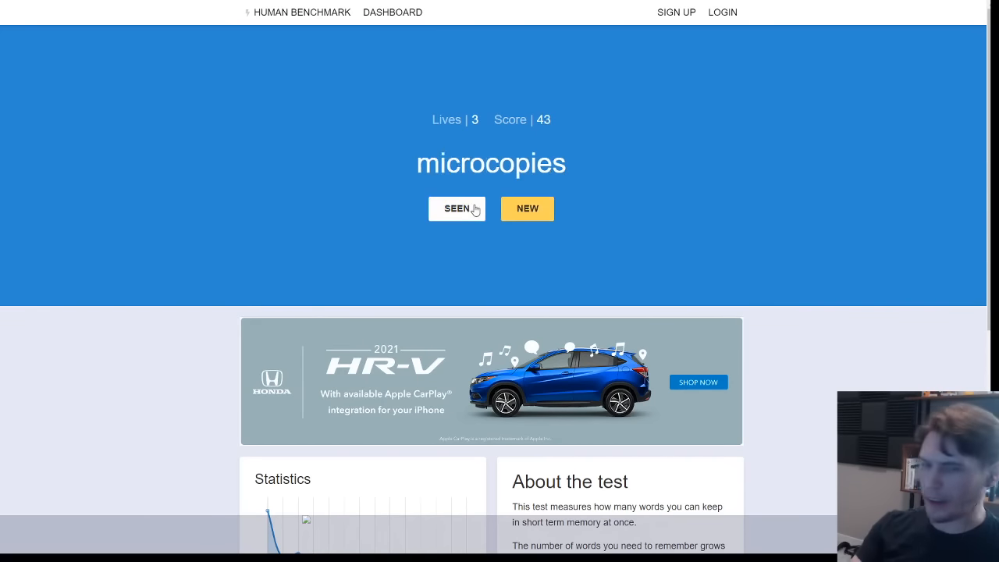
click(457, 208)
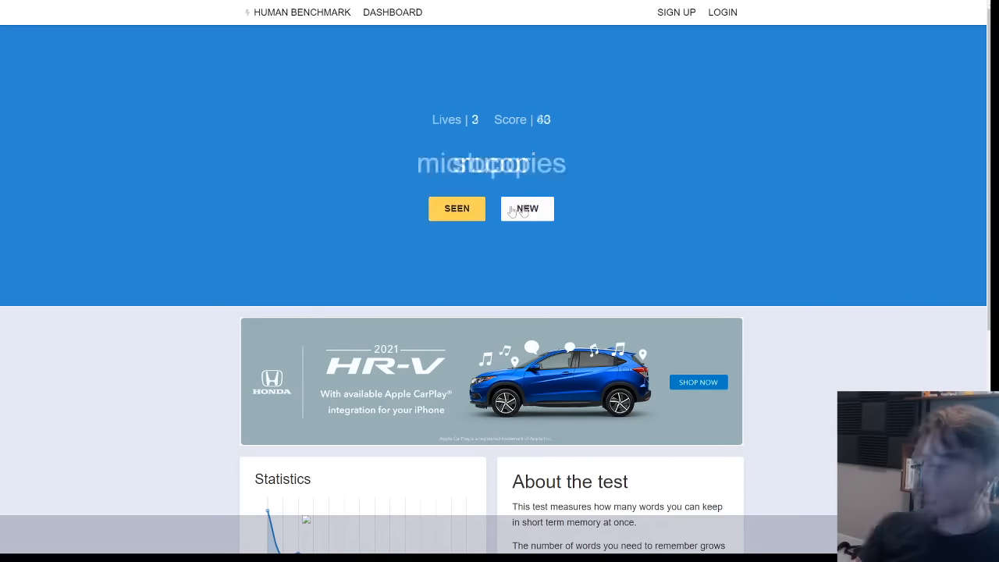
click(526, 209)
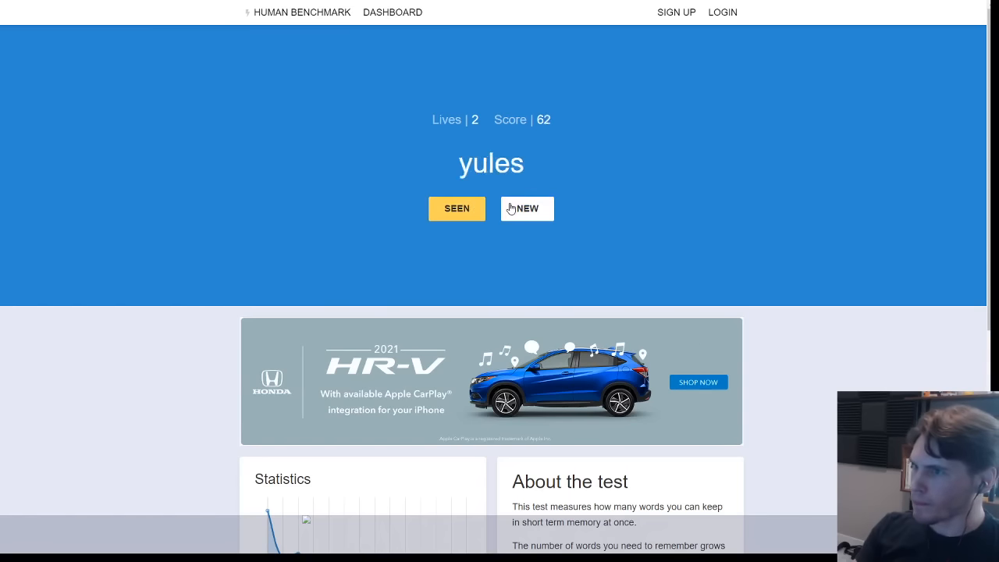
click(526, 208)
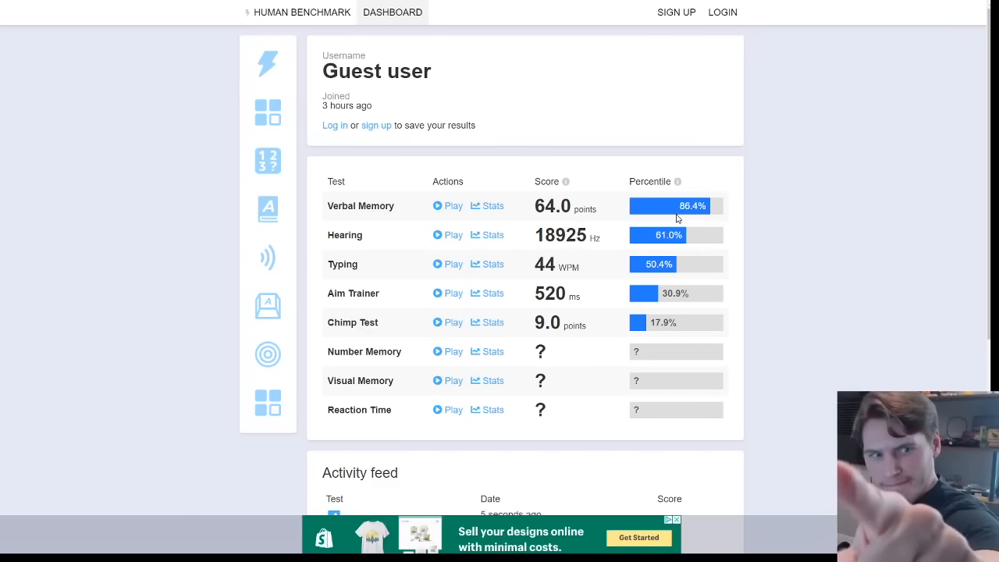
mouse_move(504, 199)
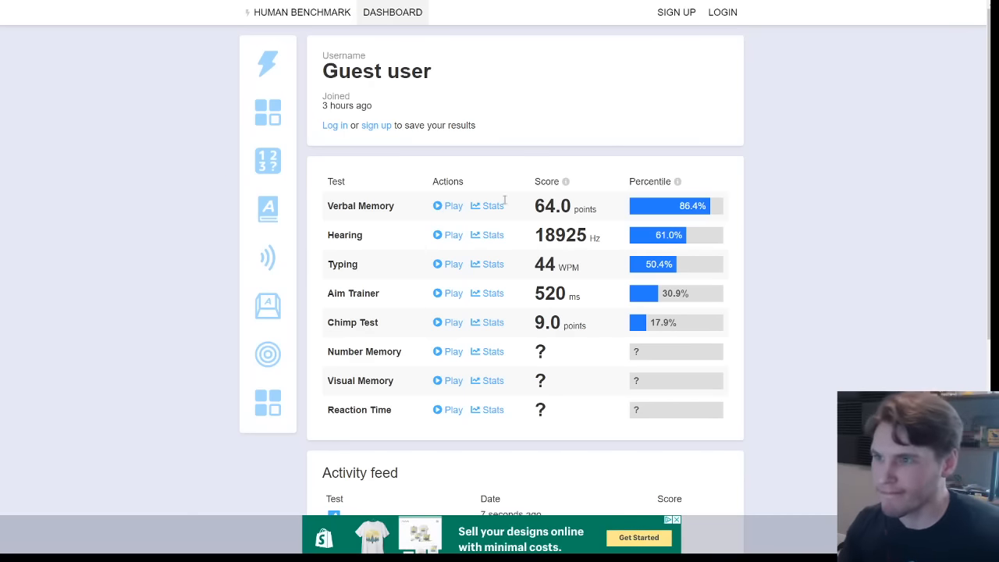
click(487, 205)
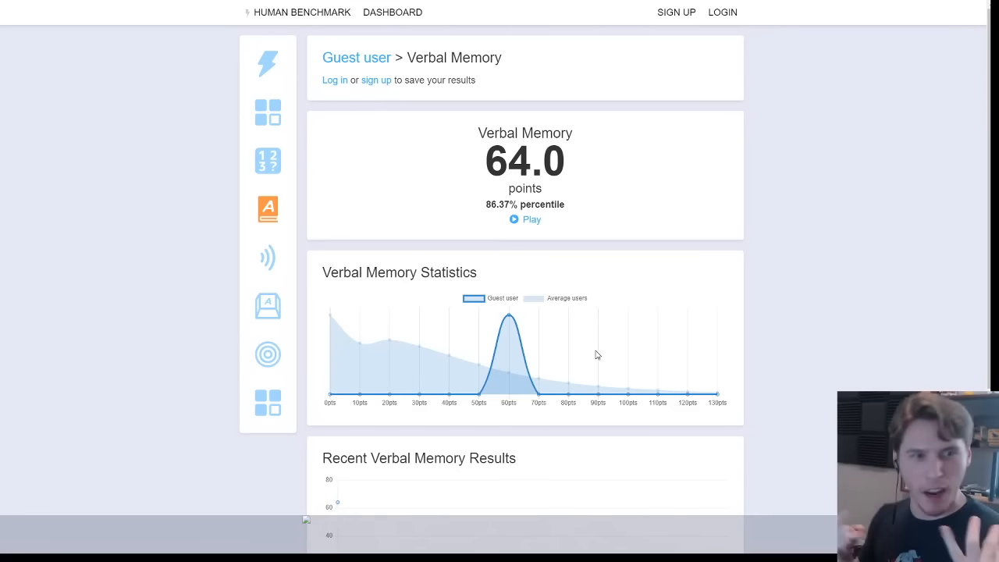
click(392, 12)
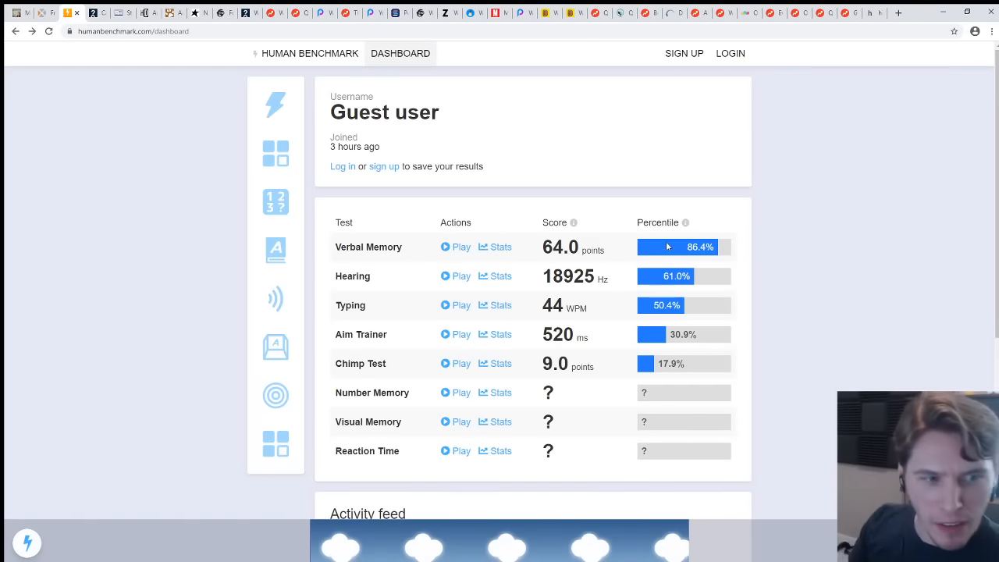
mouse_move(652, 260)
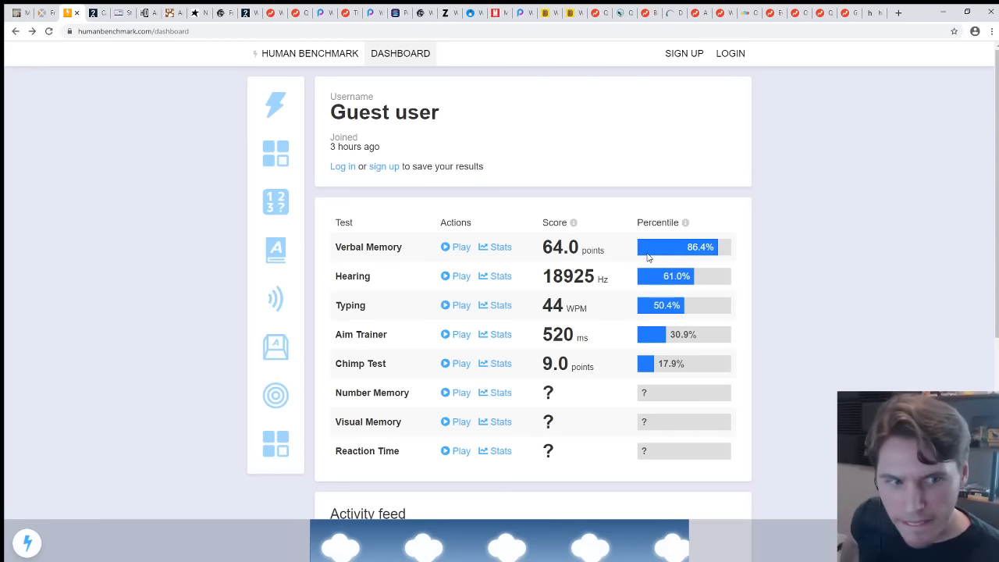
mouse_move(622, 255)
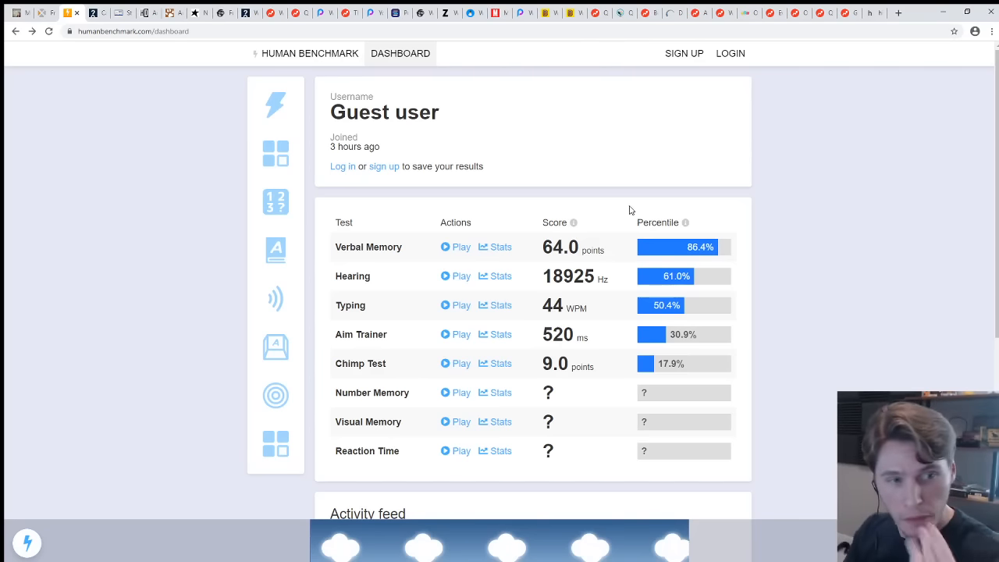
mouse_move(632, 207)
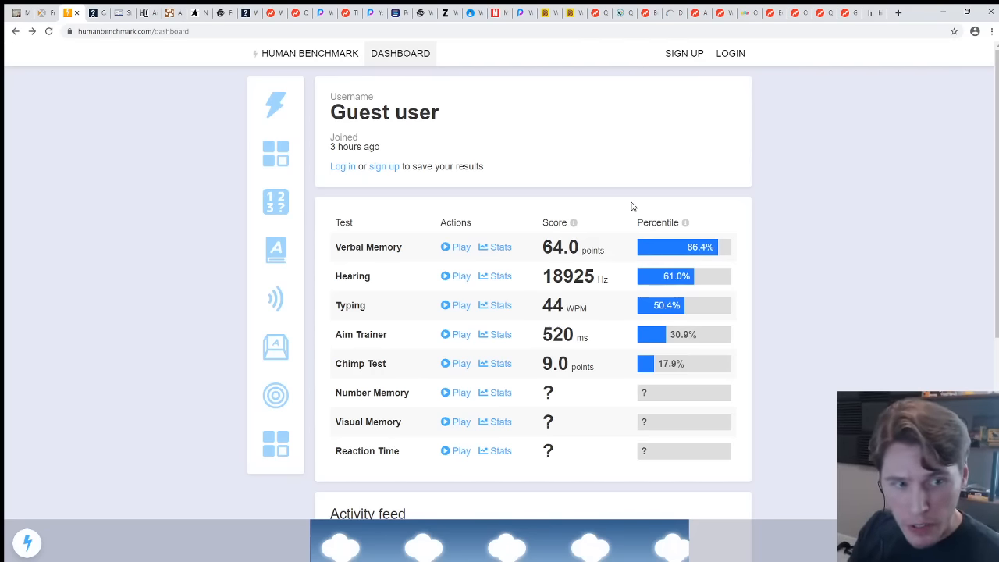
Recall numbers such as 74, 925, 62420 and 628938943 through level 9, then save the score.
click(455, 392)
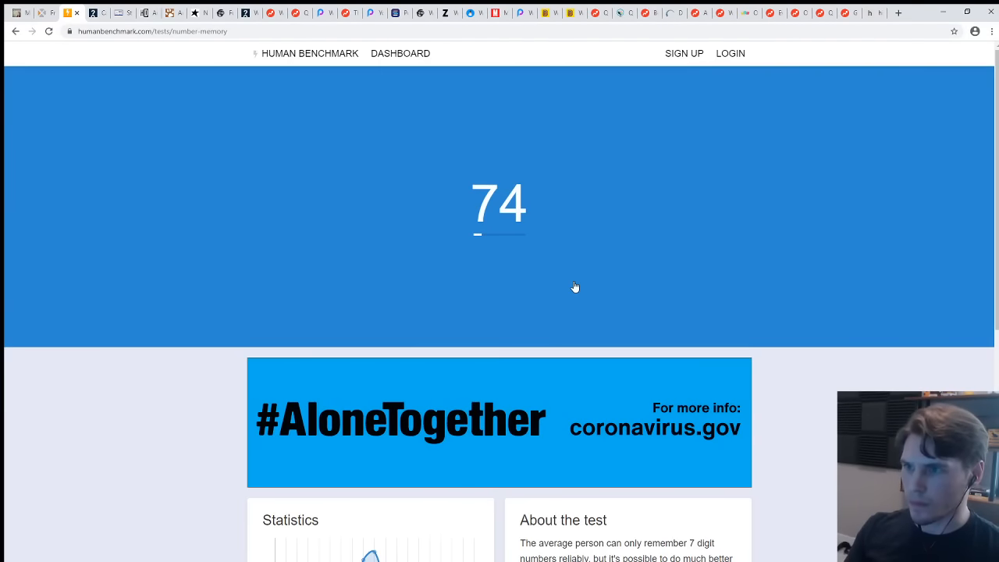
text(74)
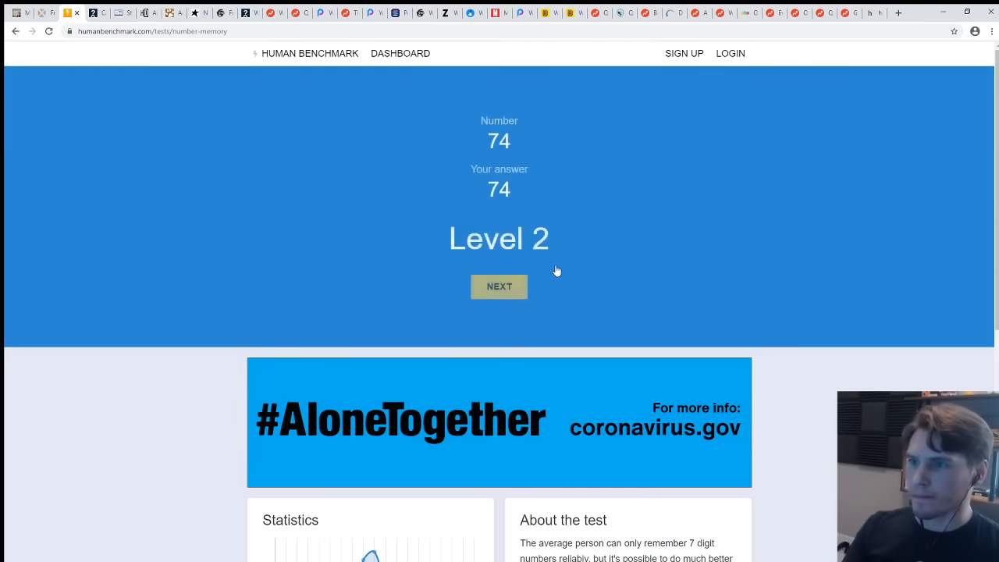
click(498, 286)
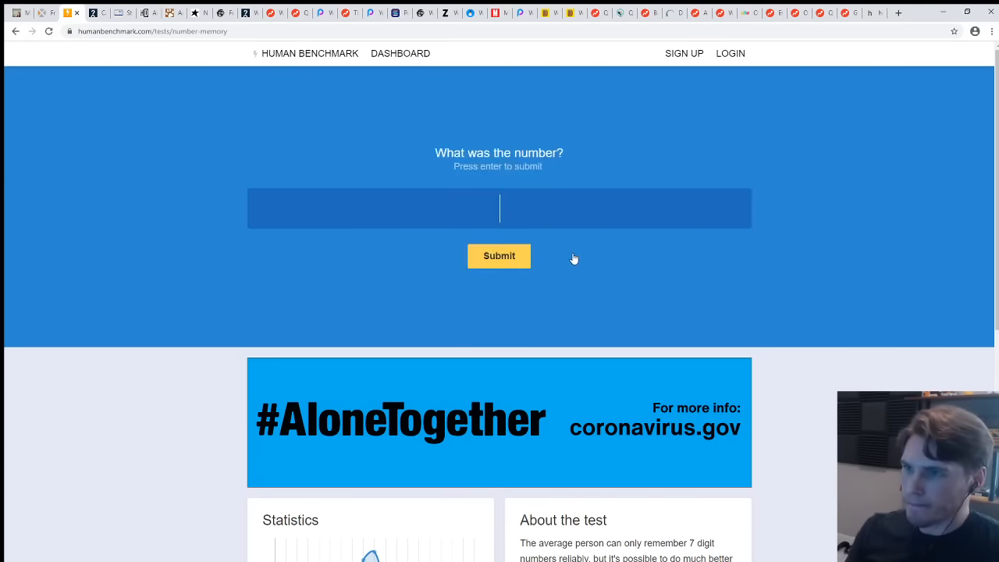
text(925)
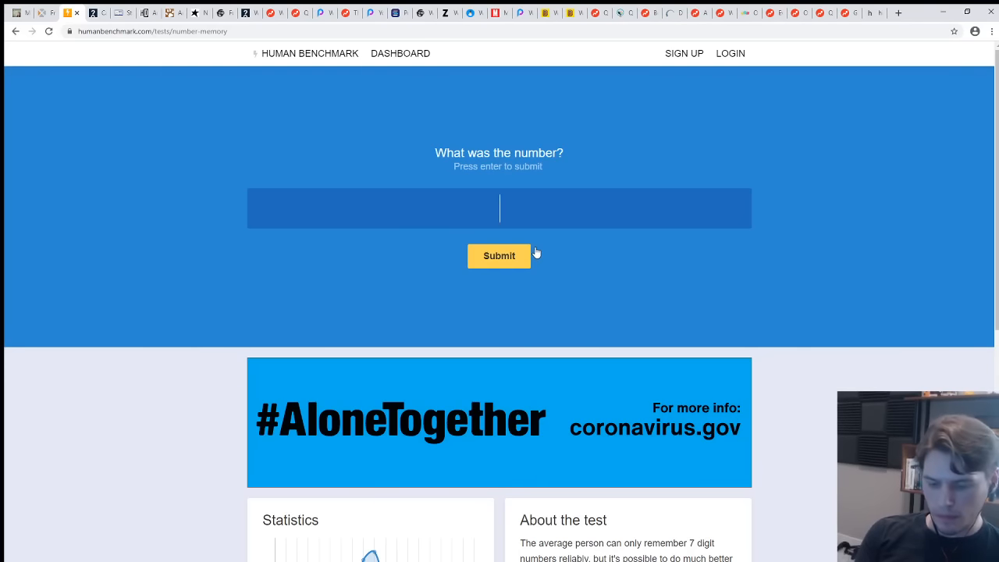
text(62420)
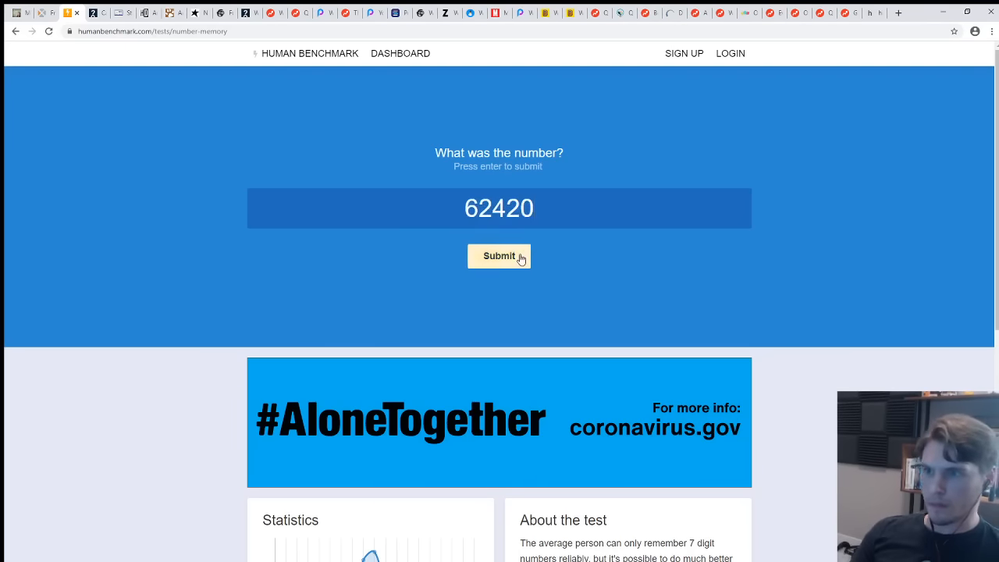
click(498, 255)
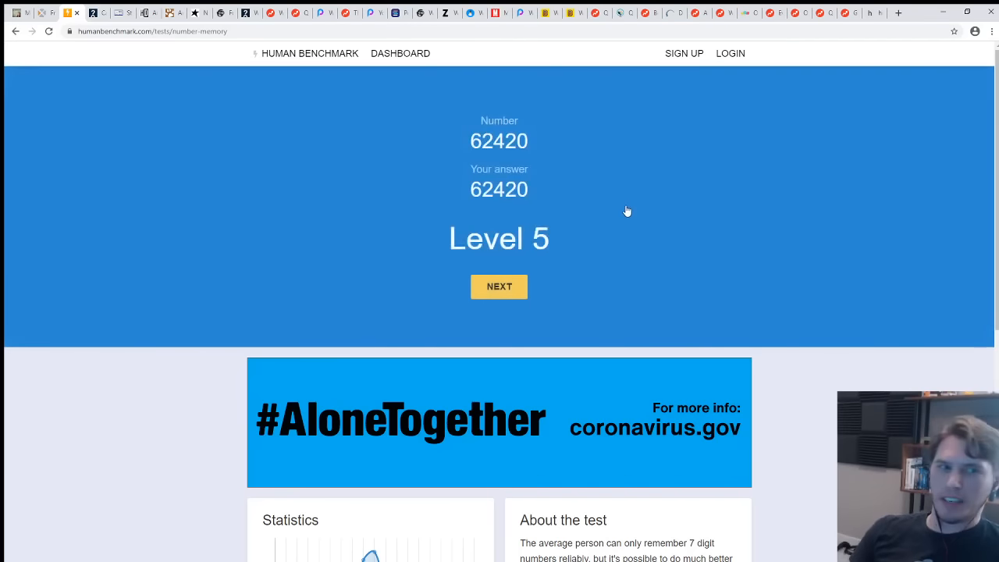
click(499, 286)
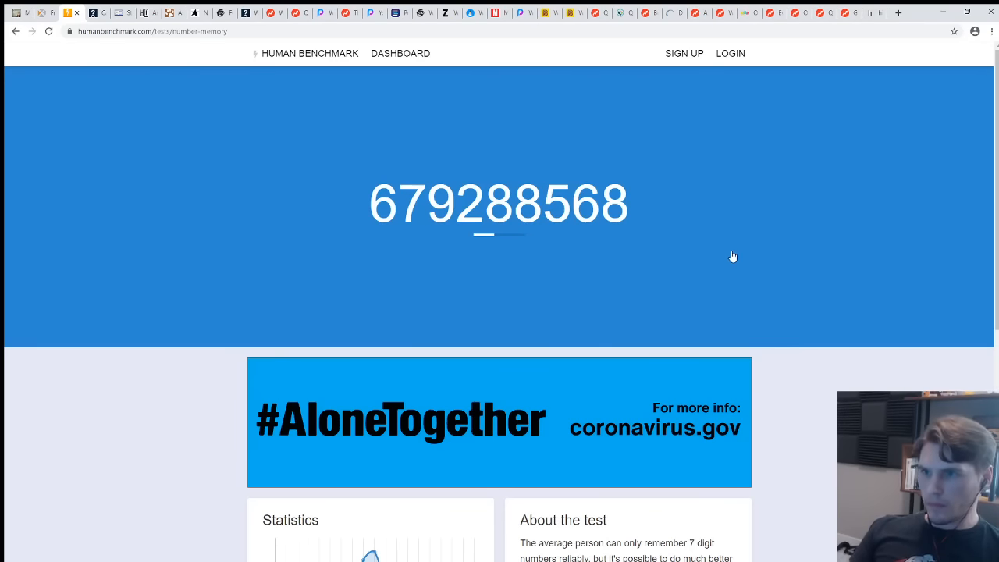
mouse_move(741, 272)
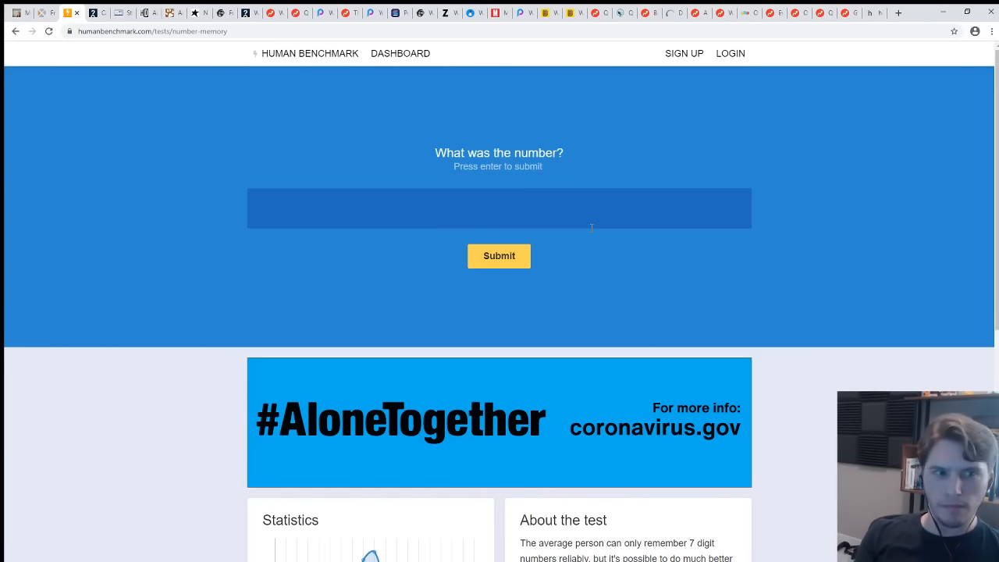
text(628938943)
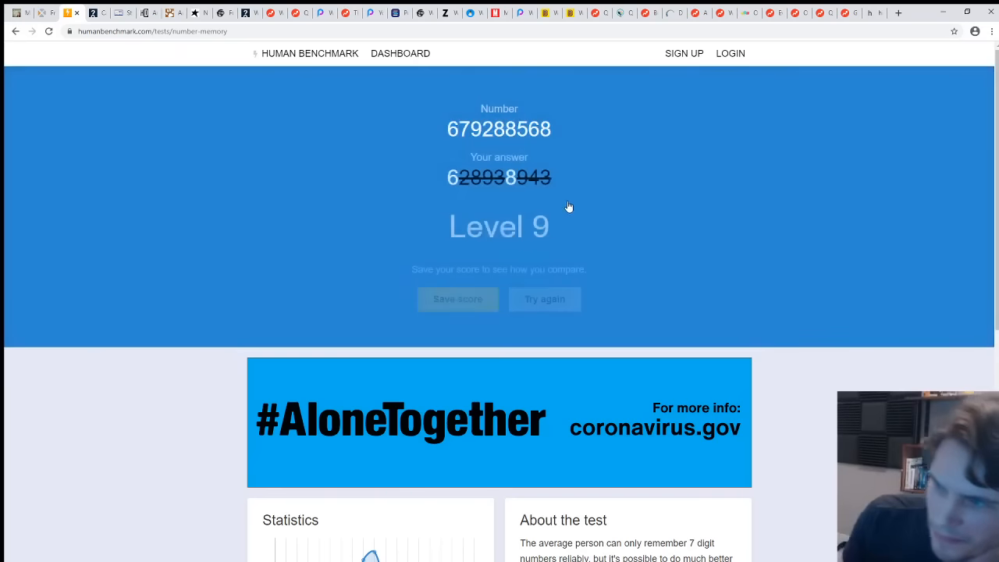
click(400, 53)
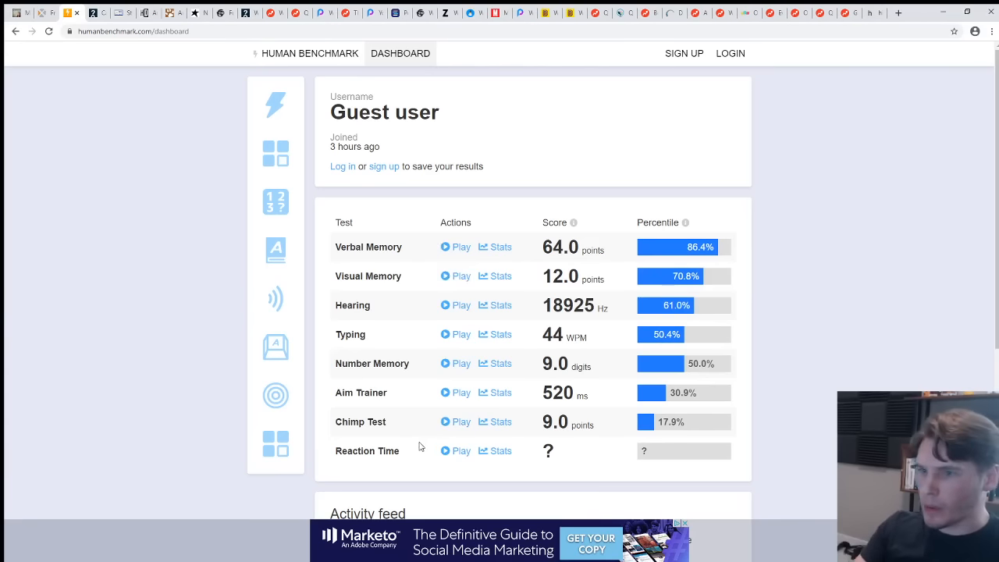
mouse_move(467, 446)
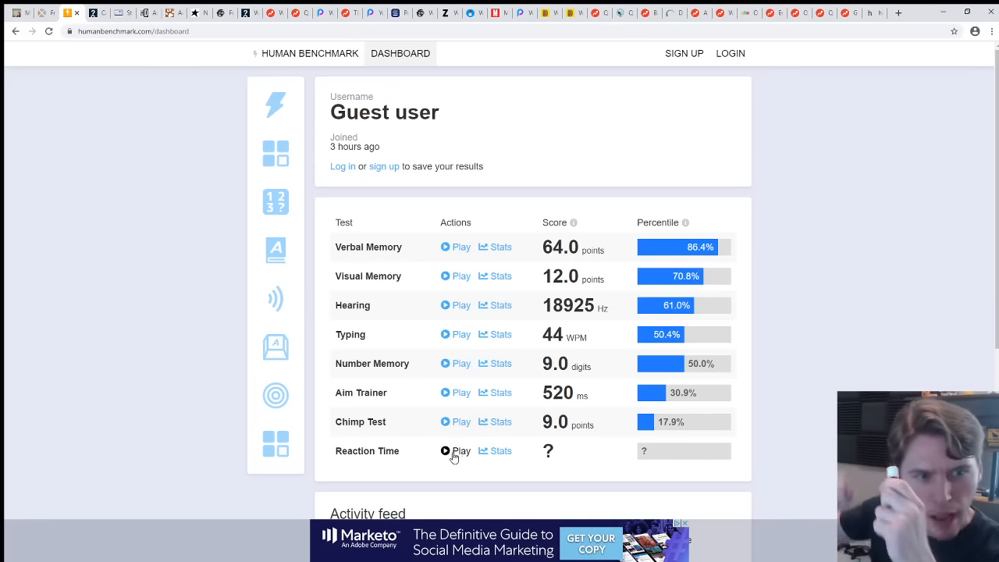
Start Reaction Time, respond to the green signal, and continue to the next attempt.
click(456, 450)
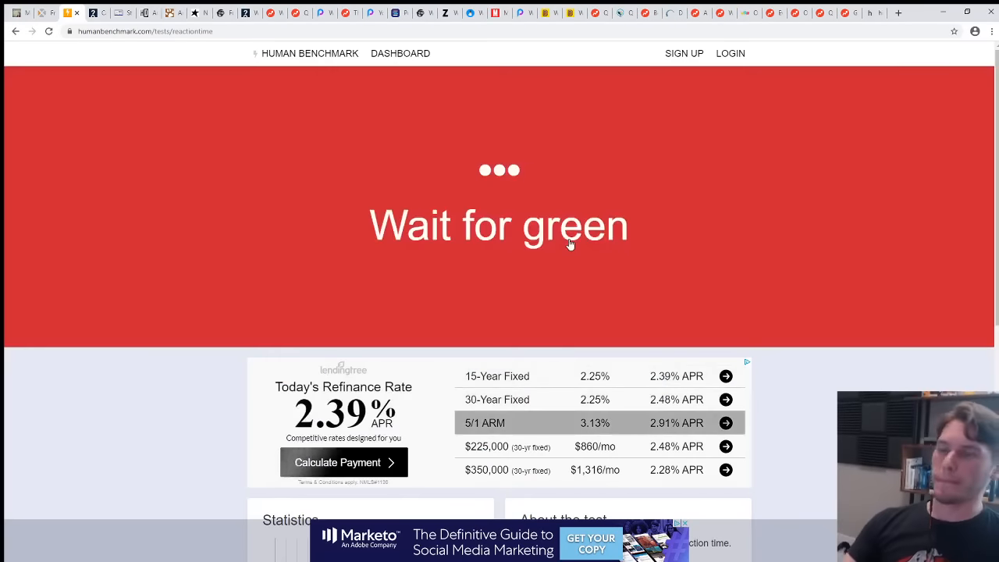
mouse_move(577, 276)
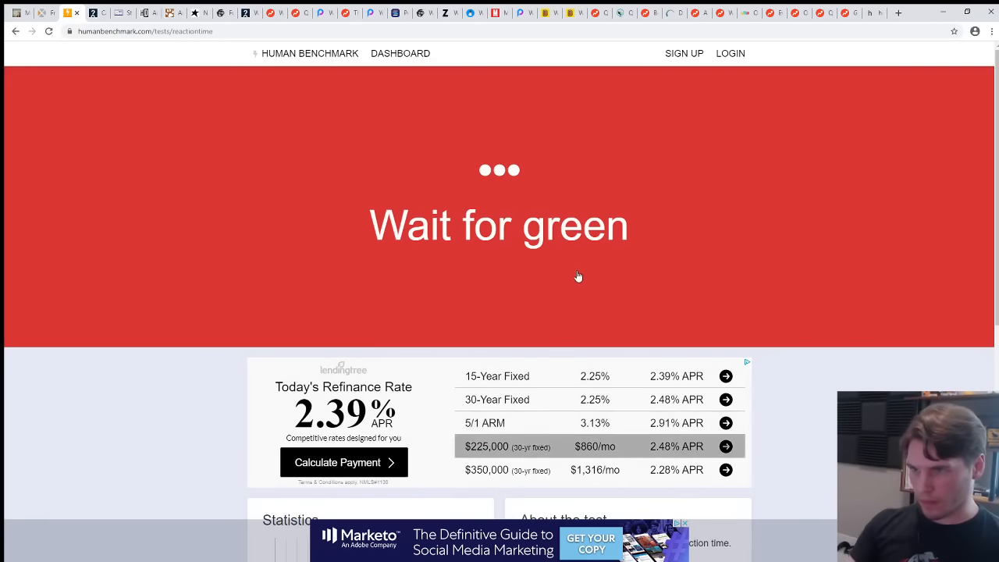
click(577, 277)
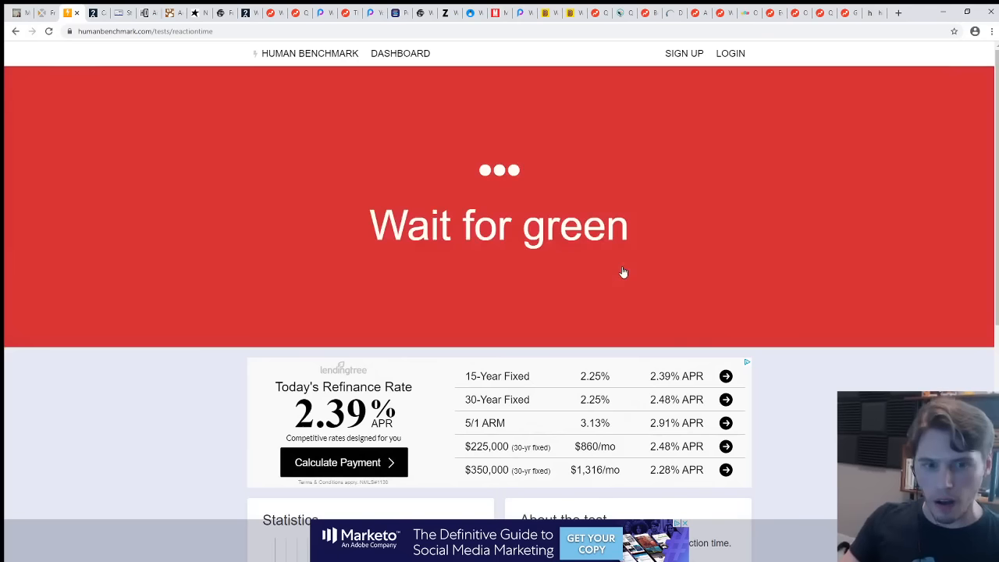
mouse_move(650, 255)
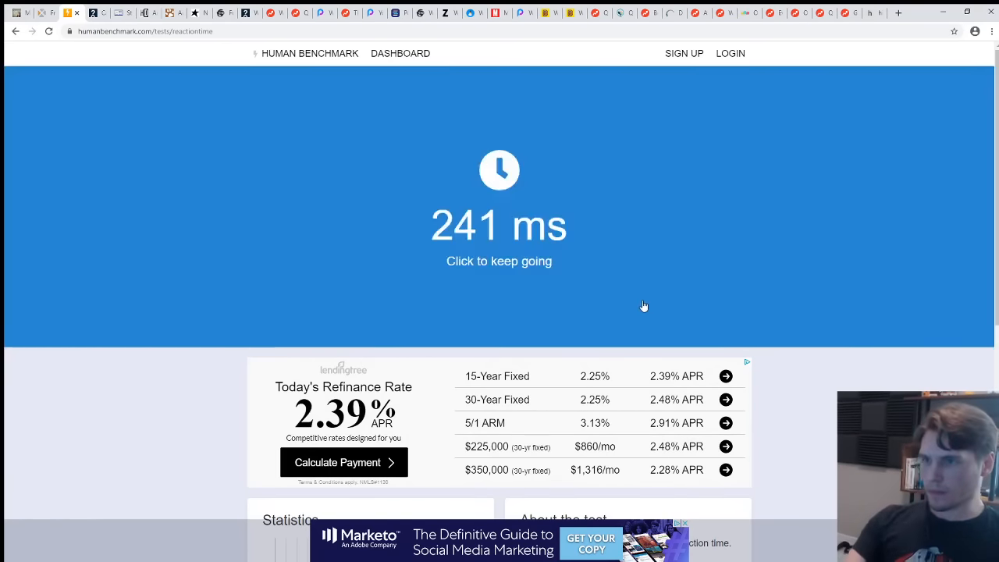
click(644, 305)
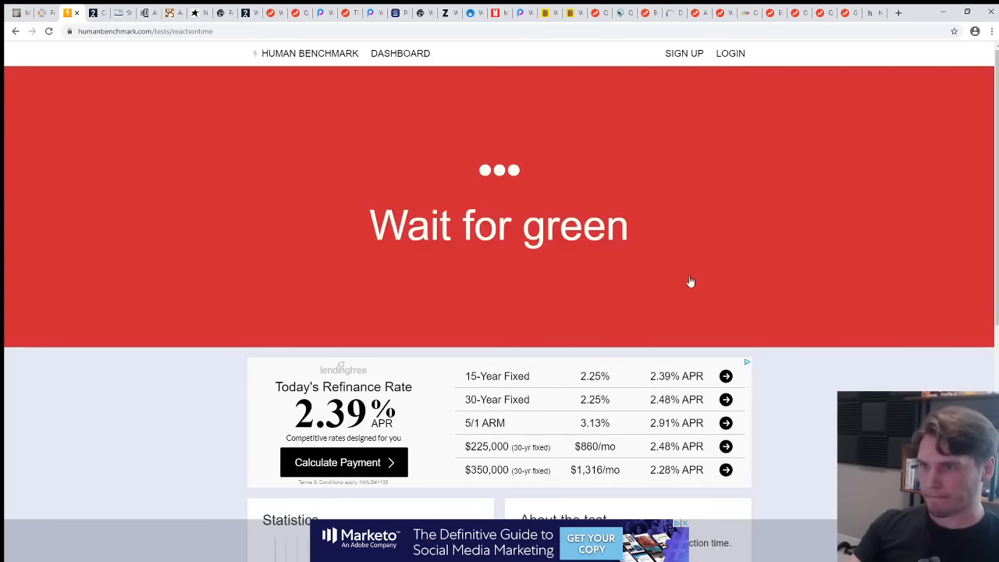
mouse_move(629, 272)
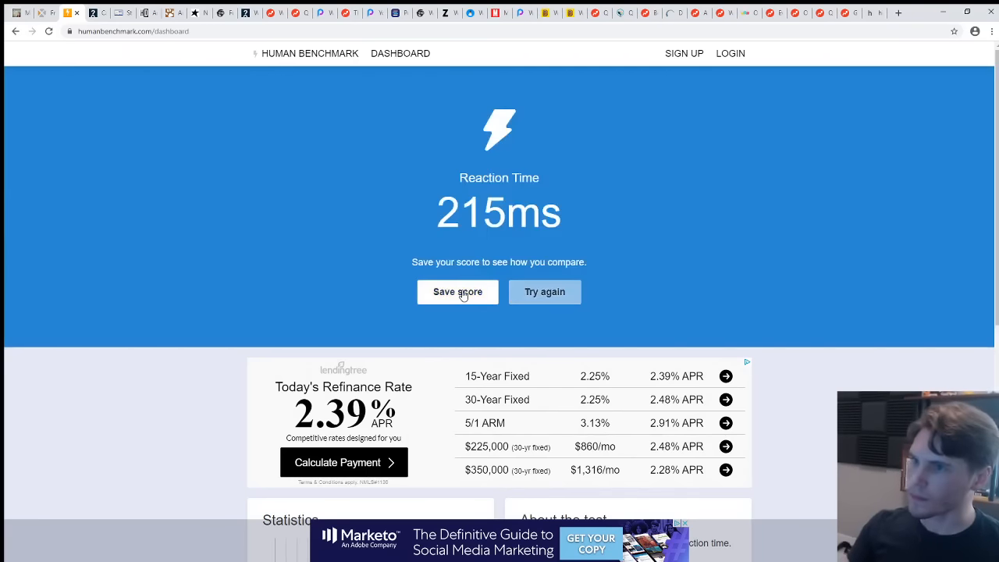
Save the 215 ms reaction time score to the dashboard.
click(457, 291)
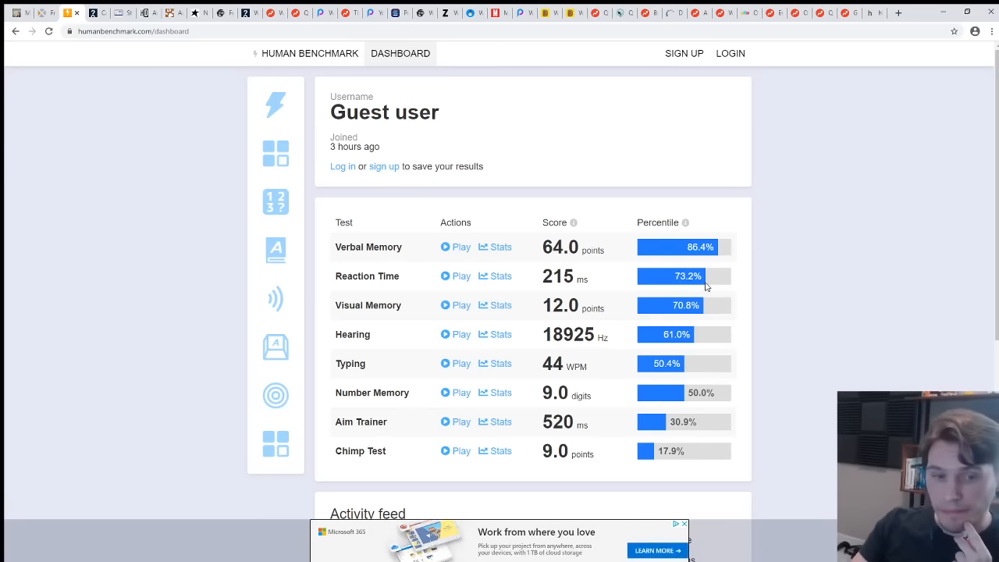
mouse_move(698, 295)
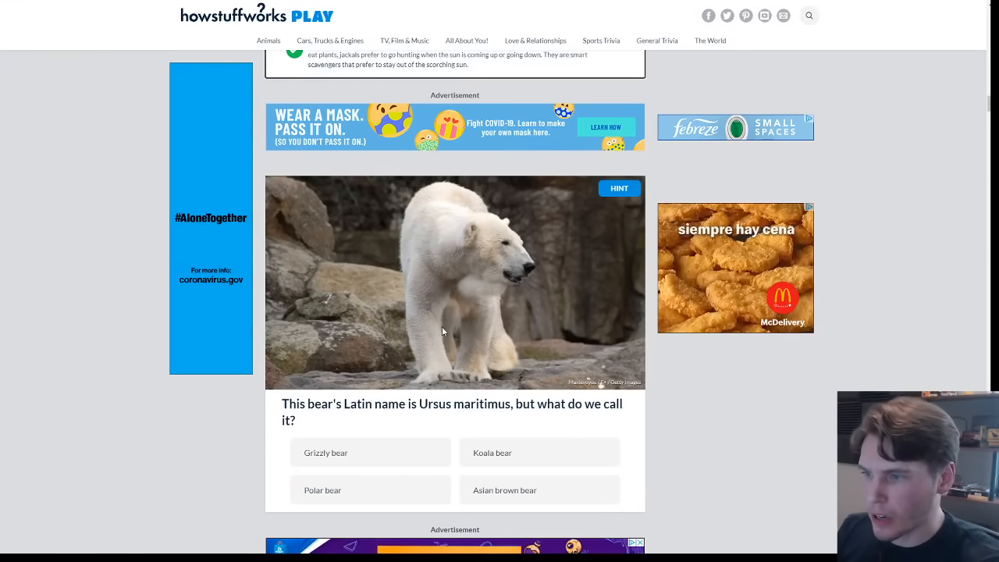
Answer Polar bear and Aardvark in the HowStuffWorks animal quiz.
click(370, 452)
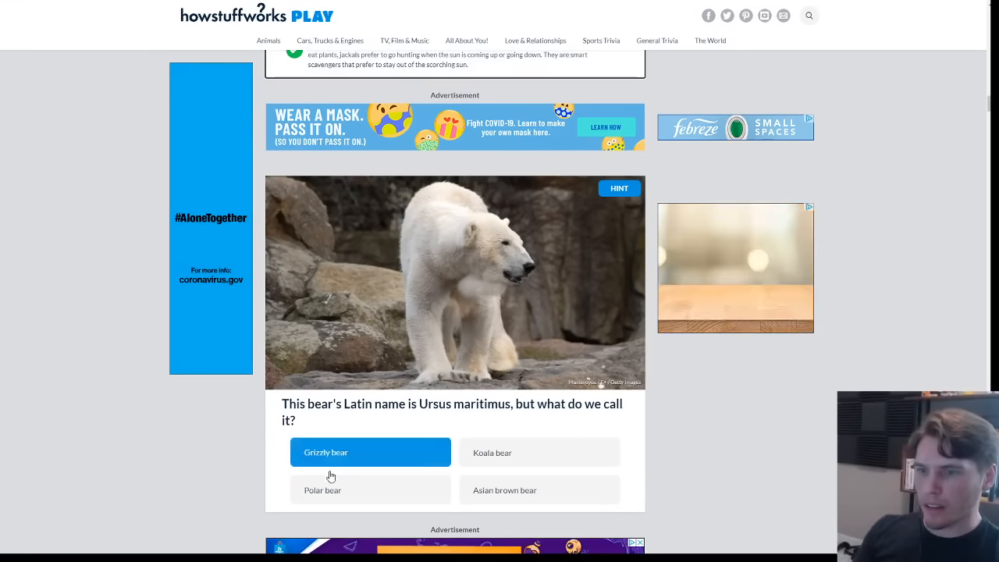
click(323, 489)
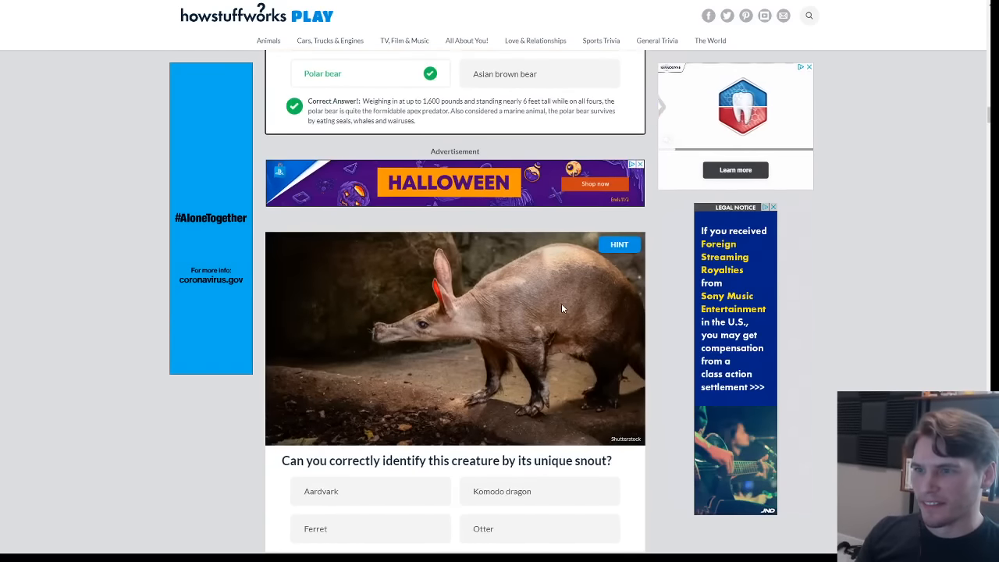
scroll(down, 3)
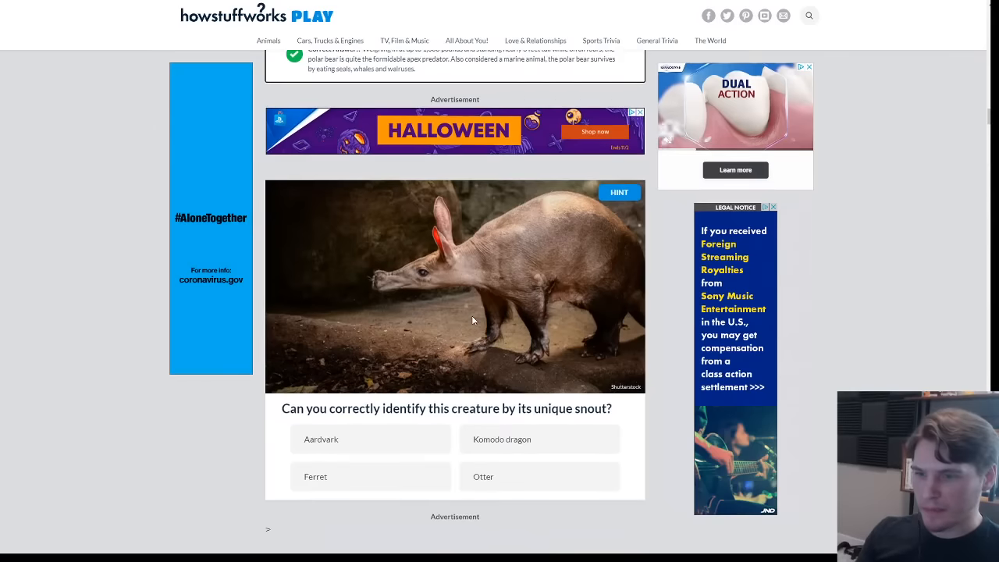
click(320, 439)
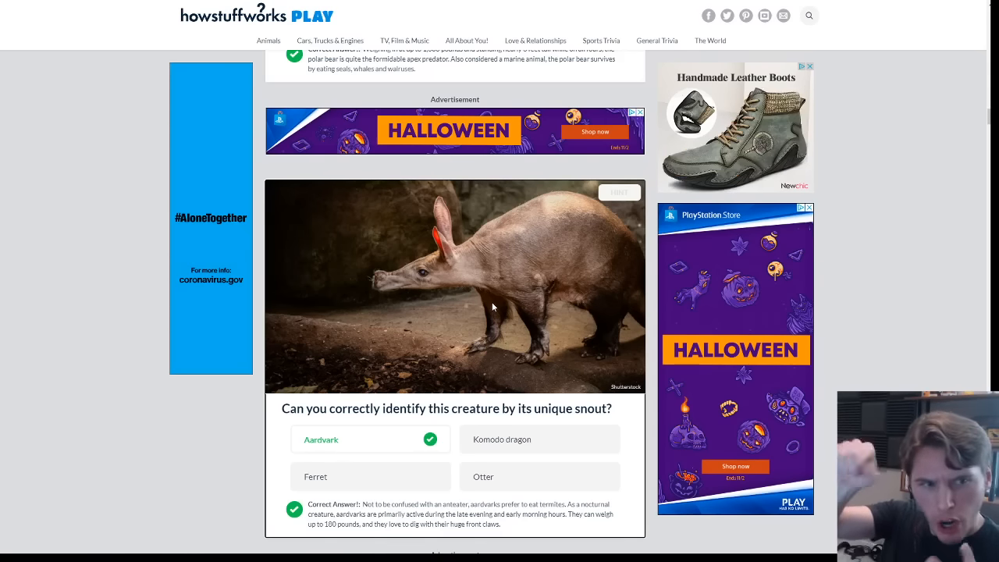
scroll(down, 3)
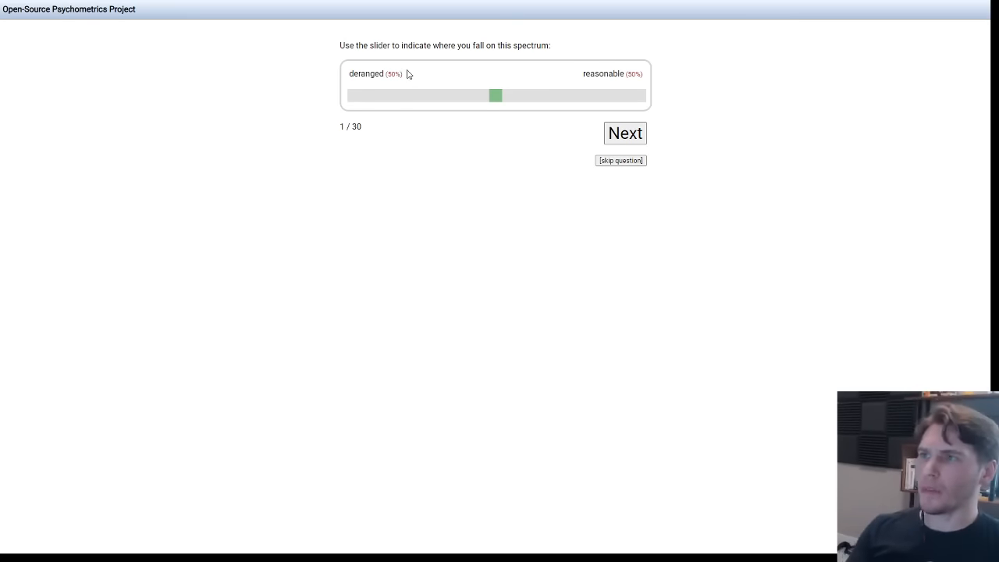
Rate the deranged–reasonable slider well toward deranged.
drag(496, 95, 475, 95)
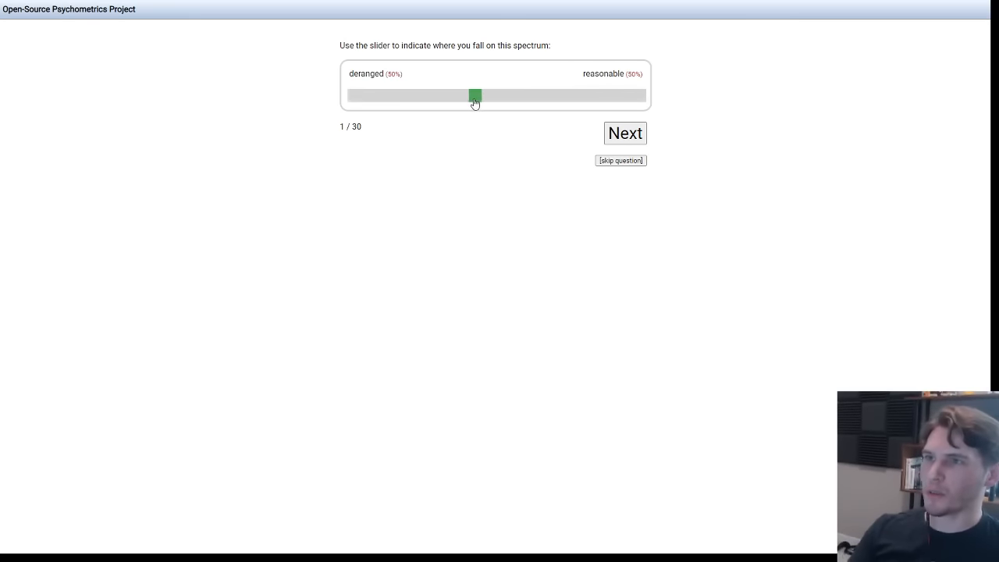
drag(476, 96, 509, 96)
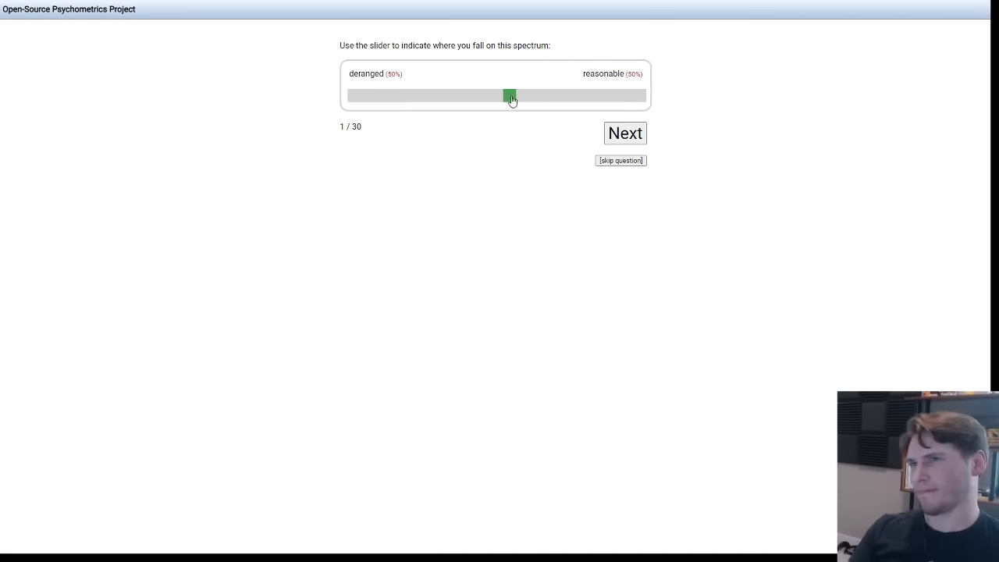
drag(508, 95, 518, 95)
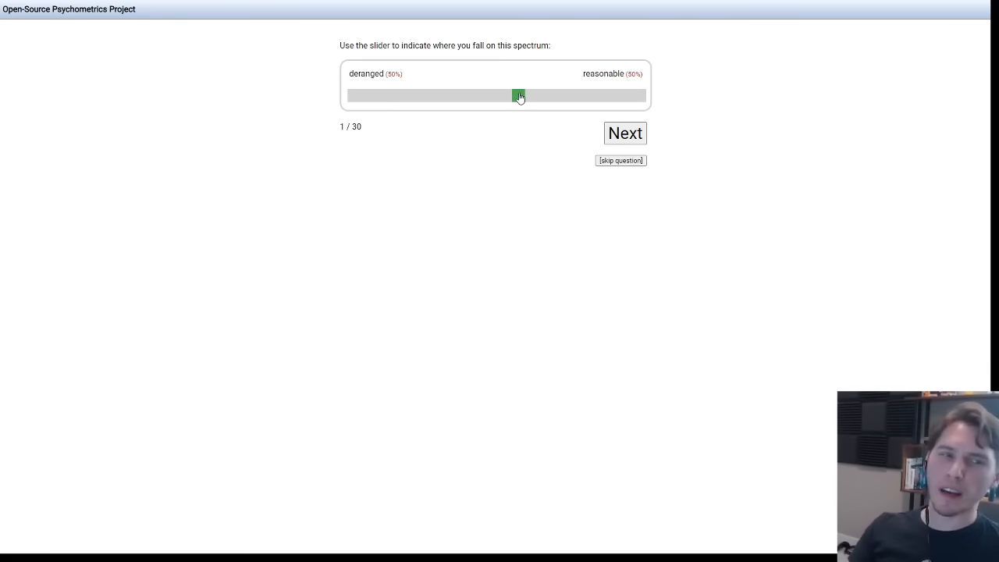
drag(519, 95, 507, 96)
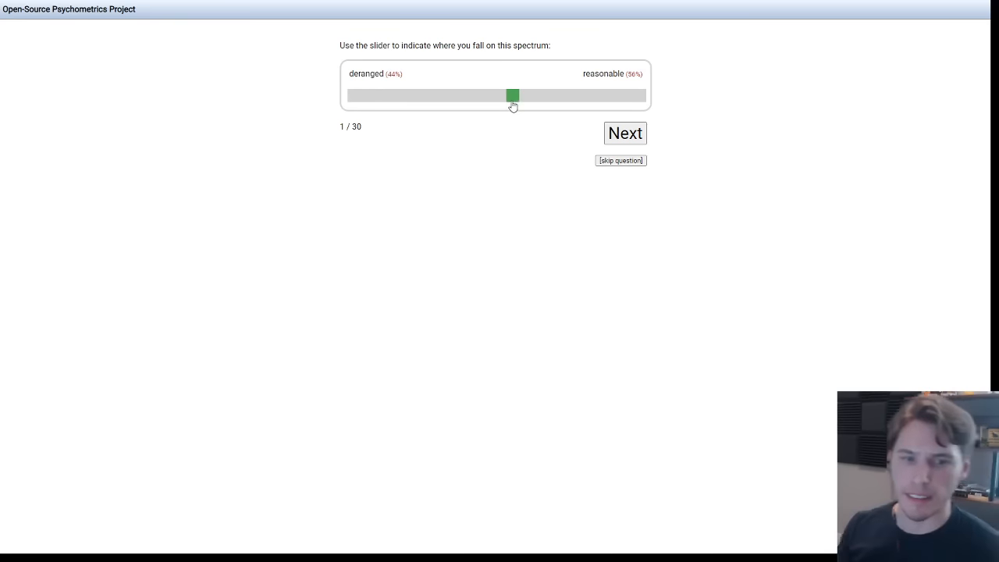
drag(513, 96, 491, 95)
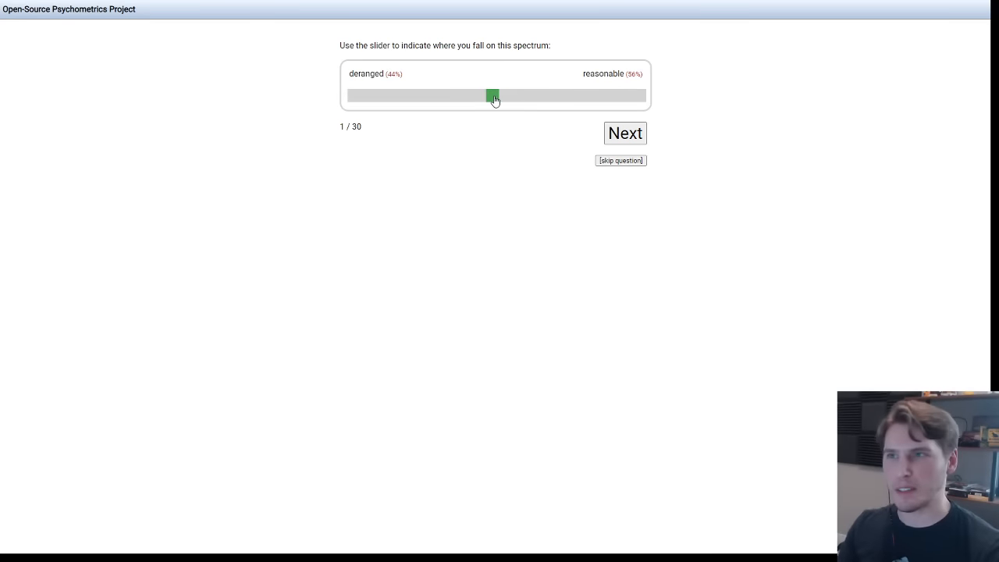
drag(492, 95, 400, 95)
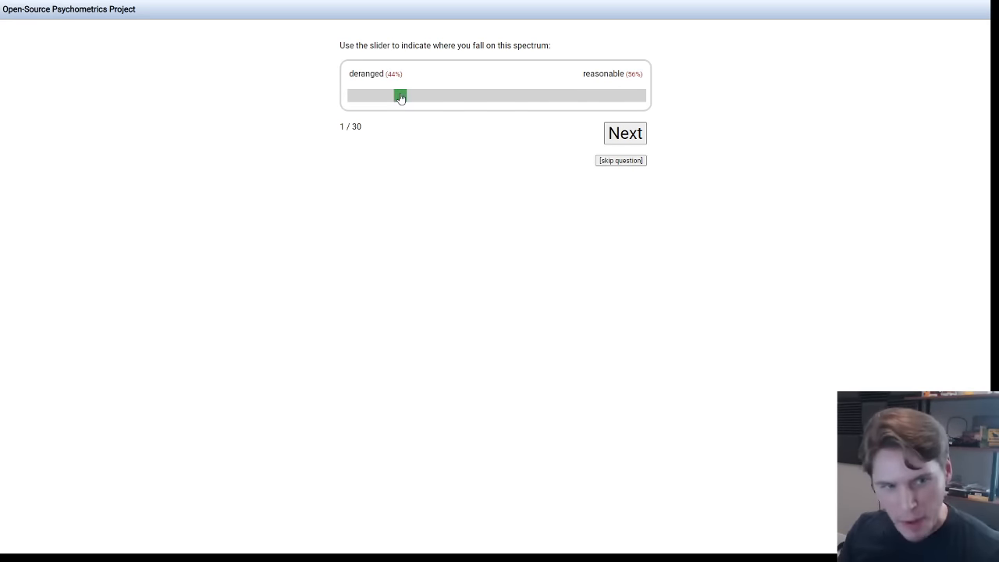
drag(399, 95, 349, 95)
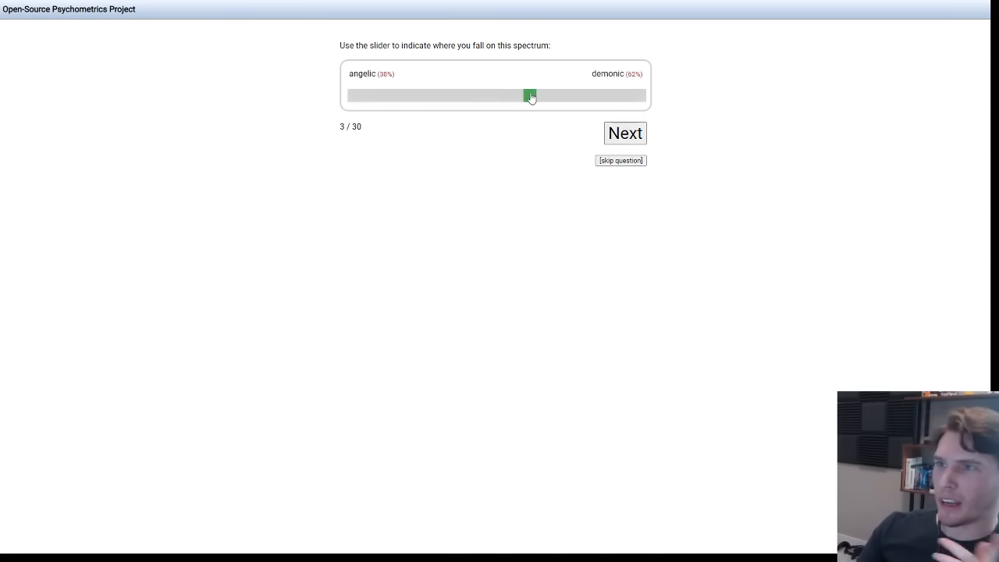
Rate angelic–demonic slightly demonic and question 7 about 77% stick-in-the-mud.
drag(531, 95, 541, 96)
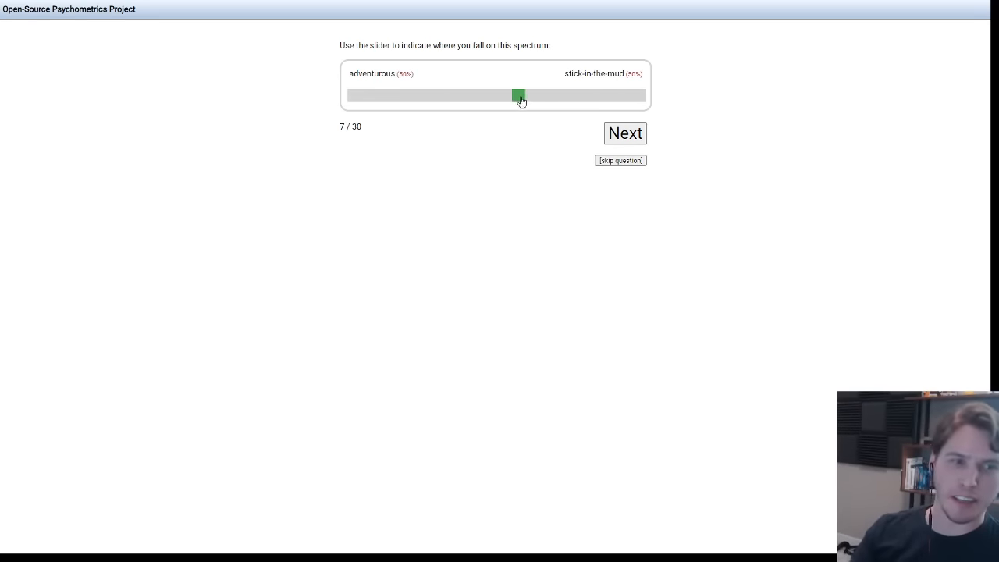
drag(519, 96, 558, 96)
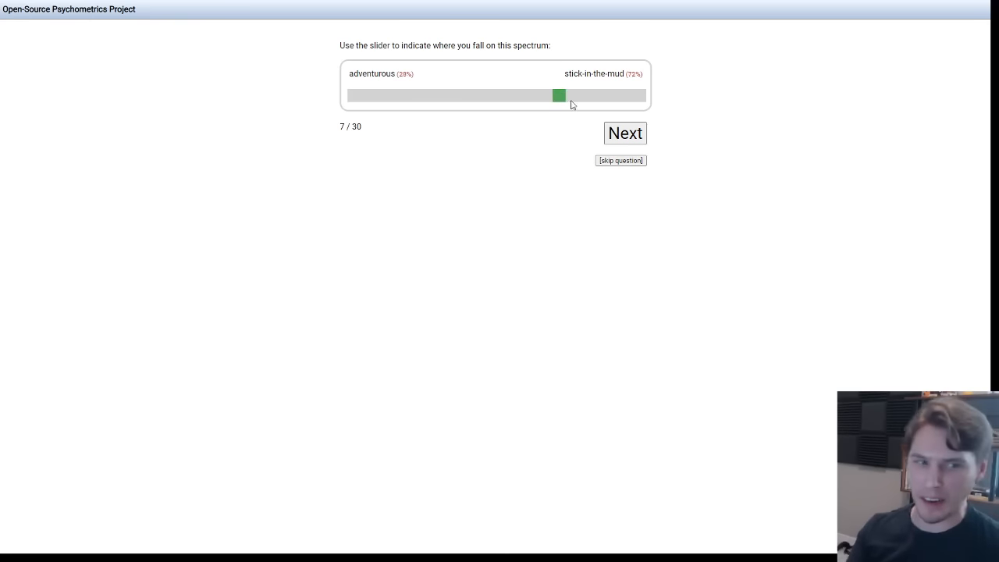
drag(557, 95, 573, 95)
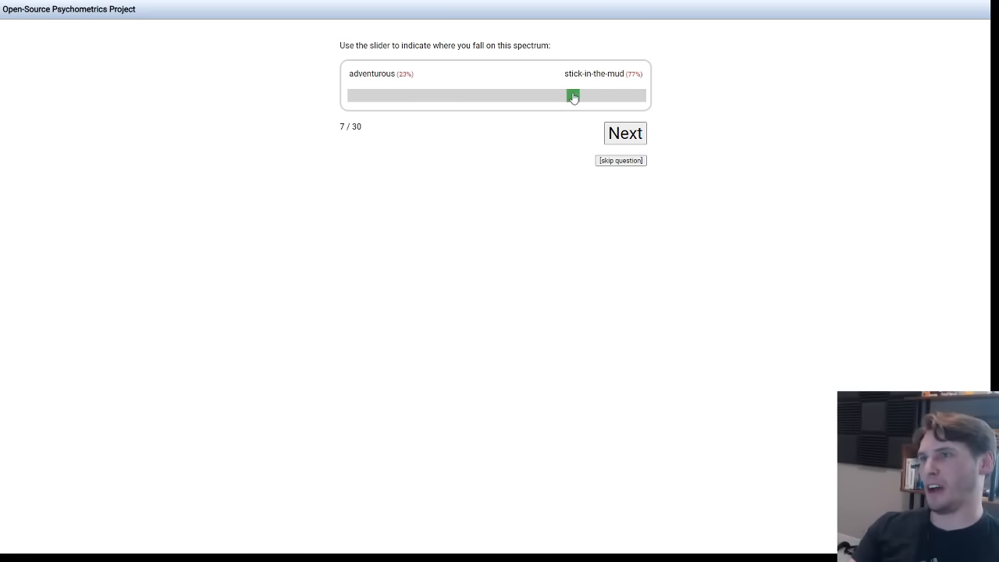
drag(574, 96, 581, 96)
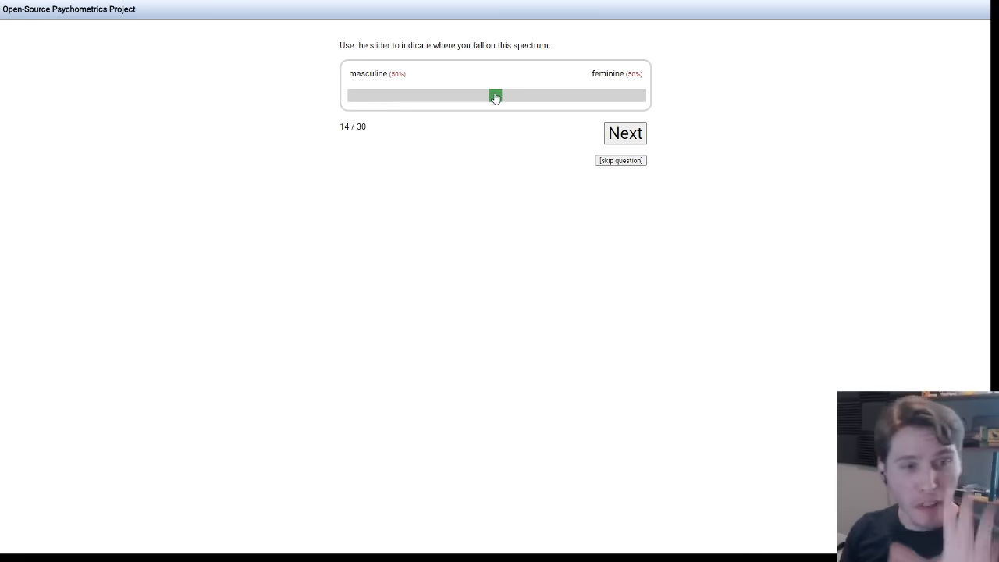
Submit the masculine–feminine answer and rate mostly creative versus conventional.
click(624, 132)
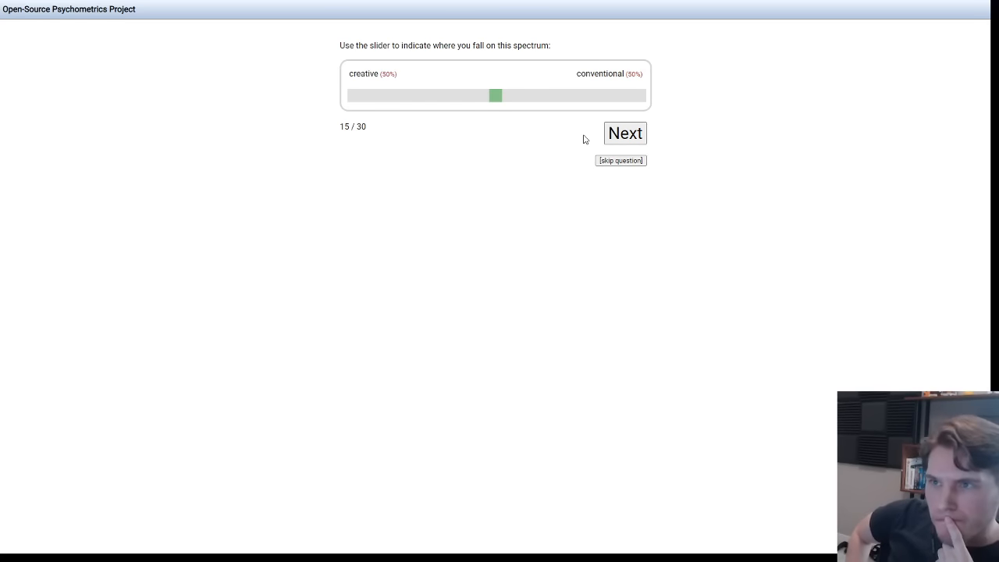
mouse_move(555, 137)
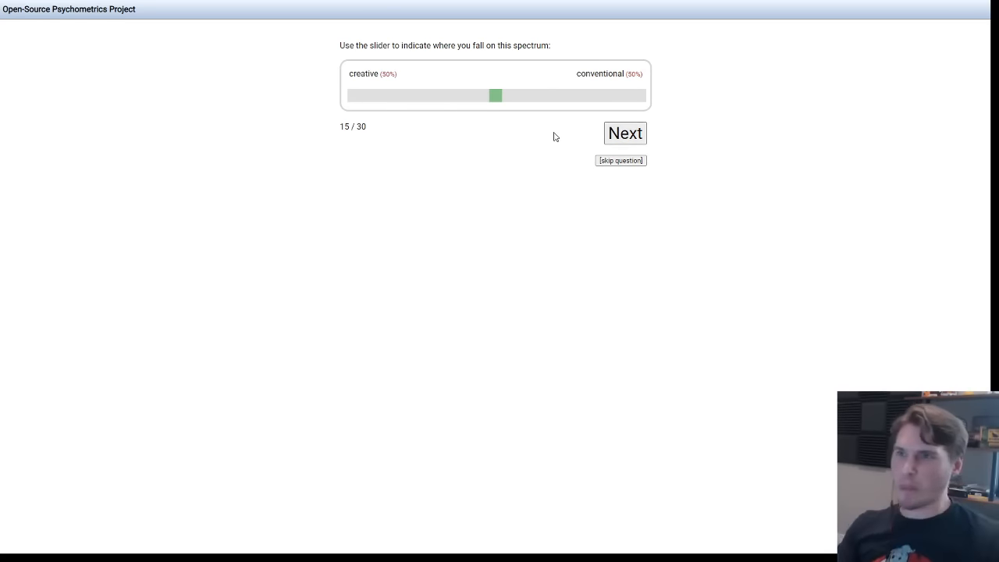
drag(496, 96, 468, 95)
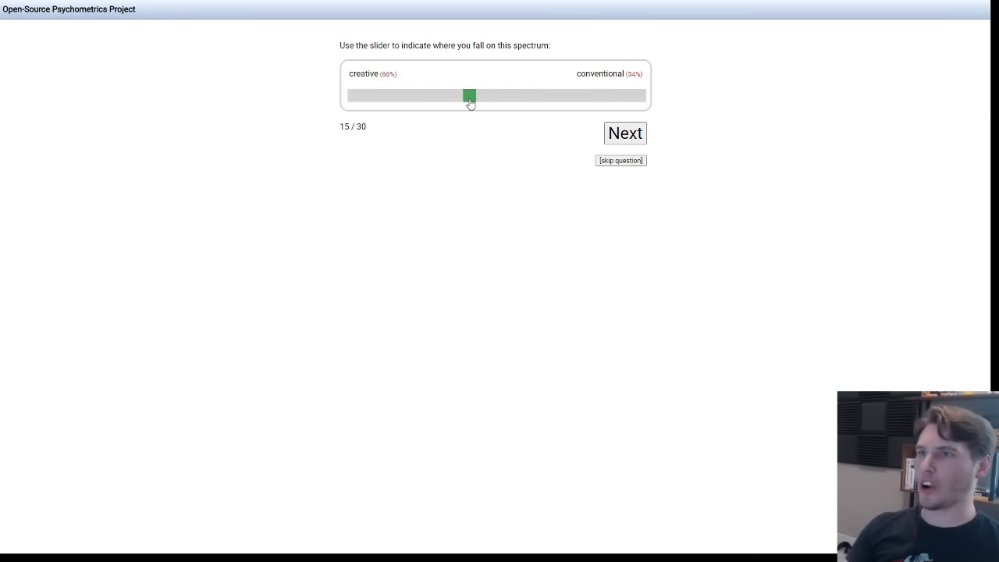
drag(468, 95, 437, 95)
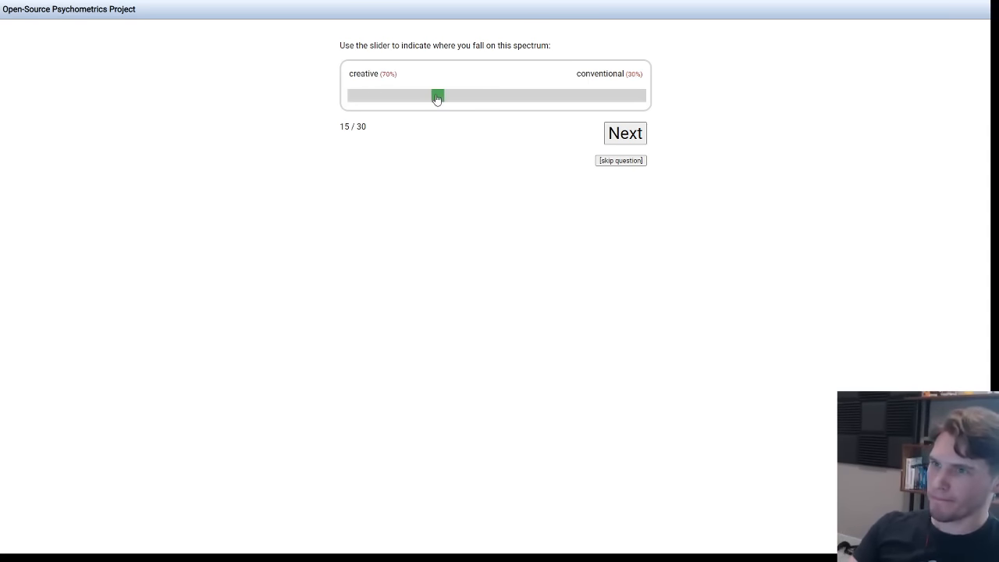
drag(437, 97, 424, 96)
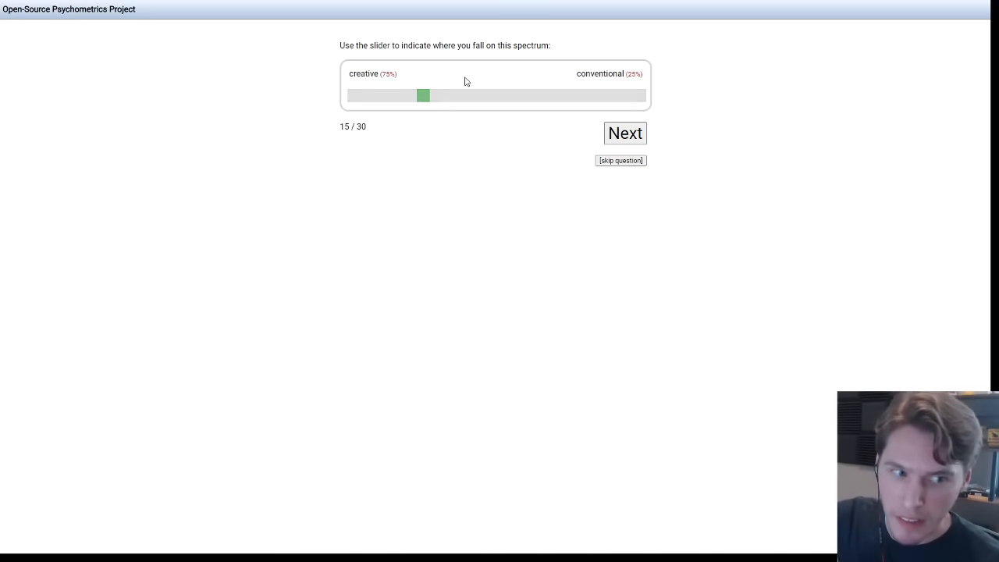
mouse_move(458, 76)
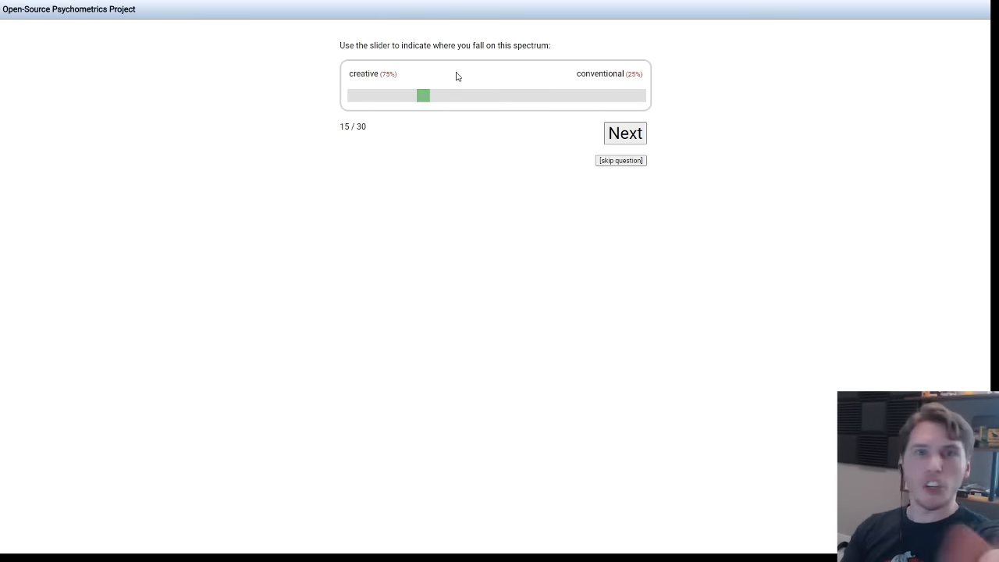
click(624, 133)
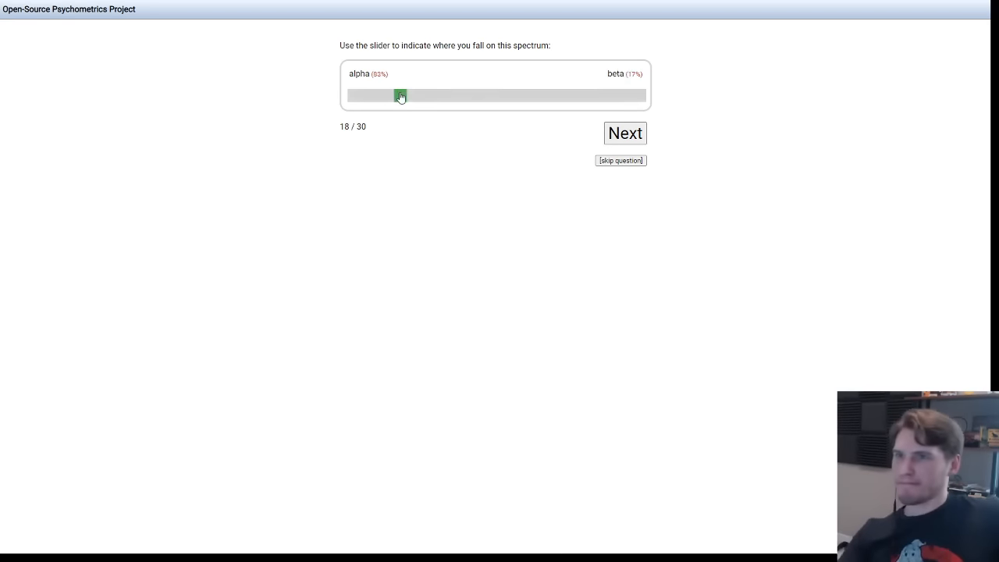
Set the alpha versus beta slider just past even toward beta and submit it.
drag(400, 95, 417, 95)
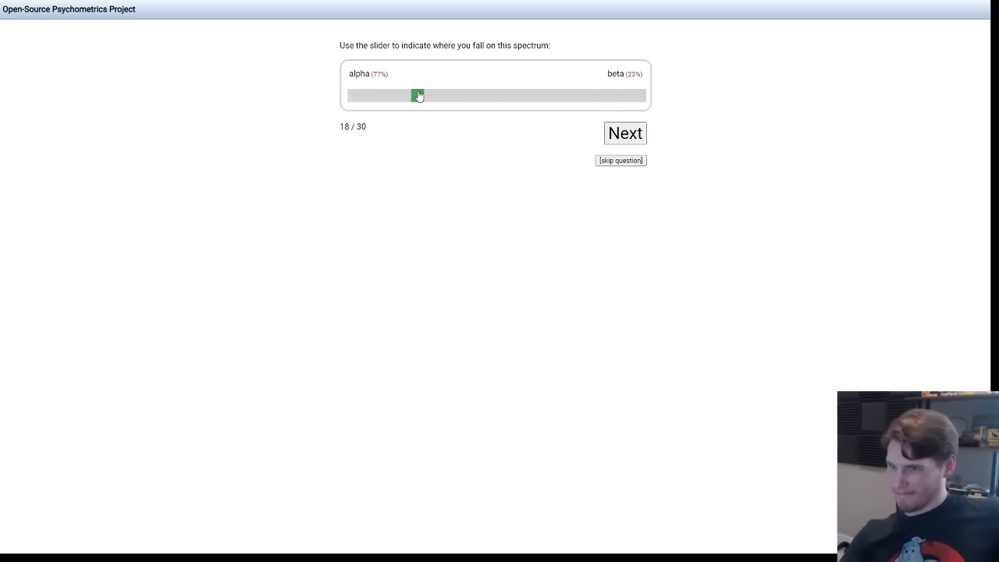
drag(417, 95, 394, 95)
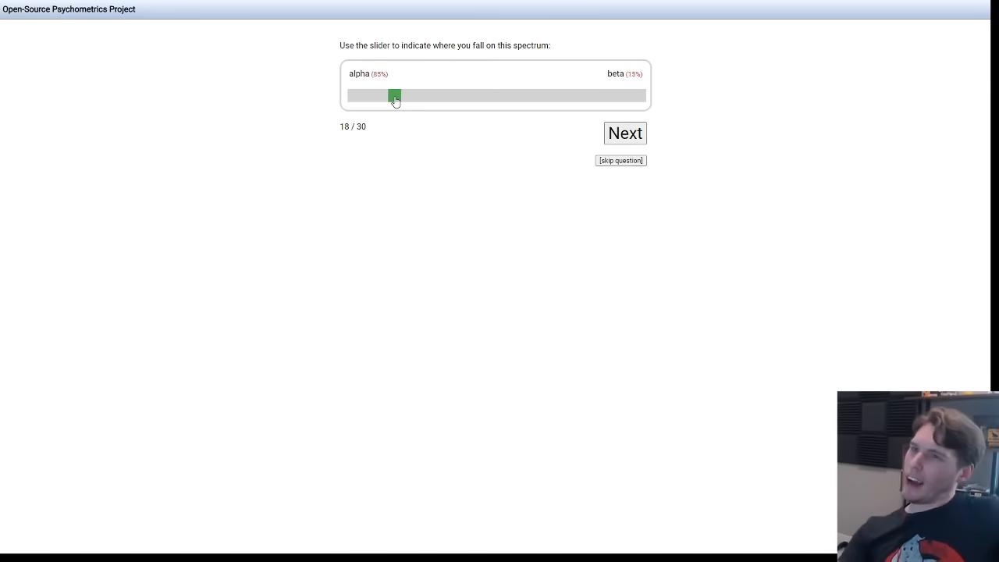
drag(394, 96, 400, 95)
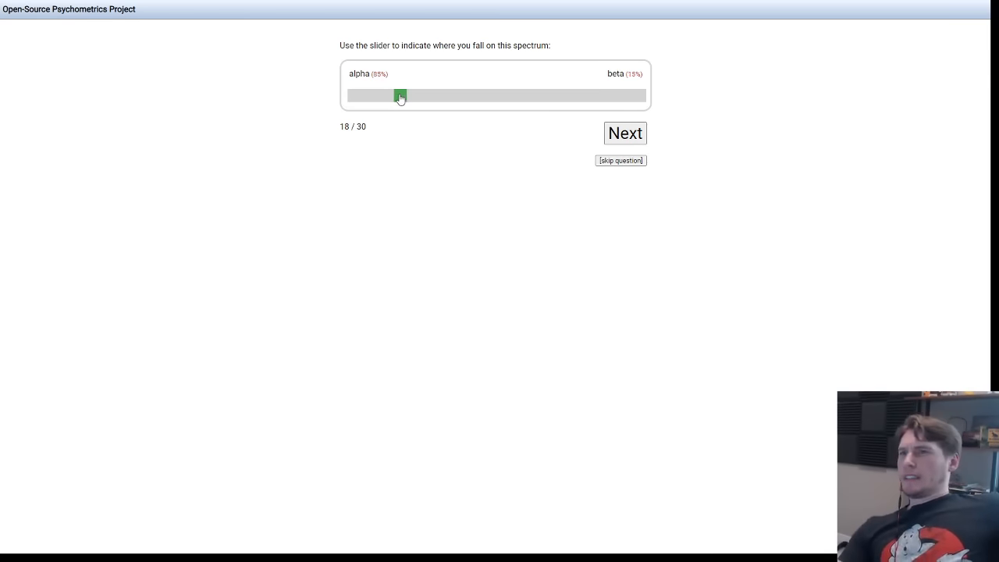
drag(400, 96, 409, 96)
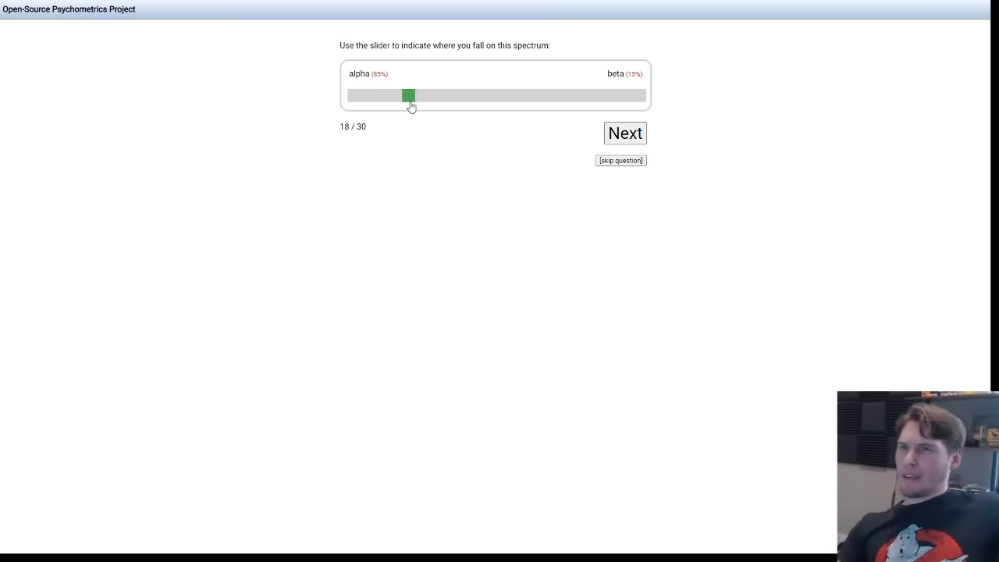
drag(410, 95, 418, 95)
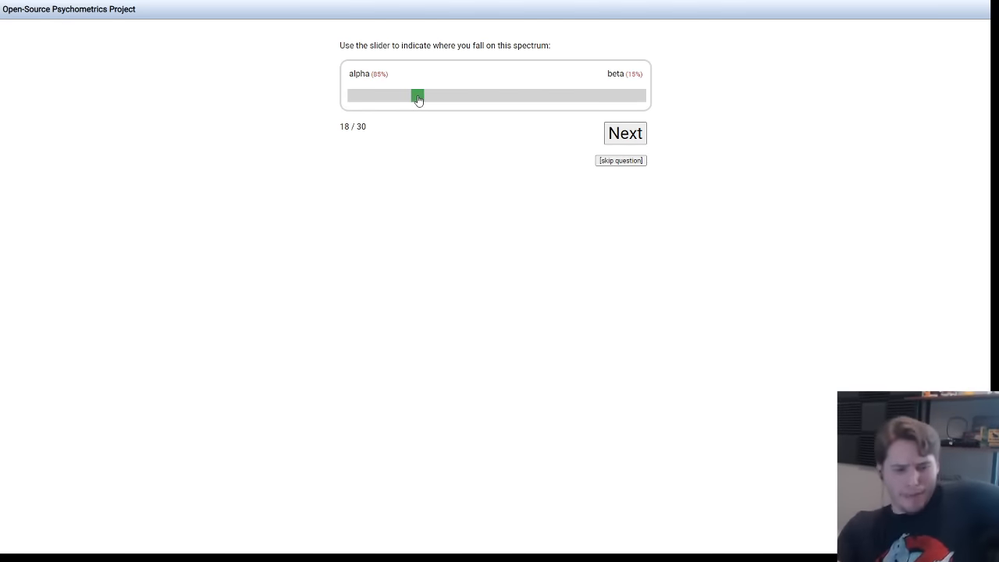
drag(417, 95, 433, 95)
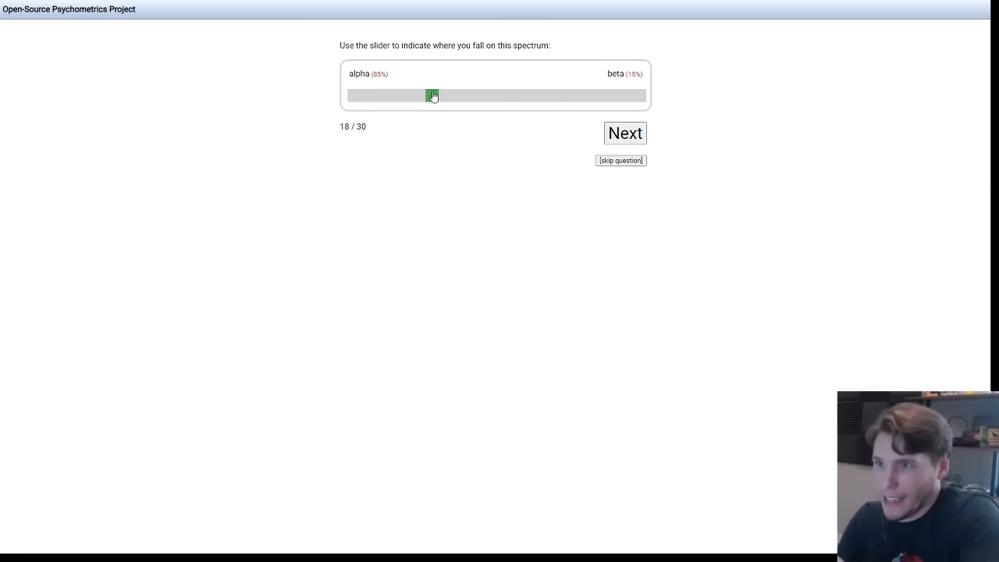
drag(433, 95, 447, 95)
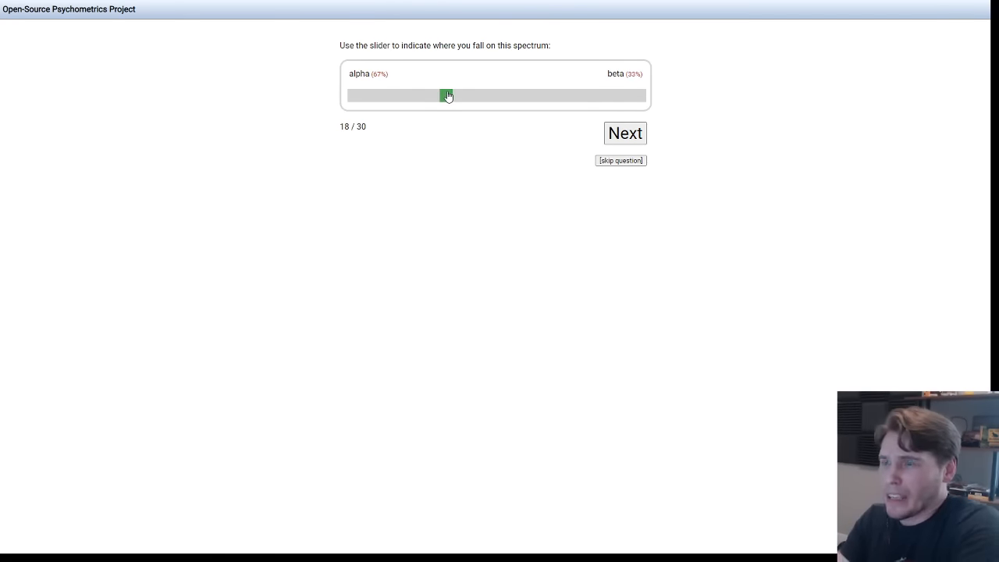
drag(447, 95, 455, 96)
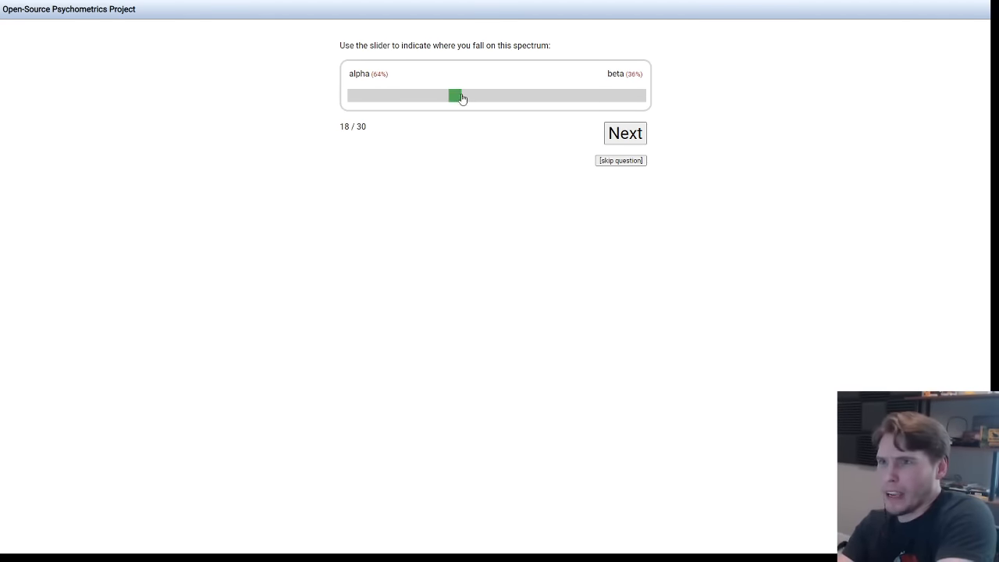
drag(456, 95, 479, 95)
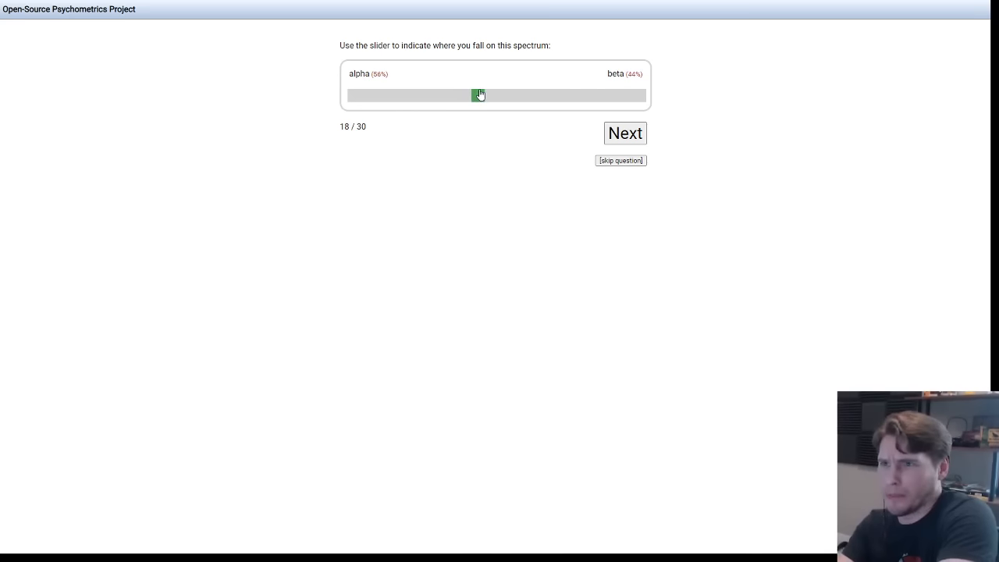
drag(478, 96, 489, 95)
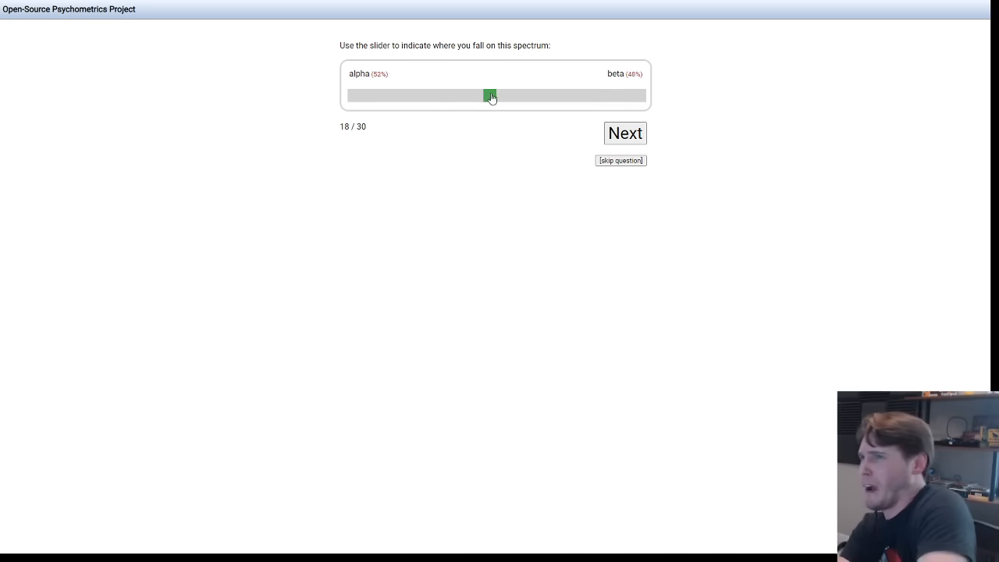
drag(490, 95, 501, 95)
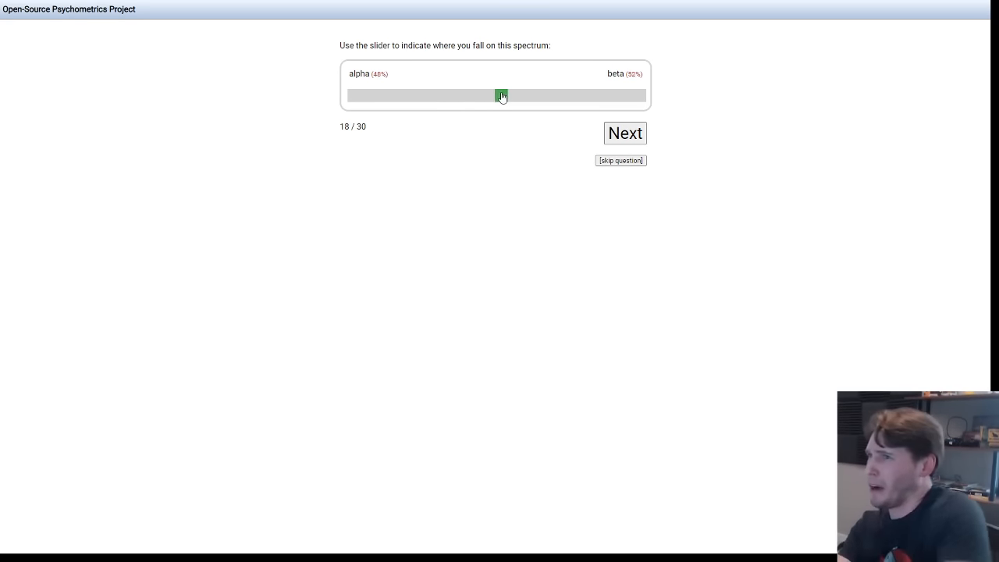
drag(501, 95, 511, 95)
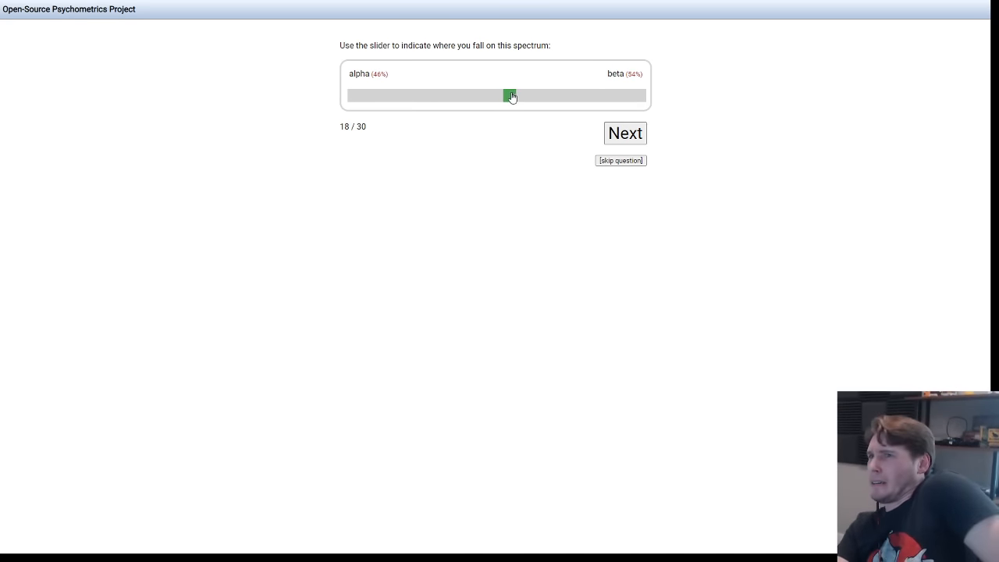
click(624, 133)
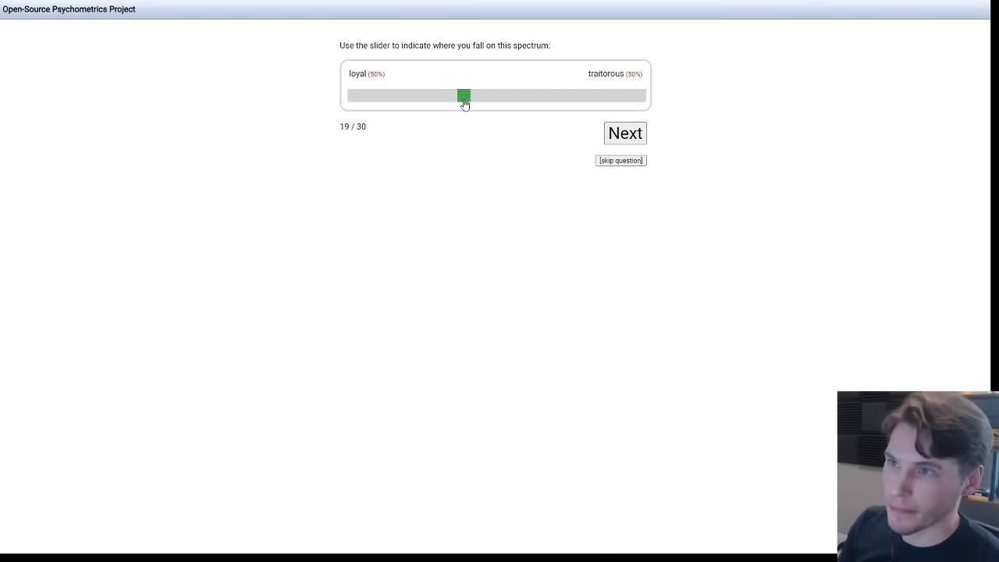
Rate slightly loyal versus traitorous, then set dunce–genius to 74% dunce.
drag(464, 96, 466, 95)
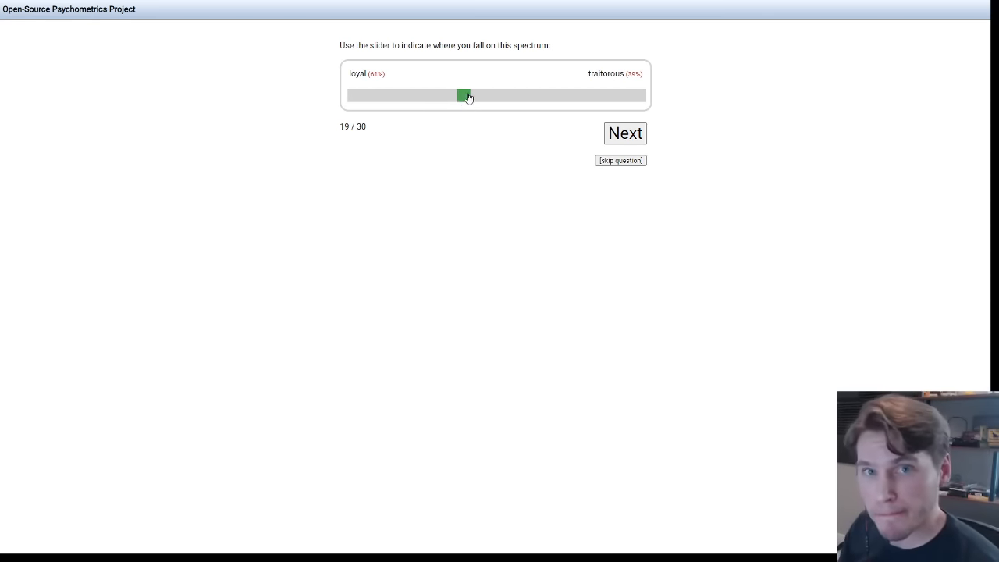
click(625, 133)
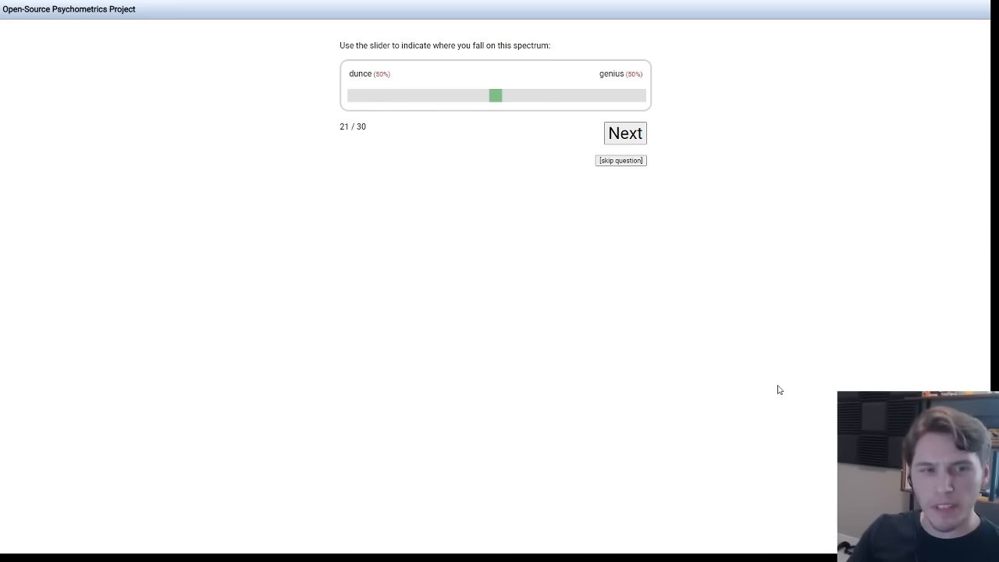
mouse_move(792, 371)
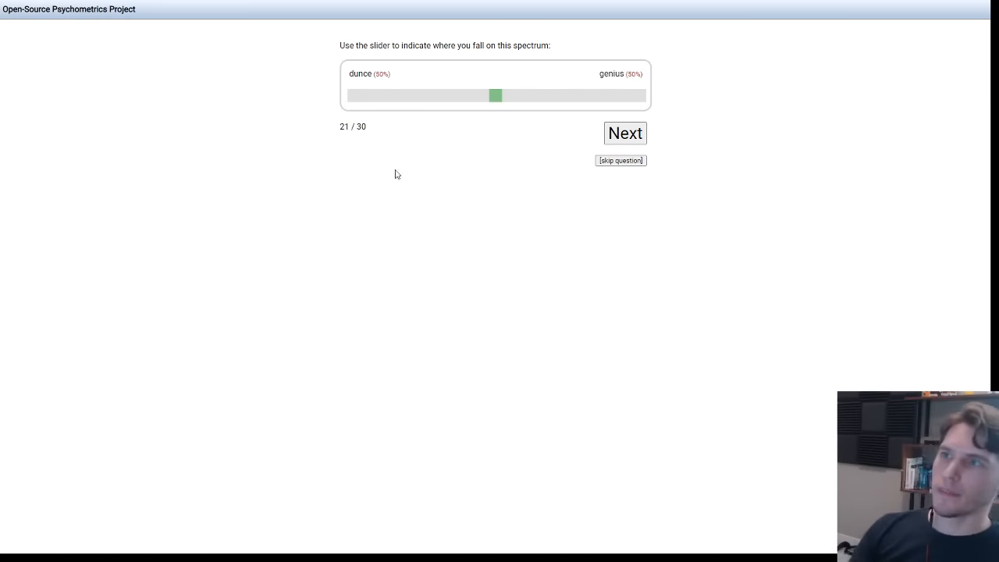
drag(496, 95, 423, 95)
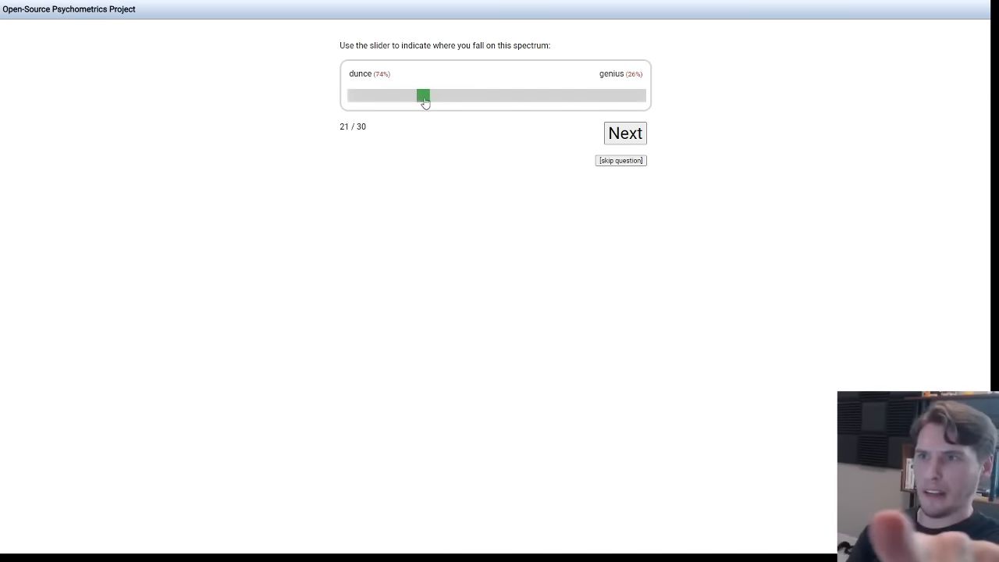
Submit the dunce–genius answer and advance through the remaining questions to 30 of 30.
click(624, 132)
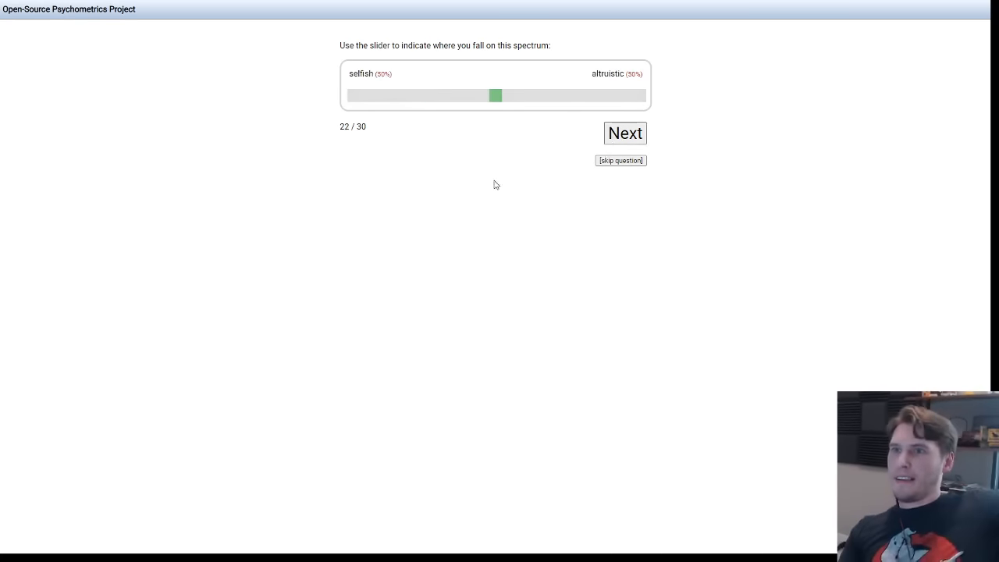
mouse_move(435, 171)
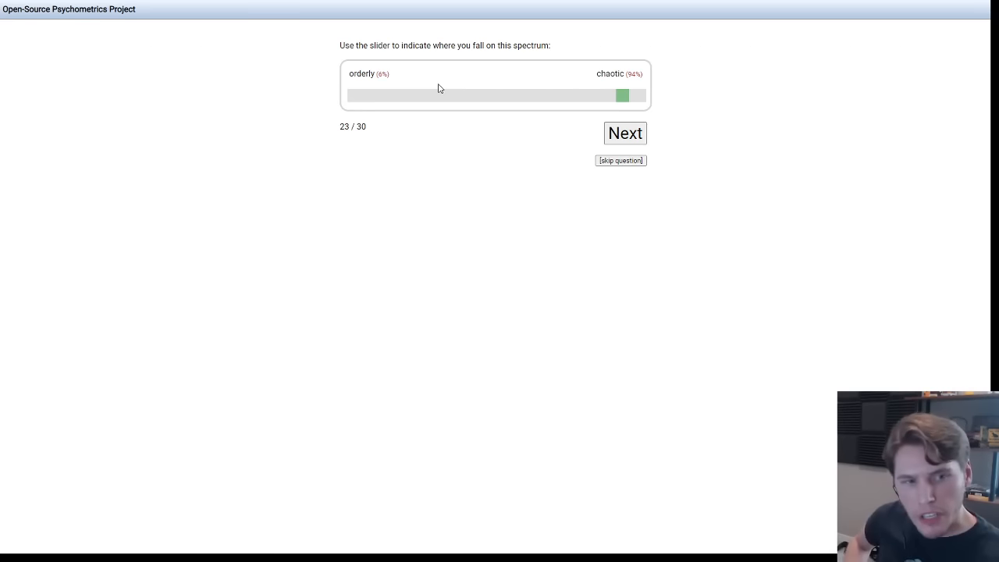
click(624, 132)
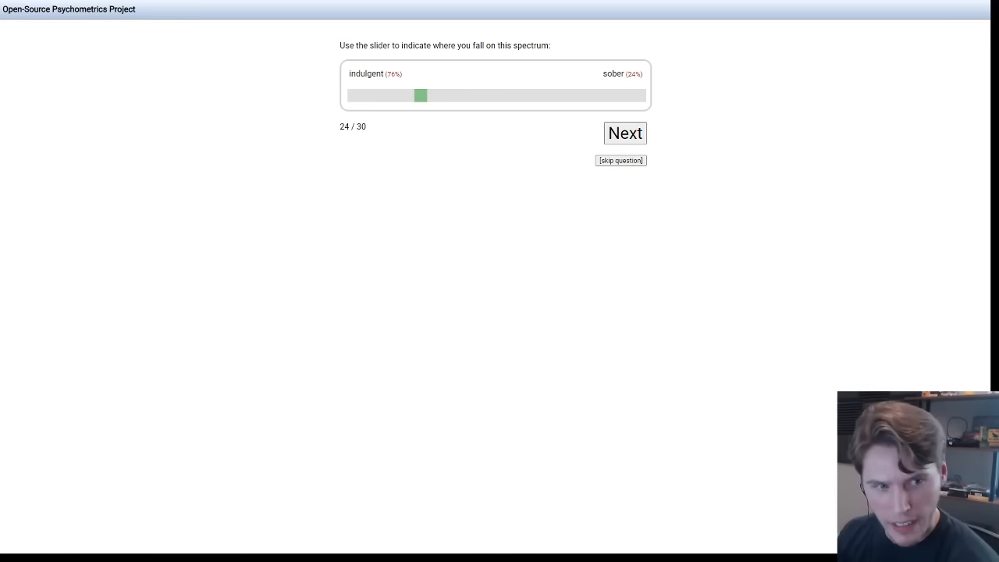
click(624, 133)
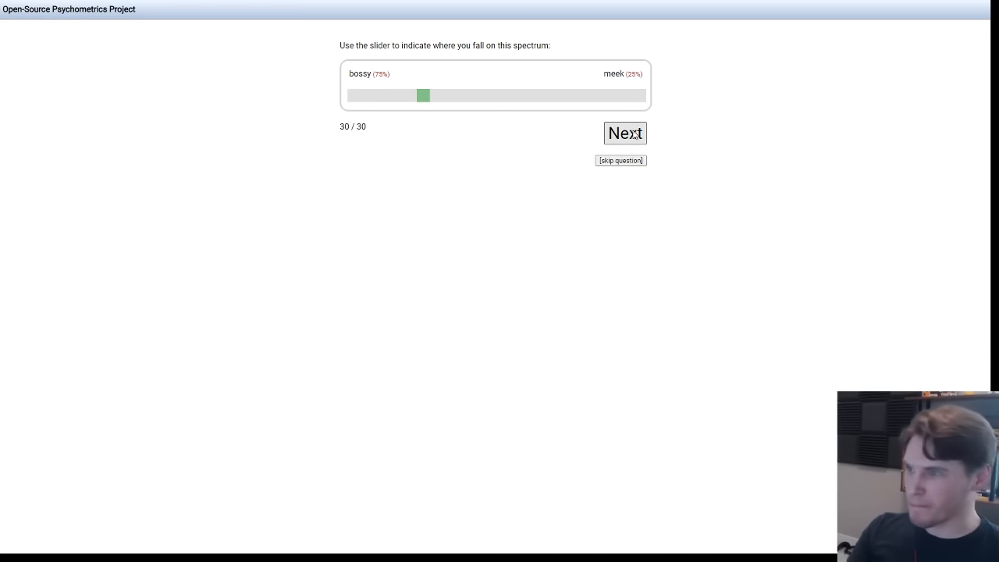
Submit question 30 and view results matching Johnny from The Room at 82%.
click(624, 132)
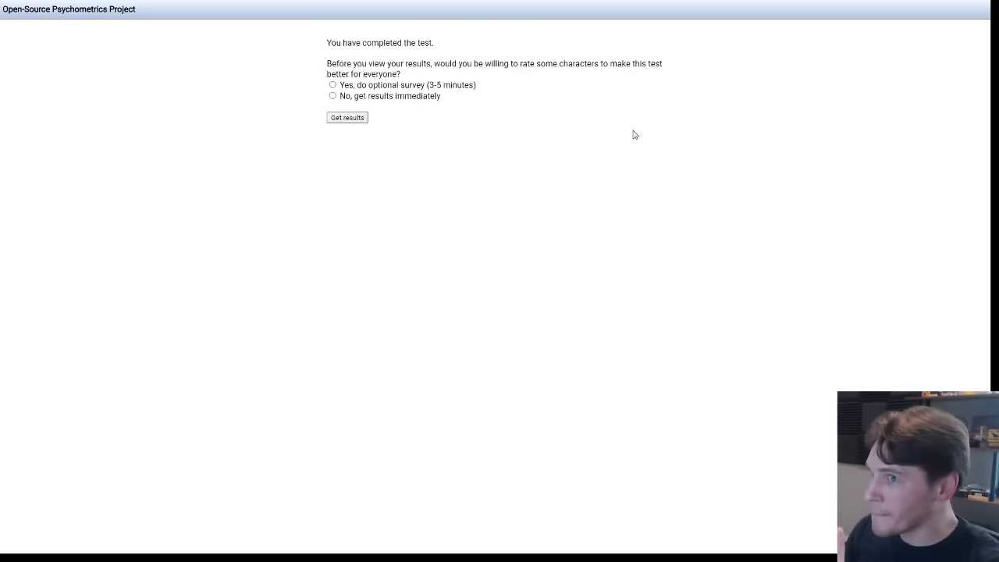
mouse_move(625, 146)
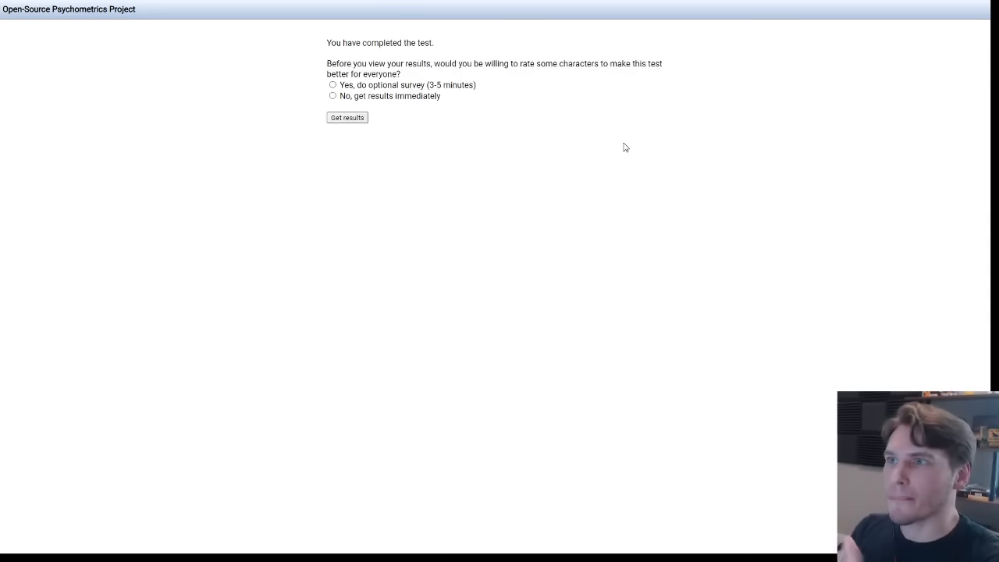
mouse_move(605, 102)
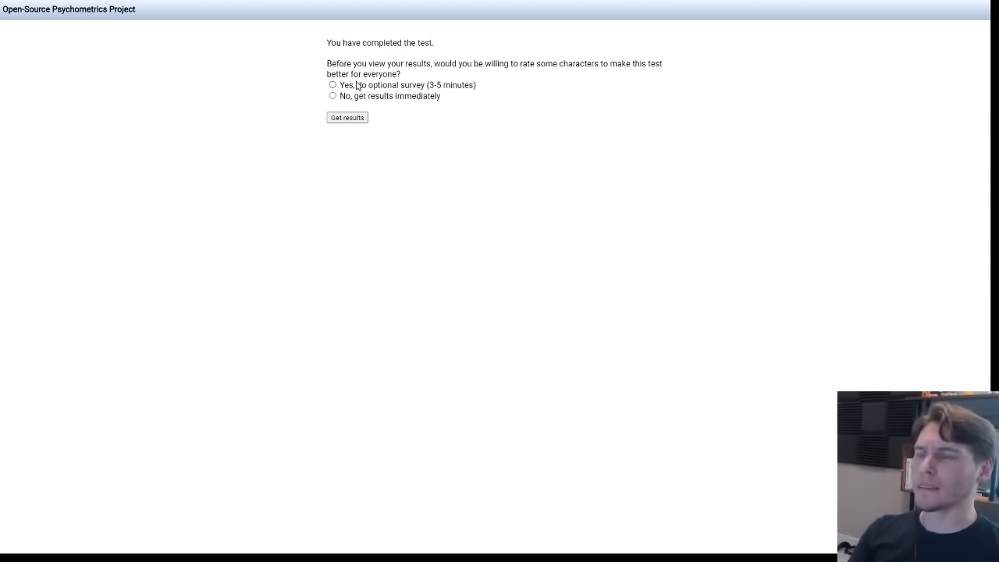
click(346, 118)
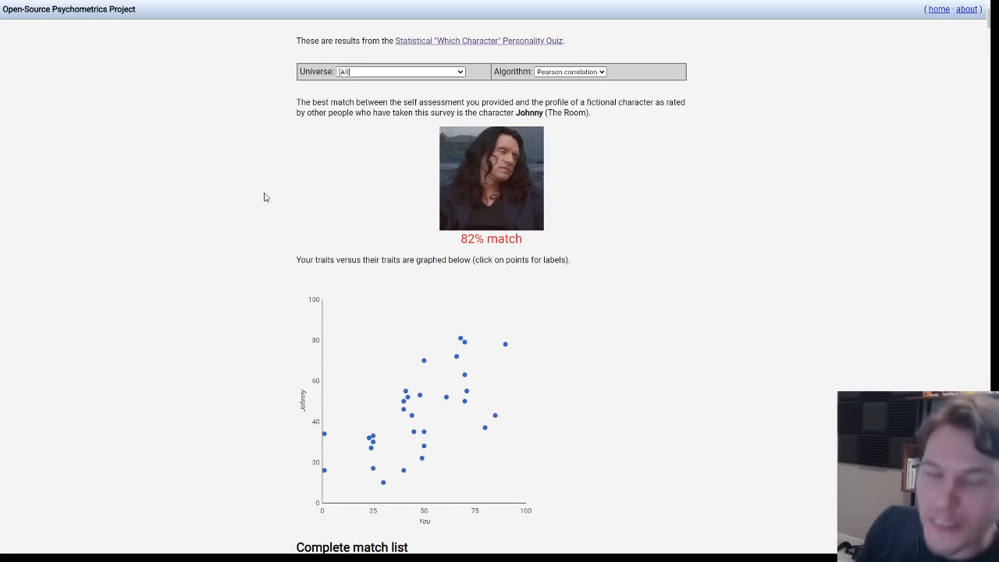
mouse_move(310, 195)
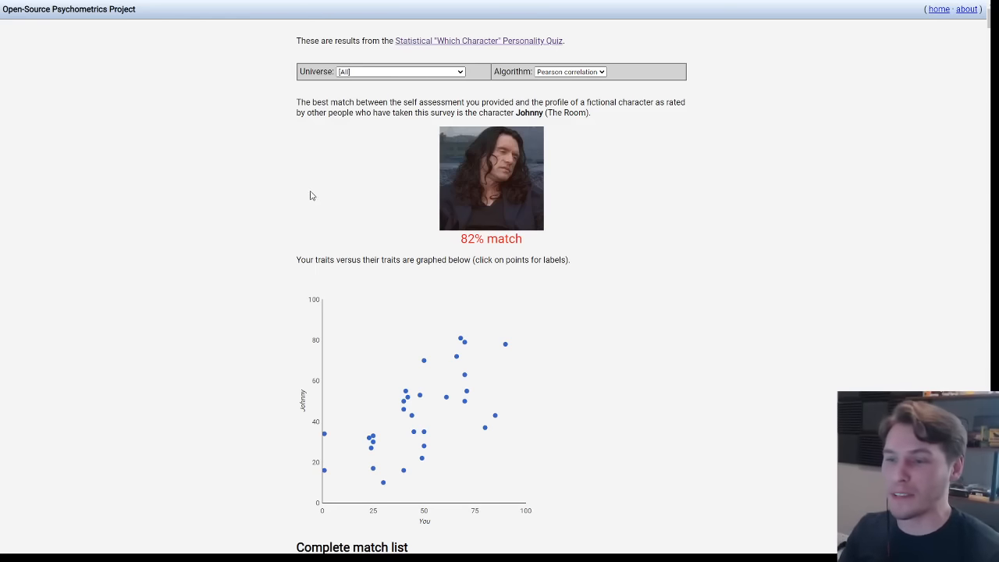
mouse_move(566, 223)
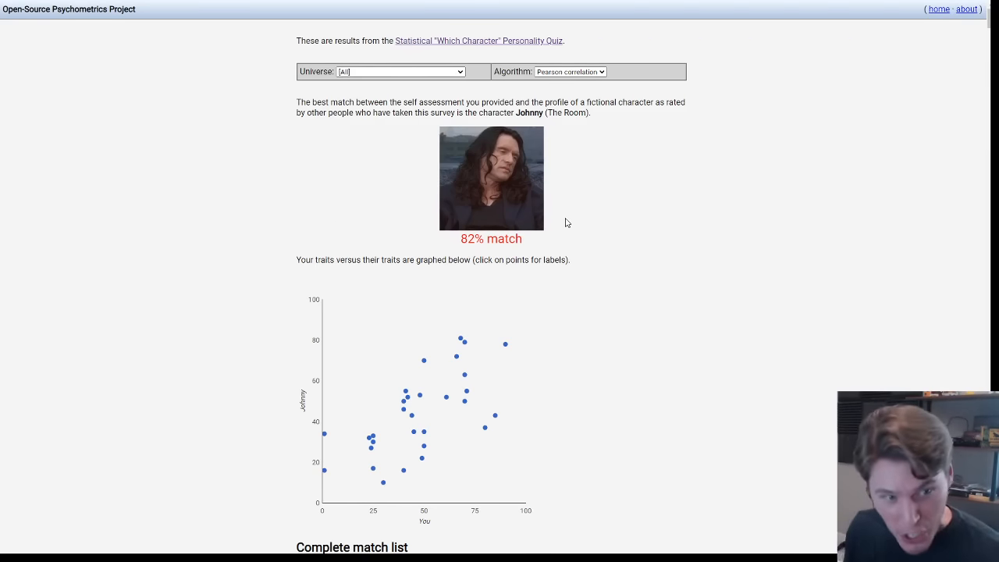
scroll(down, 3)
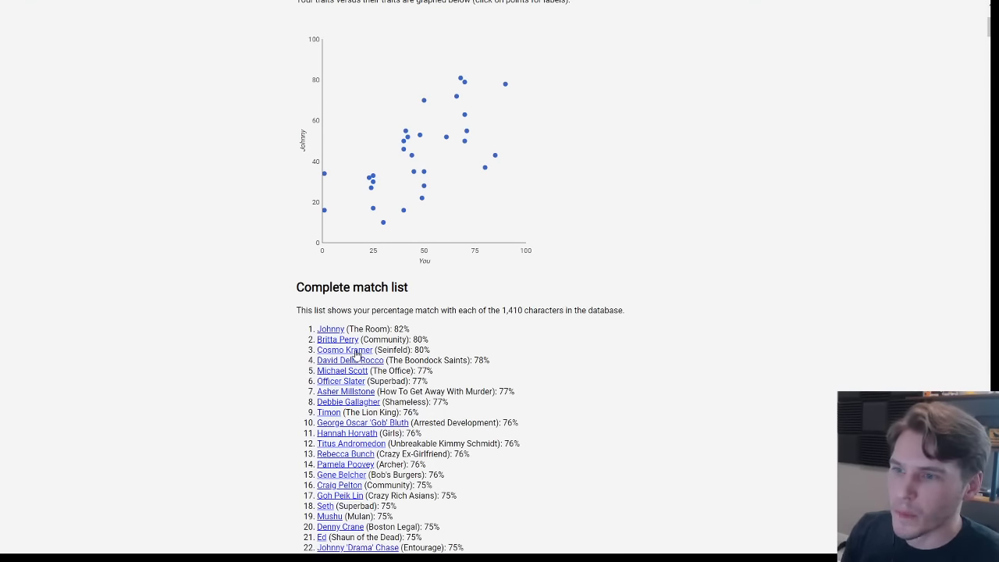
mouse_move(350, 357)
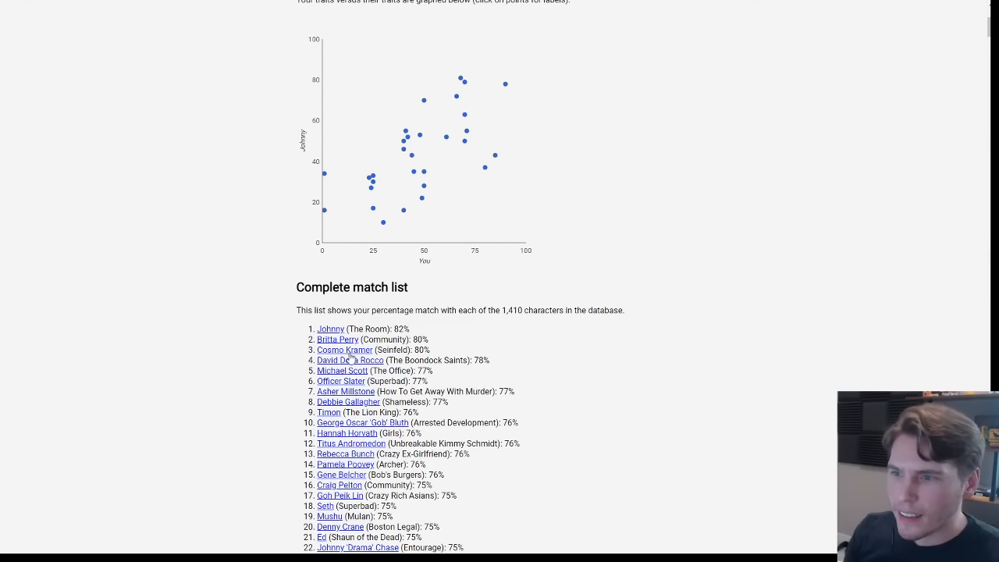
mouse_move(244, 343)
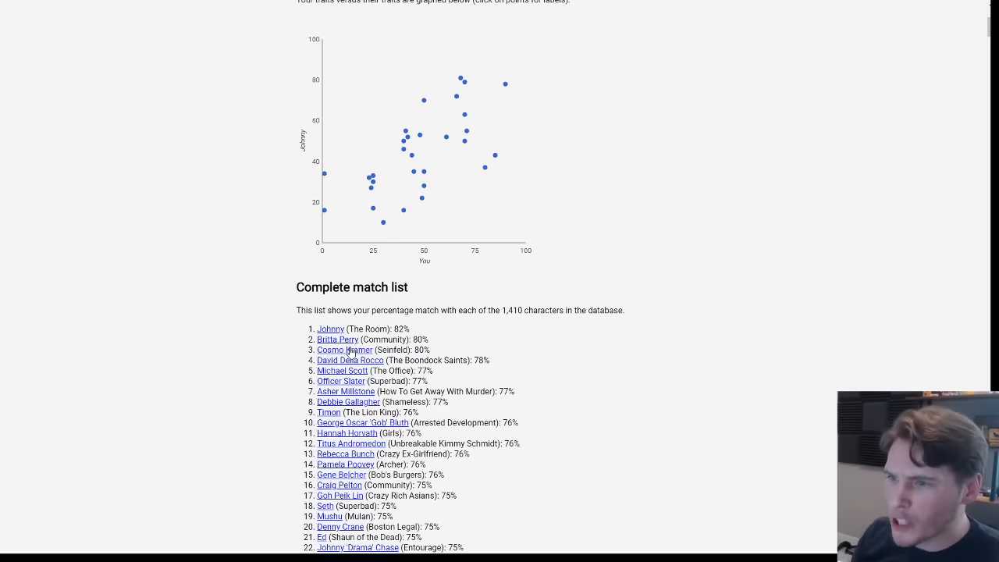
mouse_move(226, 363)
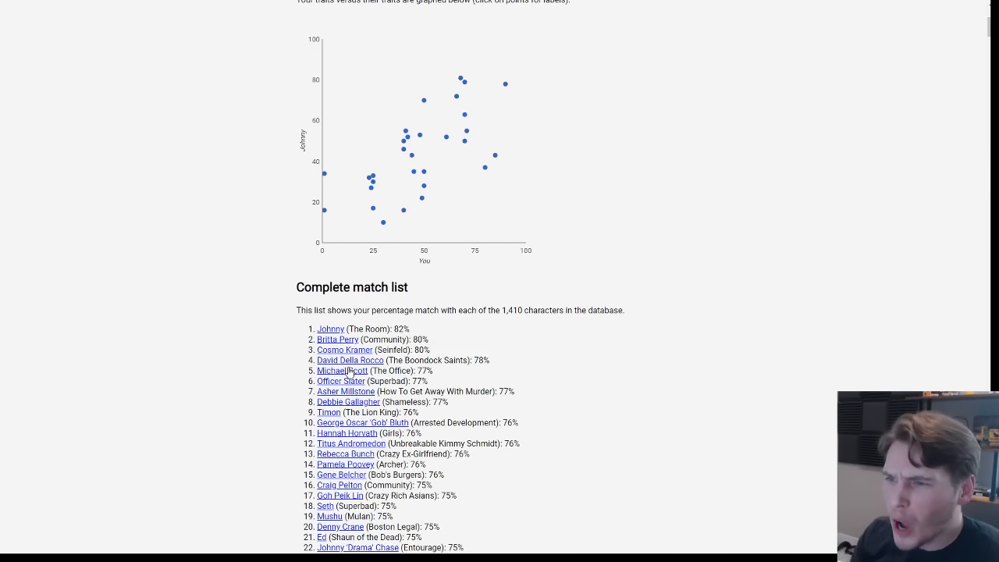
mouse_move(346, 374)
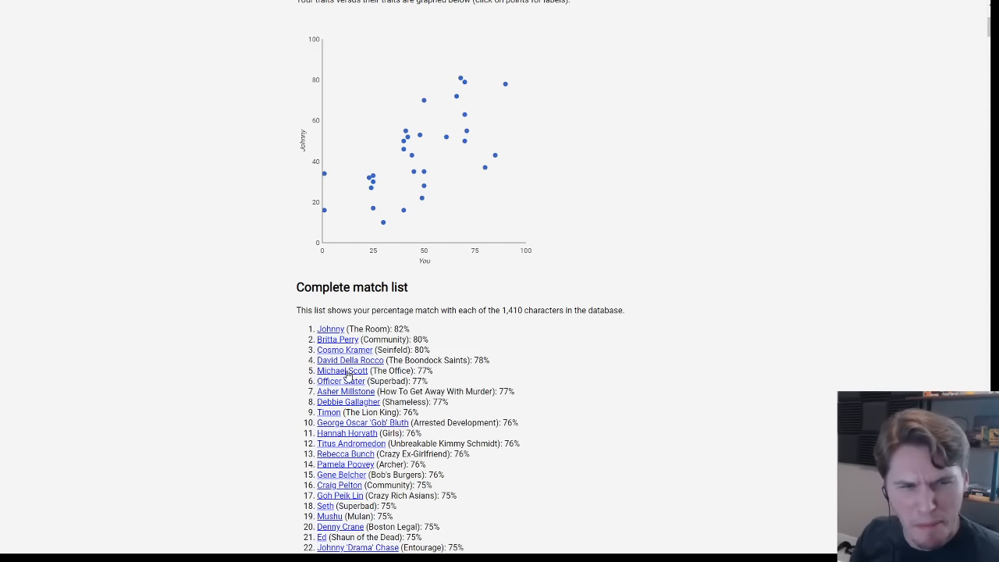
scroll(down, 3)
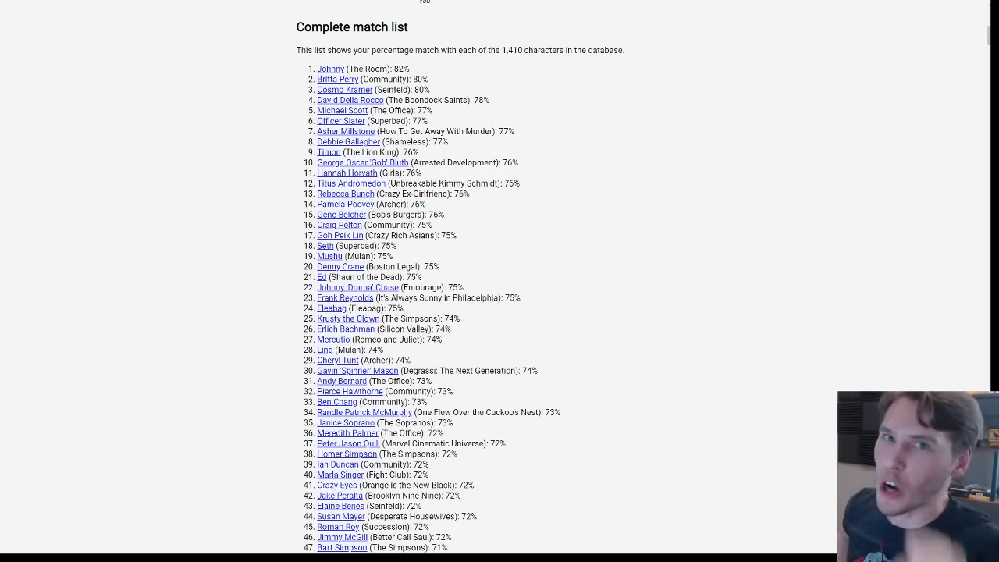
scroll(down, 3)
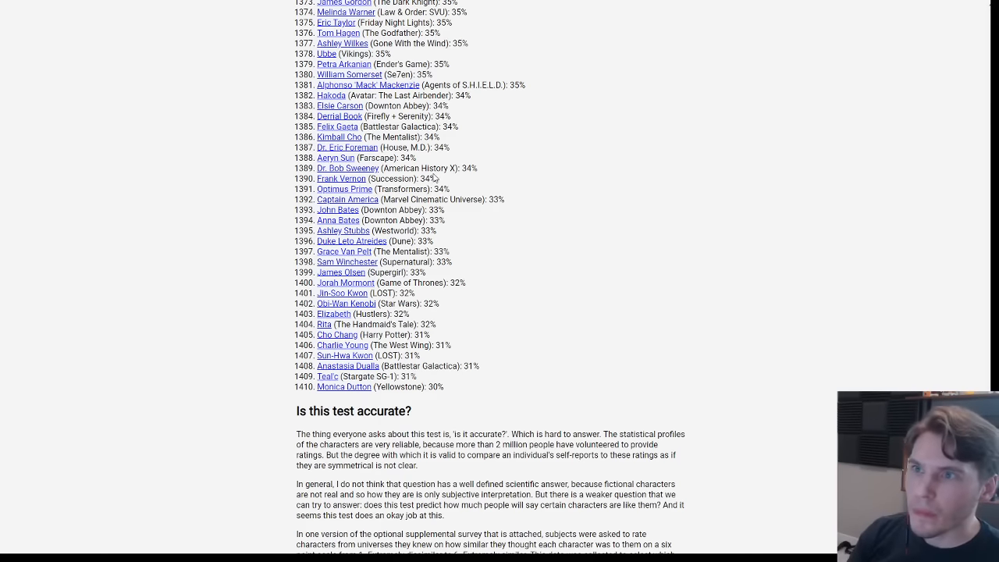
scroll(down, 3)
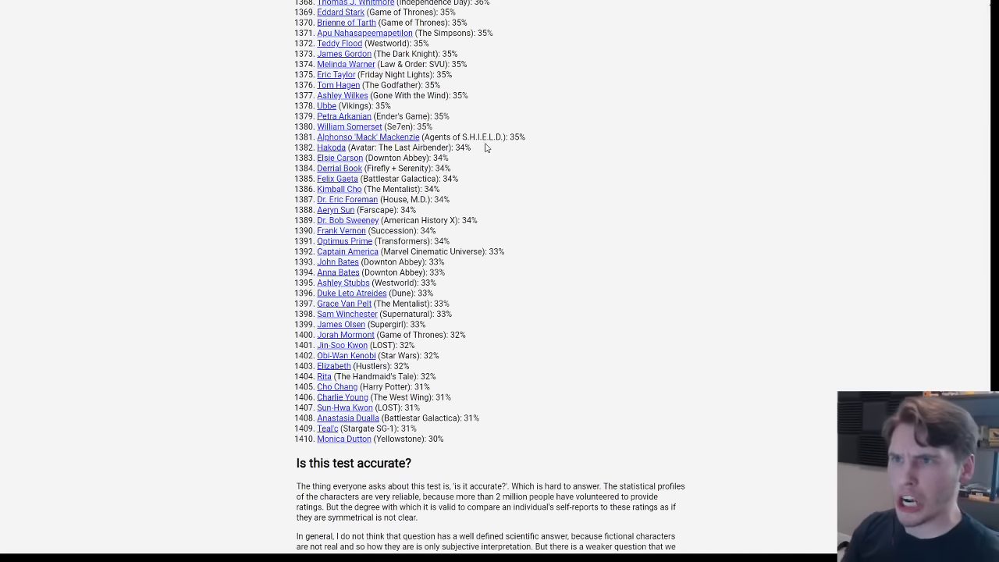
scroll(up, 3)
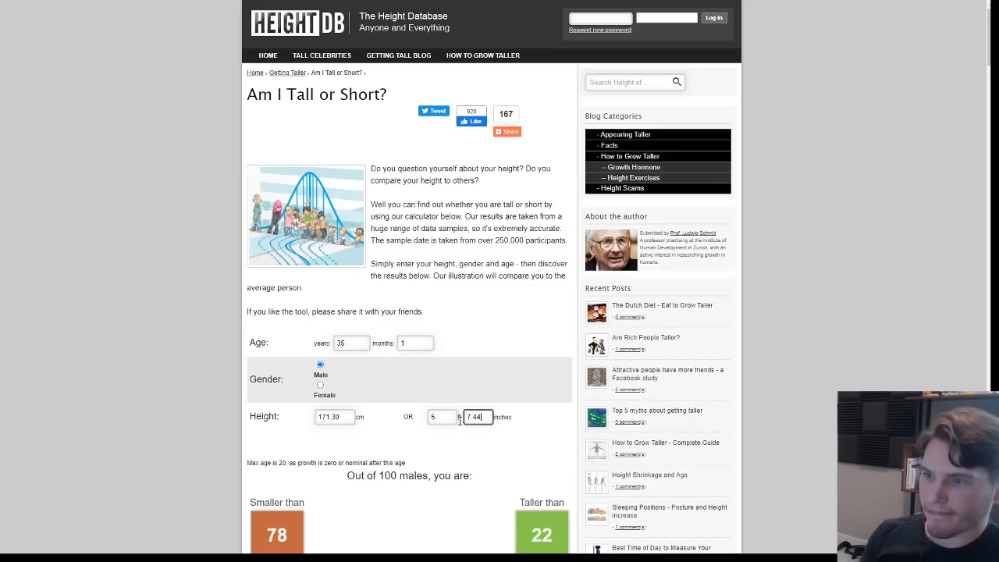
Scroll down to the height chart showing 171.30 cm is taller than 22 of 100 males.
scroll(down, 3)
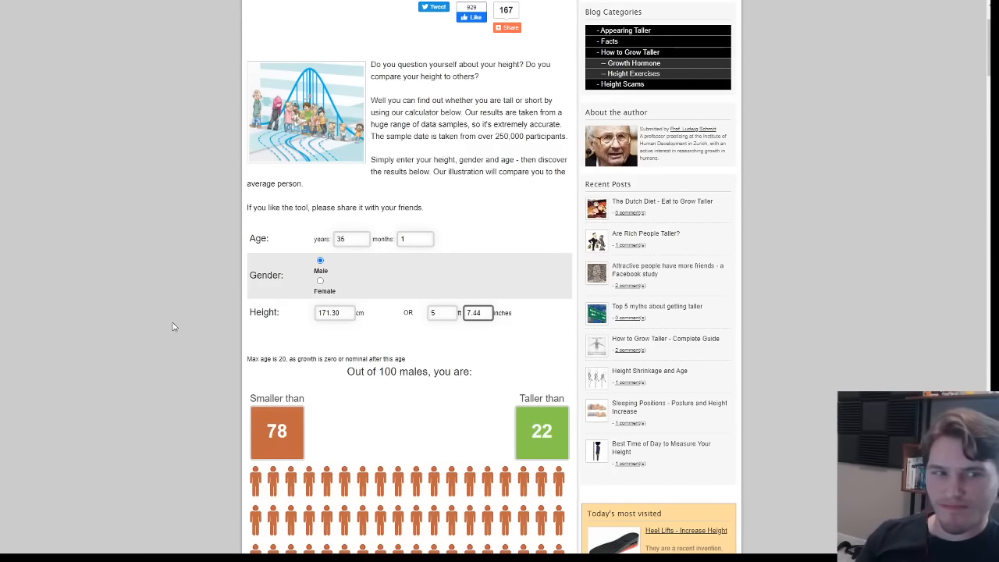
scroll(down, 3)
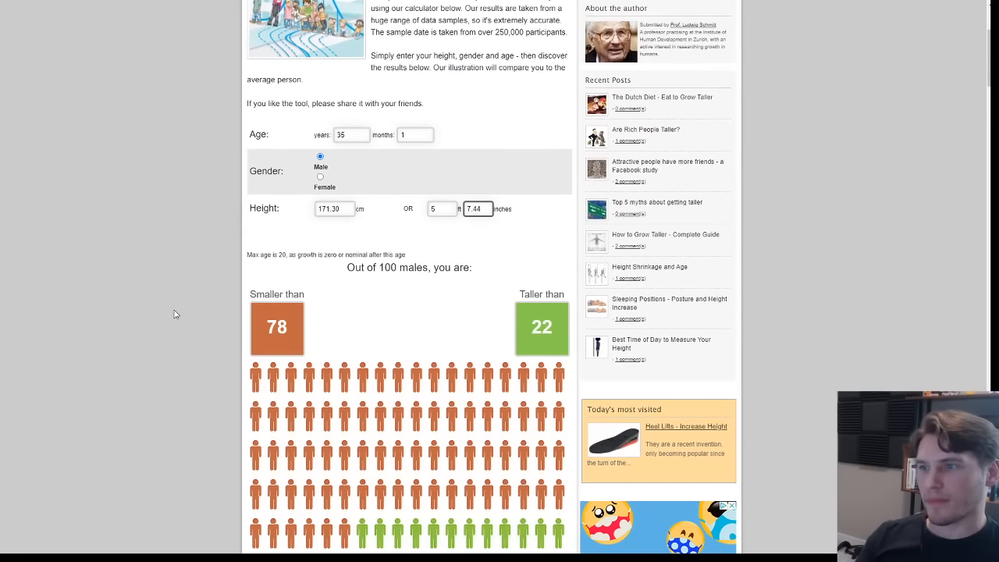
scroll(down, 3)
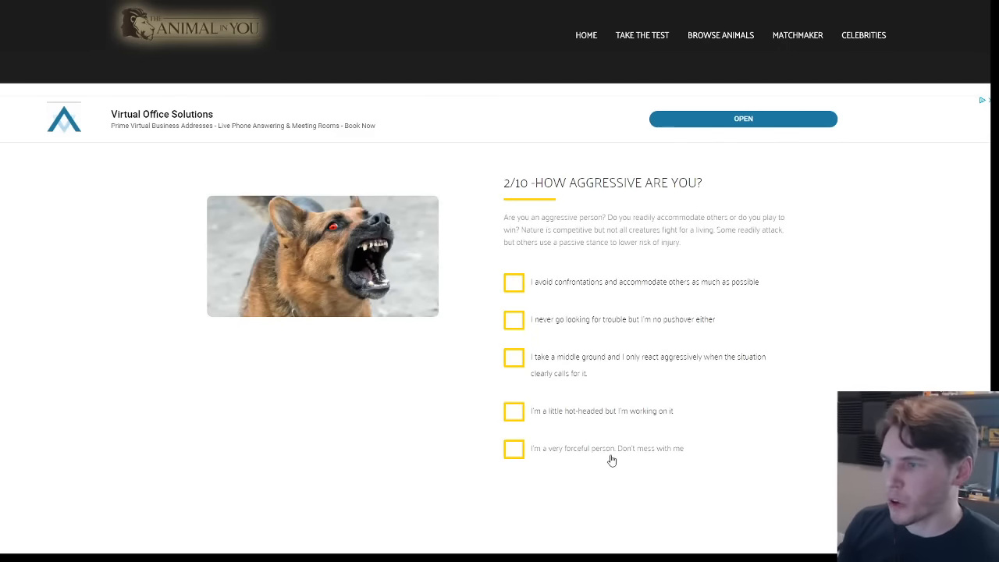
mouse_move(690, 426)
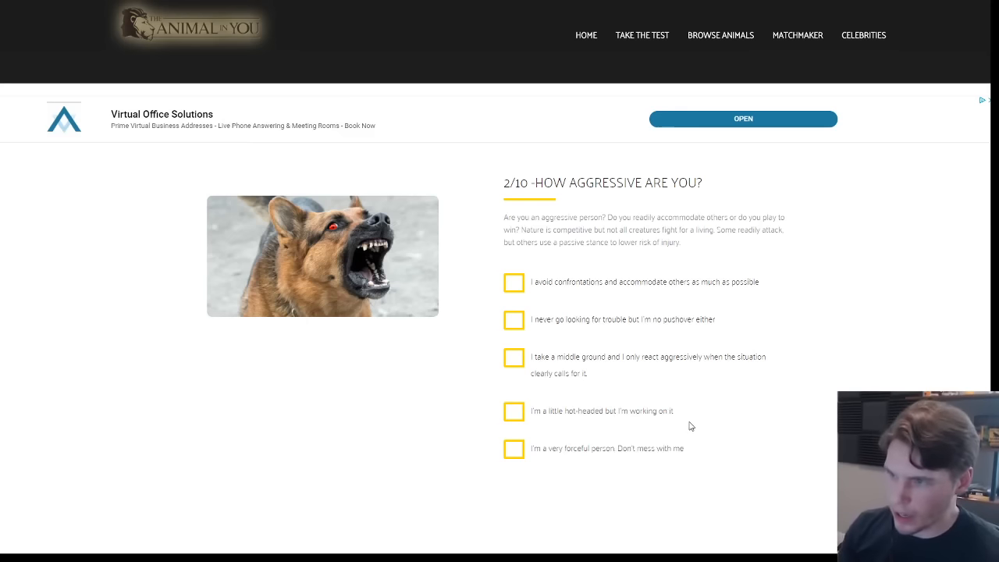
mouse_move(623, 375)
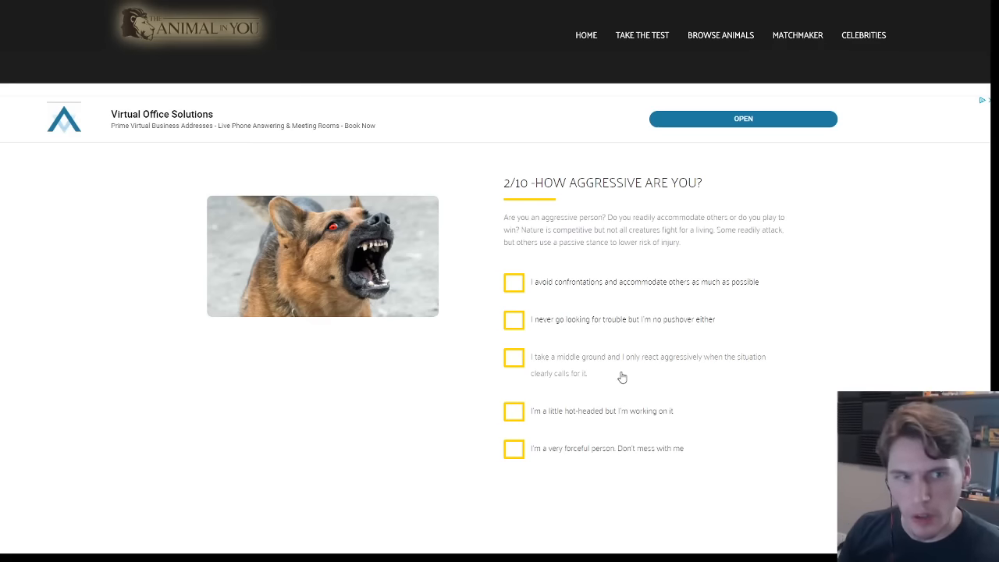
mouse_move(557, 326)
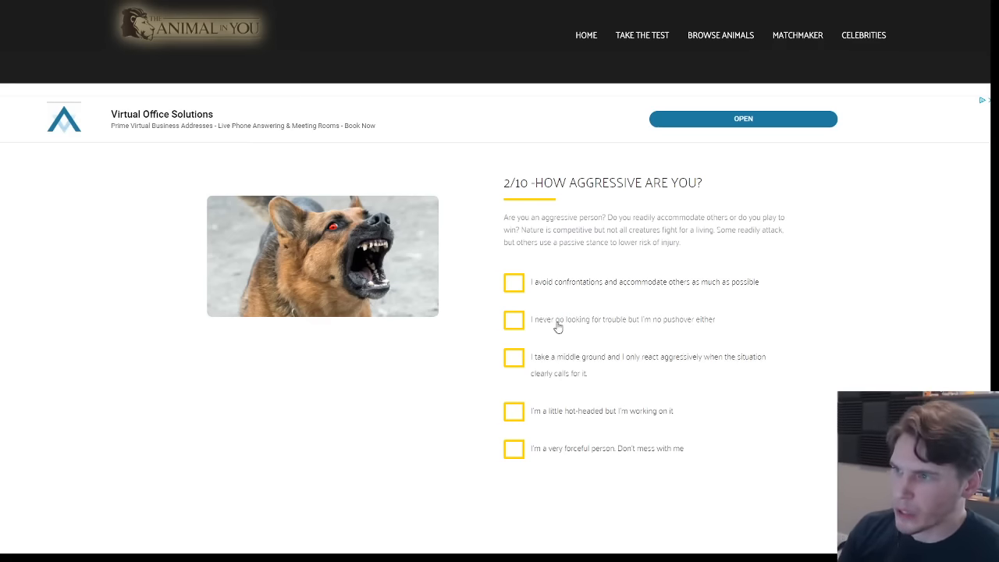
mouse_move(589, 311)
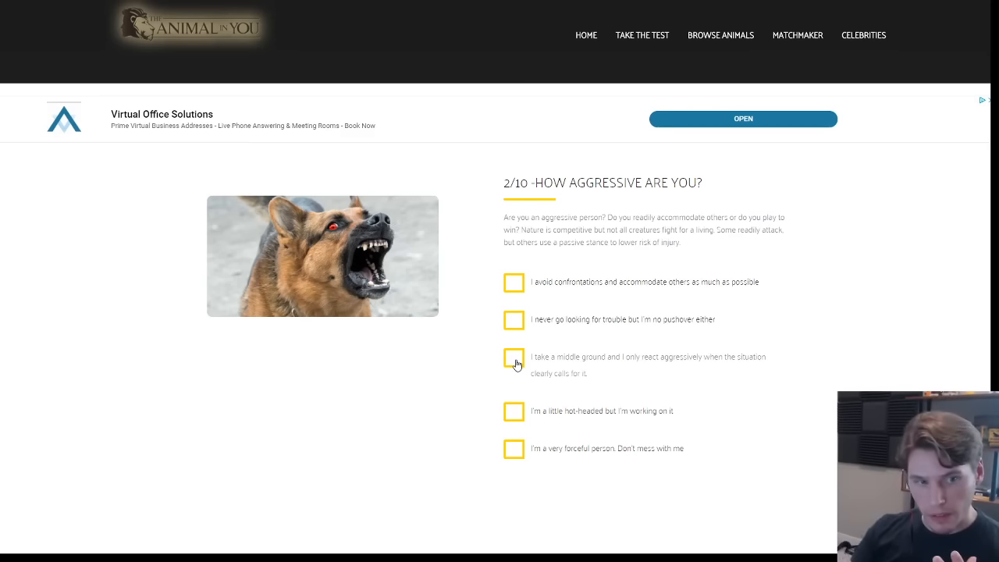
mouse_move(523, 363)
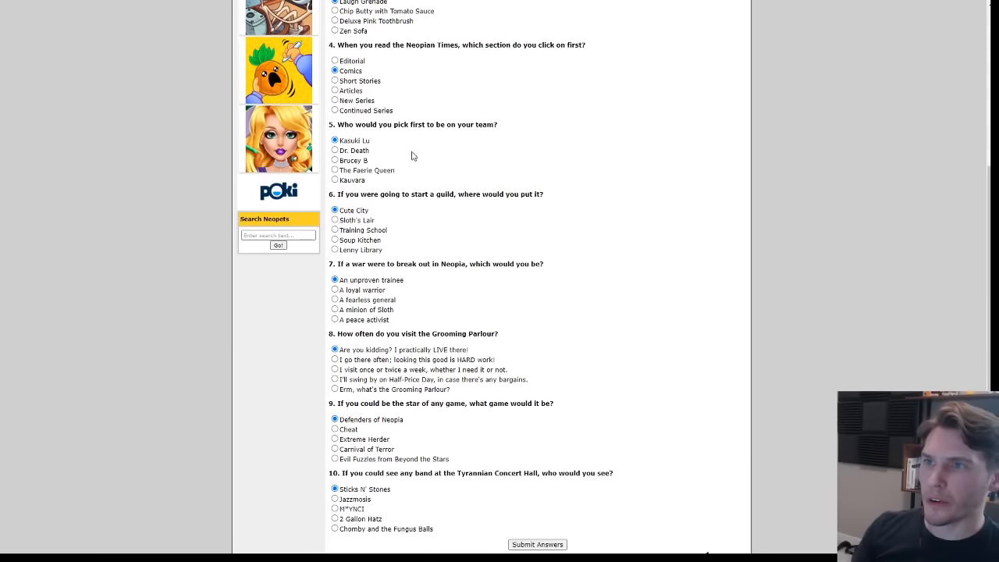
mouse_move(401, 152)
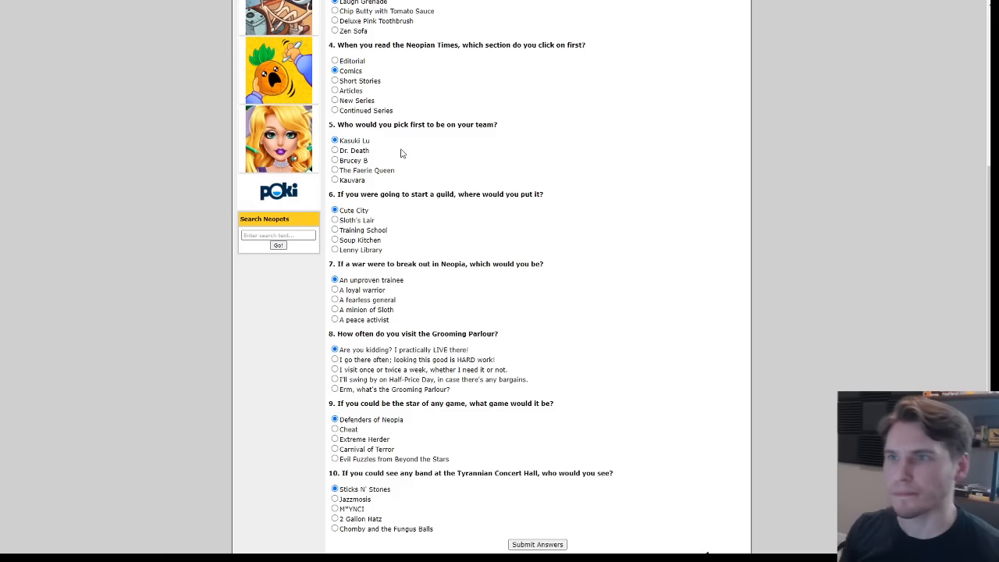
mouse_move(335, 150)
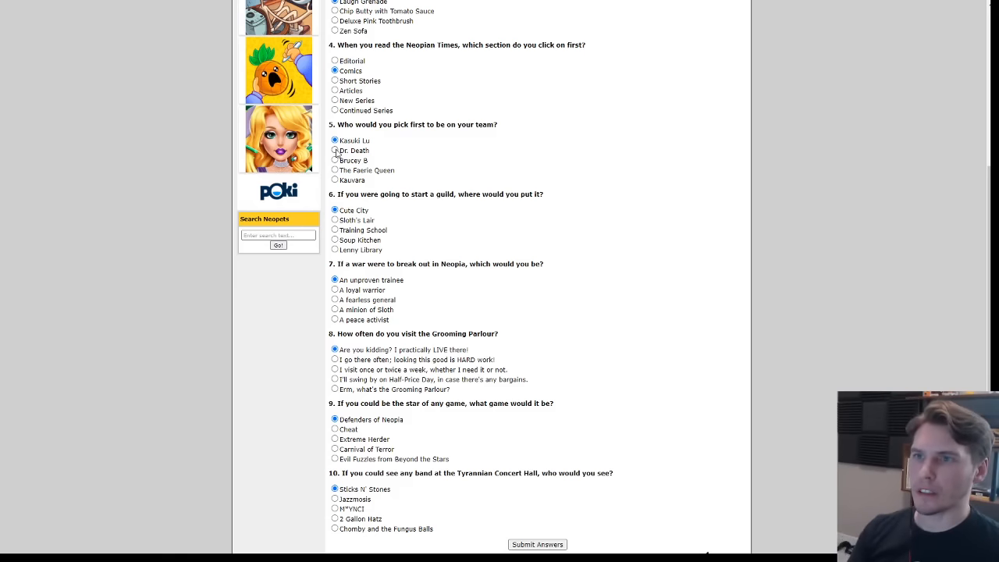
Answer Half-Price Day, Carnival of Terror and 2 Gallon Hatz, then submit the Neopets quiz.
scroll(down, 3)
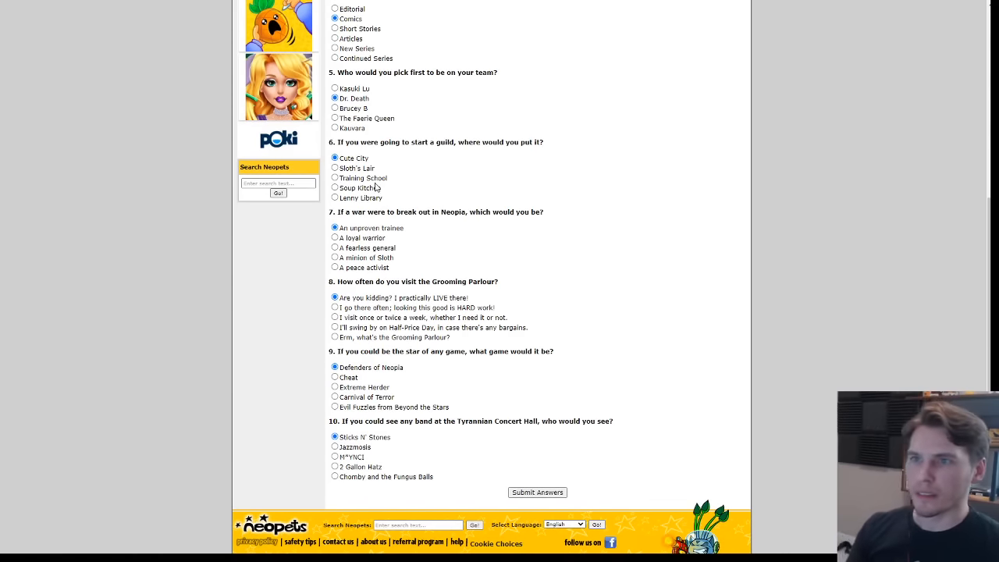
mouse_move(334, 204)
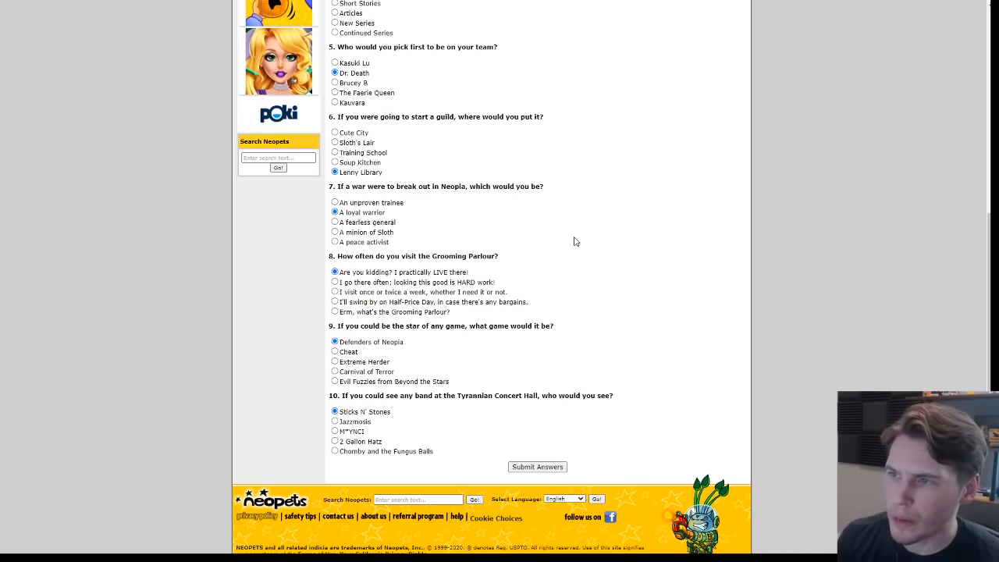
mouse_move(429, 282)
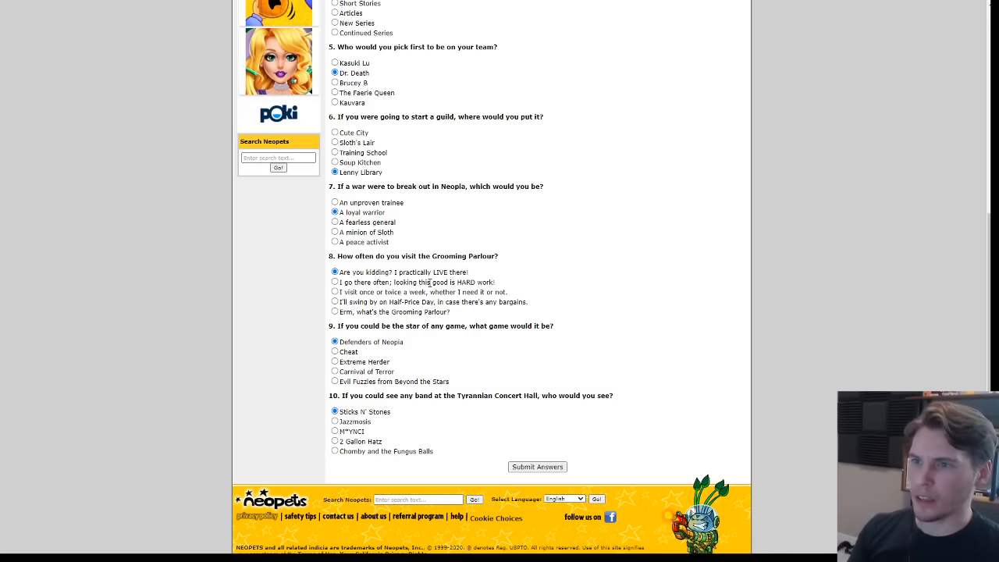
mouse_move(337, 307)
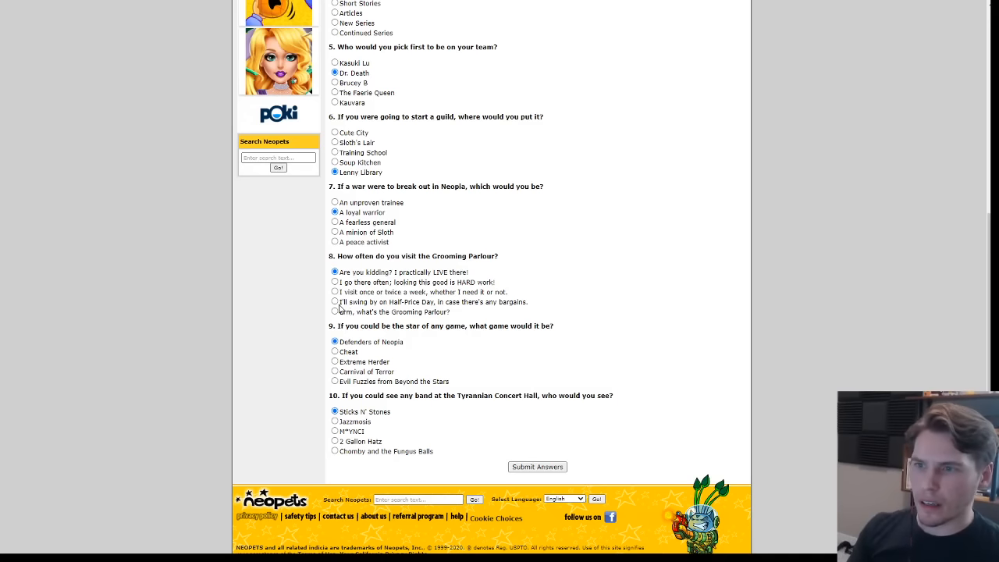
click(335, 302)
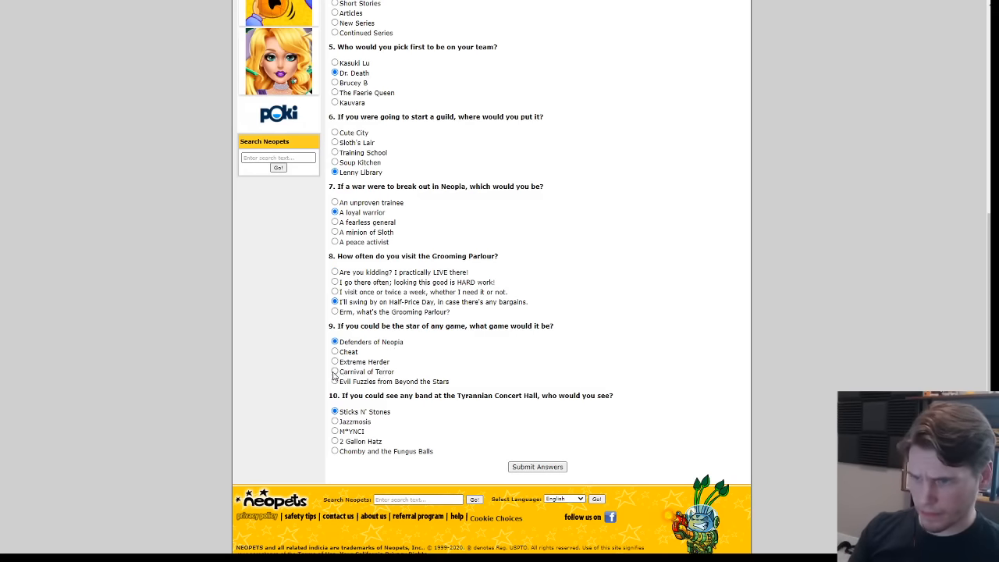
click(334, 371)
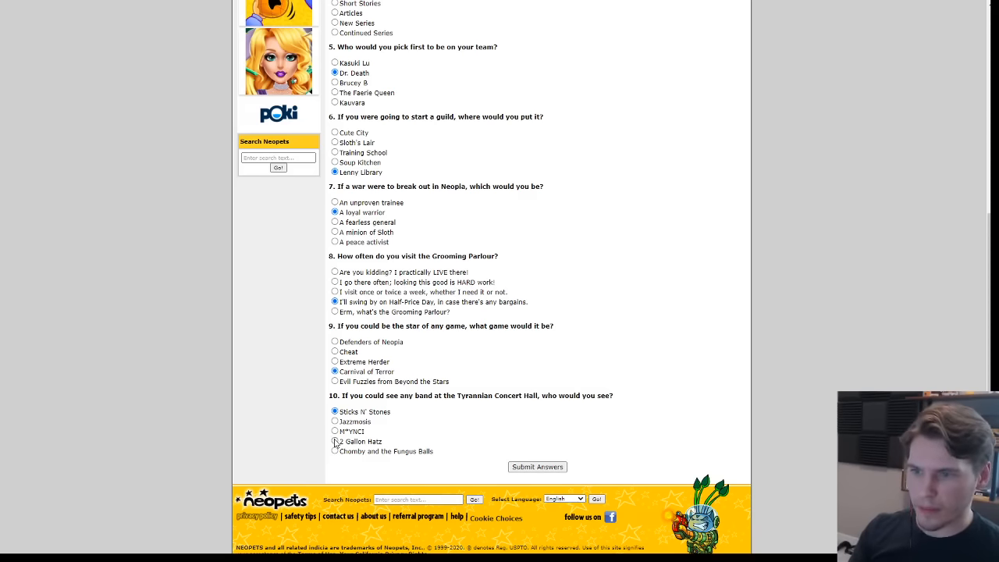
click(335, 441)
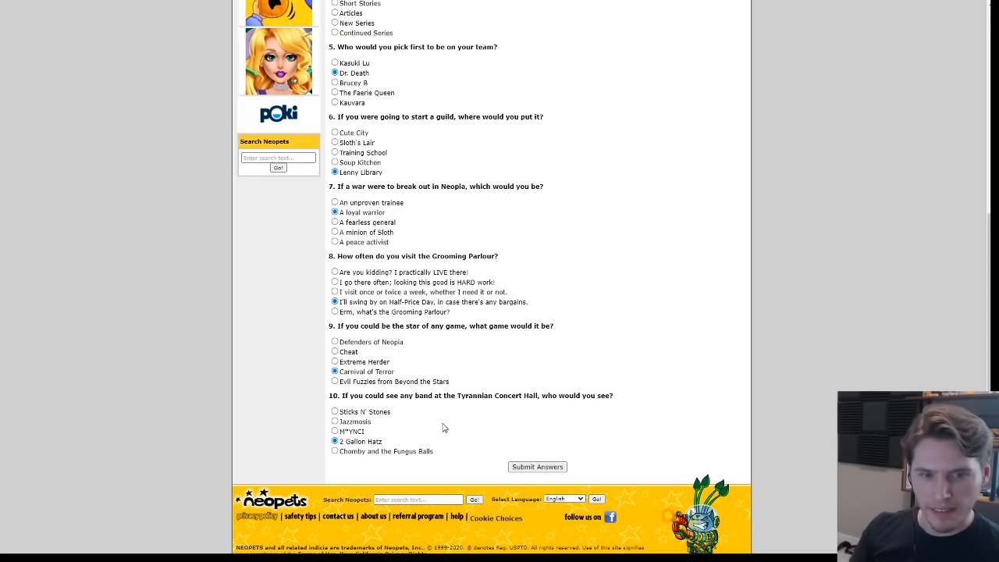
click(536, 465)
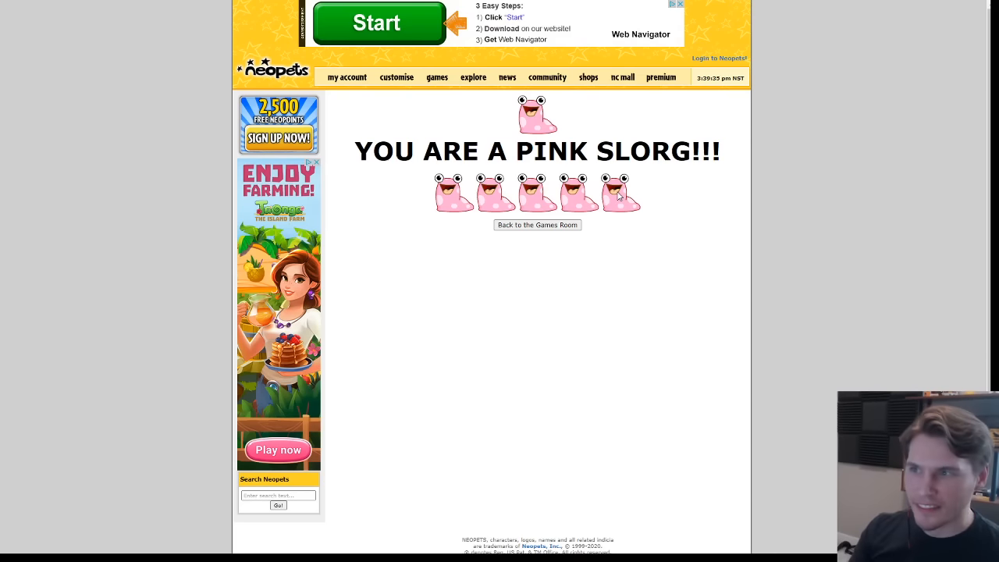
mouse_move(655, 254)
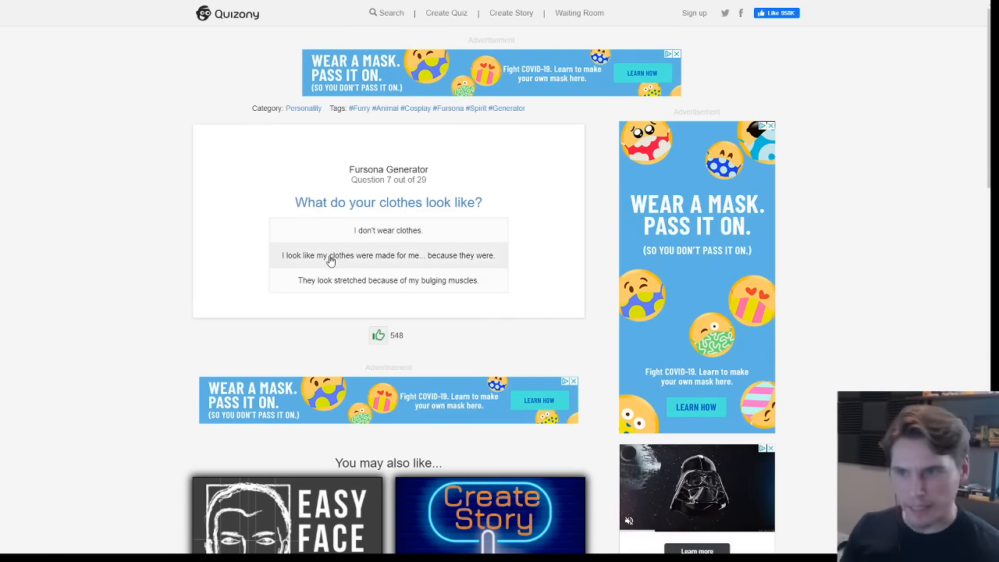
mouse_move(357, 280)
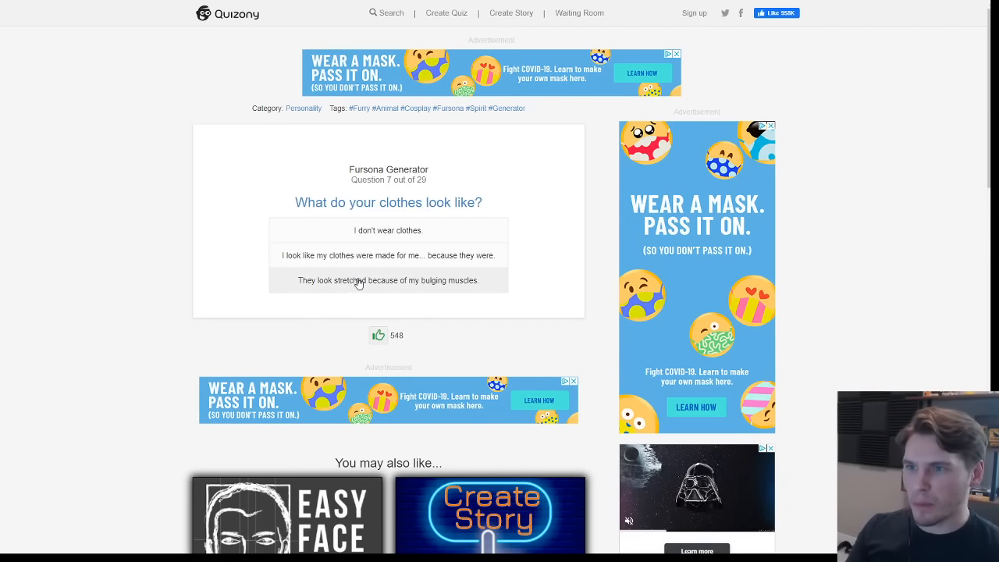
Answer bulging muscles, Ab wheel, sucking food up, Seafood and nothing serious, then close the result.
click(387, 280)
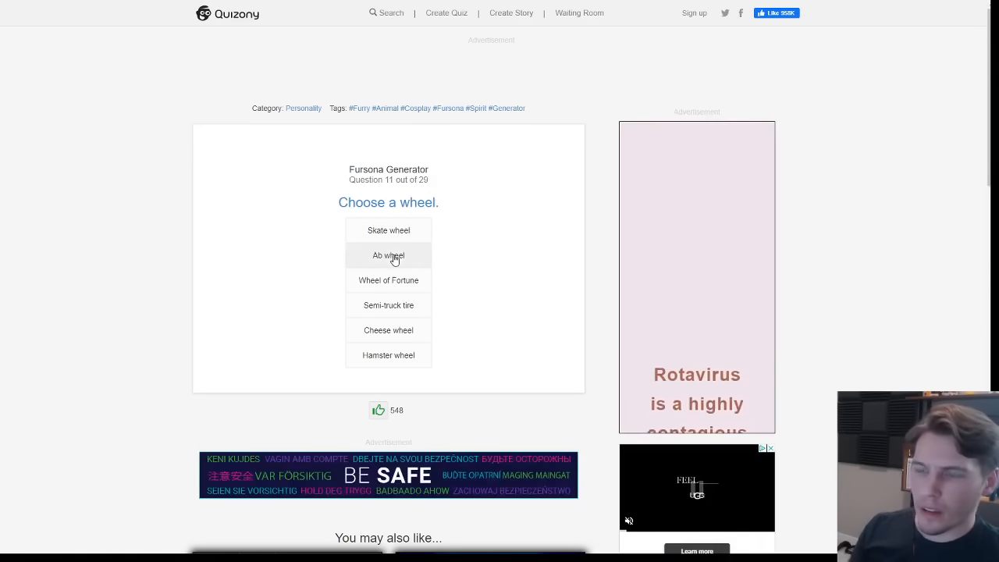
click(387, 255)
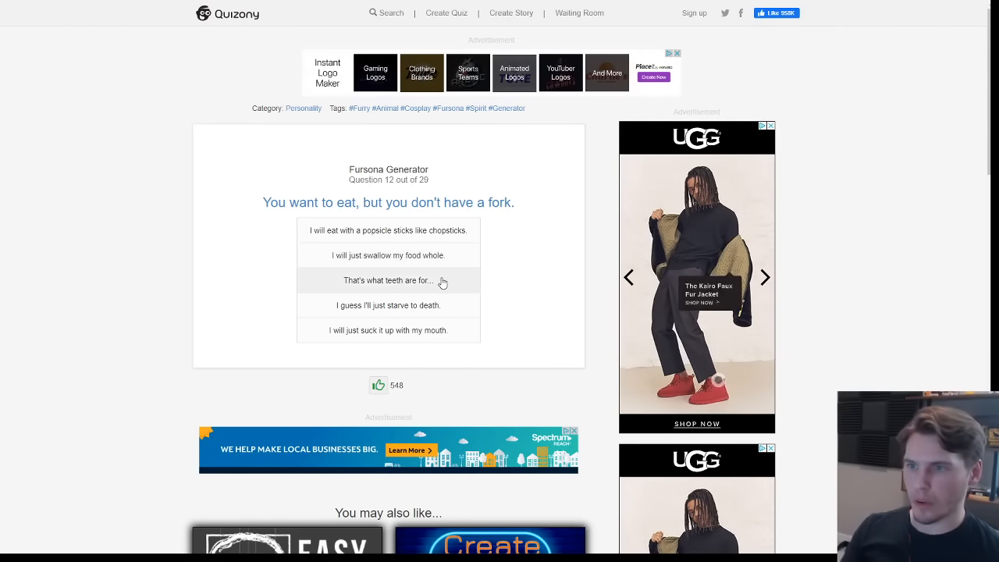
mouse_move(444, 305)
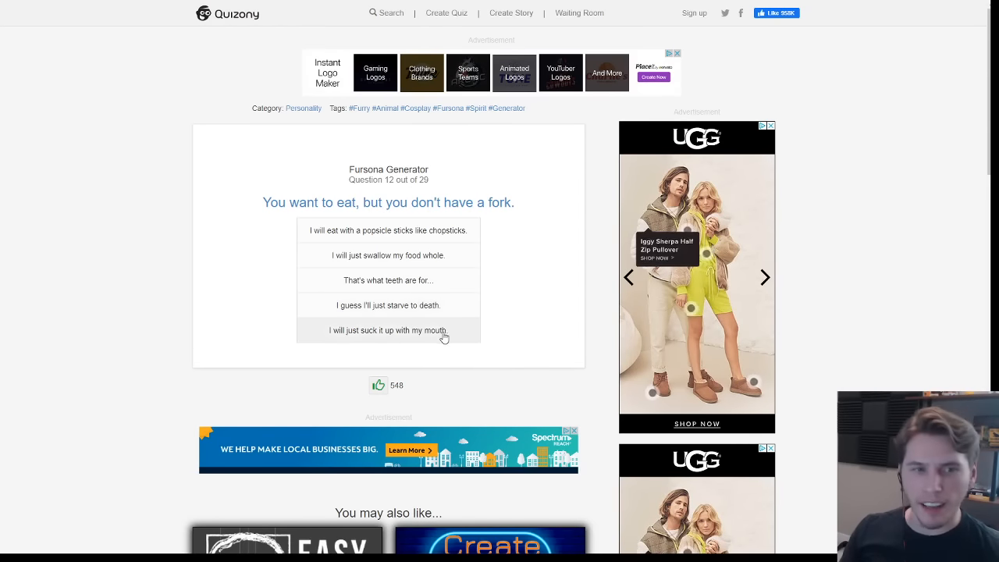
click(388, 329)
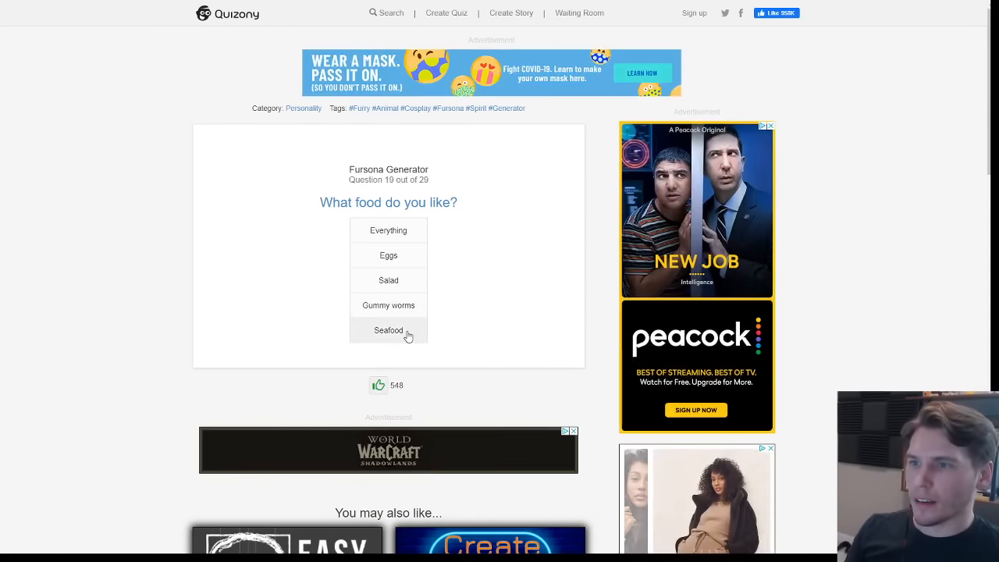
click(387, 329)
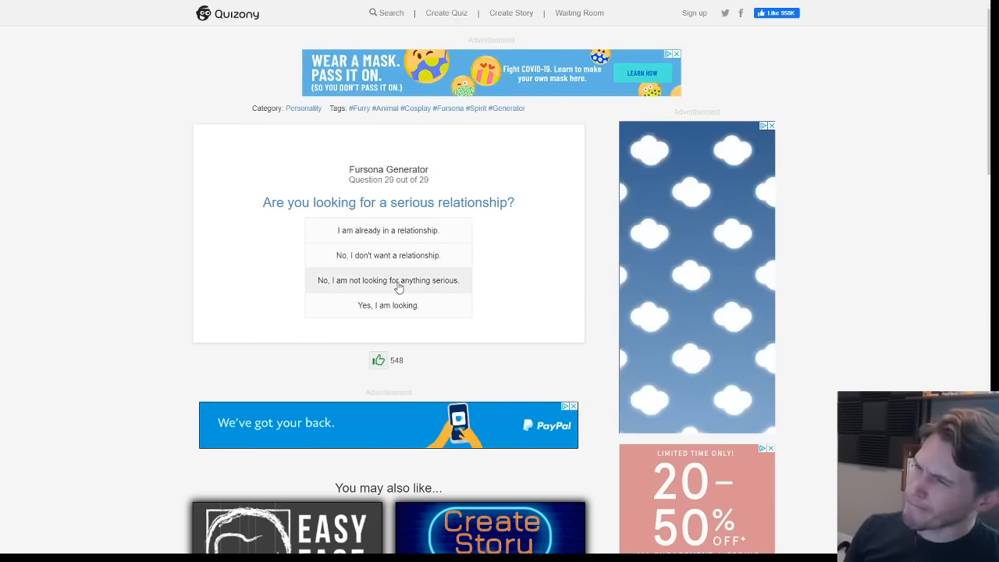
click(388, 280)
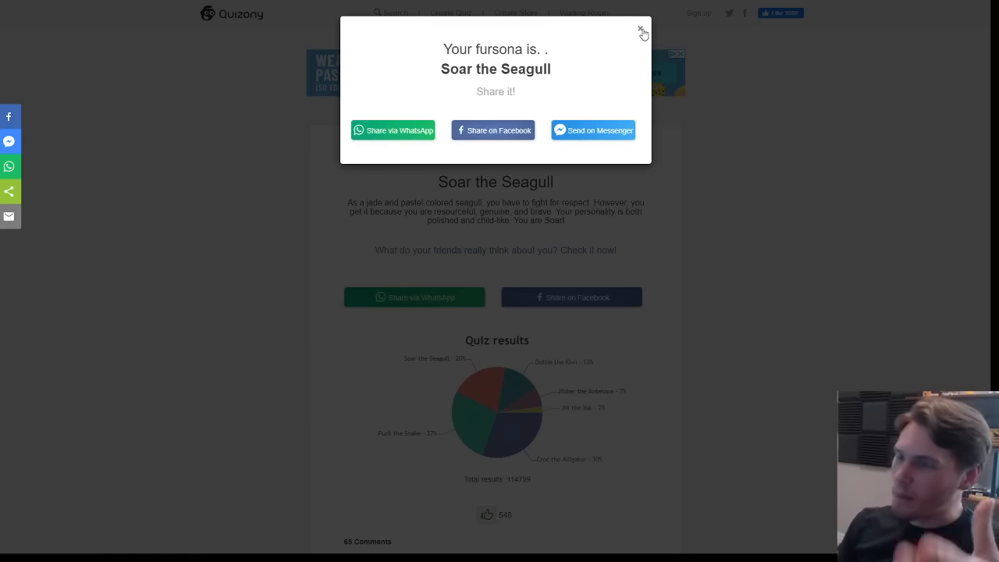
click(641, 29)
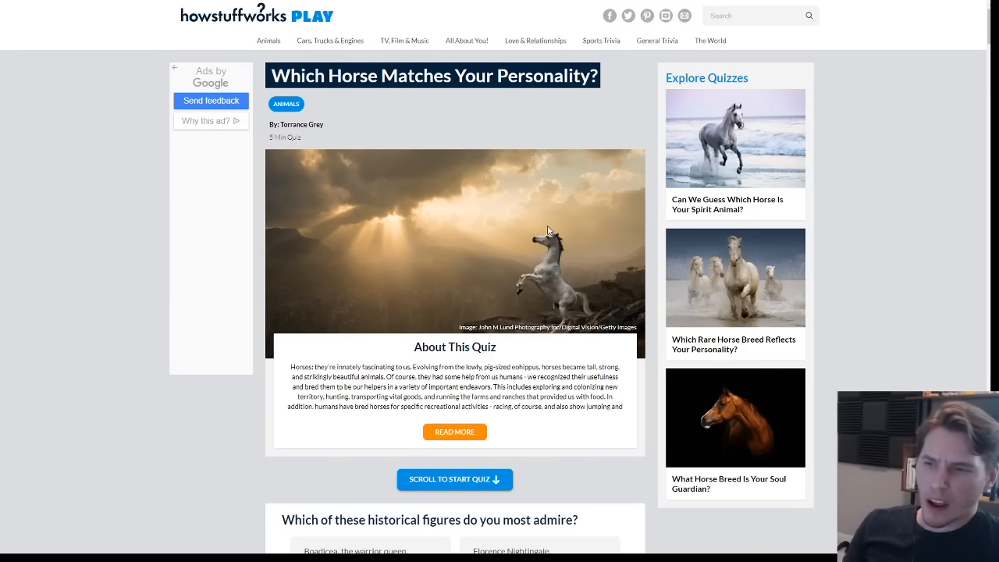
mouse_move(382, 359)
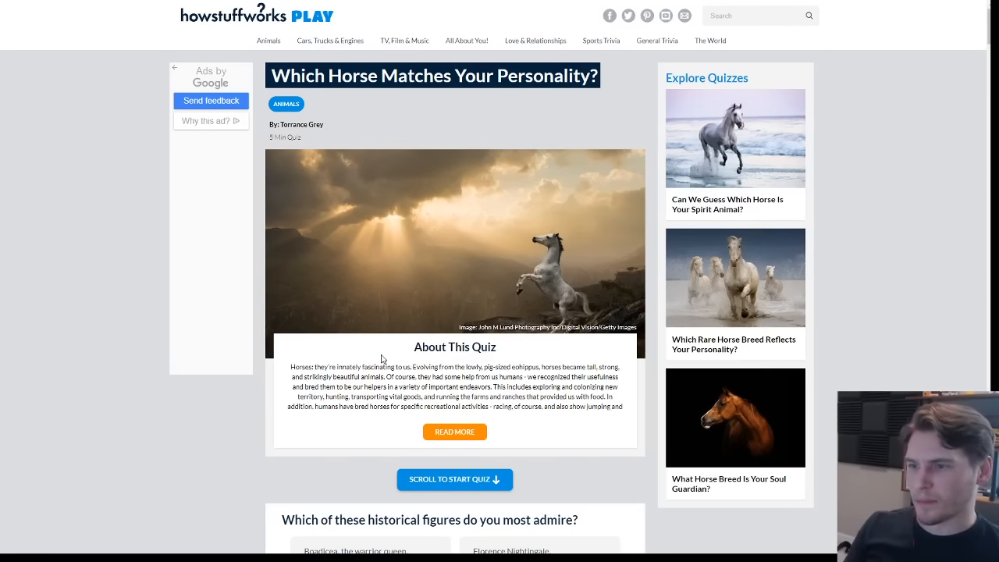
Answer the most-admired living figure question with Laverne Cox.
scroll(down, 3)
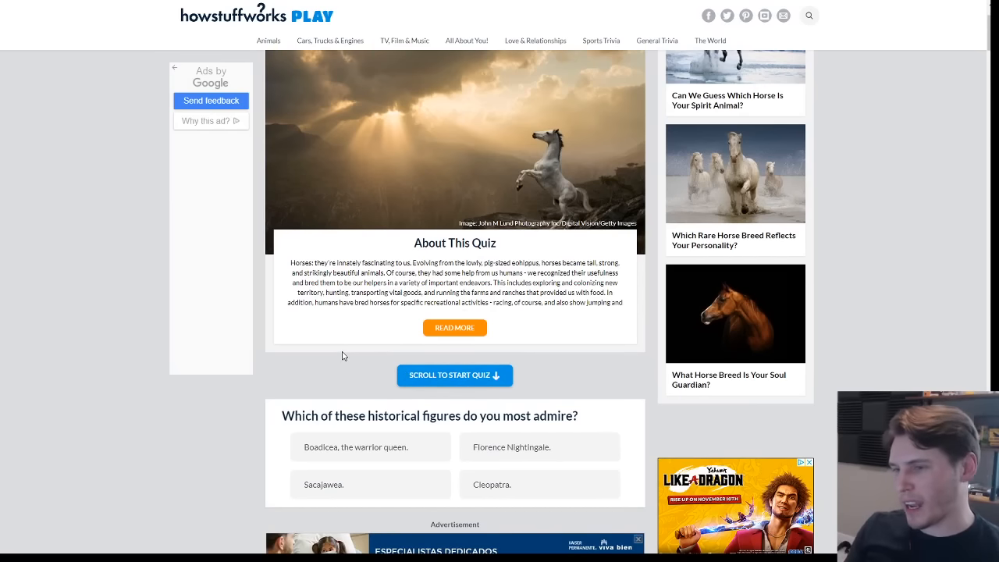
scroll(down, 3)
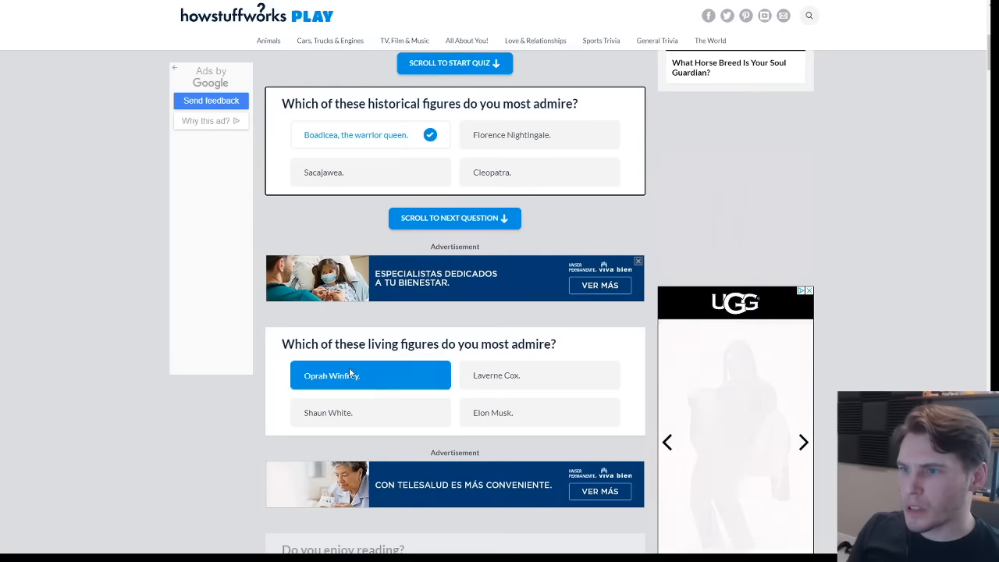
click(539, 374)
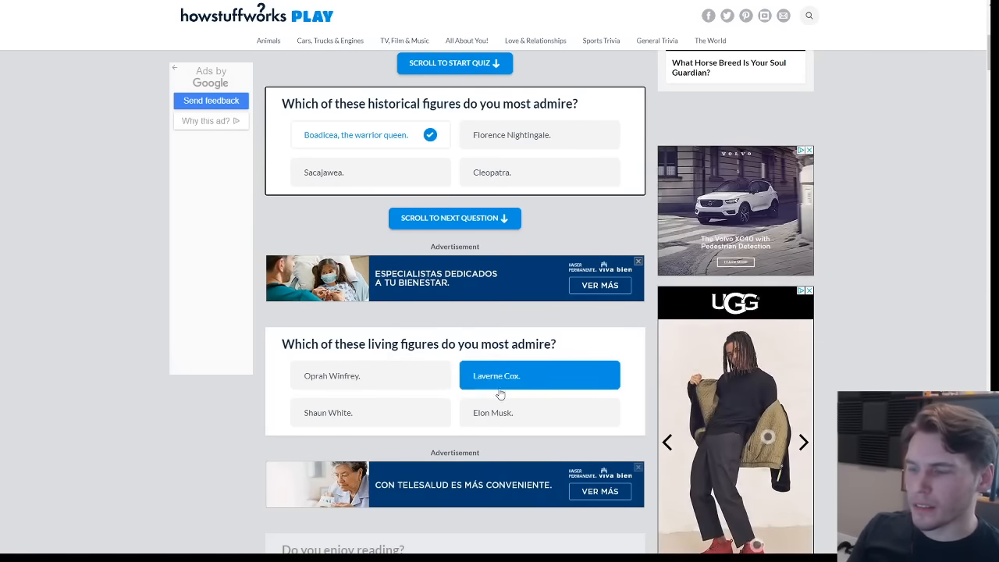
click(370, 412)
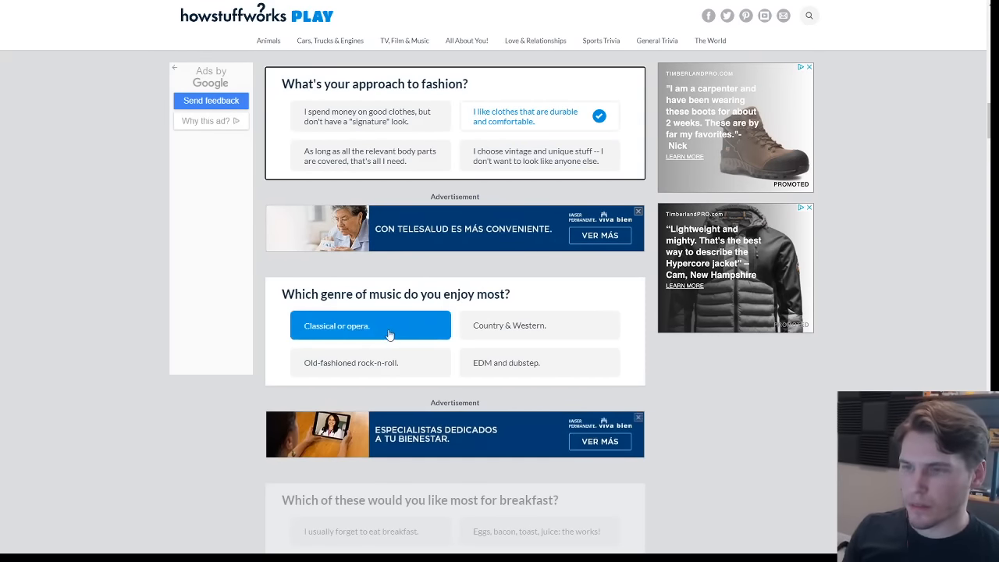
mouse_move(424, 338)
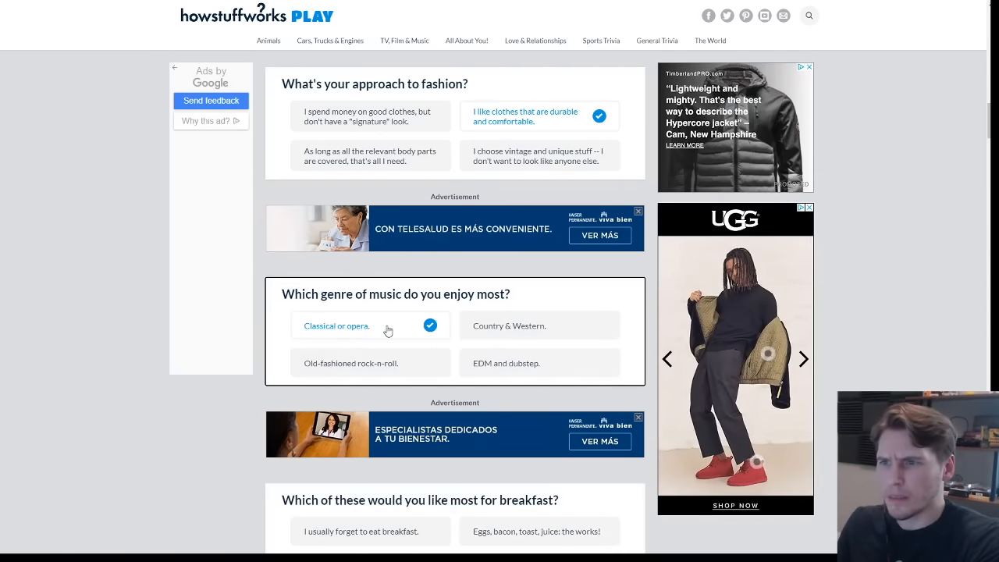
Change the music answer to Old-fashioned rock-n-roll and answer usually forgetting breakfast.
click(351, 363)
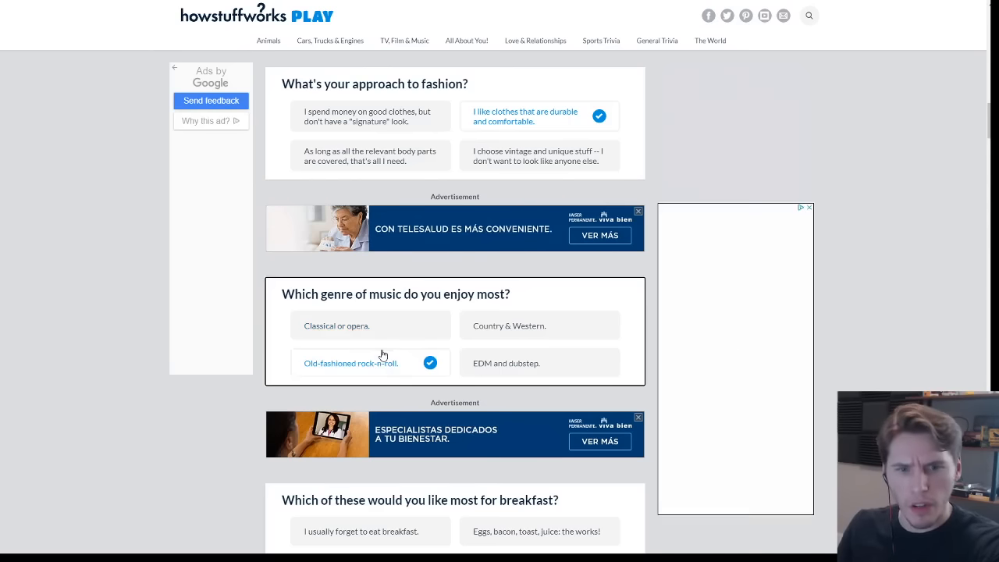
scroll(down, 3)
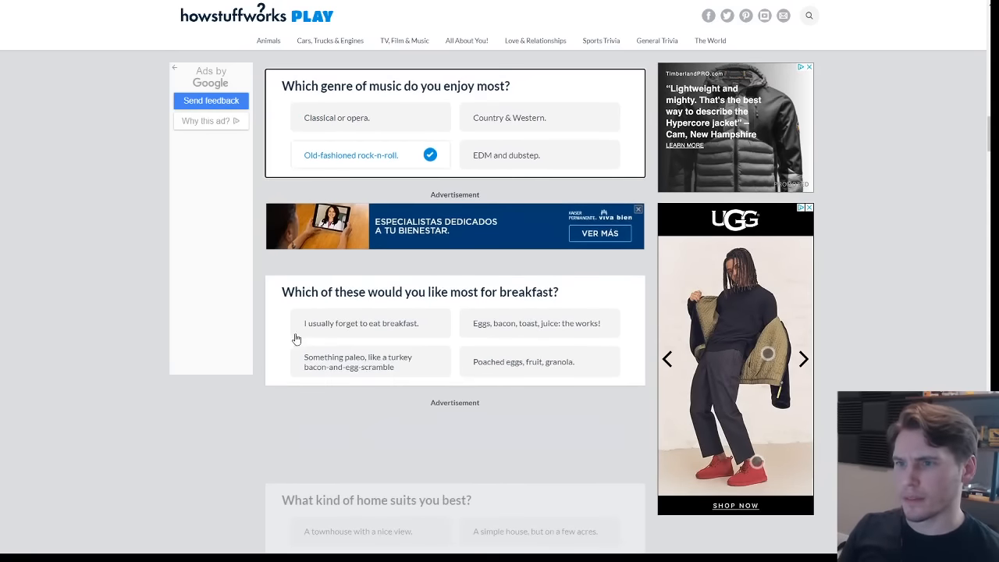
click(359, 322)
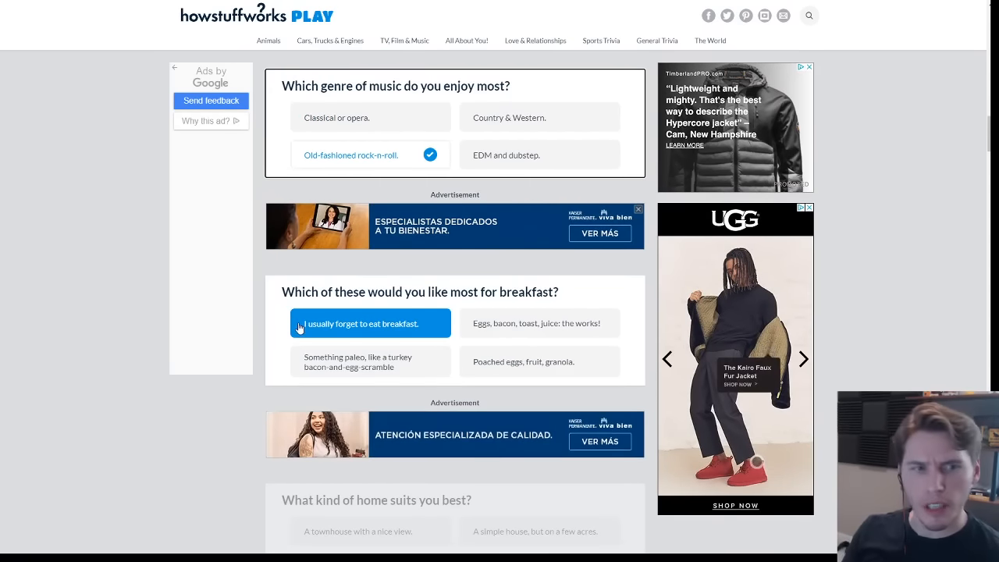
click(370, 323)
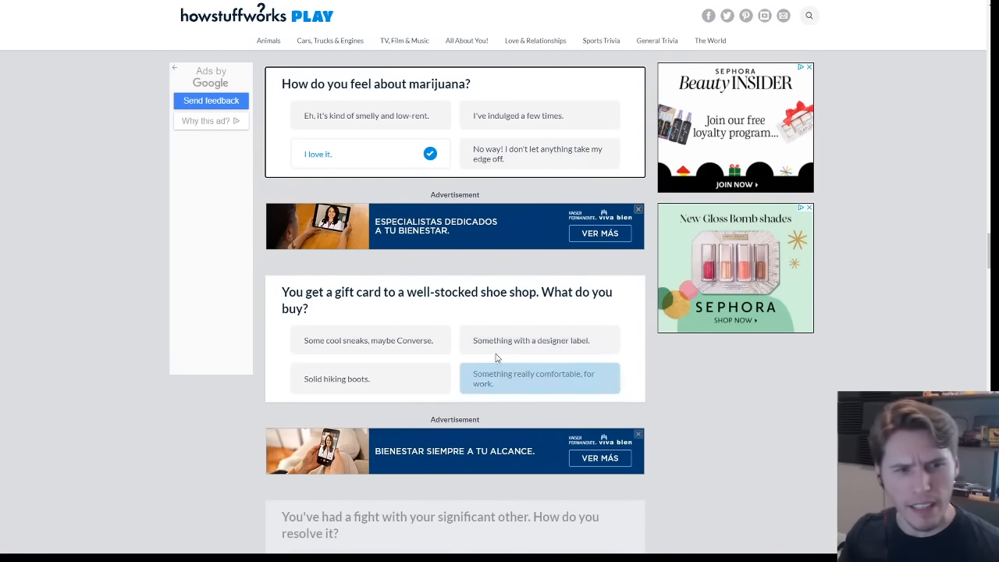
Pick really comfortable work shoes and talking it out to resolve a fight.
click(369, 340)
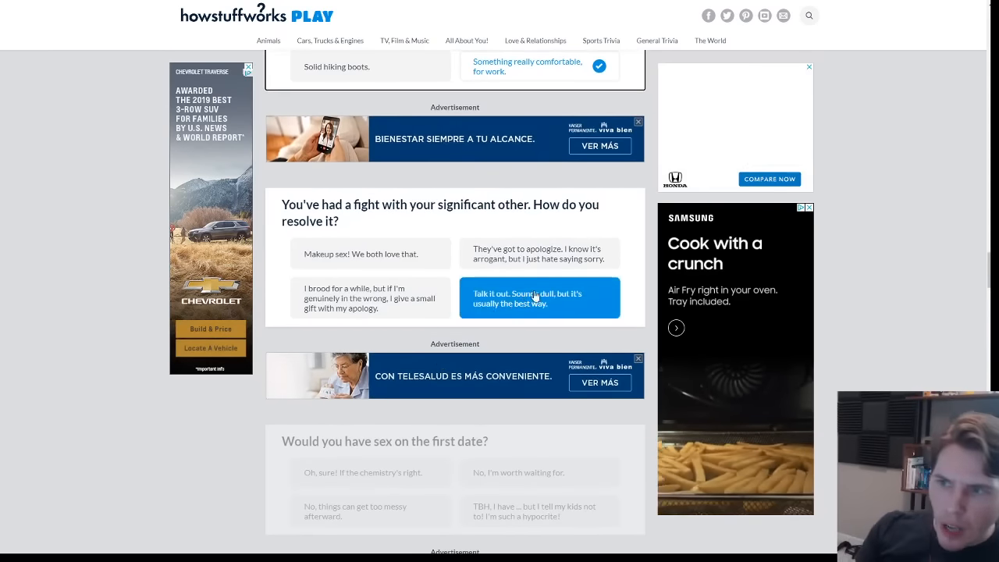
click(370, 298)
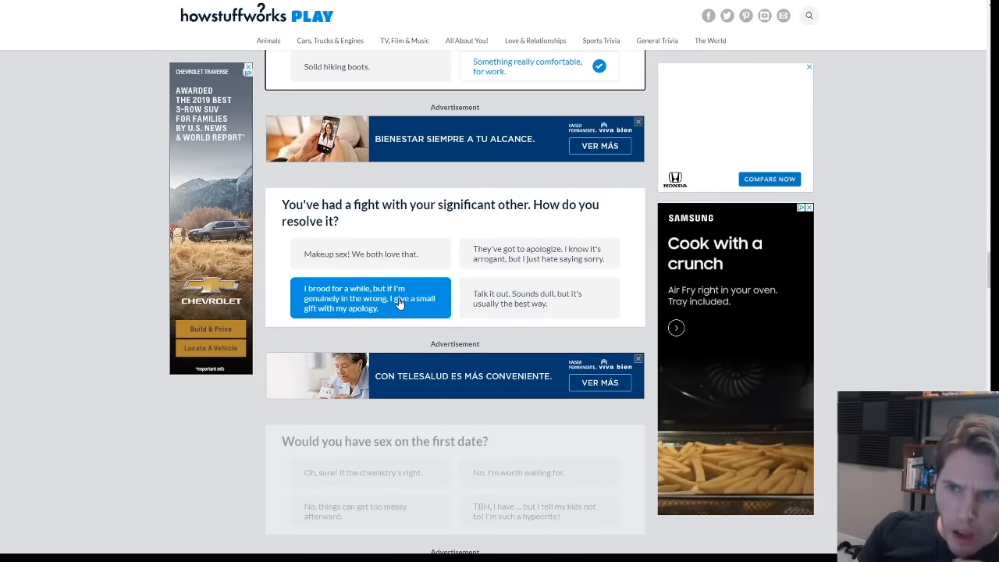
click(538, 253)
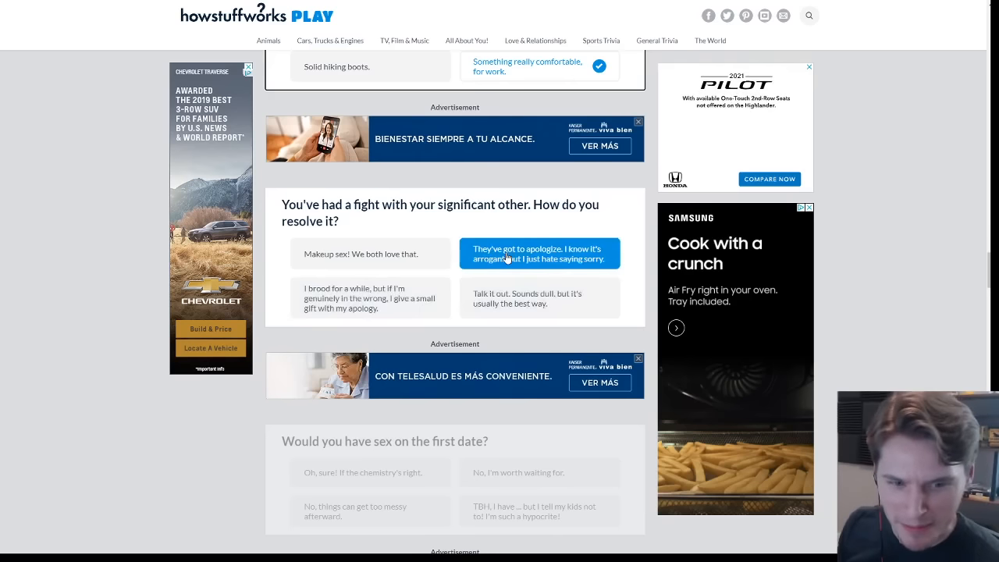
click(539, 297)
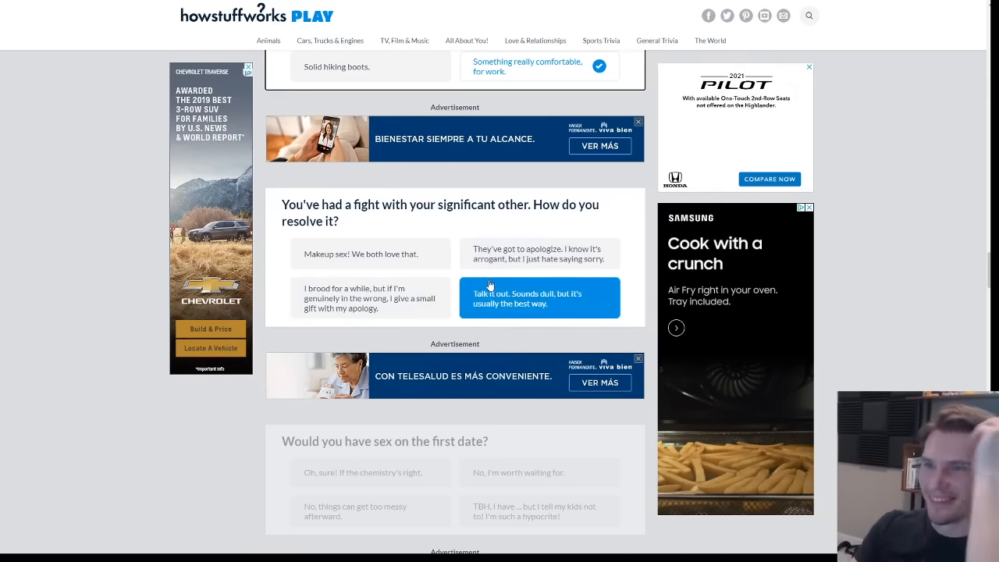
click(370, 253)
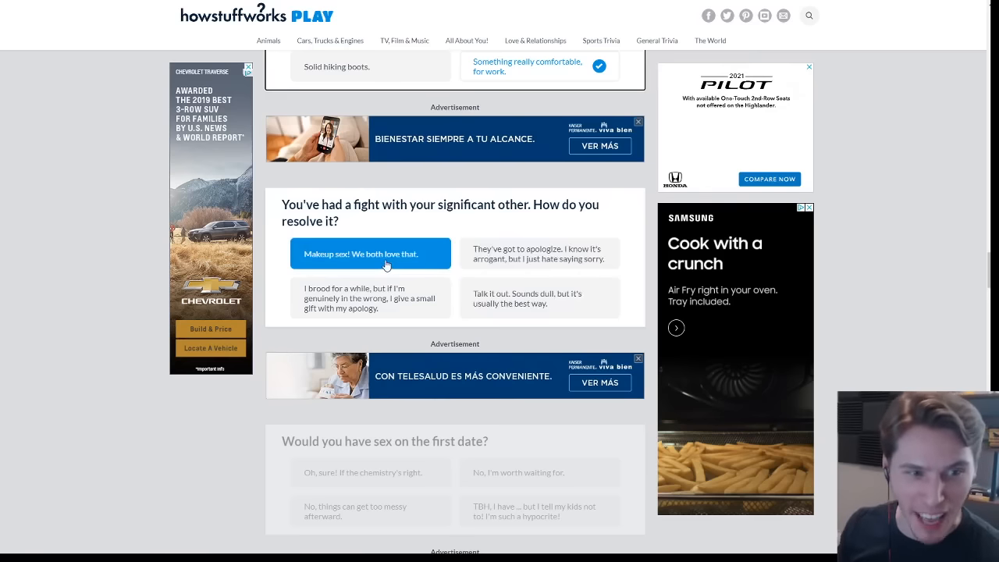
click(539, 298)
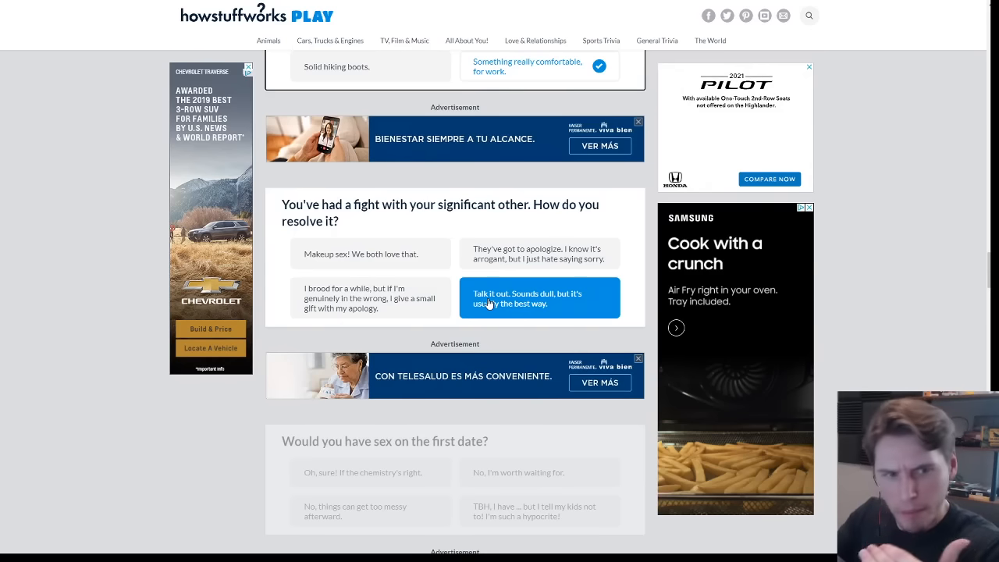
click(370, 254)
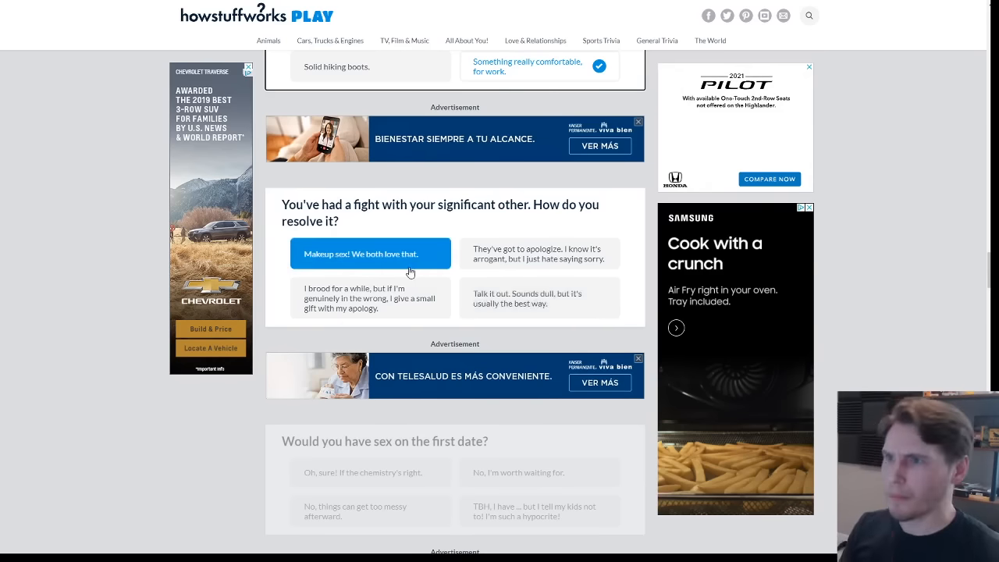
click(539, 253)
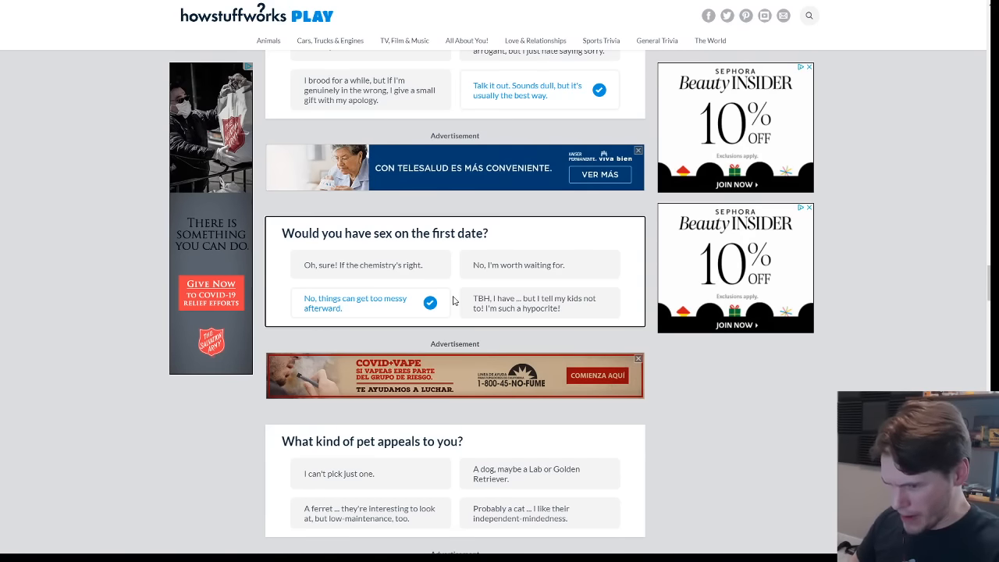
Answer the first-date, picnic and sex questions, then choose A Tesla as the car.
click(539, 303)
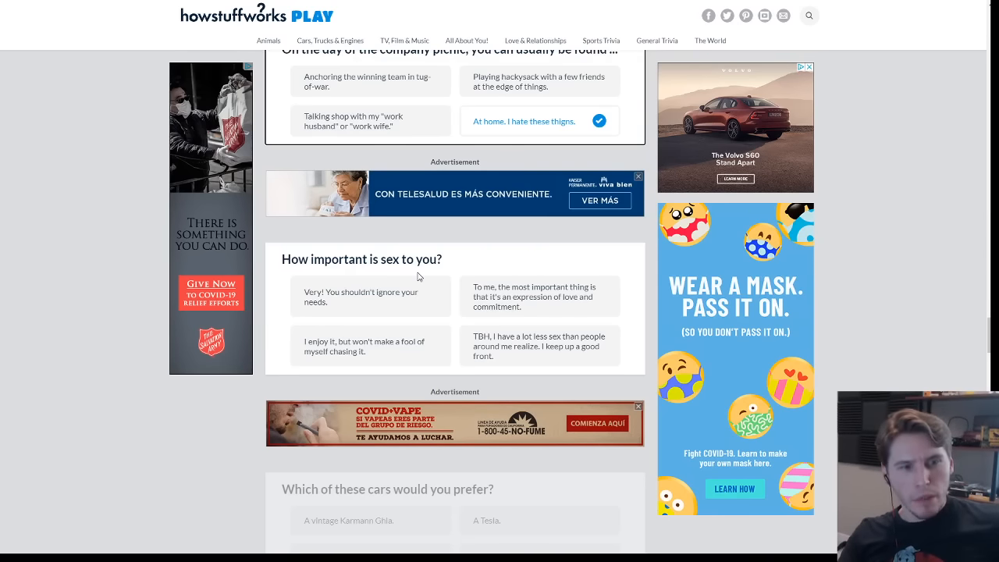
click(538, 346)
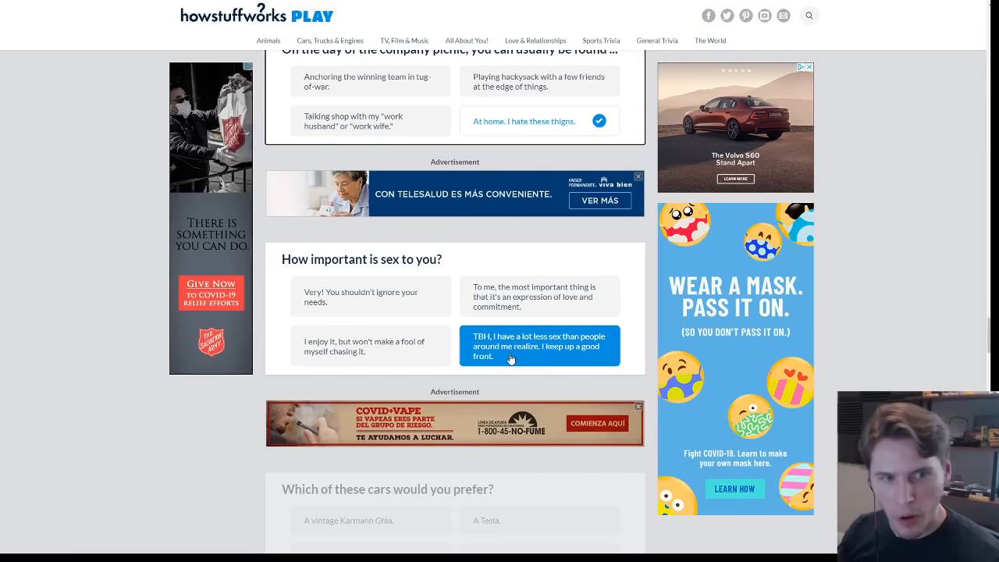
click(370, 345)
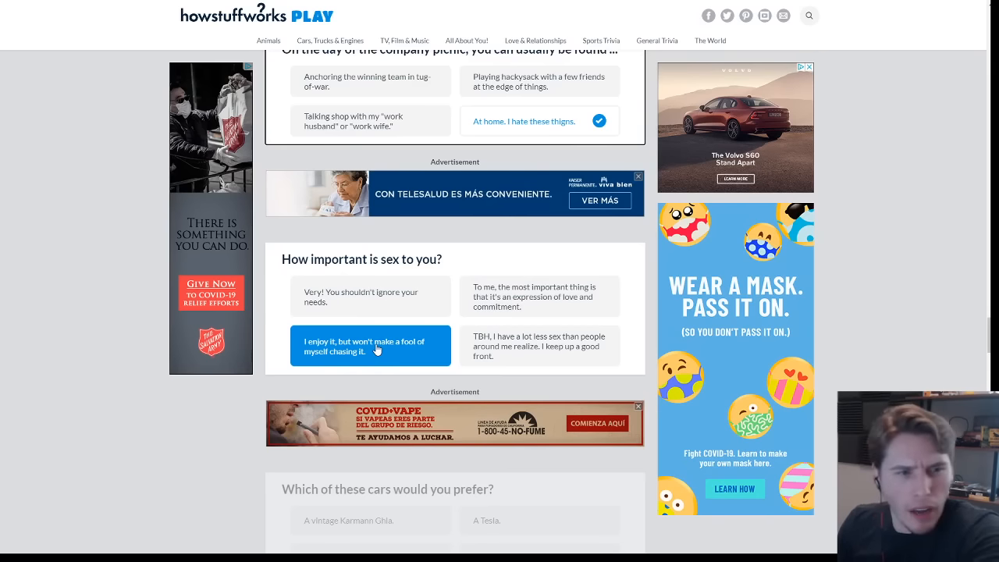
click(370, 345)
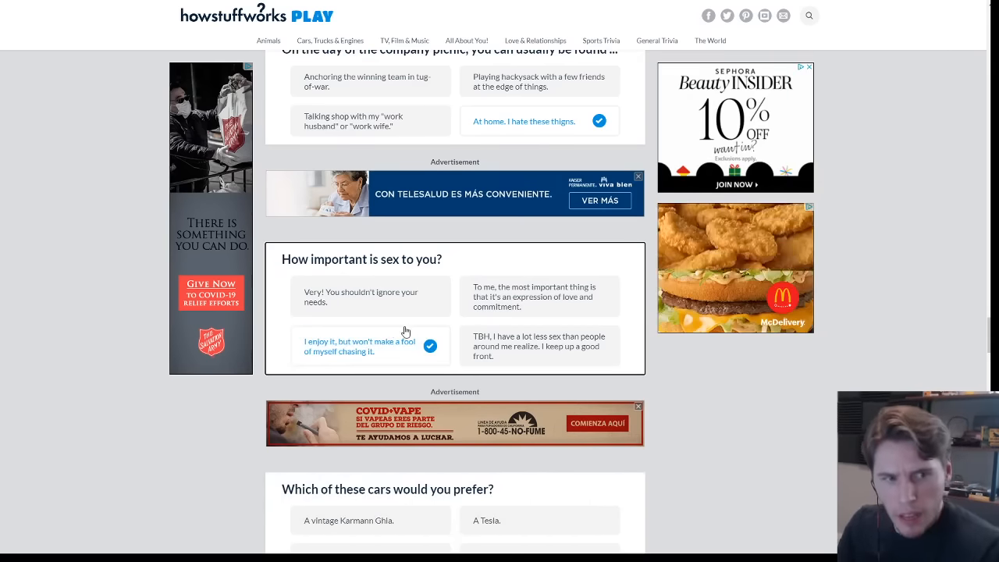
scroll(down, 3)
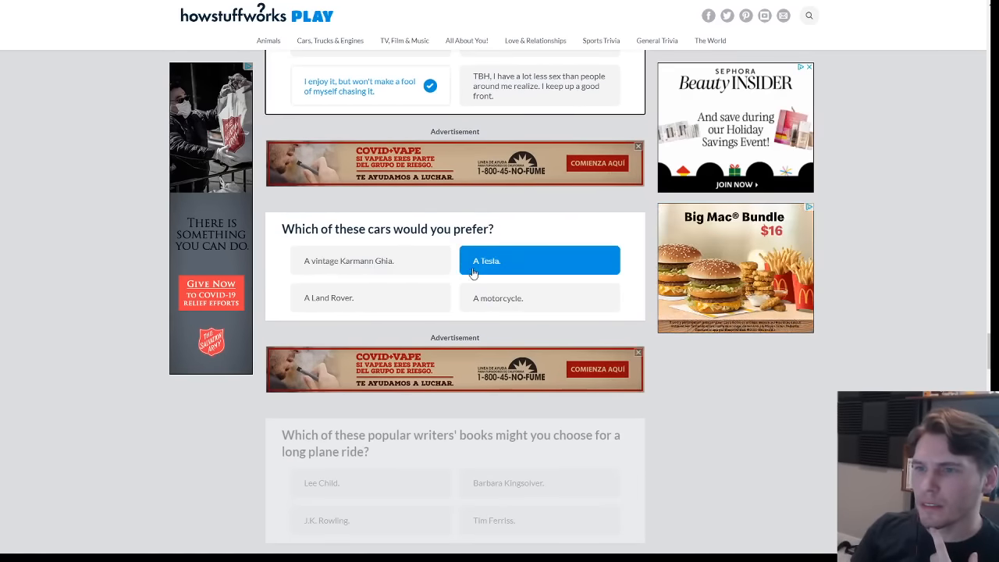
click(370, 297)
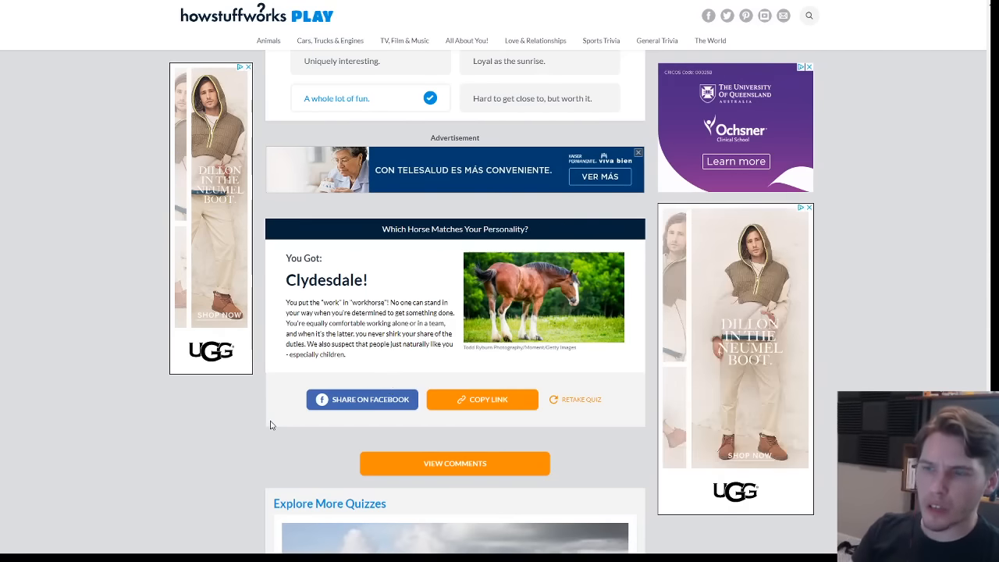
mouse_move(243, 434)
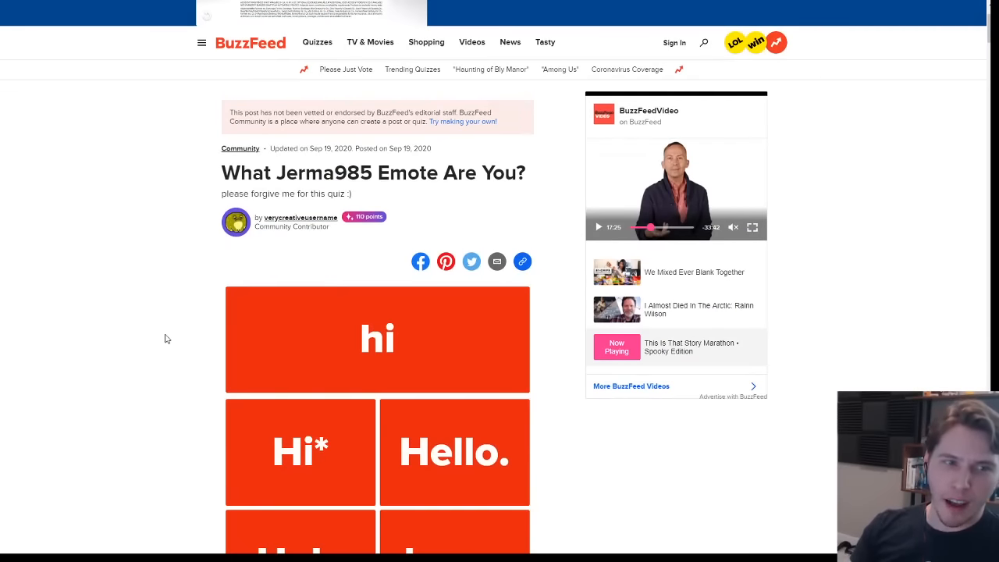
mouse_move(154, 350)
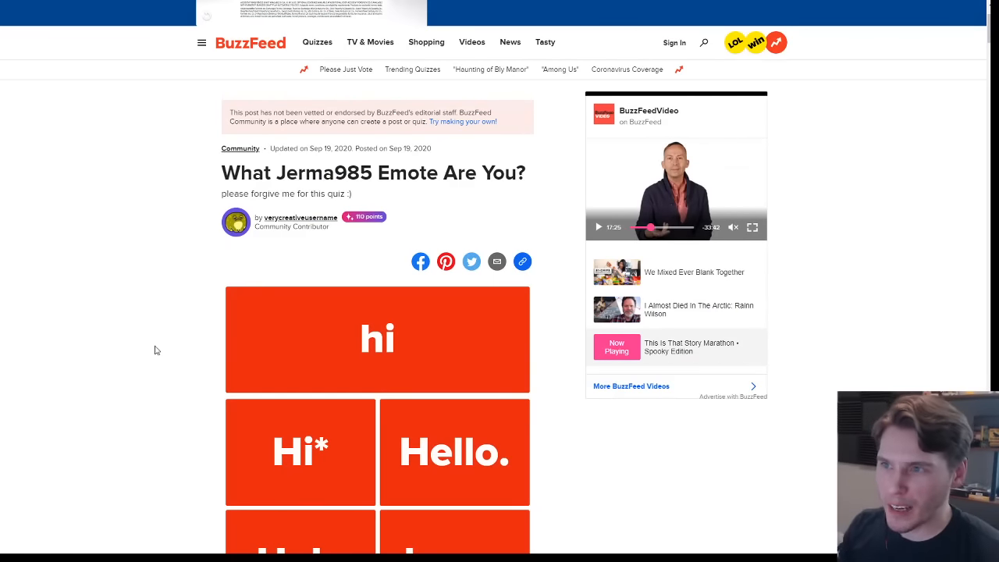
Scroll through the emote quiz and answer eat for the spare-time question.
scroll(down, 3)
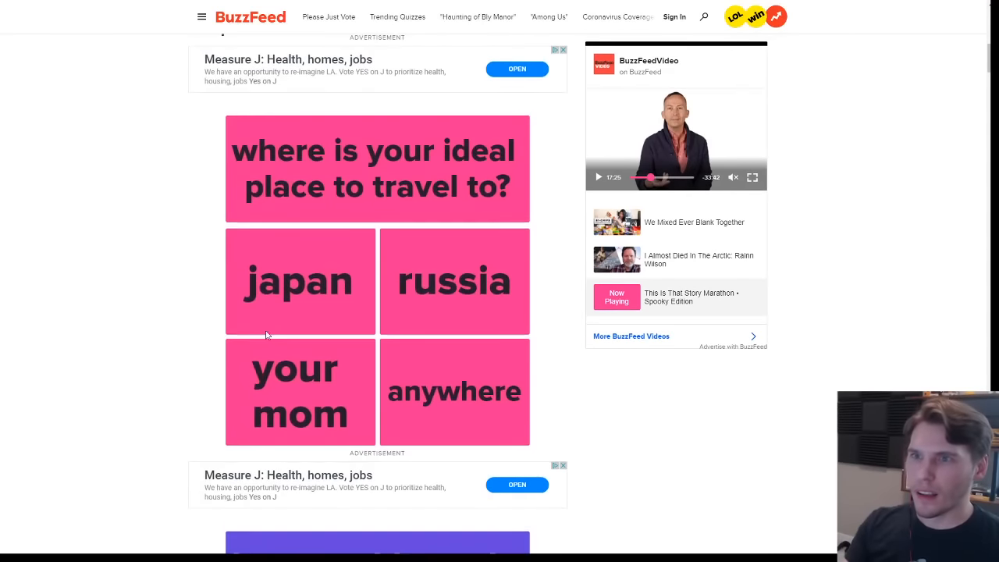
mouse_move(348, 256)
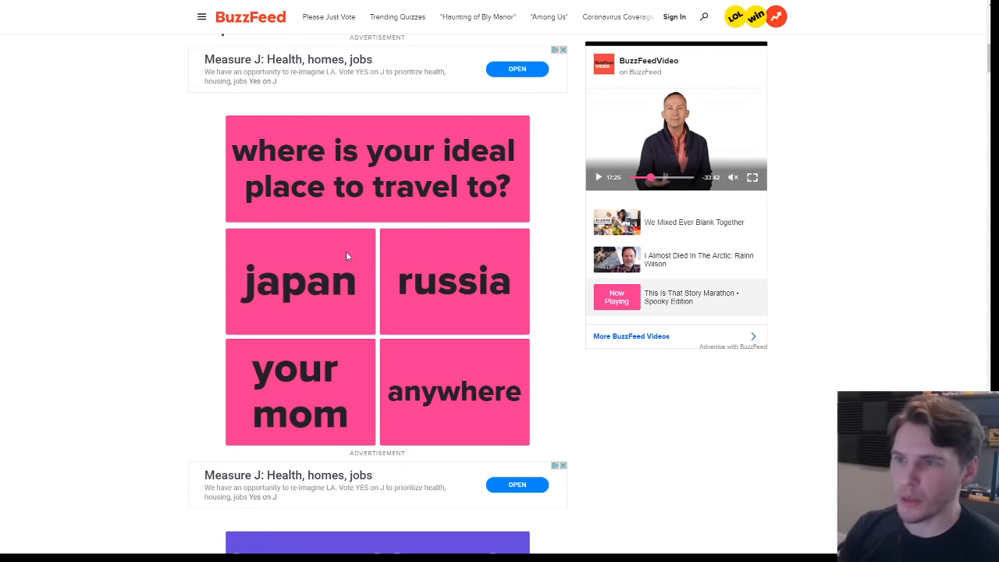
scroll(down, 3)
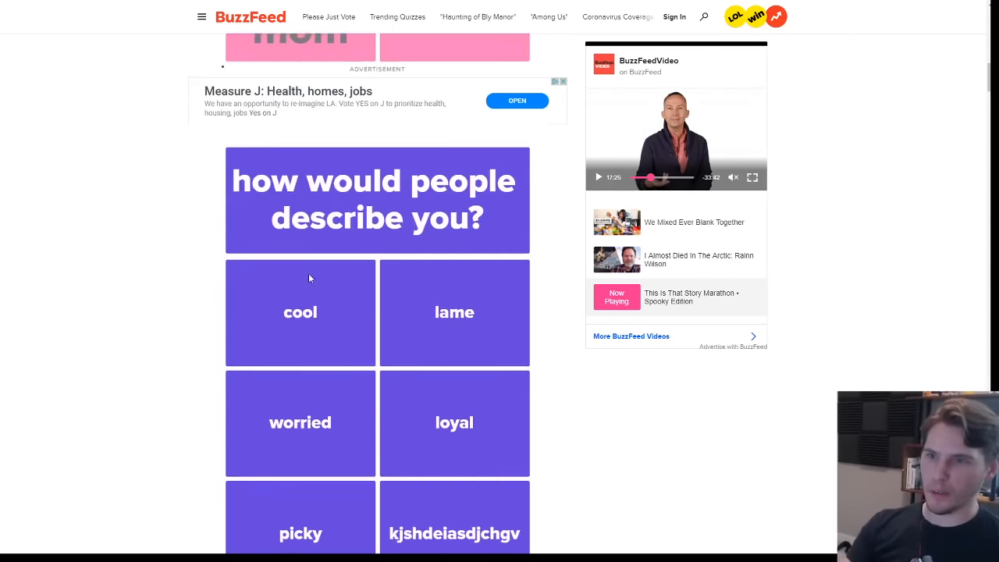
scroll(down, 3)
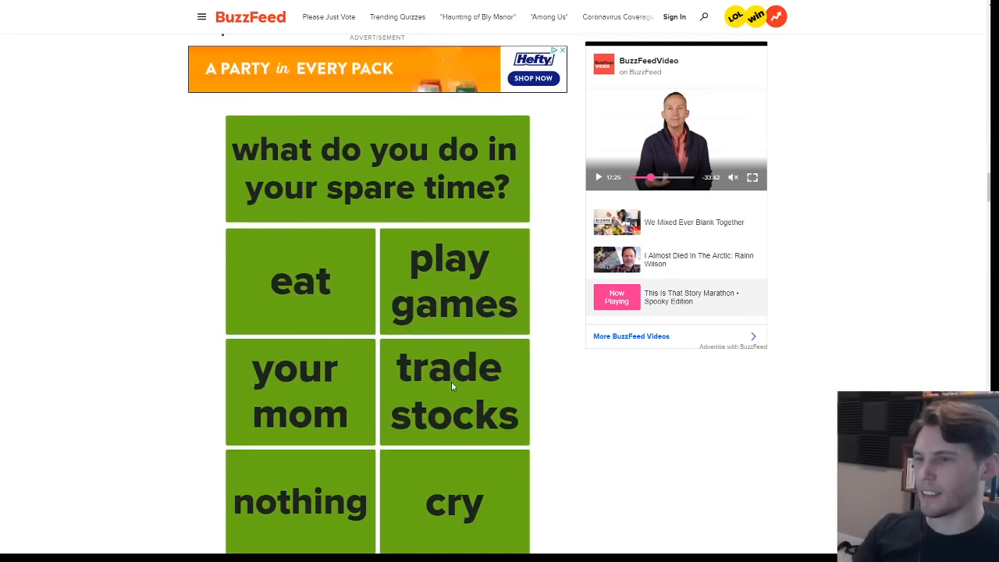
scroll(down, 3)
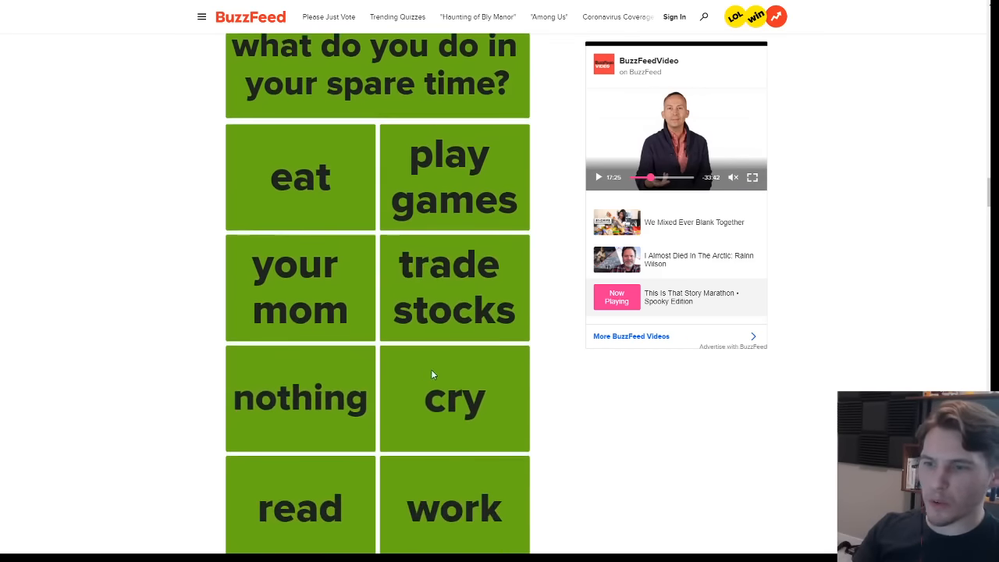
scroll(down, 3)
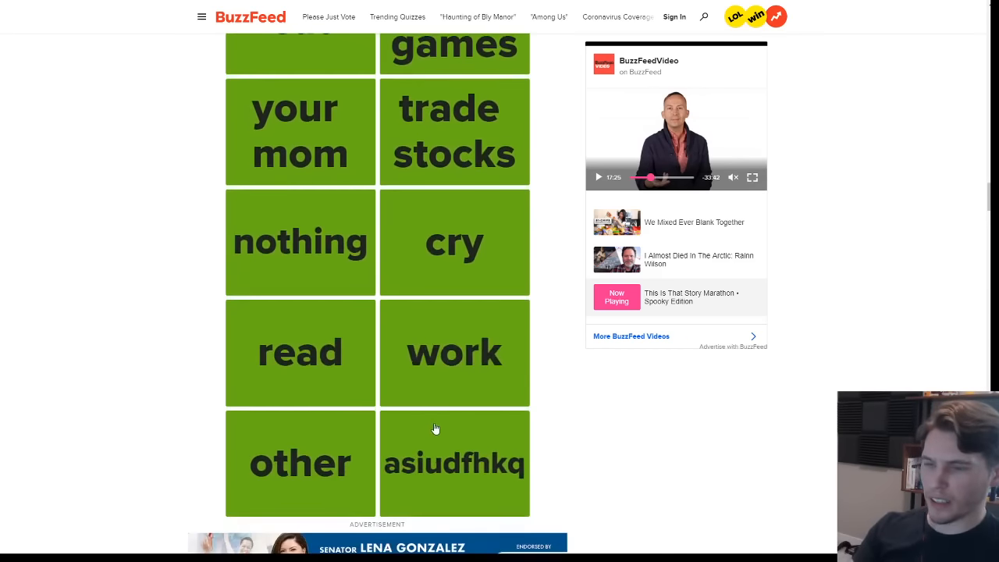
scroll(up, 3)
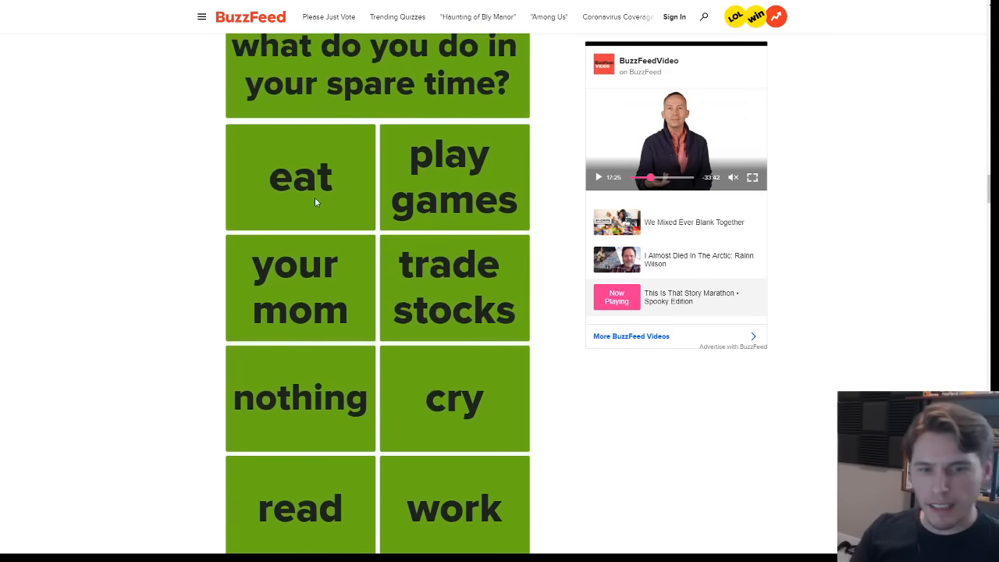
click(300, 177)
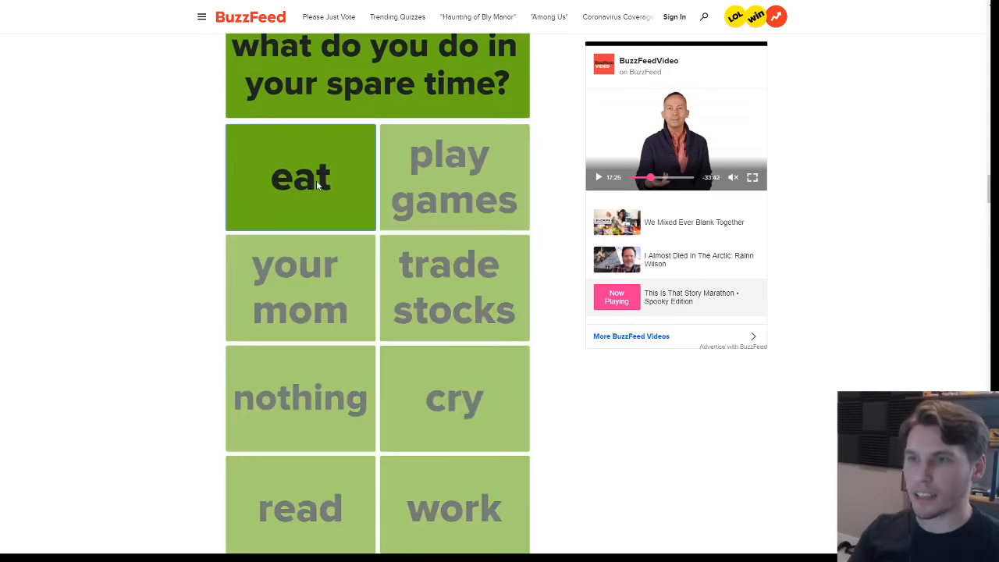
click(300, 176)
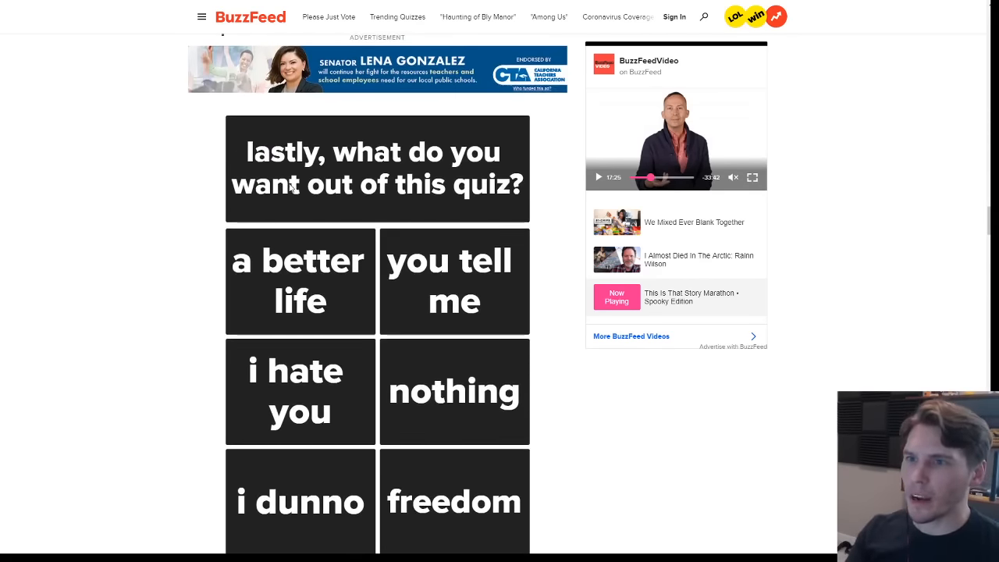
mouse_move(361, 353)
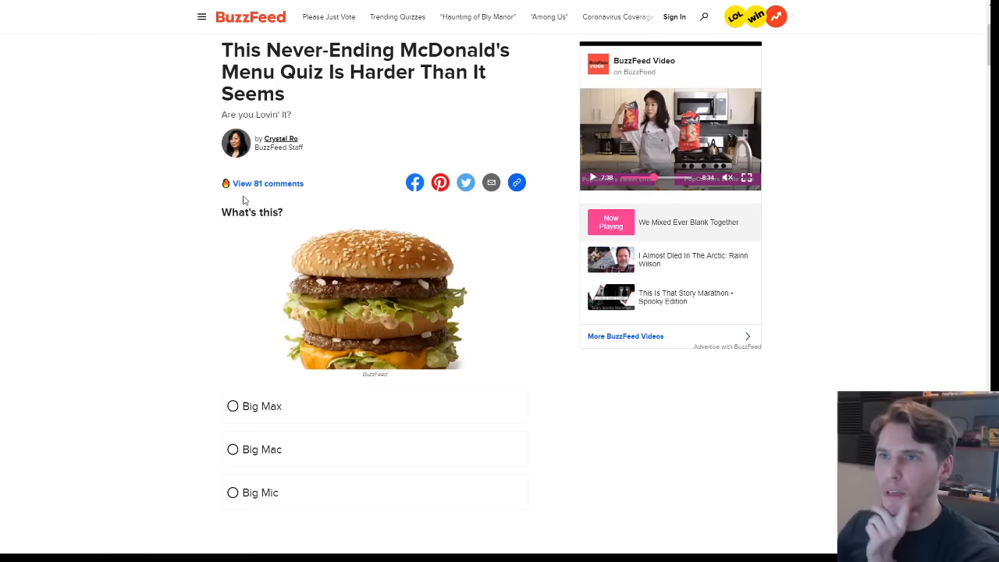
mouse_move(122, 184)
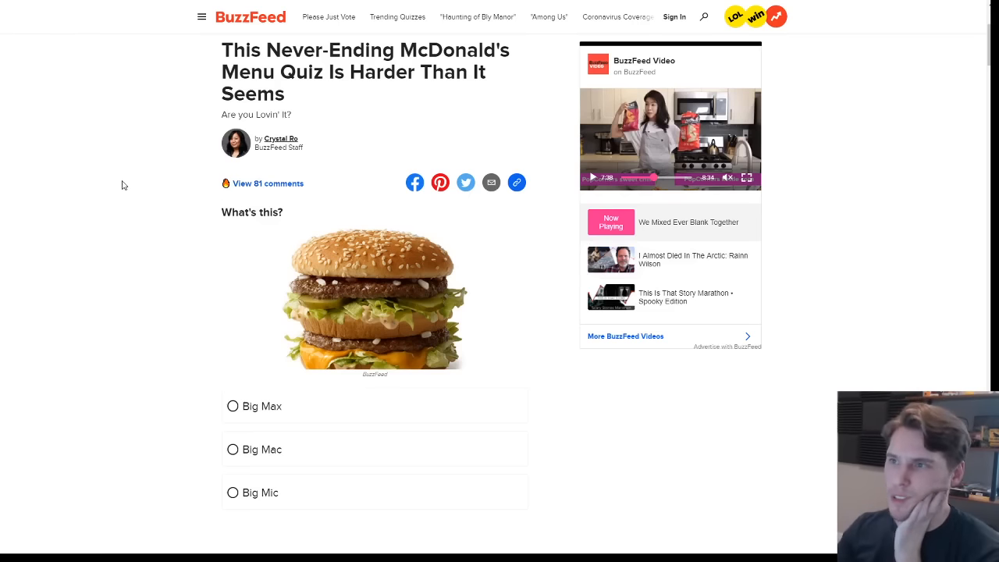
mouse_move(132, 225)
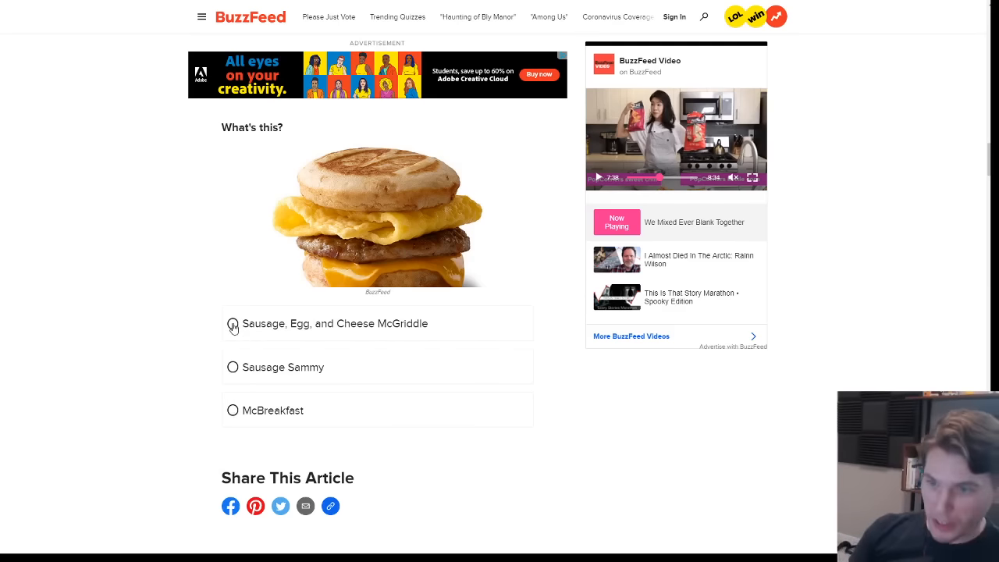
Answer Sausage, Egg, and Cheese McGriddle and Buttermilk Crispy Chicken Sandwich in the McDonald's quiz.
click(233, 323)
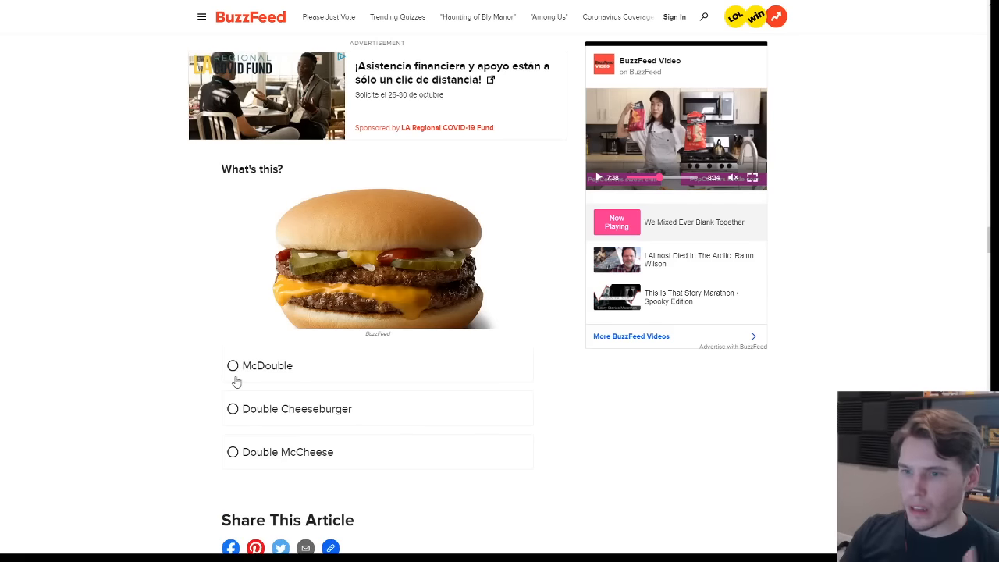
mouse_move(101, 346)
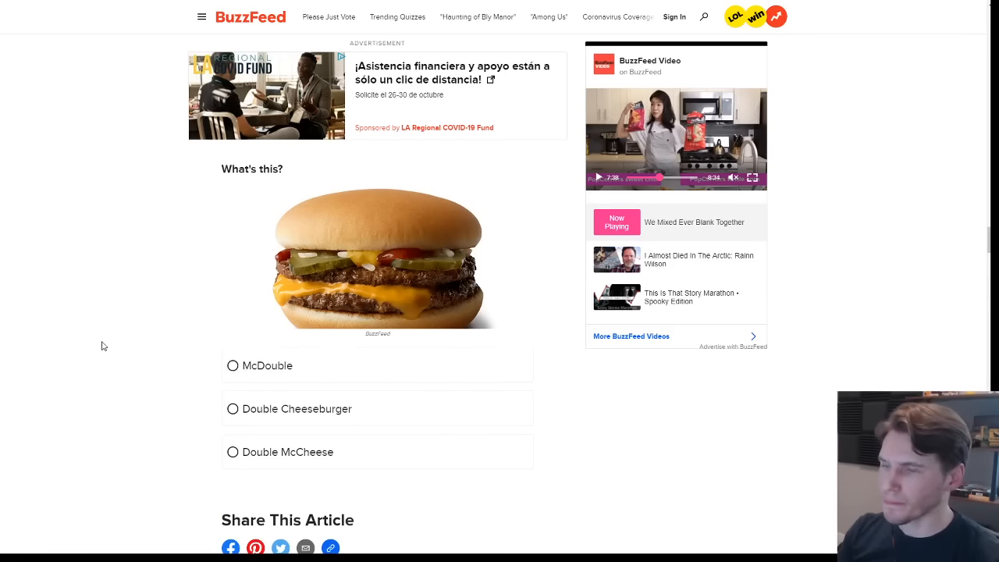
mouse_move(117, 309)
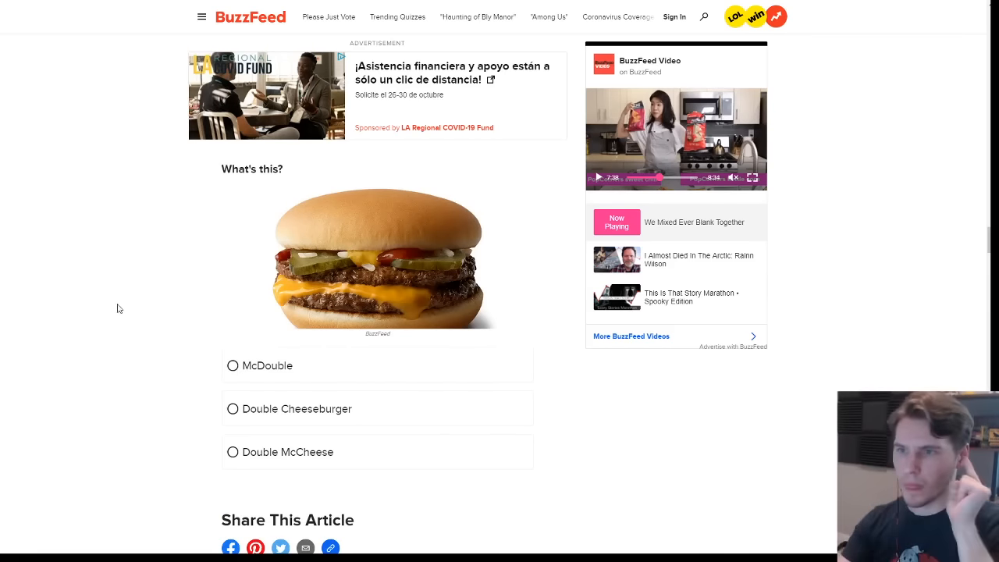
mouse_move(238, 307)
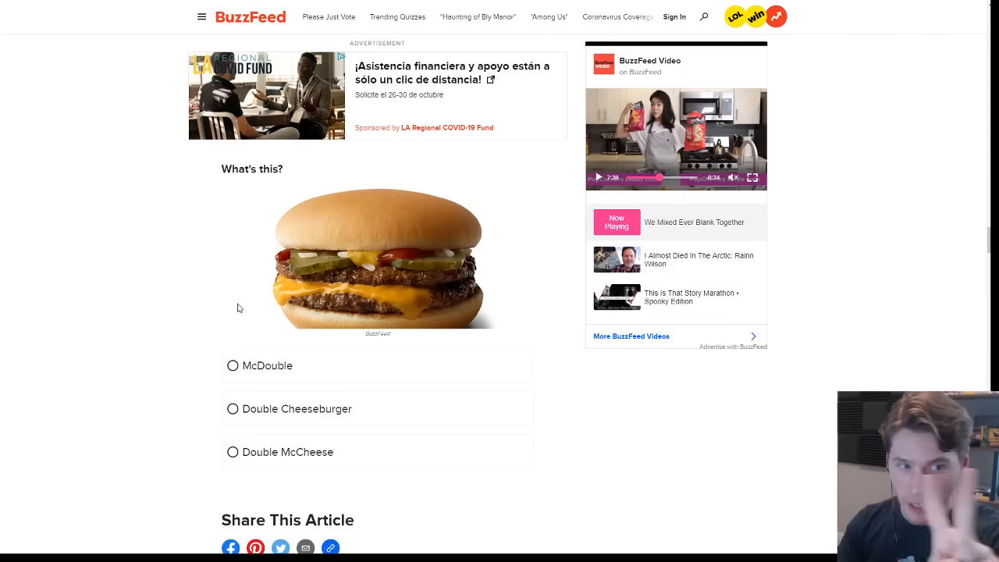
mouse_move(238, 366)
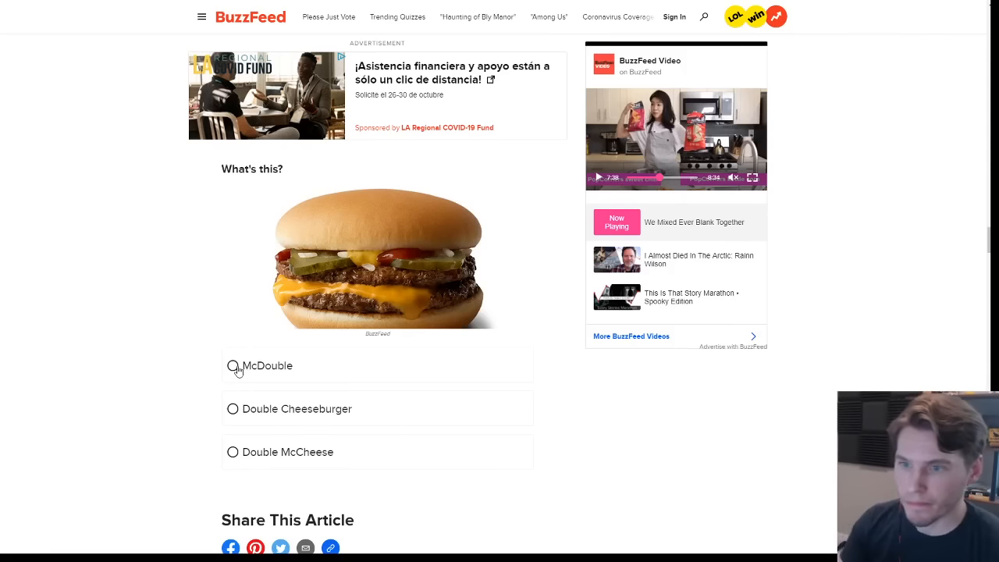
scroll(down, 3)
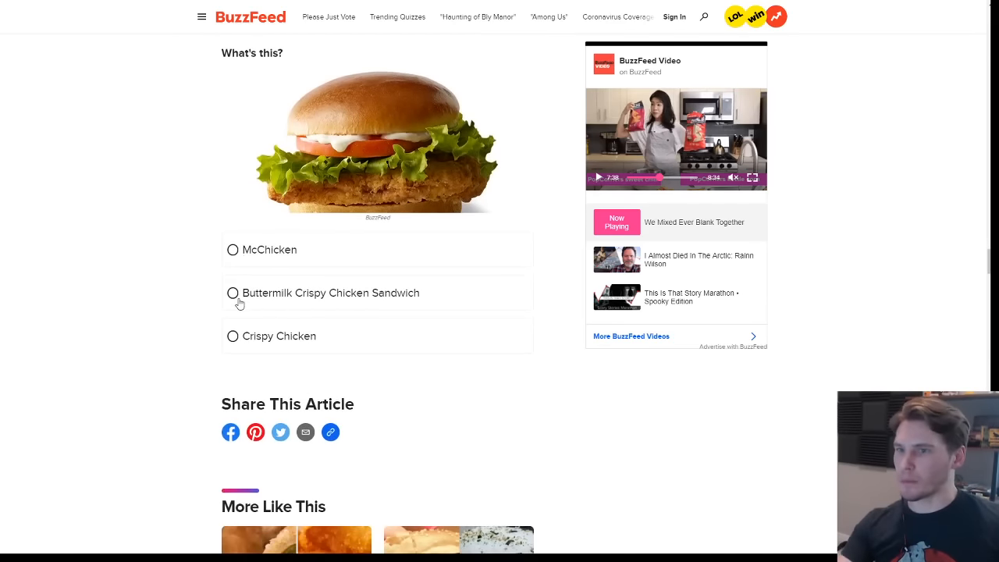
click(233, 293)
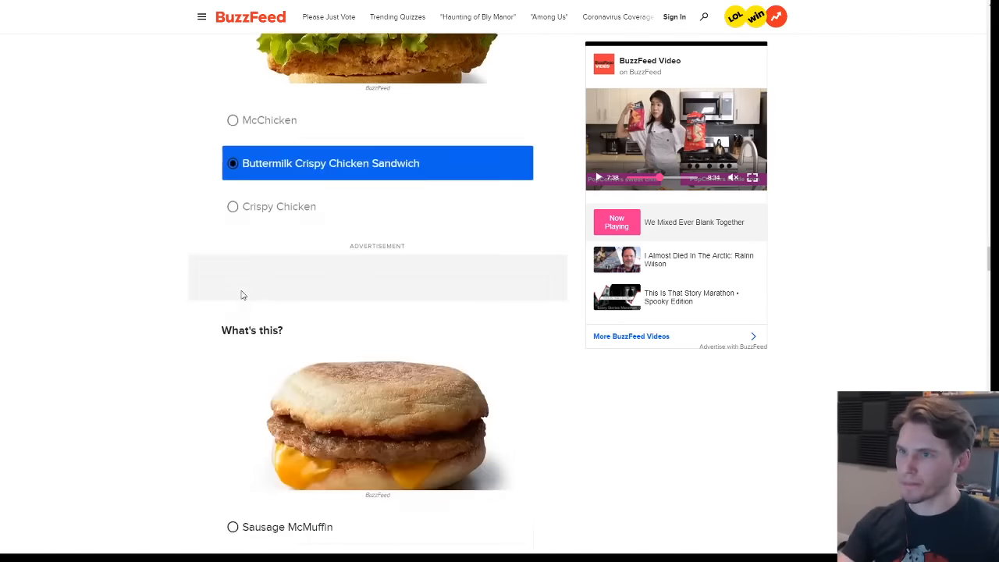
scroll(down, 3)
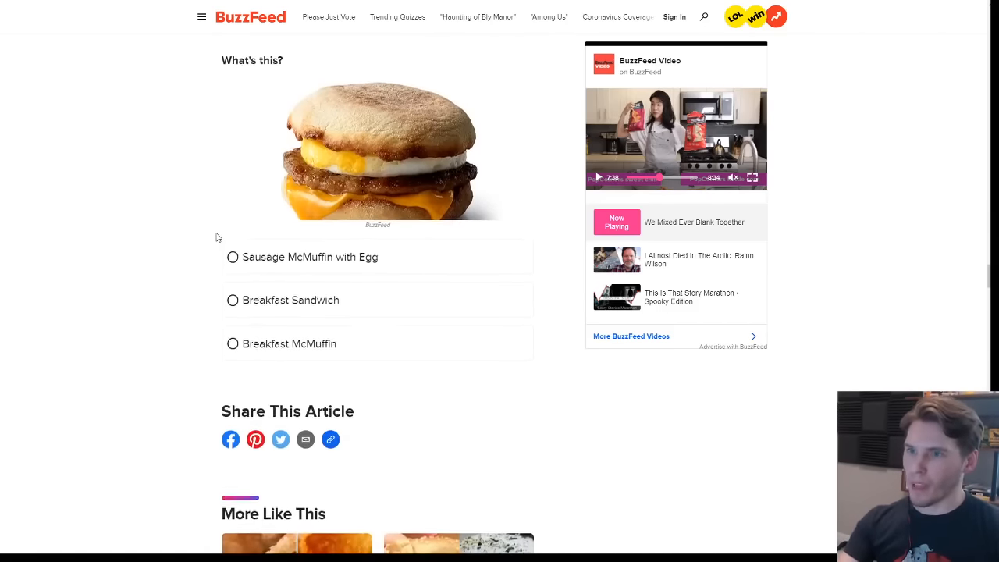
scroll(down, 3)
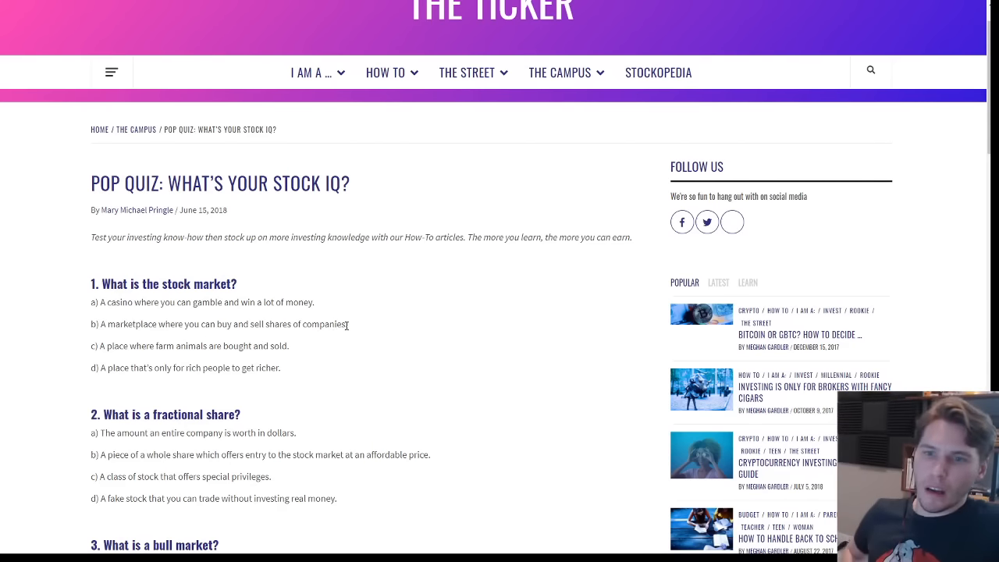
mouse_move(280, 429)
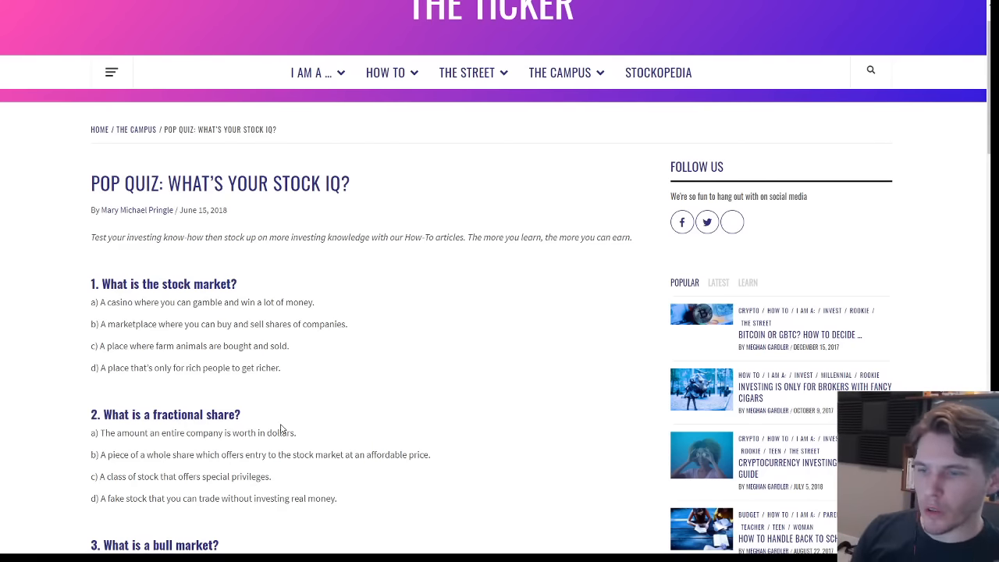
mouse_move(317, 451)
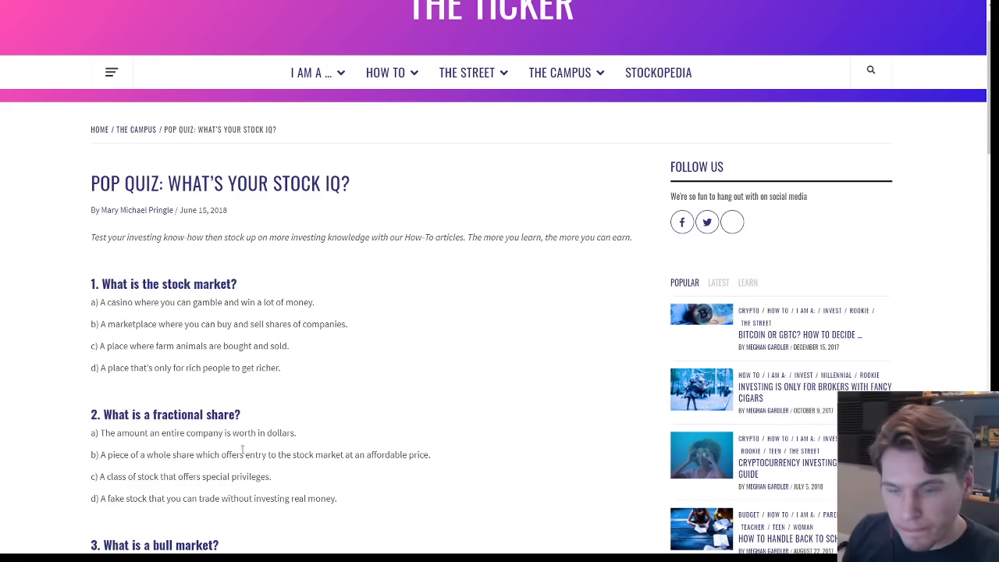
scroll(down, 3)
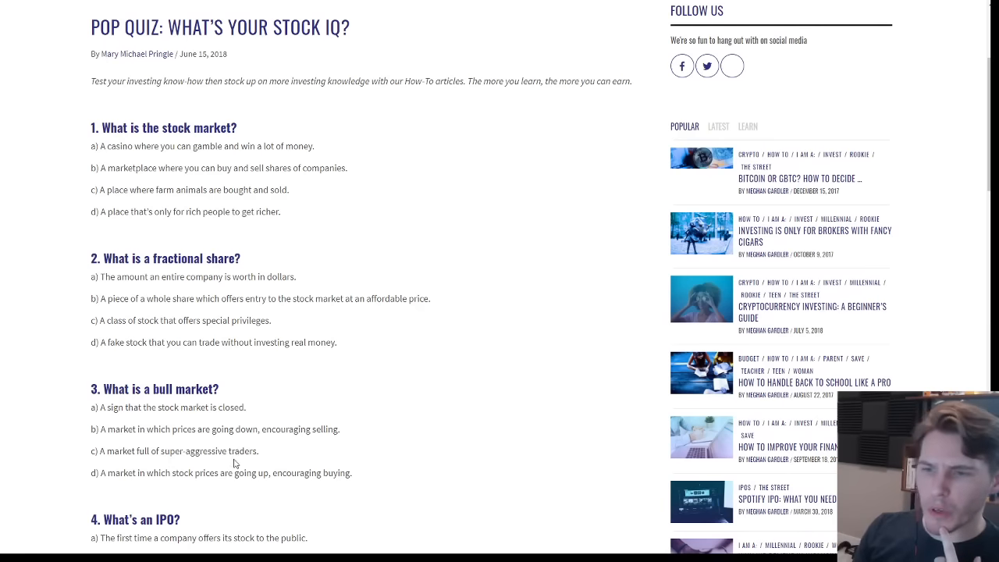
mouse_move(245, 463)
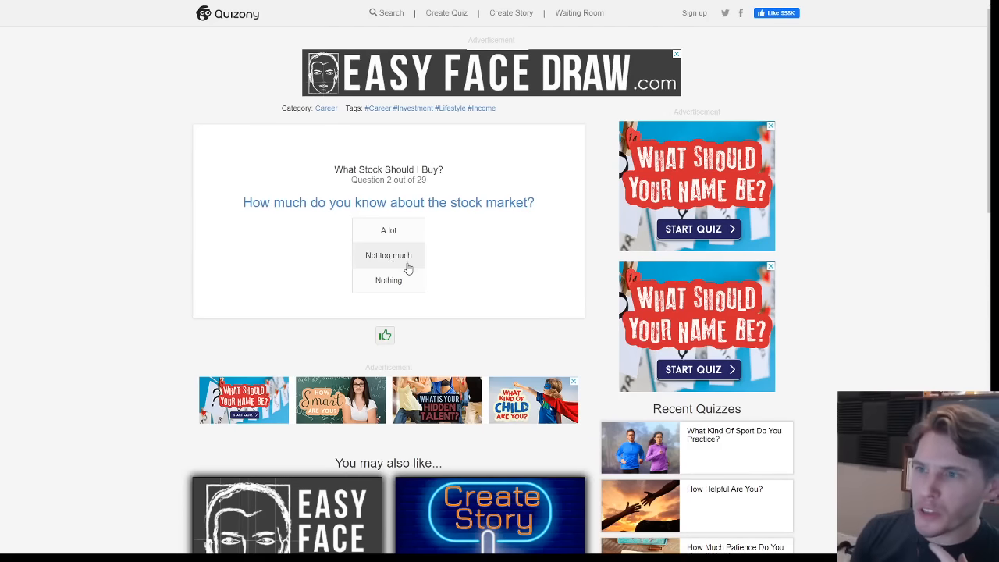
Answer little stock-market knowledge, $$$ to invest, and 'Someone told me too' as the reason.
click(388, 255)
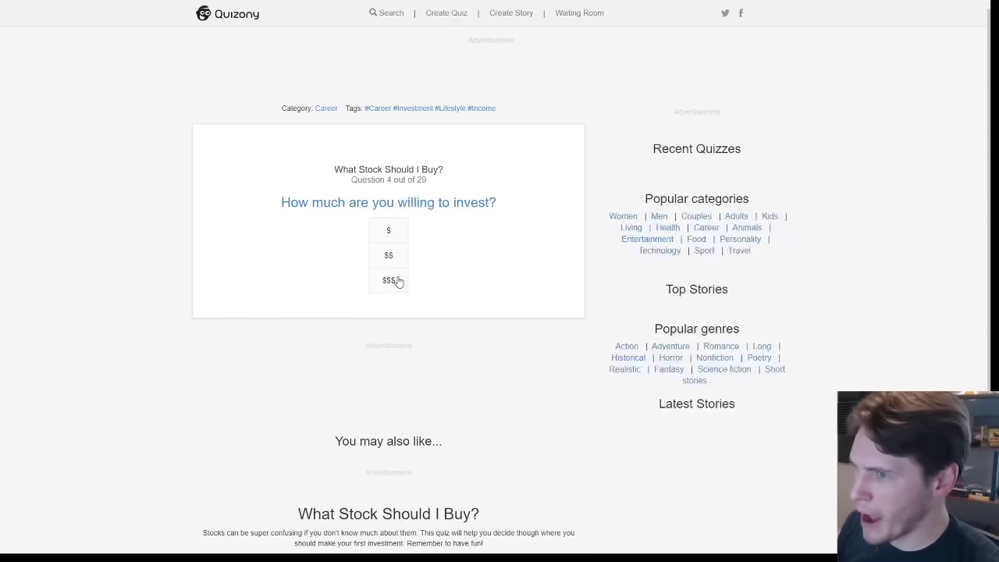
click(388, 281)
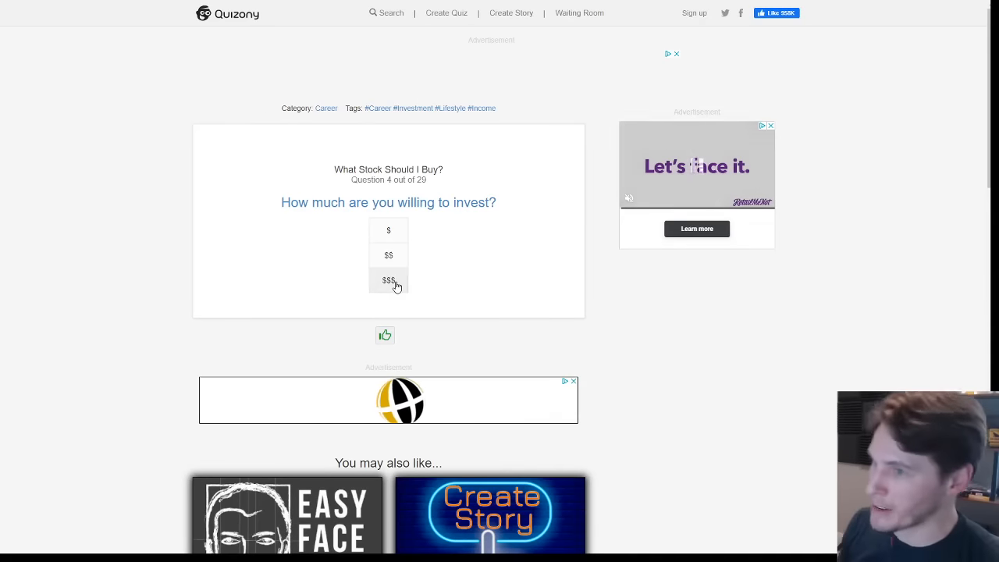
click(388, 280)
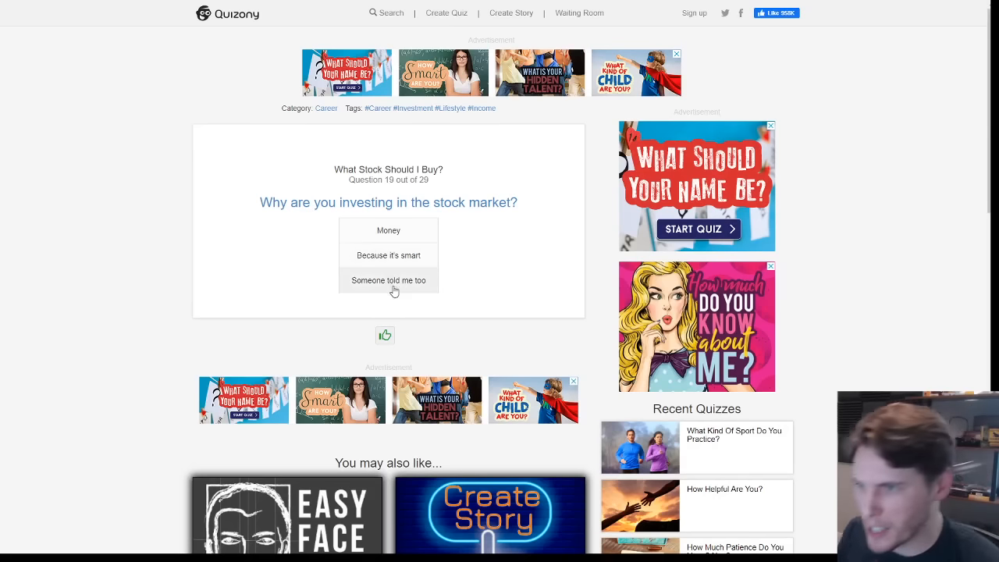
click(388, 280)
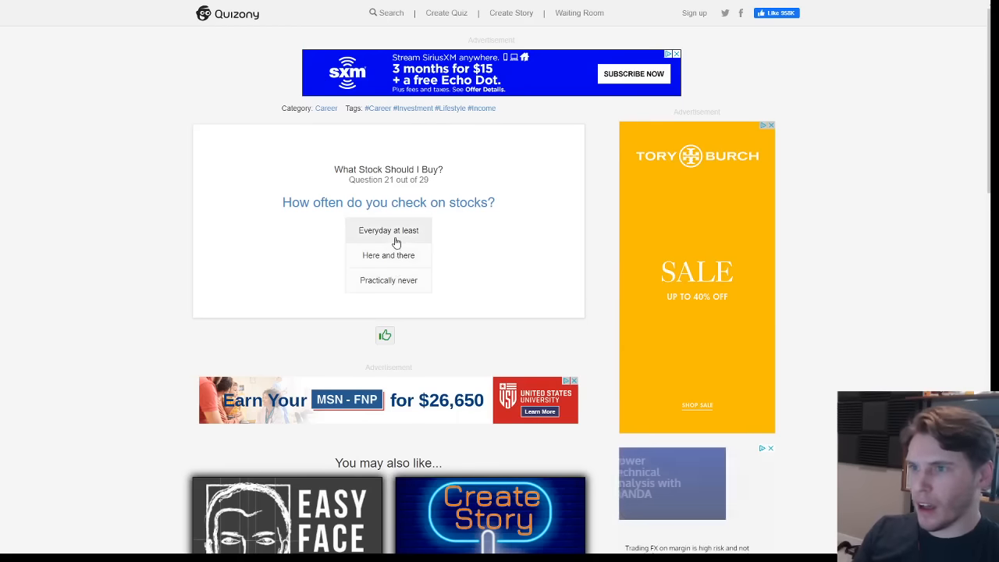
Answer checking stocks everyday, a great deal of shares, yes to saving, undecided on investing alone.
click(388, 231)
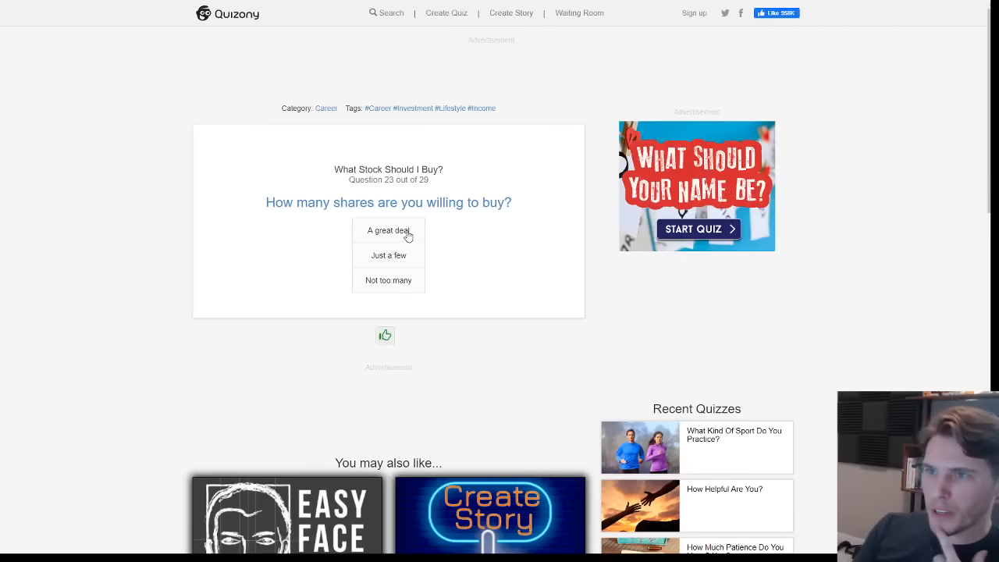
click(388, 230)
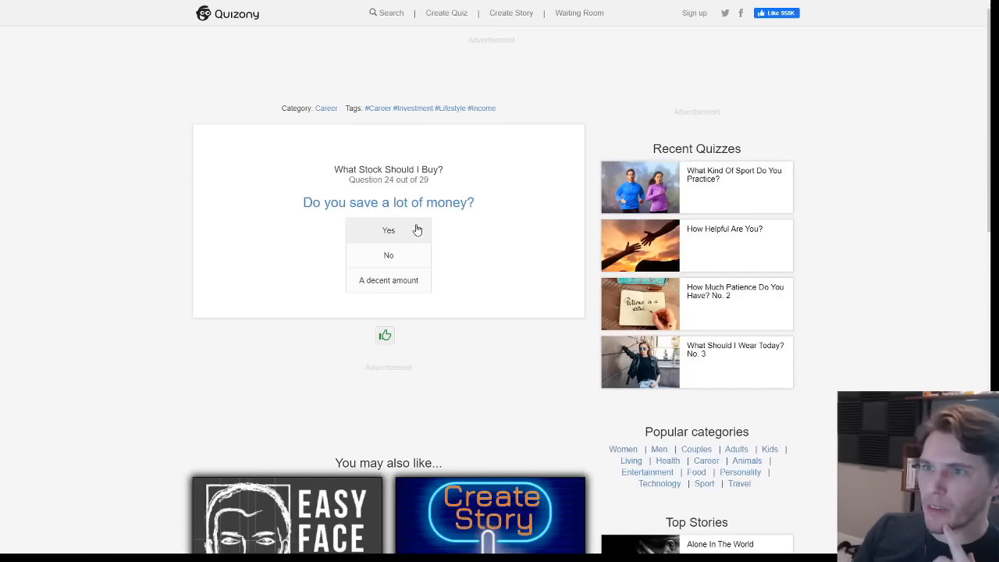
click(388, 230)
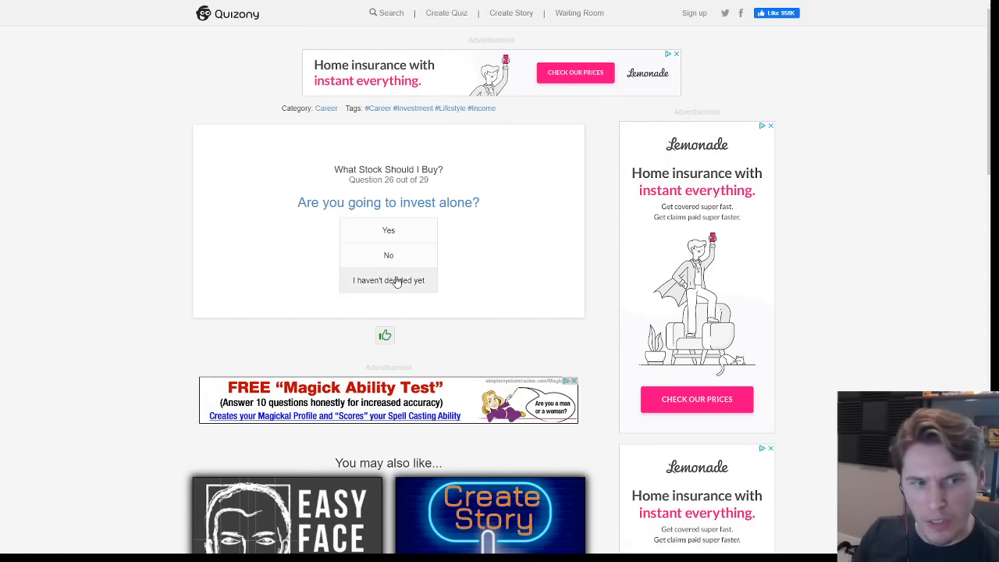
click(387, 279)
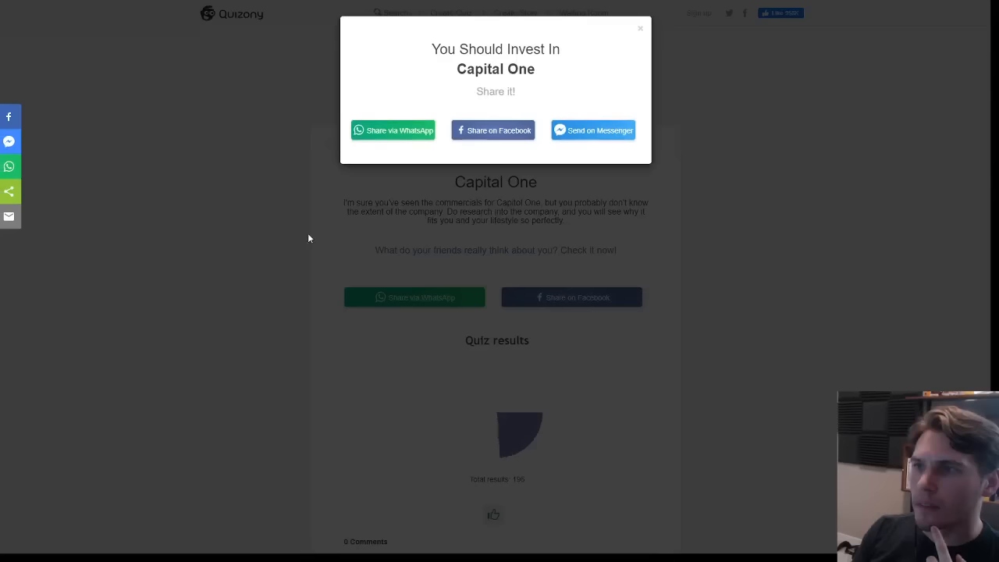
Close the share pop-up and scroll to the results pie chart led by Bank Of America.
click(639, 29)
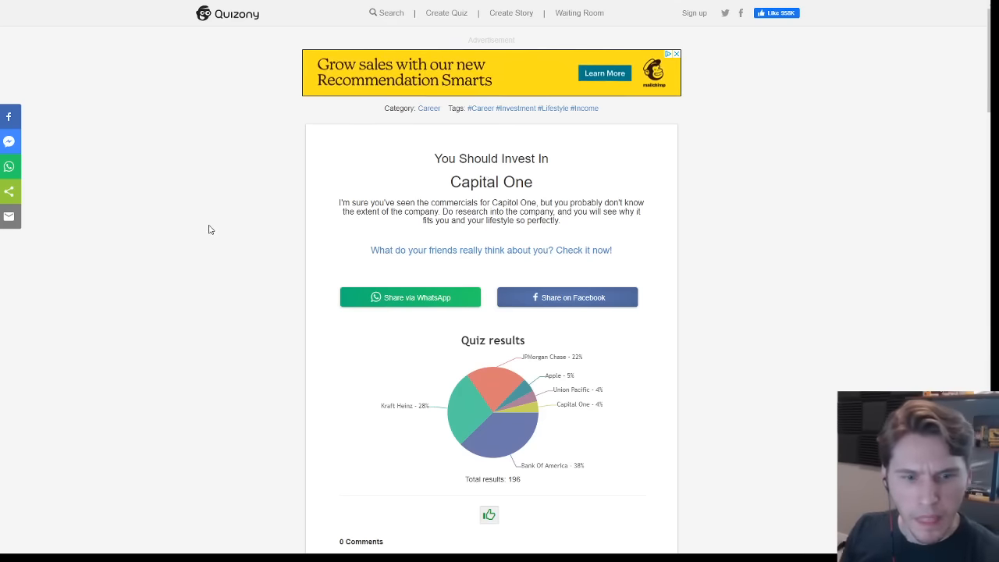
mouse_move(275, 229)
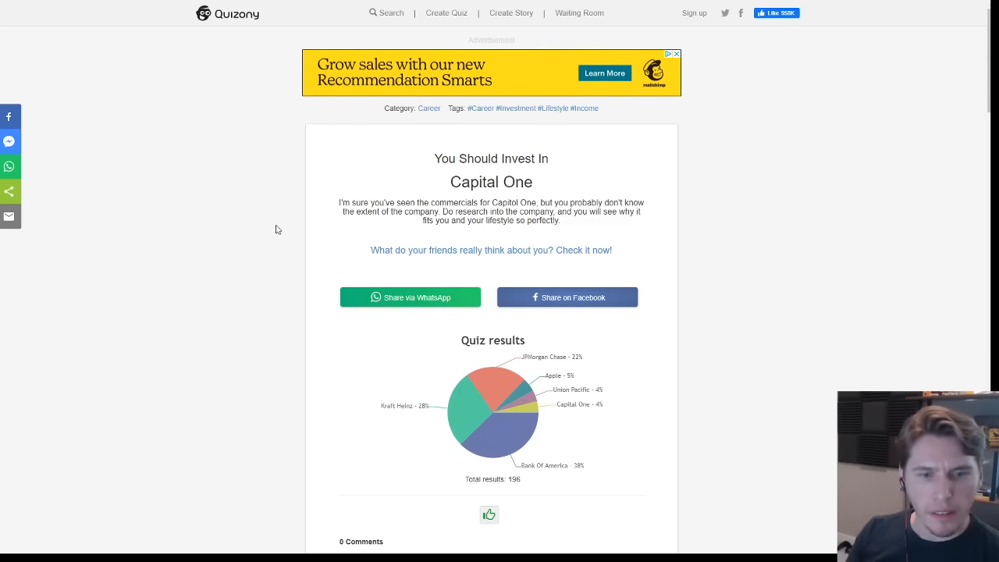
scroll(down, 3)
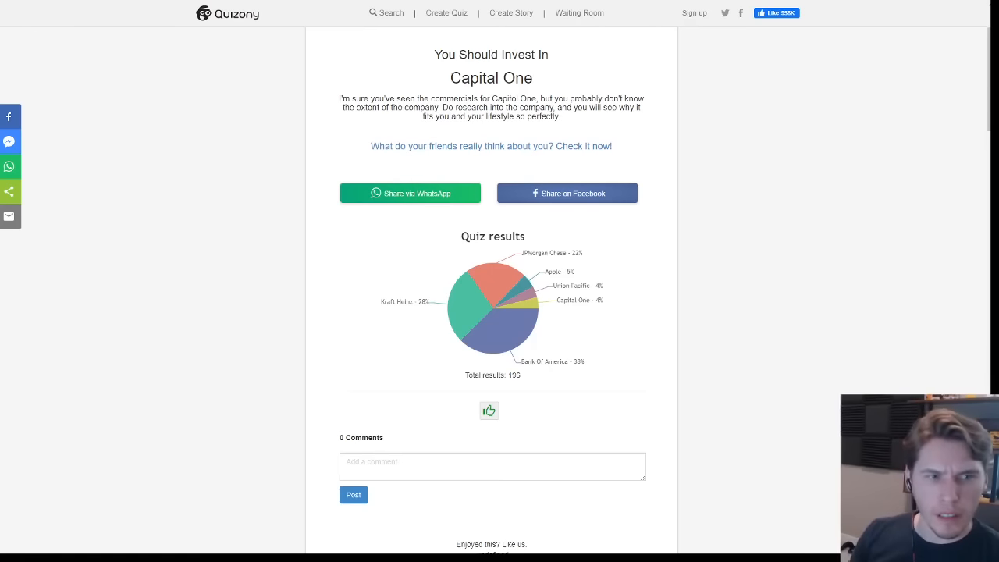
mouse_move(164, 180)
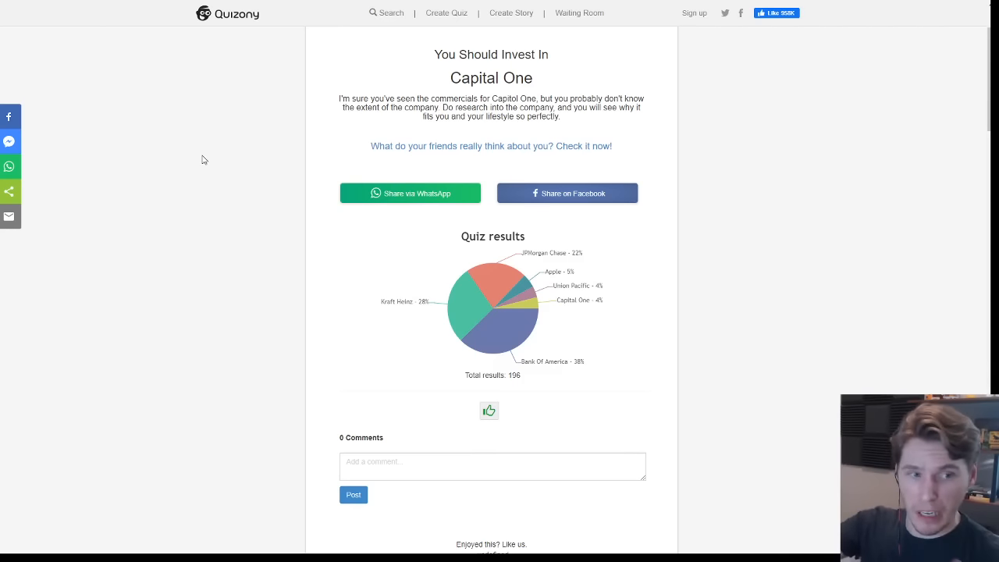
mouse_move(223, 206)
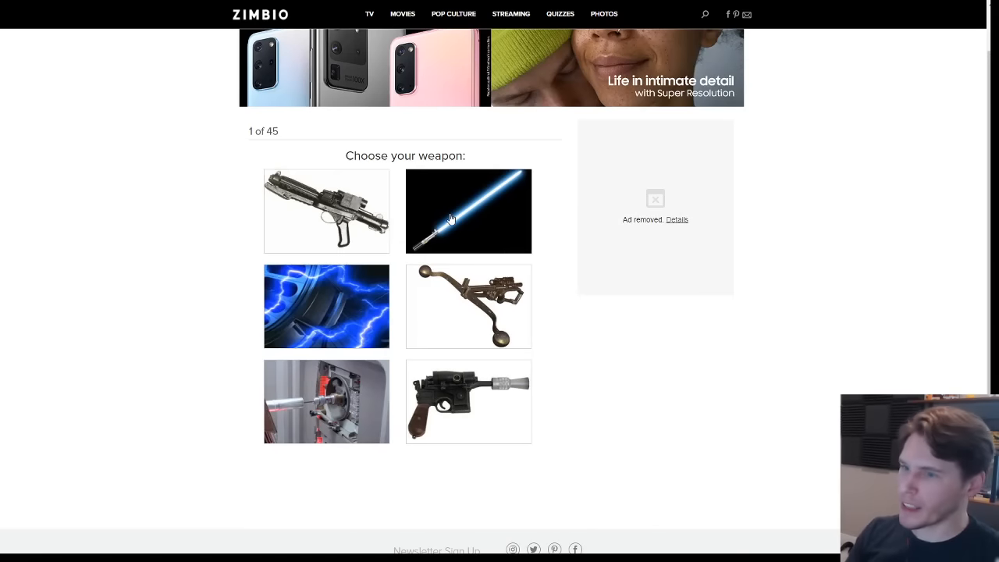
mouse_move(346, 304)
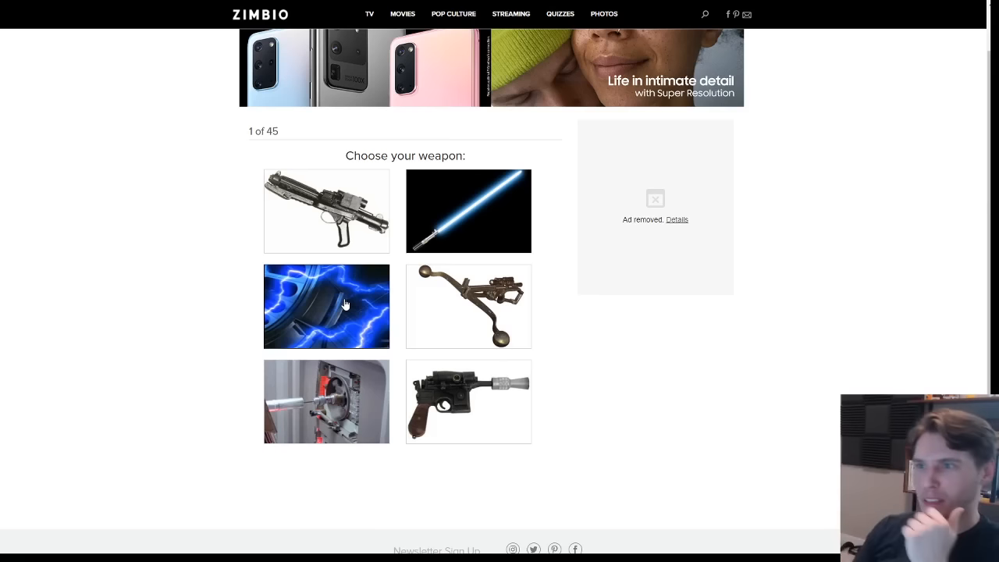
Pick the blue lightning image as the weapon on question 1 of 45.
click(326, 305)
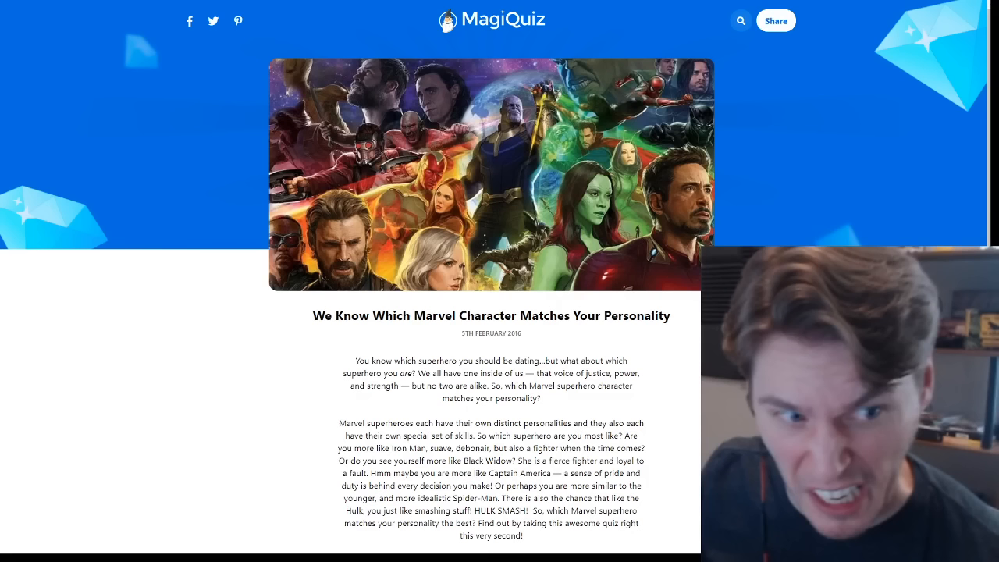
mouse_move(681, 515)
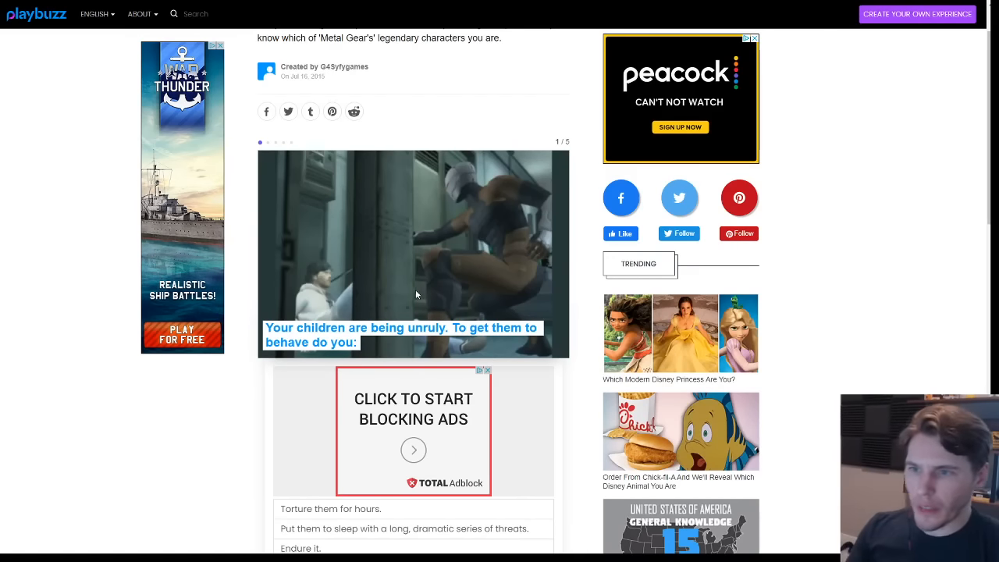
Scroll the Playbuzz Metal Gear quiz to reveal the six unruly-children answer choices.
scroll(down, 3)
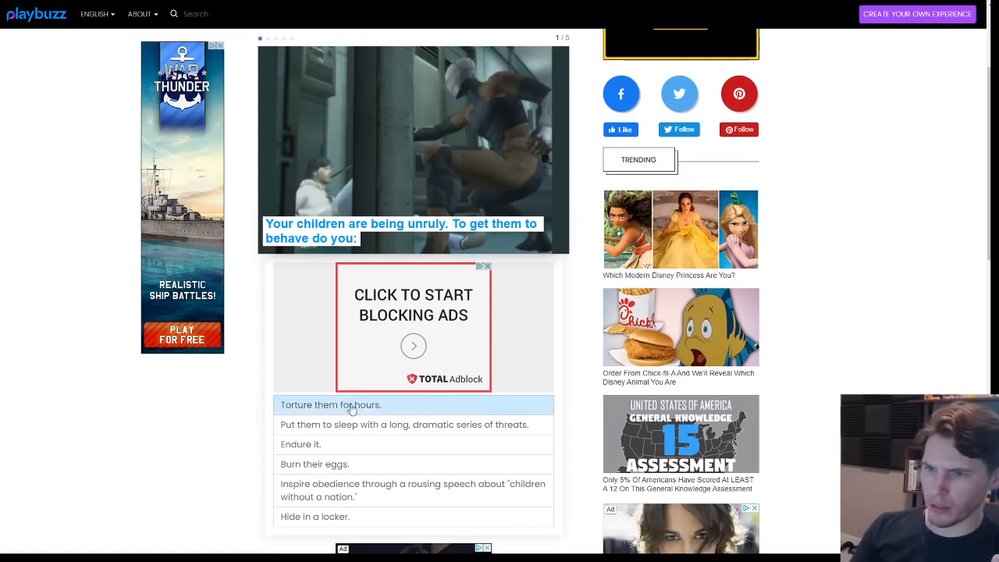
mouse_move(374, 429)
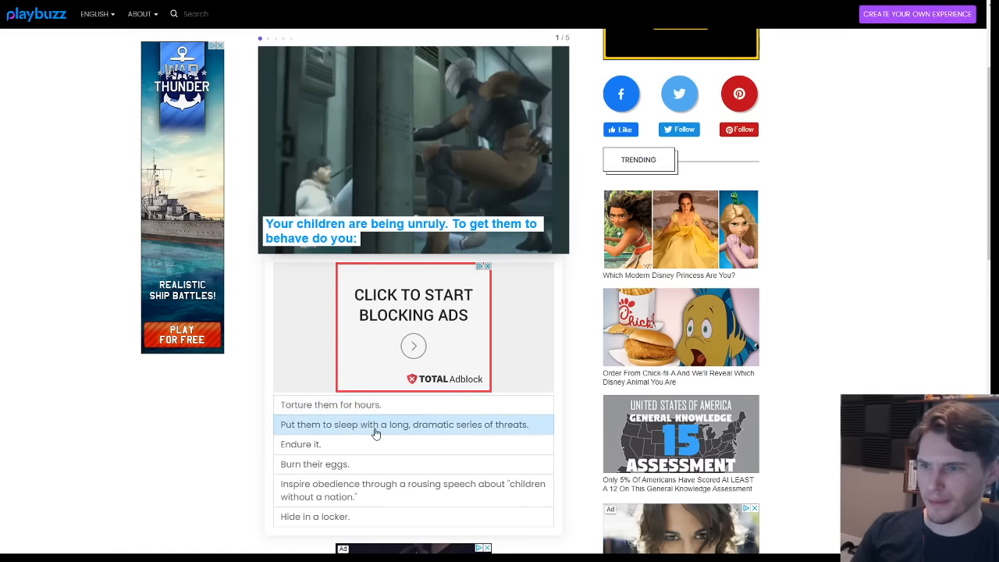
mouse_move(353, 464)
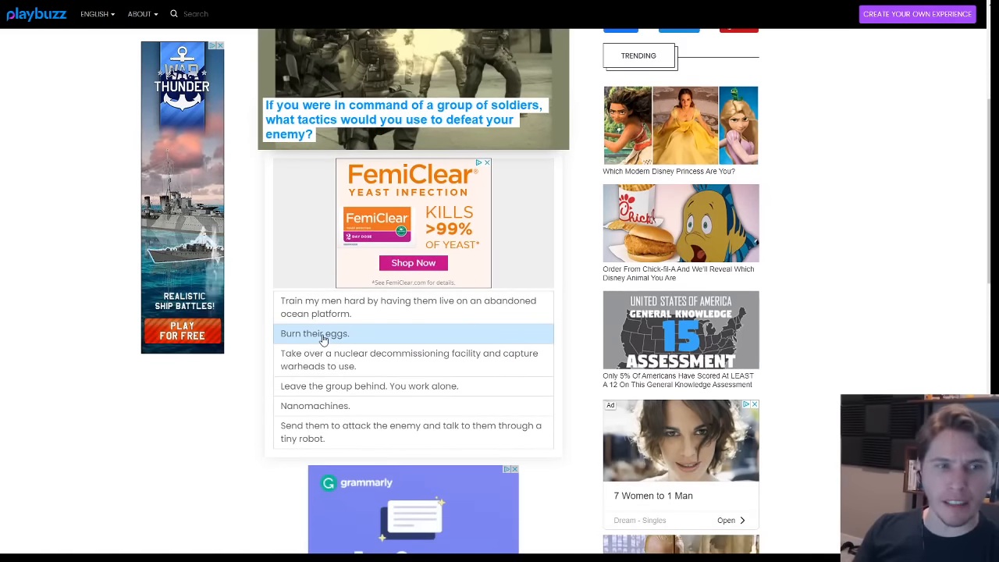
mouse_move(351, 307)
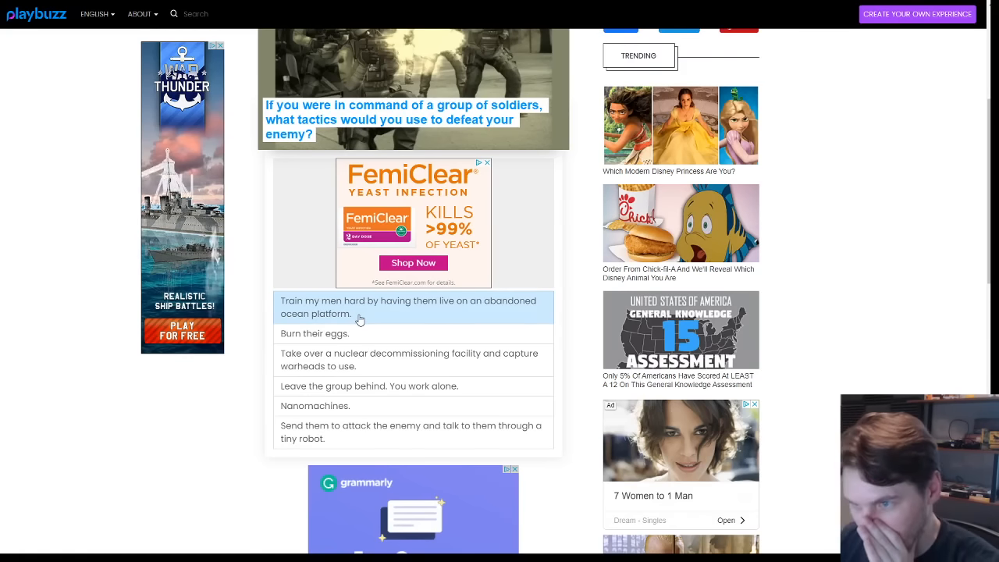
mouse_move(336, 333)
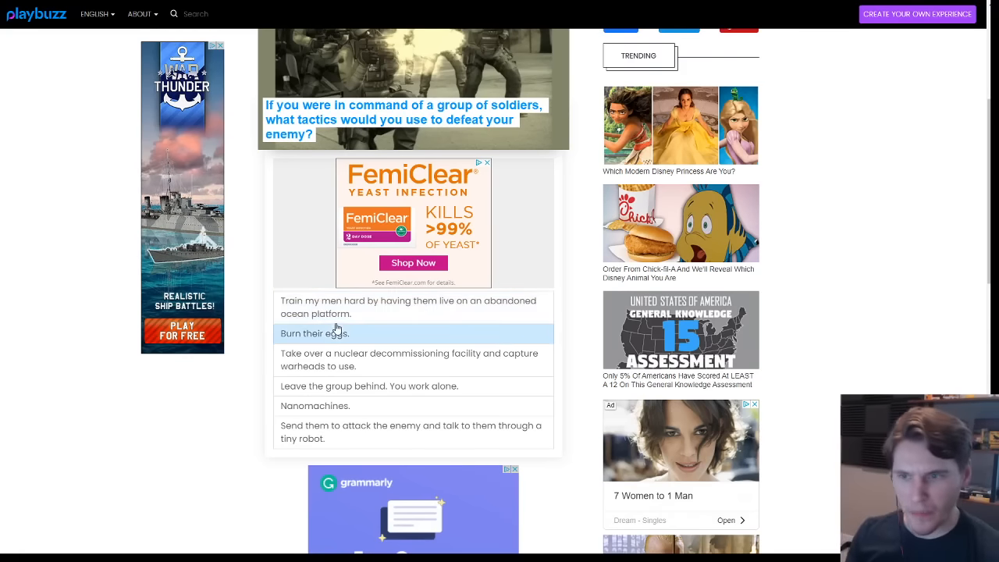
mouse_move(406, 359)
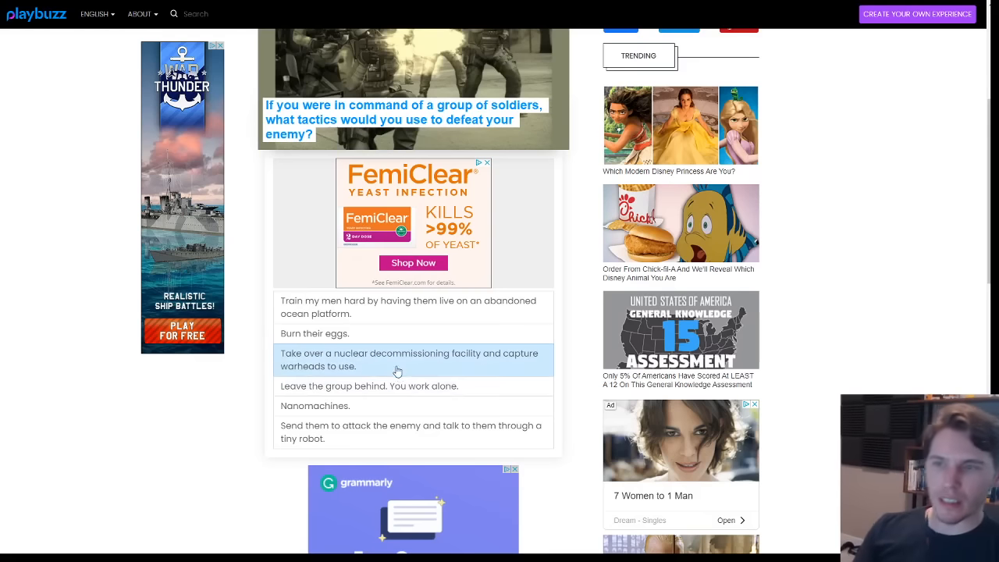
mouse_move(382, 391)
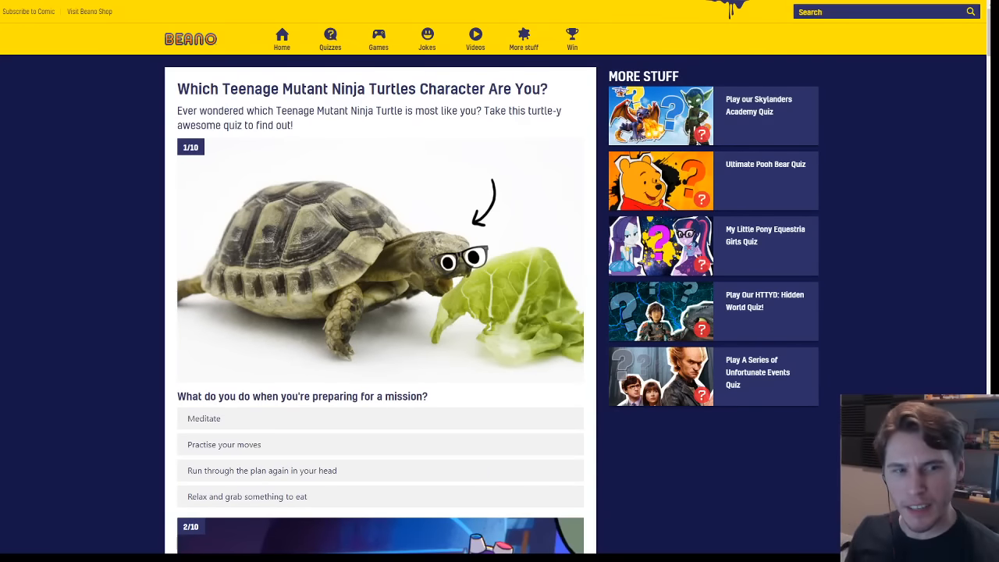
mouse_move(411, 255)
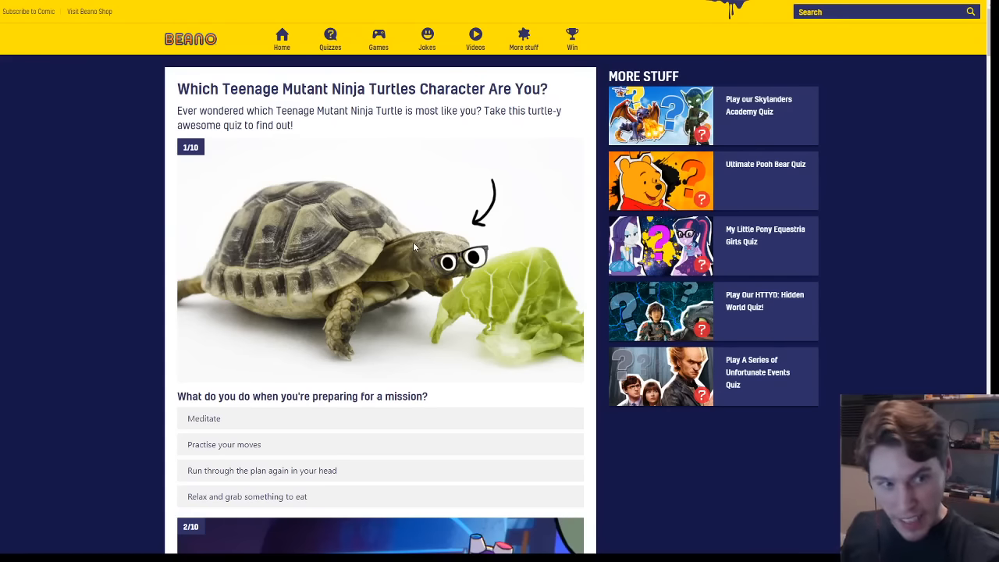
Scroll to the TMNT quiz's first question and pick a mission-preparation answer.
scroll(down, 3)
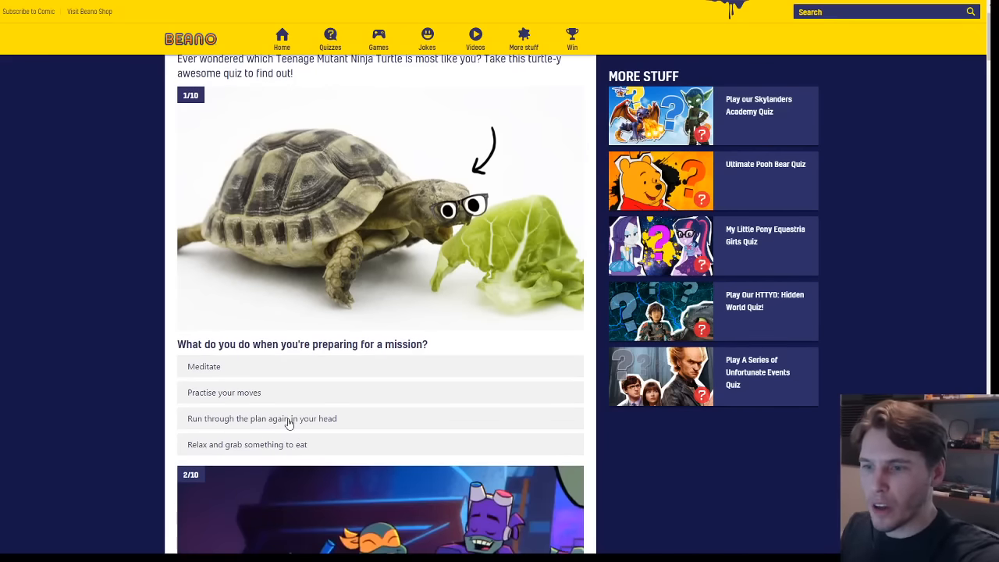
mouse_move(241, 399)
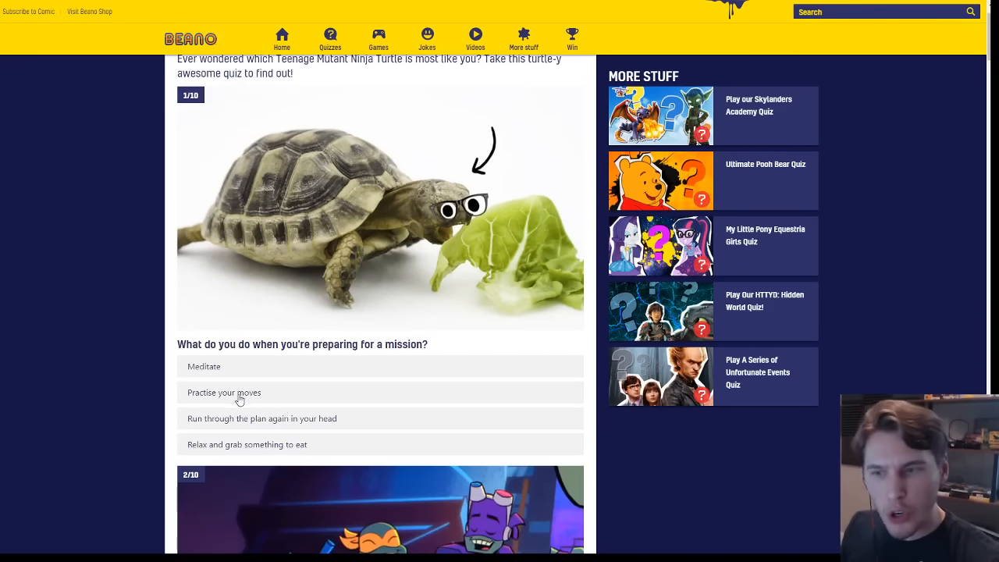
mouse_move(253, 420)
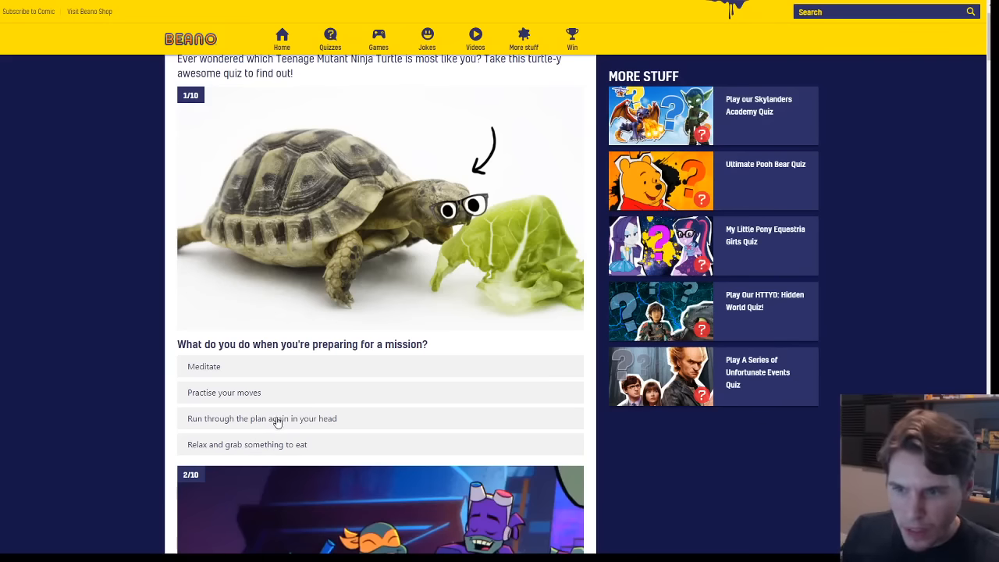
mouse_move(337, 394)
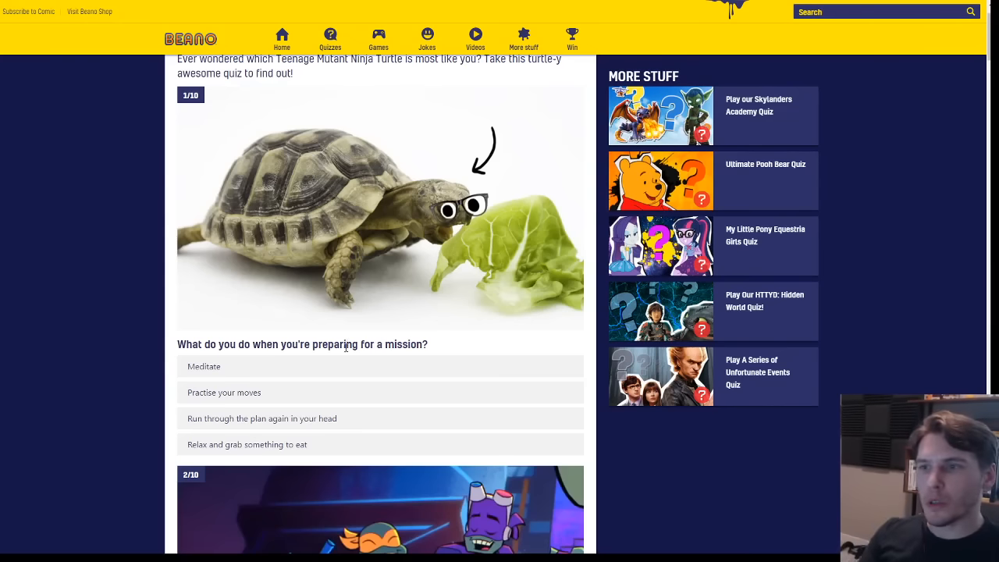
mouse_move(241, 410)
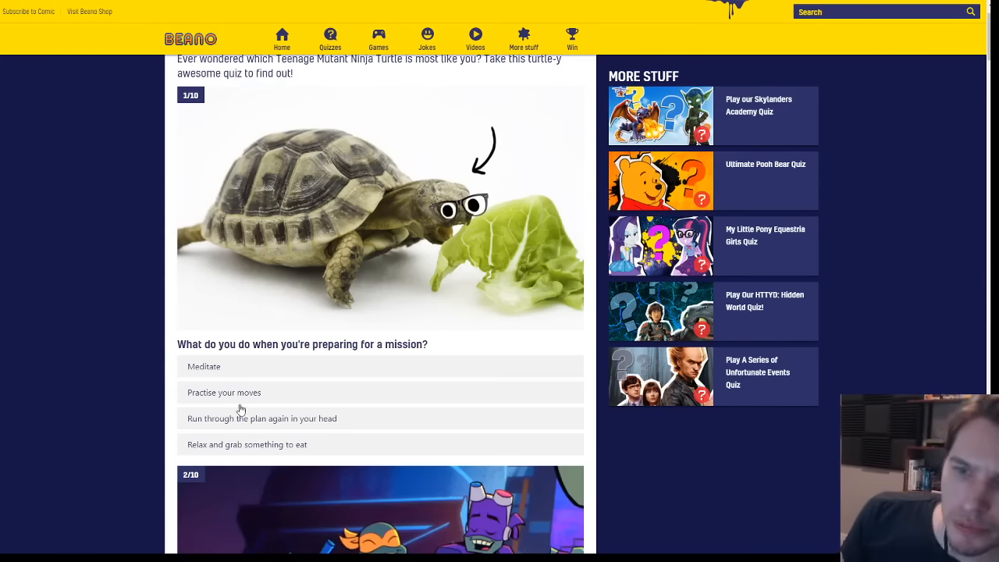
click(246, 444)
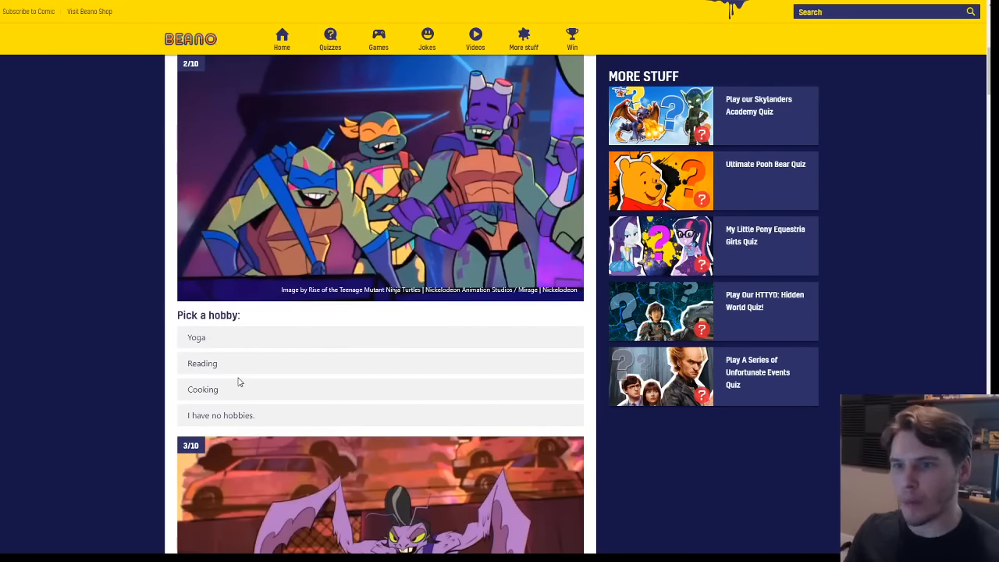
mouse_move(230, 425)
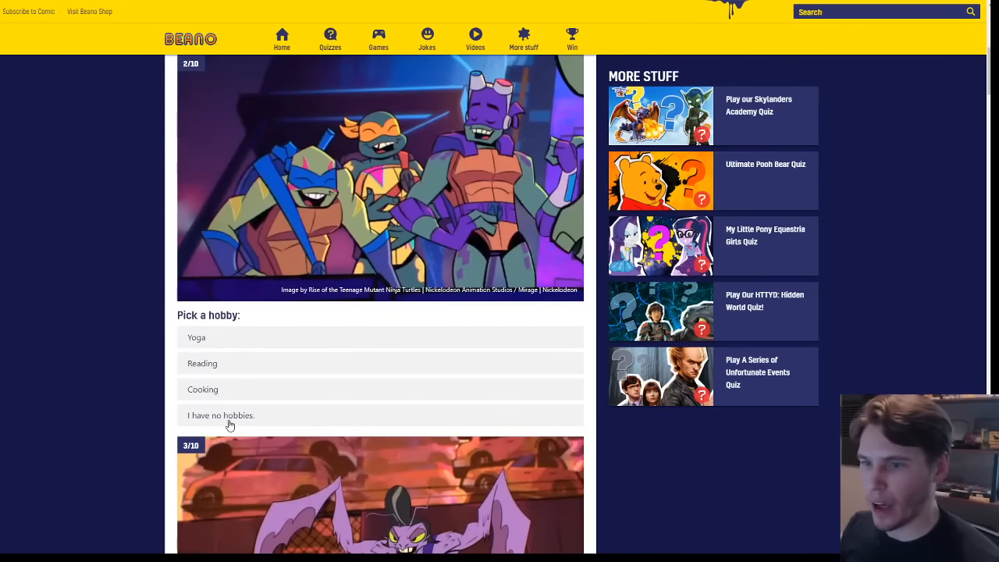
Pick a hobby, choose Hypno-Potamus as worst enemy, and scroll down to question 9.
click(229, 415)
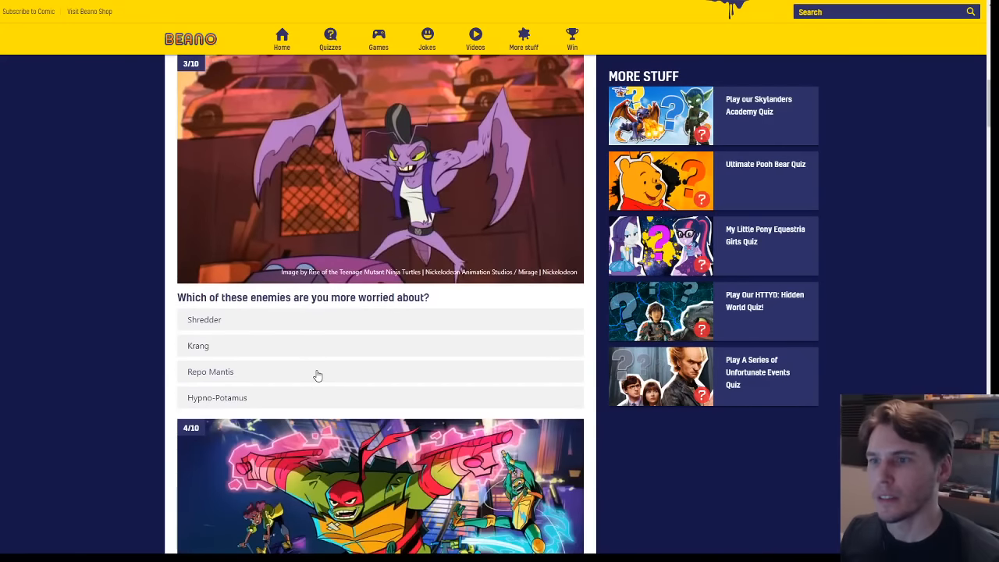
mouse_move(241, 377)
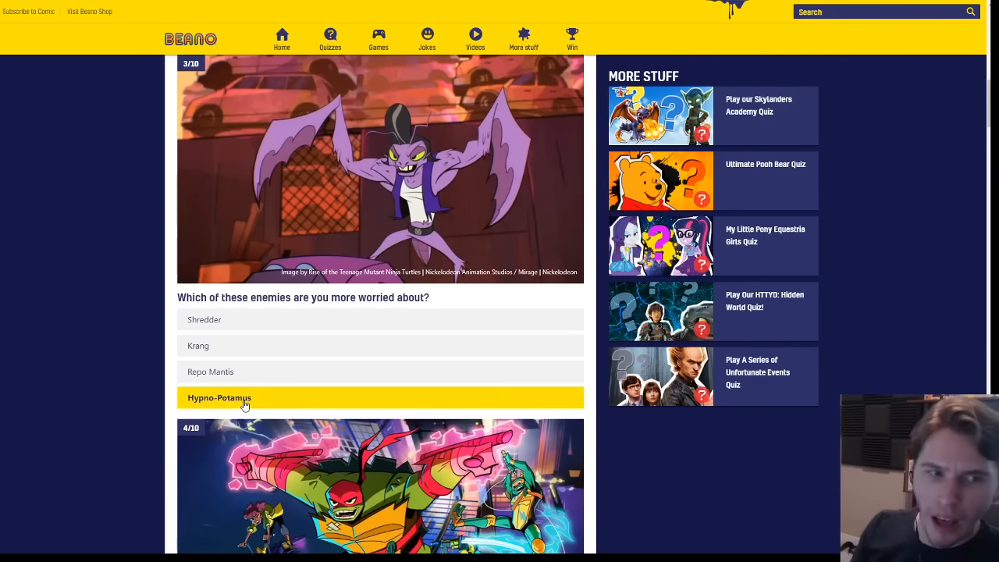
click(244, 397)
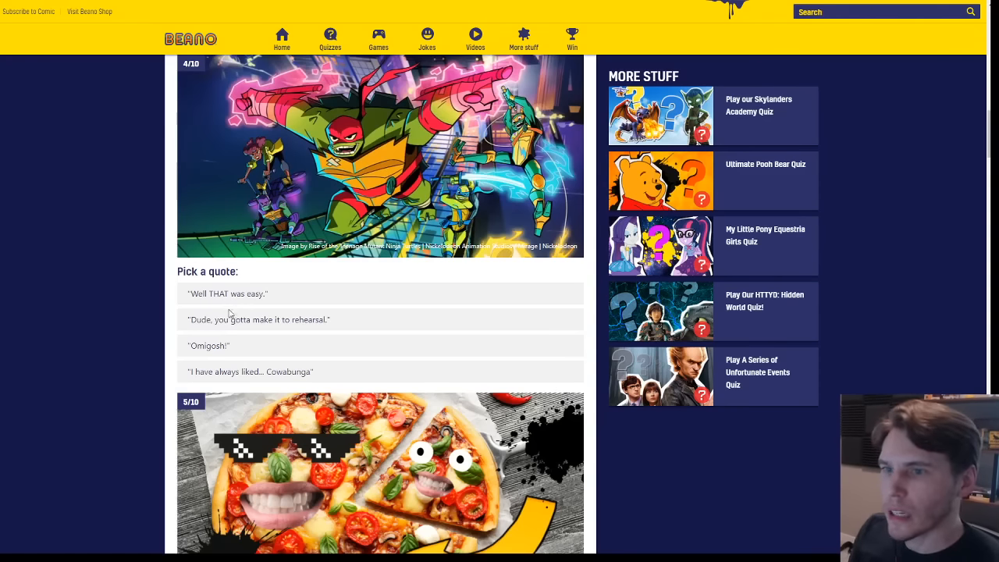
mouse_move(245, 380)
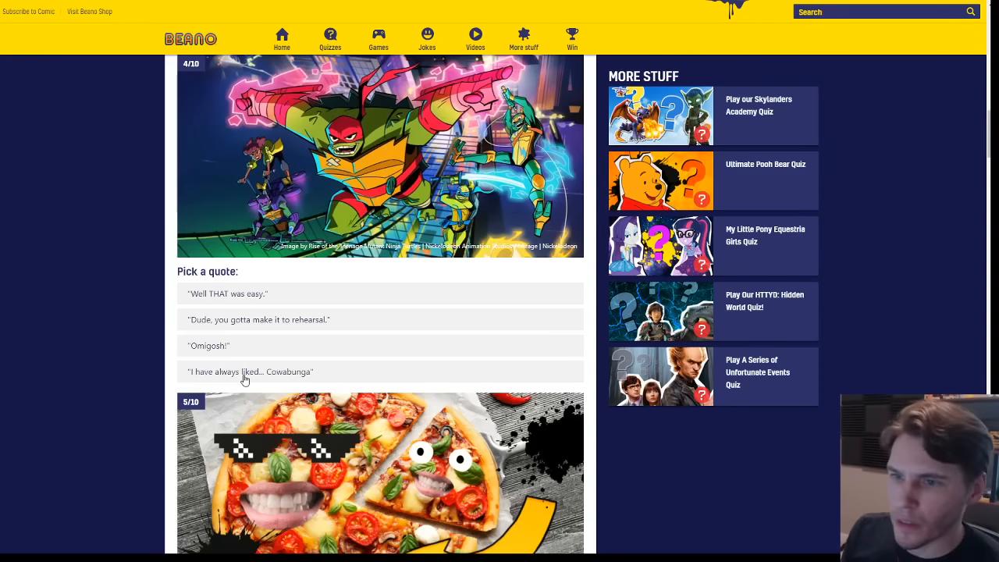
mouse_move(231, 326)
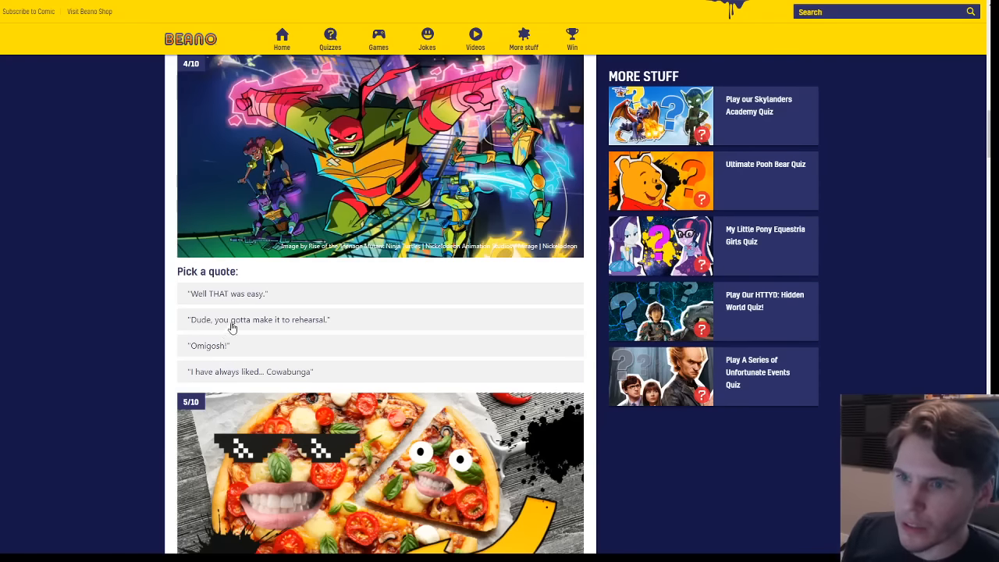
mouse_move(289, 322)
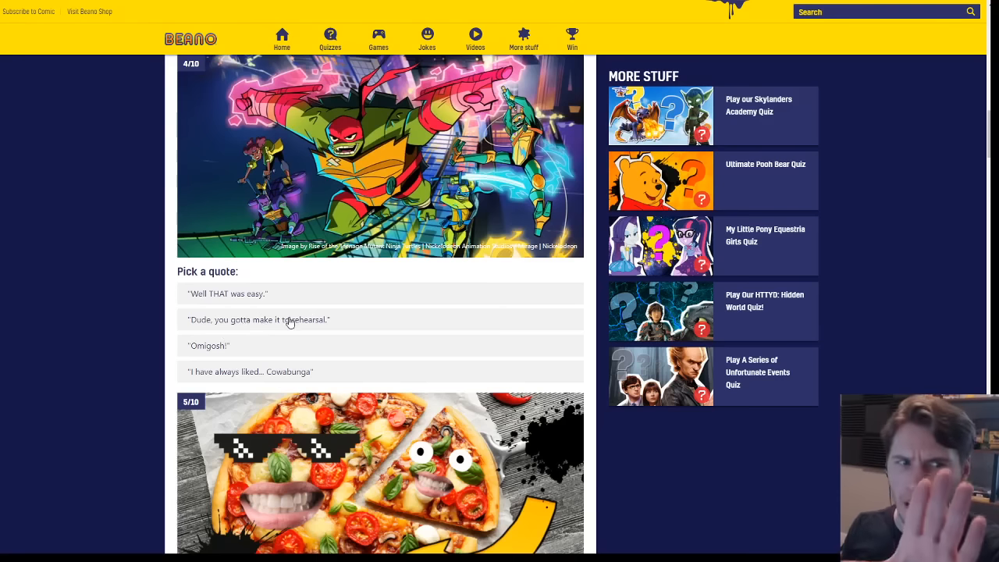
mouse_move(243, 304)
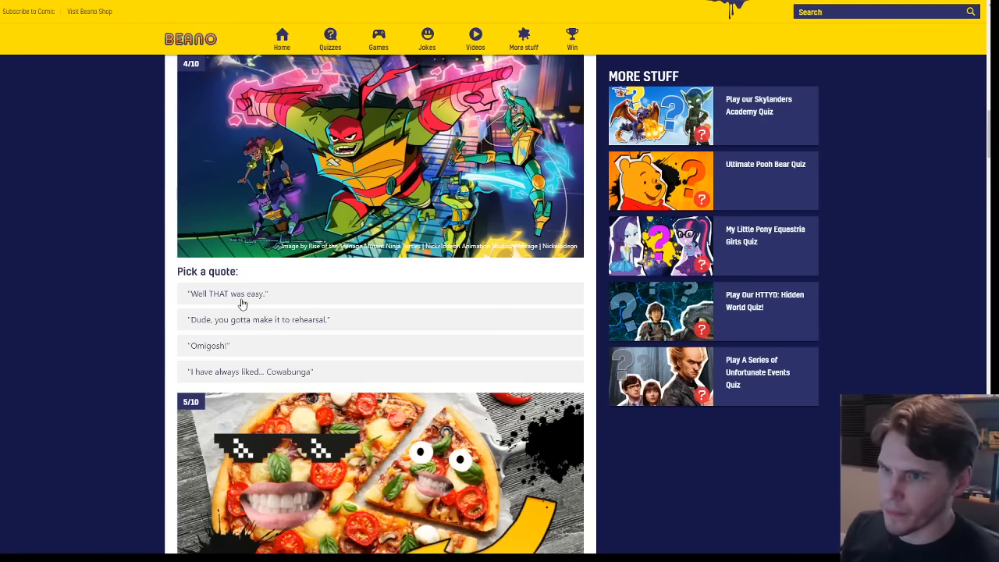
mouse_move(218, 354)
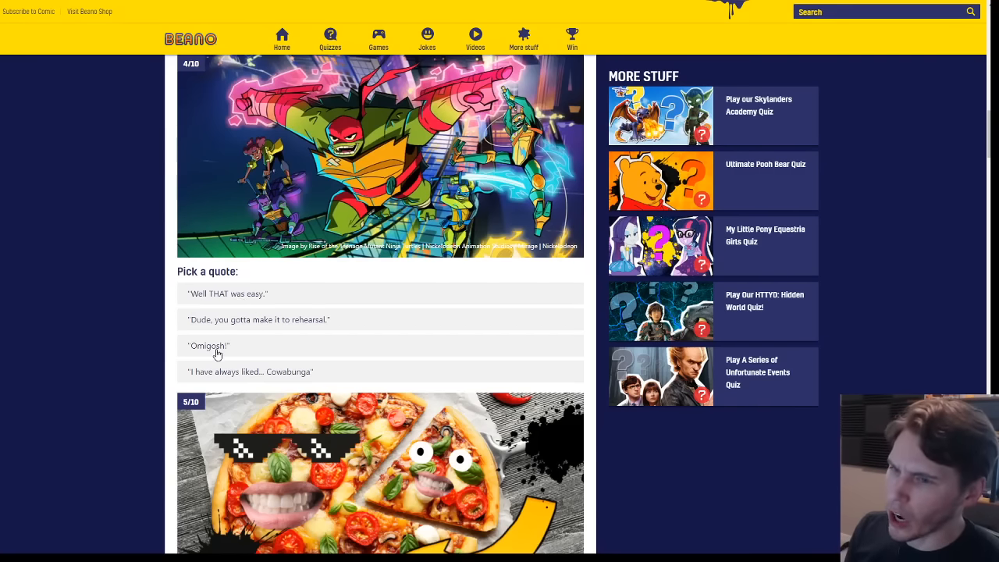
scroll(down, 3)
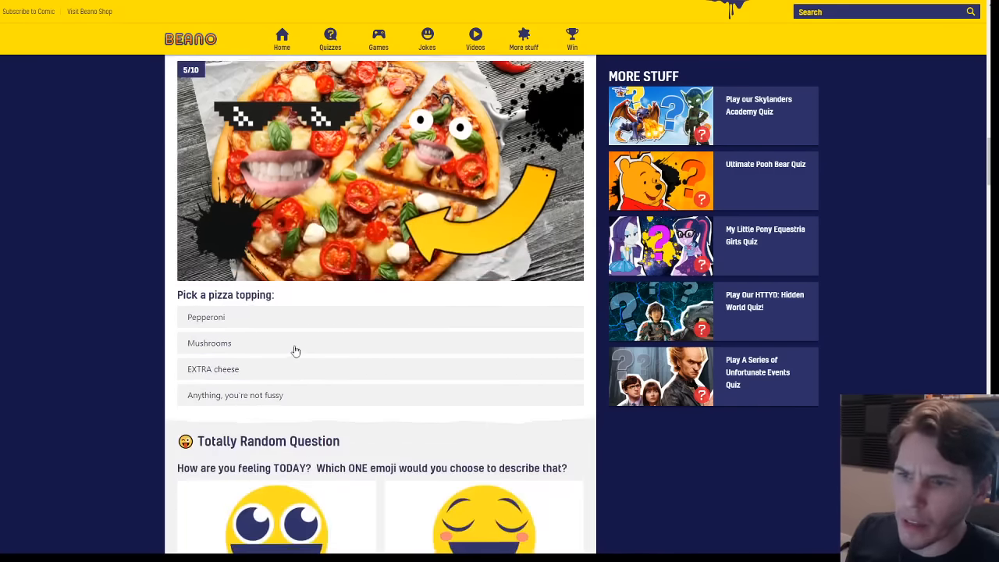
scroll(down, 3)
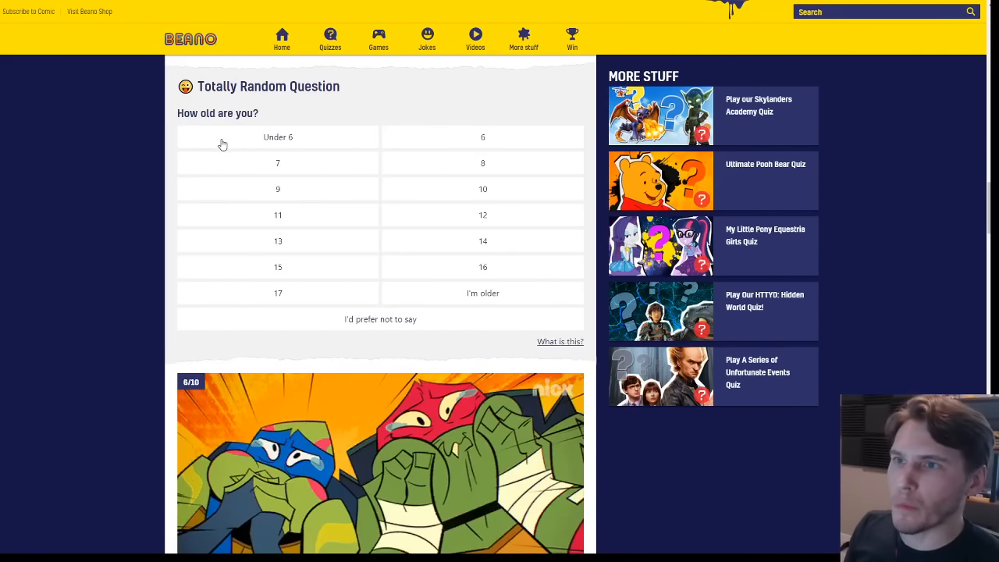
mouse_move(479, 299)
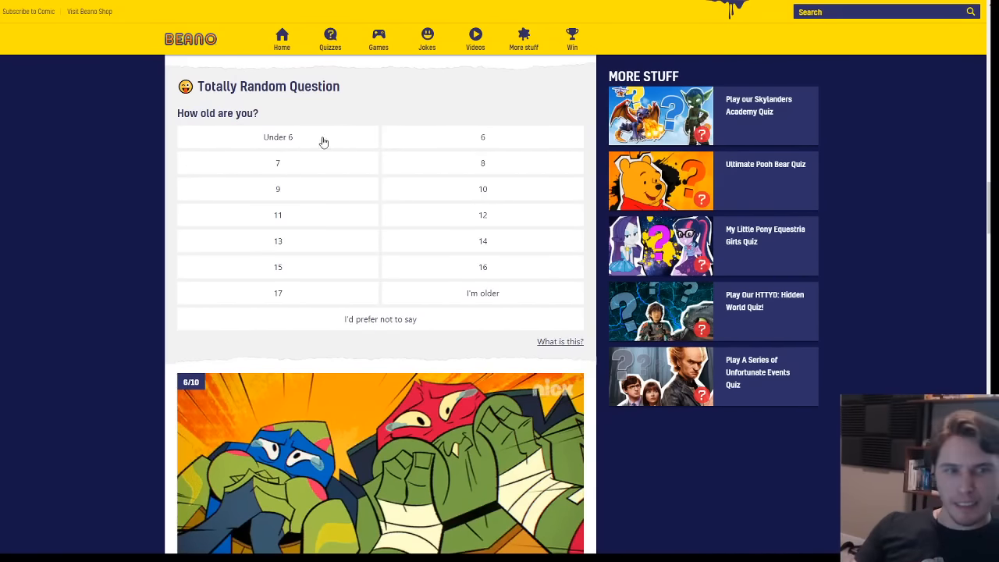
scroll(down, 3)
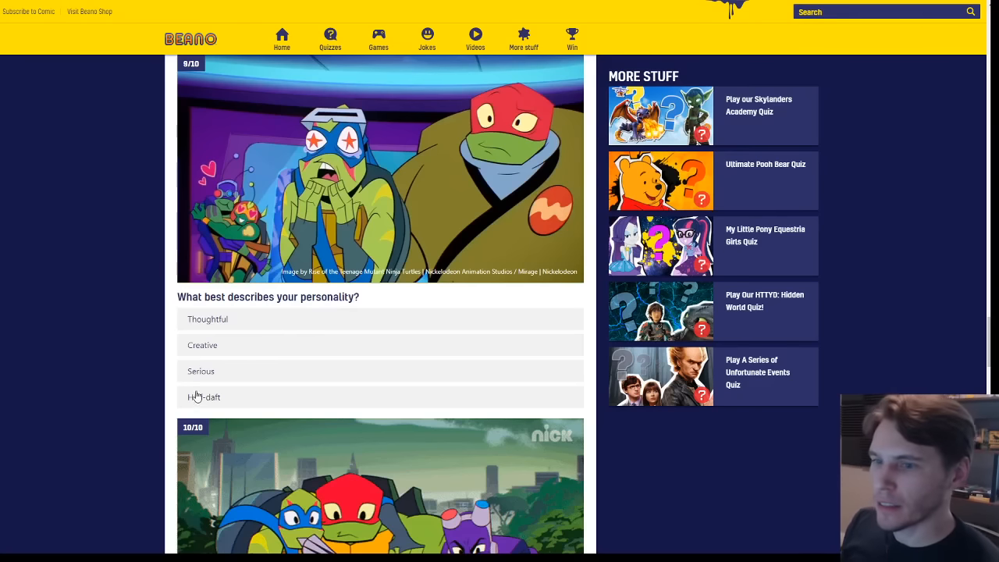
mouse_move(214, 400)
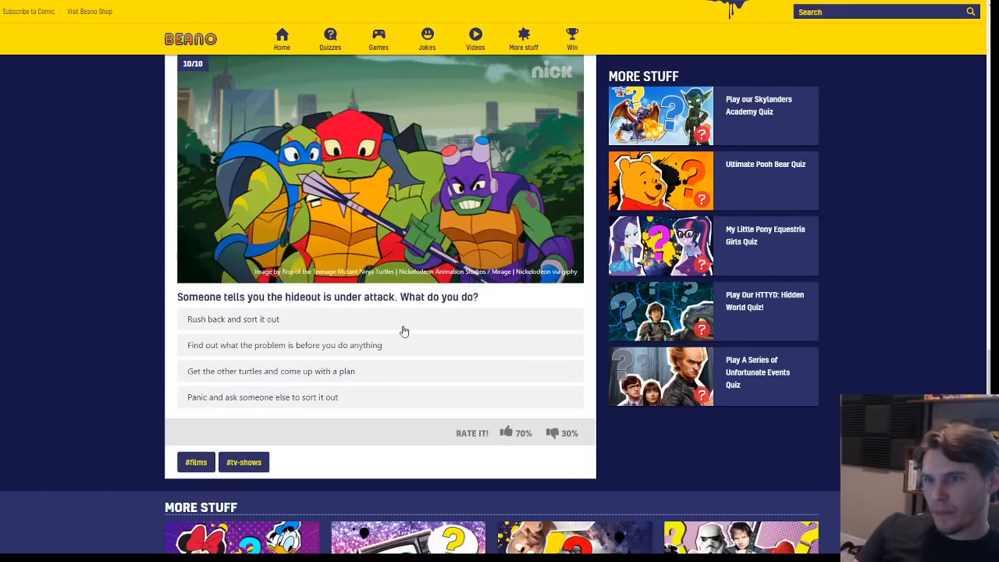
mouse_move(285, 329)
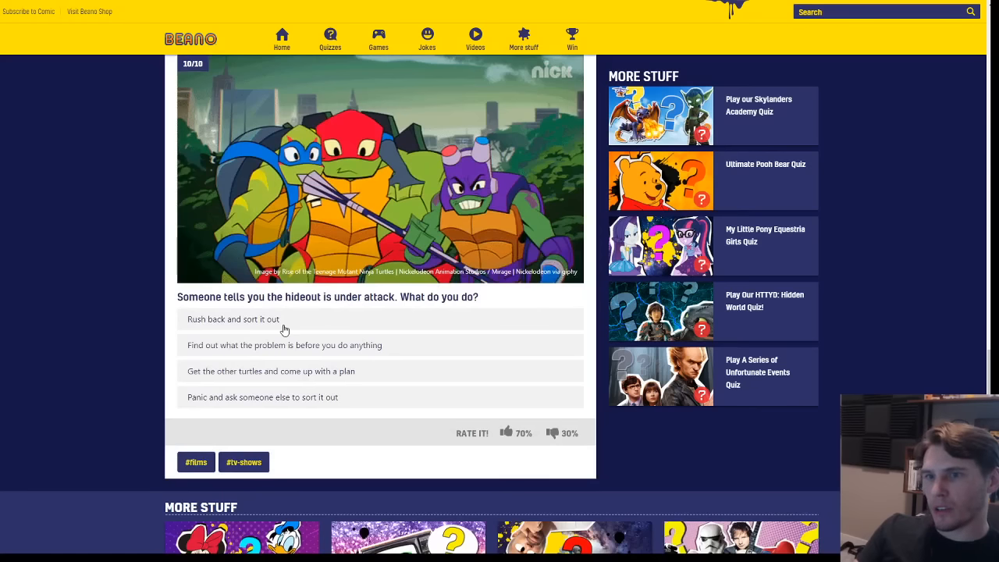
mouse_move(253, 353)
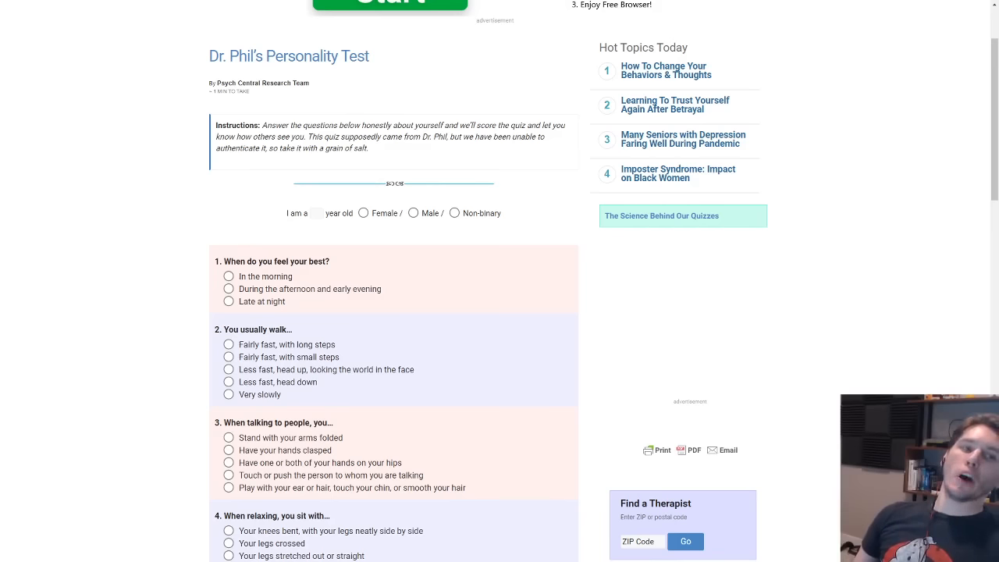
Mark 'During the afternoon and early evening' as the time you feel best.
click(228, 301)
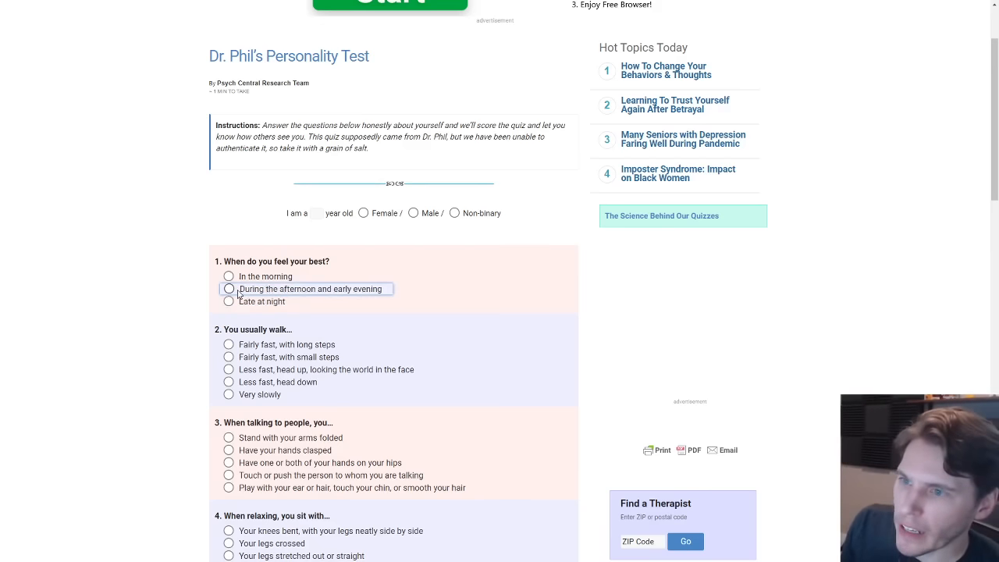
click(229, 289)
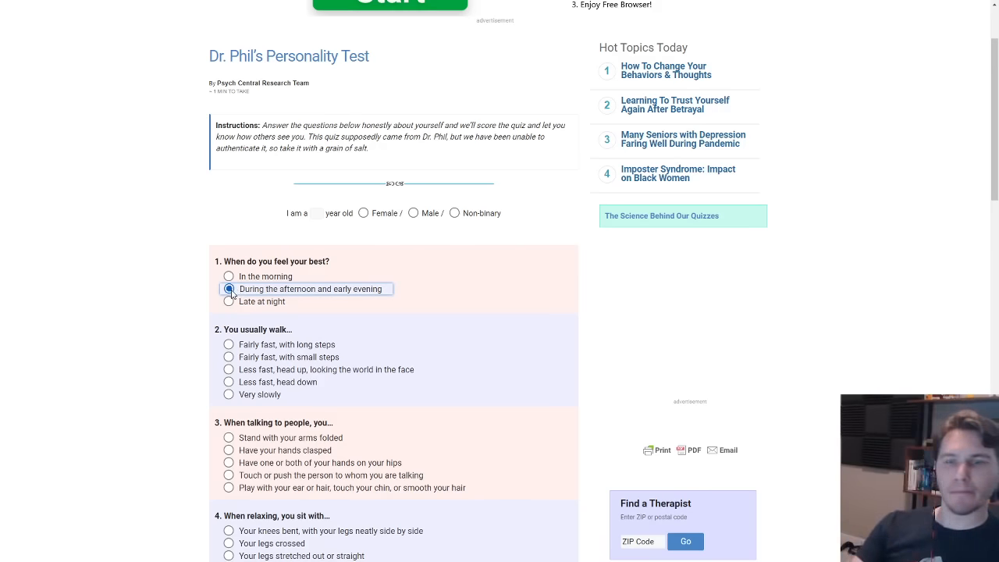
click(228, 289)
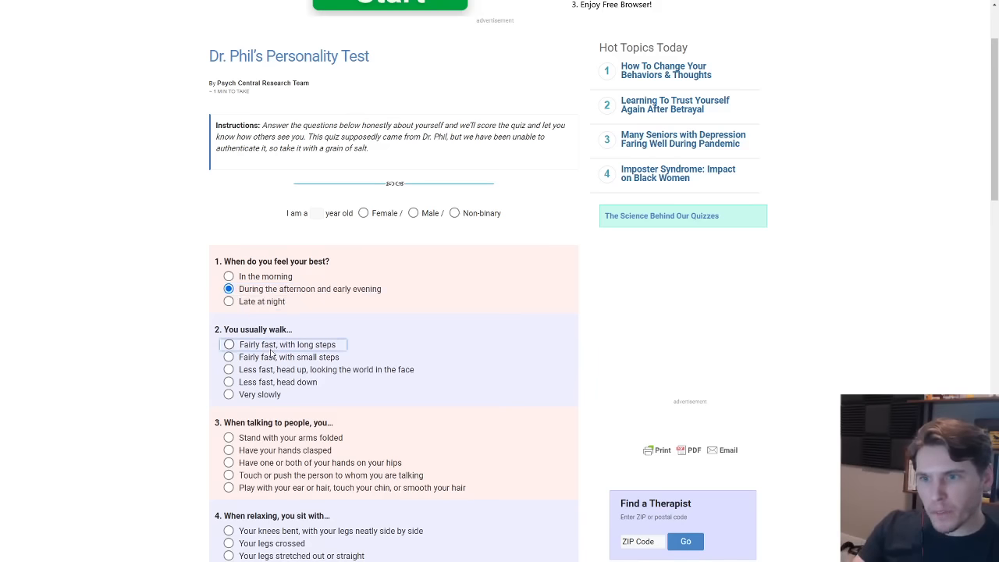